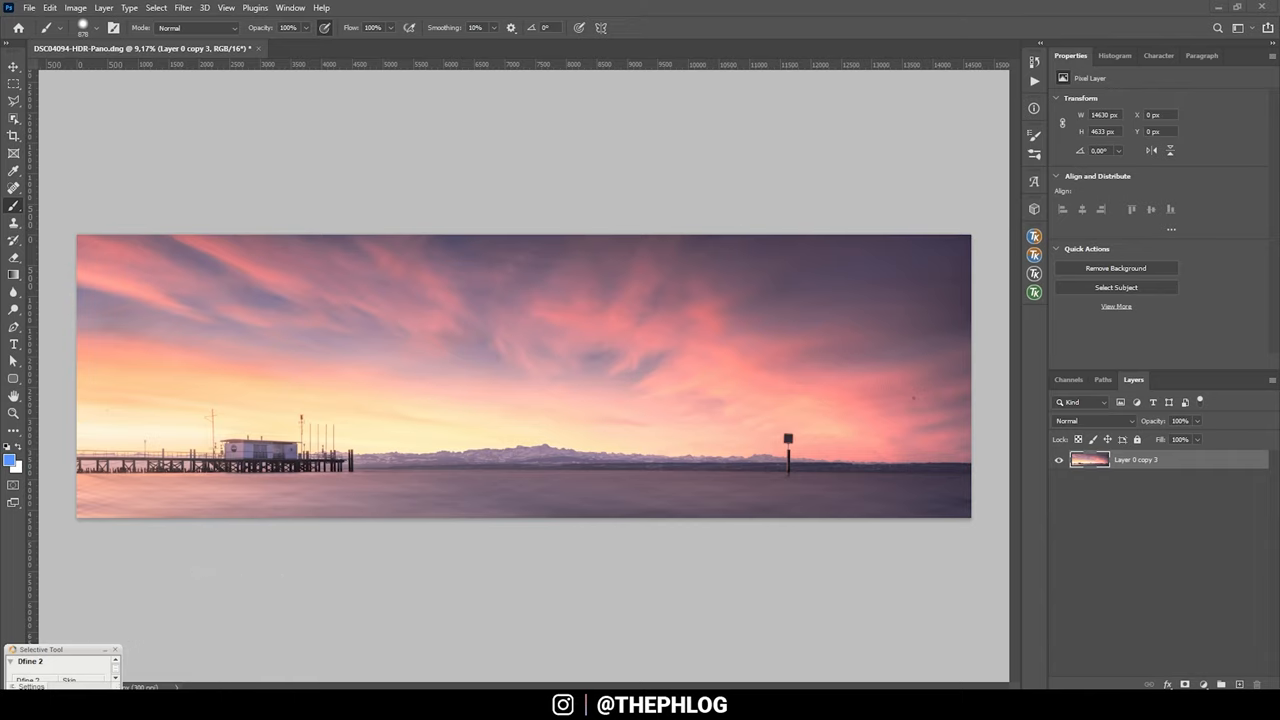
{"action": "mouse_move", "coordinate": [298, 143]}
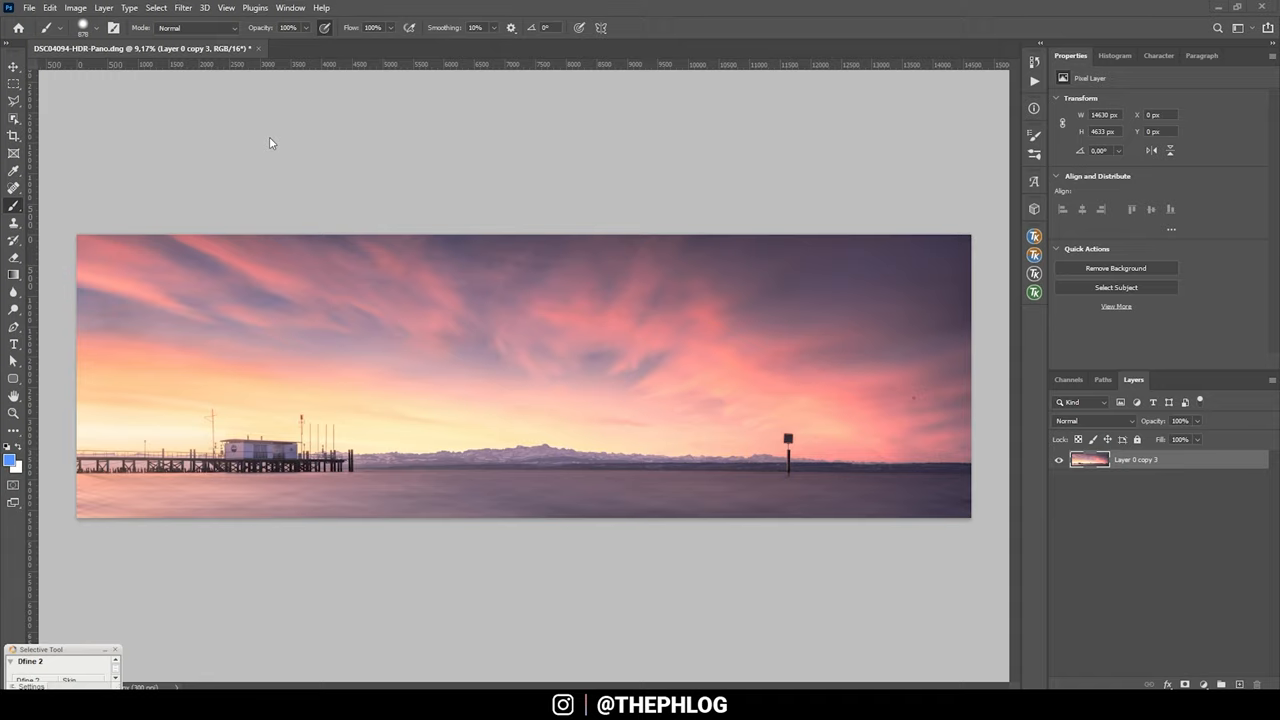
Select the sunrise ARW series from DSC04094 onward in the 2020_12_23_haldenhof folder
{"action": "left_click", "coordinate": [29, 7]}
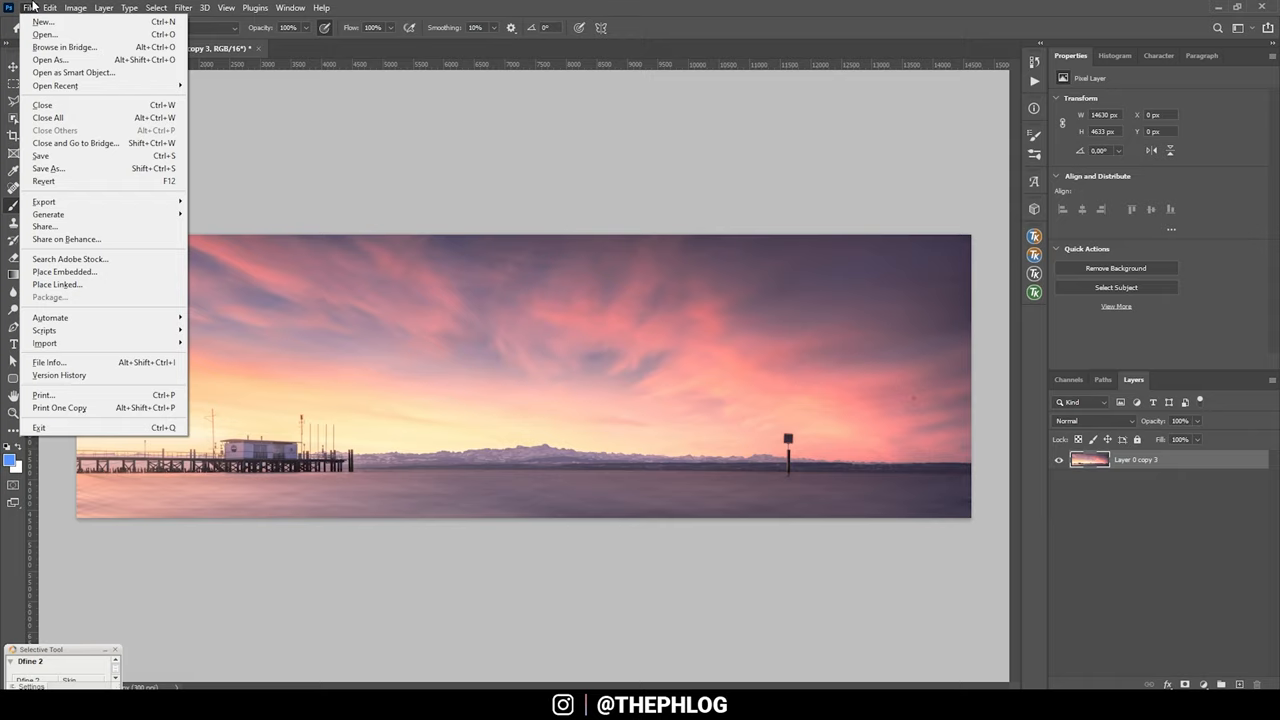
{"action": "mouse_move", "coordinate": [35, 87]}
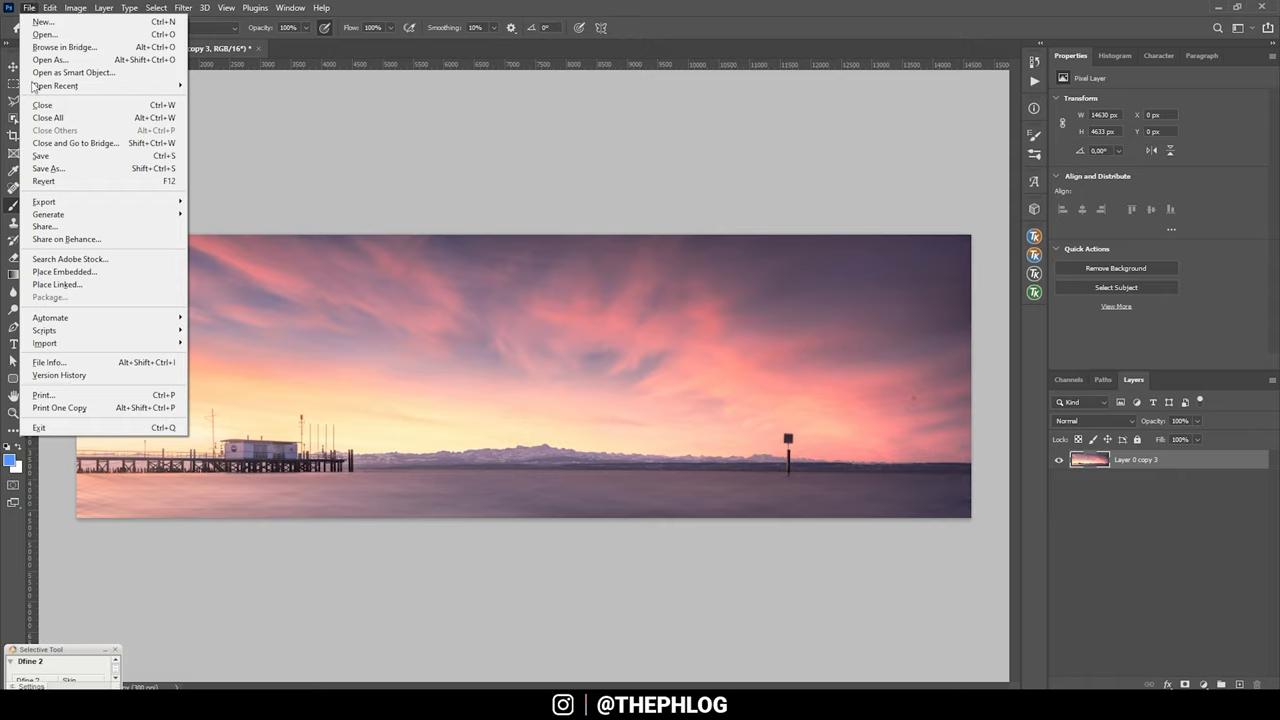
{"action": "mouse_move", "coordinate": [28, 15]}
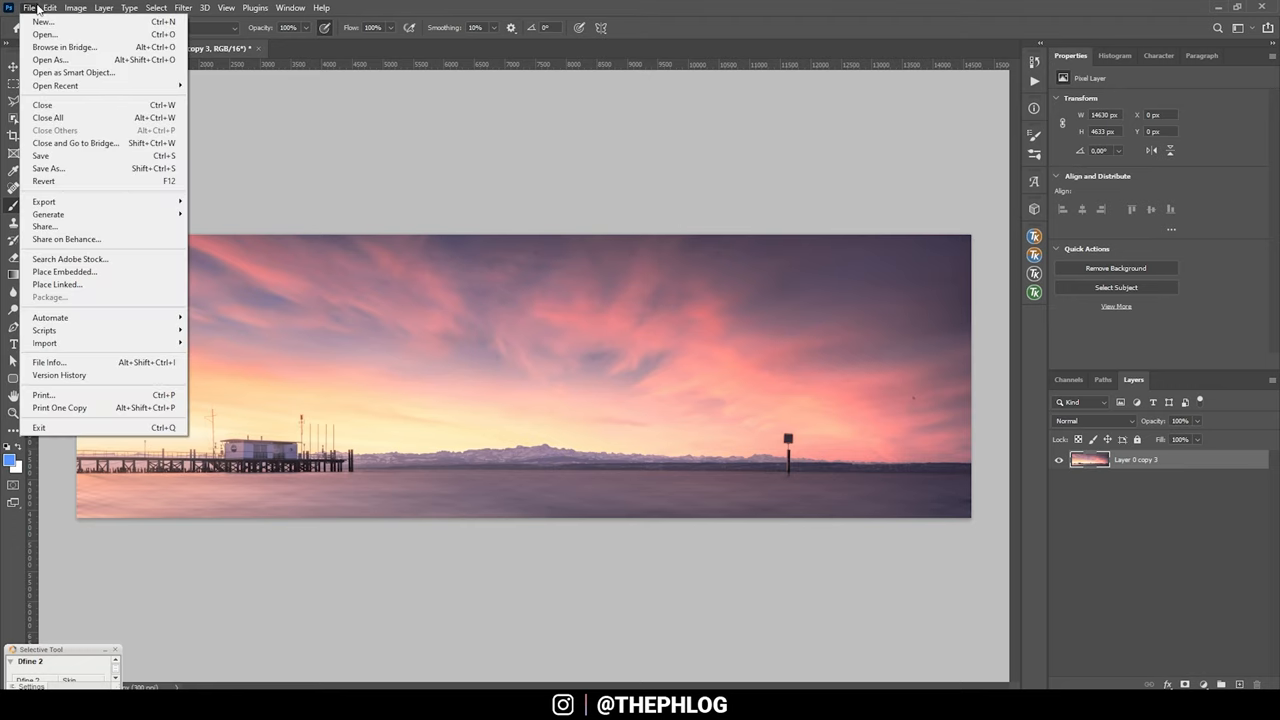
{"action": "left_click", "coordinate": [45, 34]}
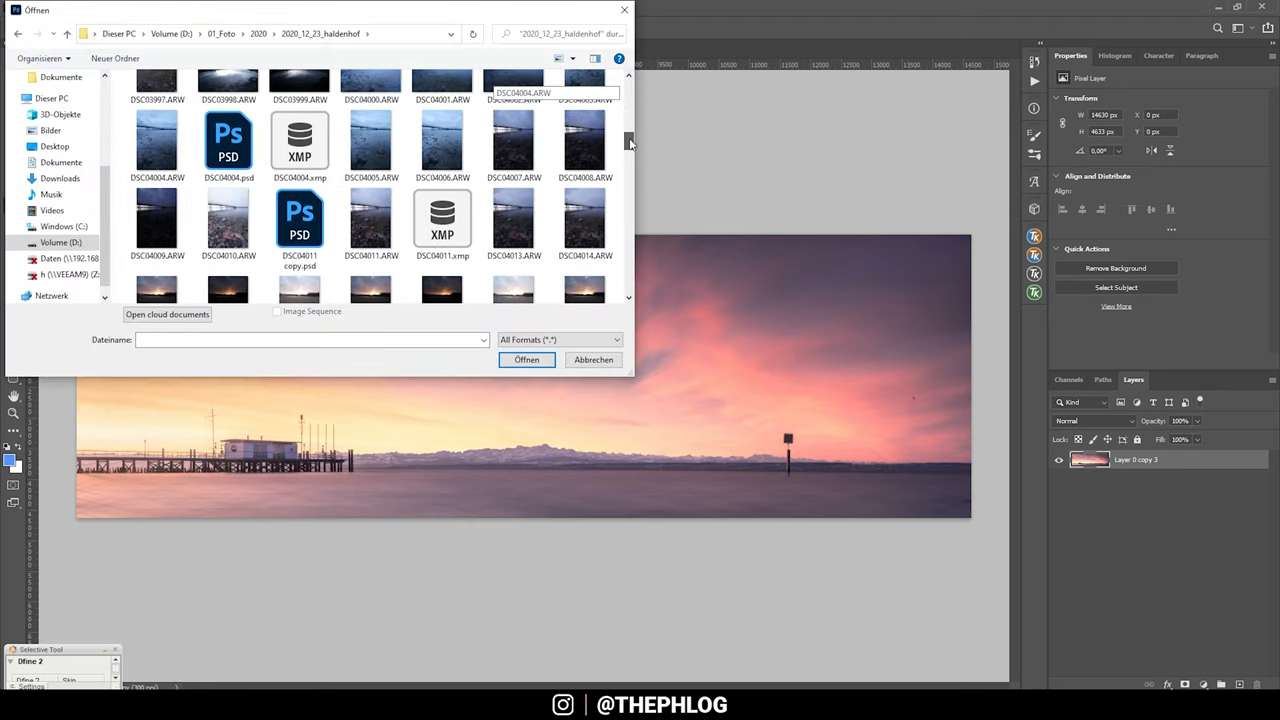
{"action": "scroll", "scroll_direction": "down", "scroll_amount": 3}
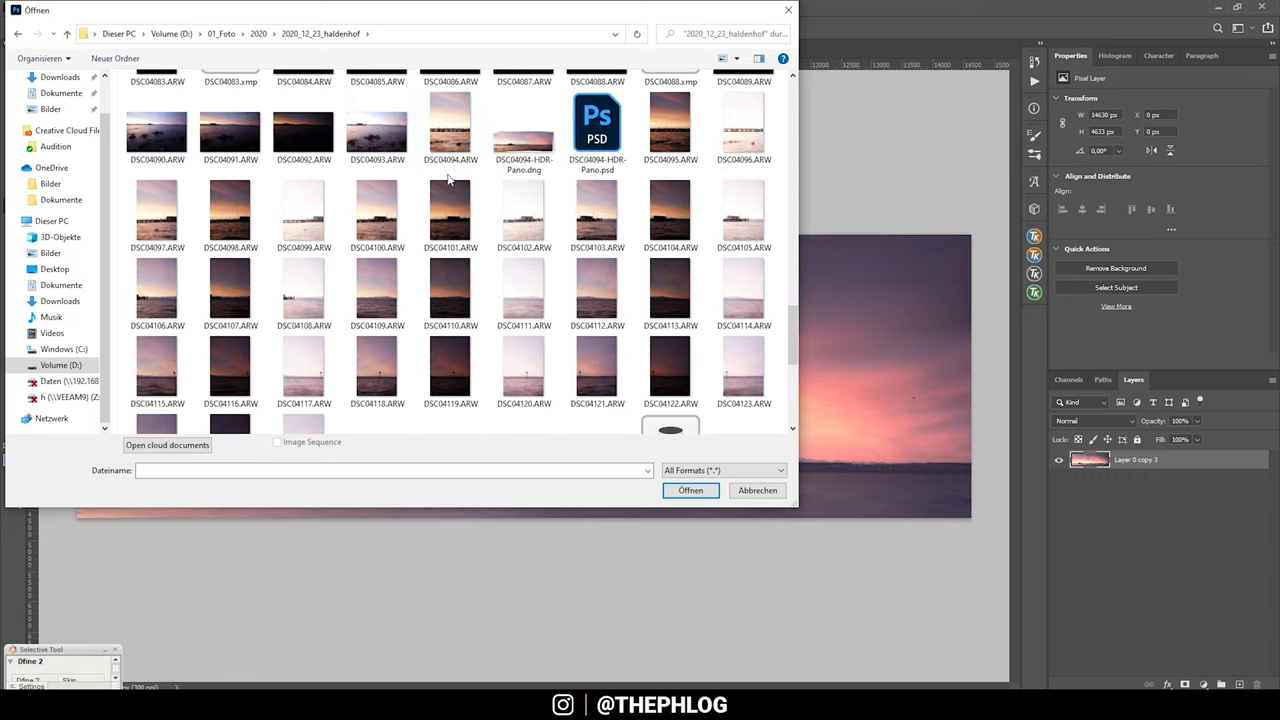
{"action": "mouse_move", "coordinate": [450, 125]}
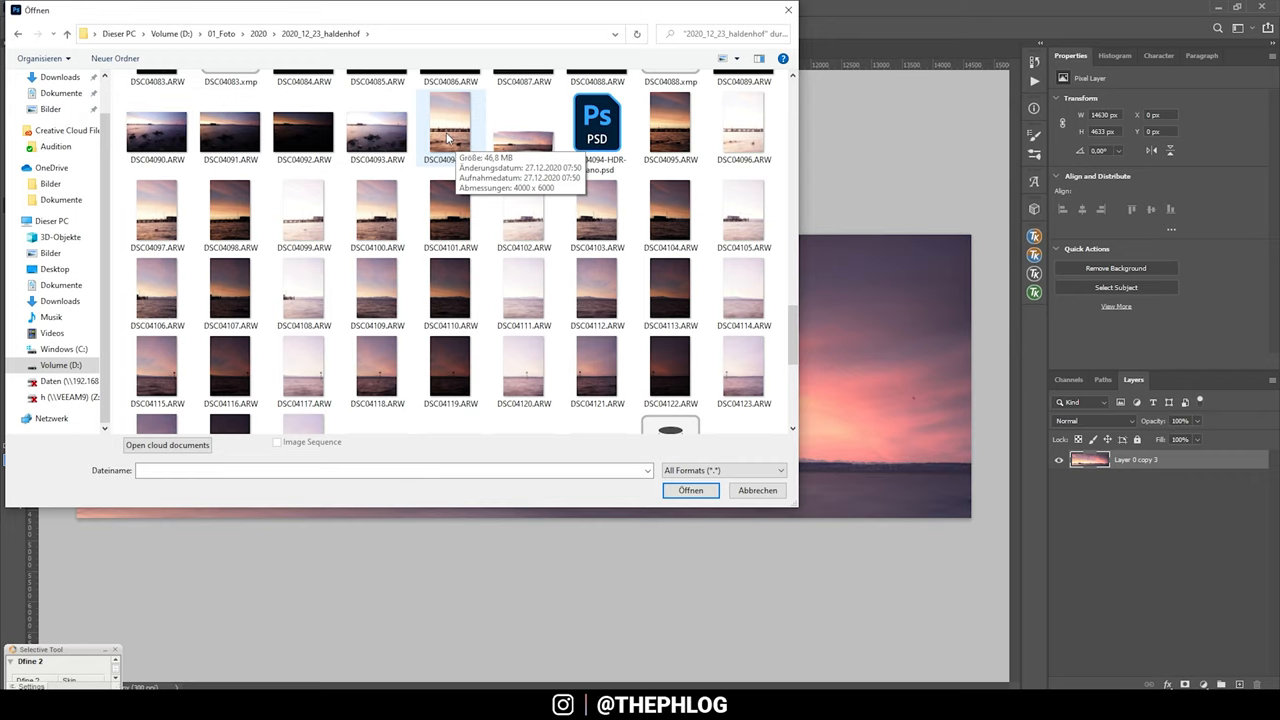
{"action": "left_click", "coordinate": [450, 130]}
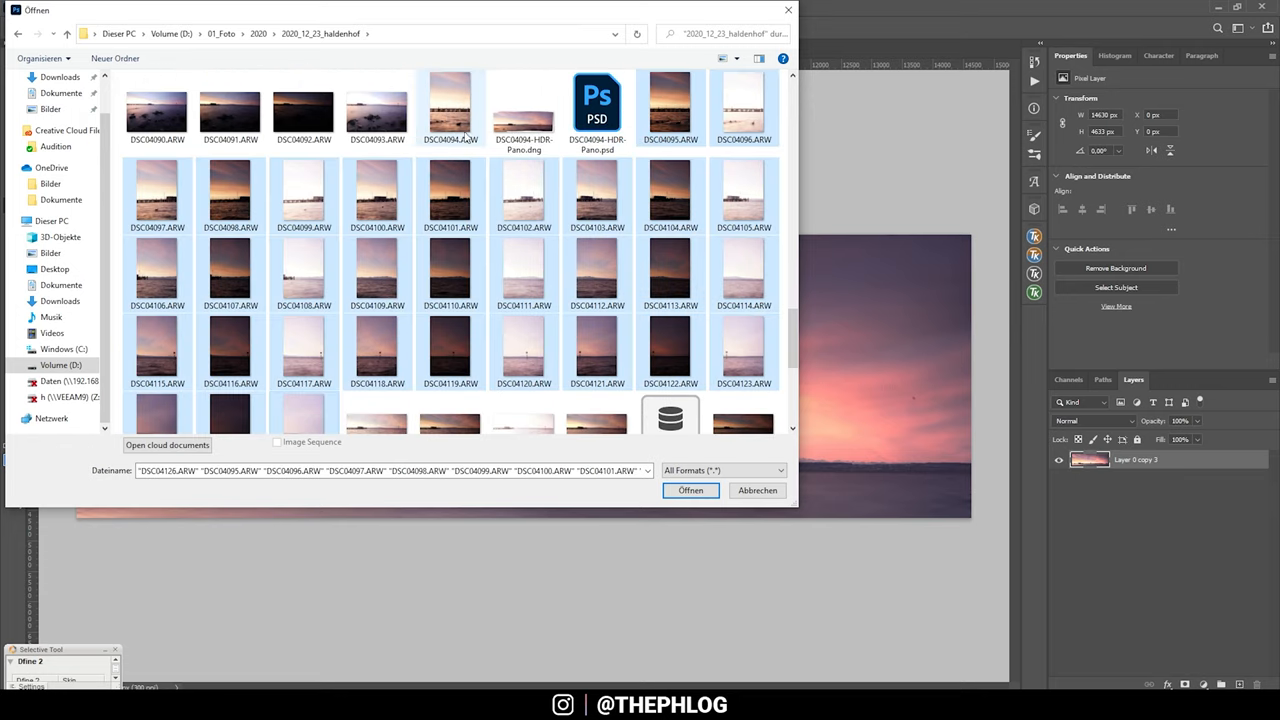
{"action": "left_click", "coordinate": [450, 105]}
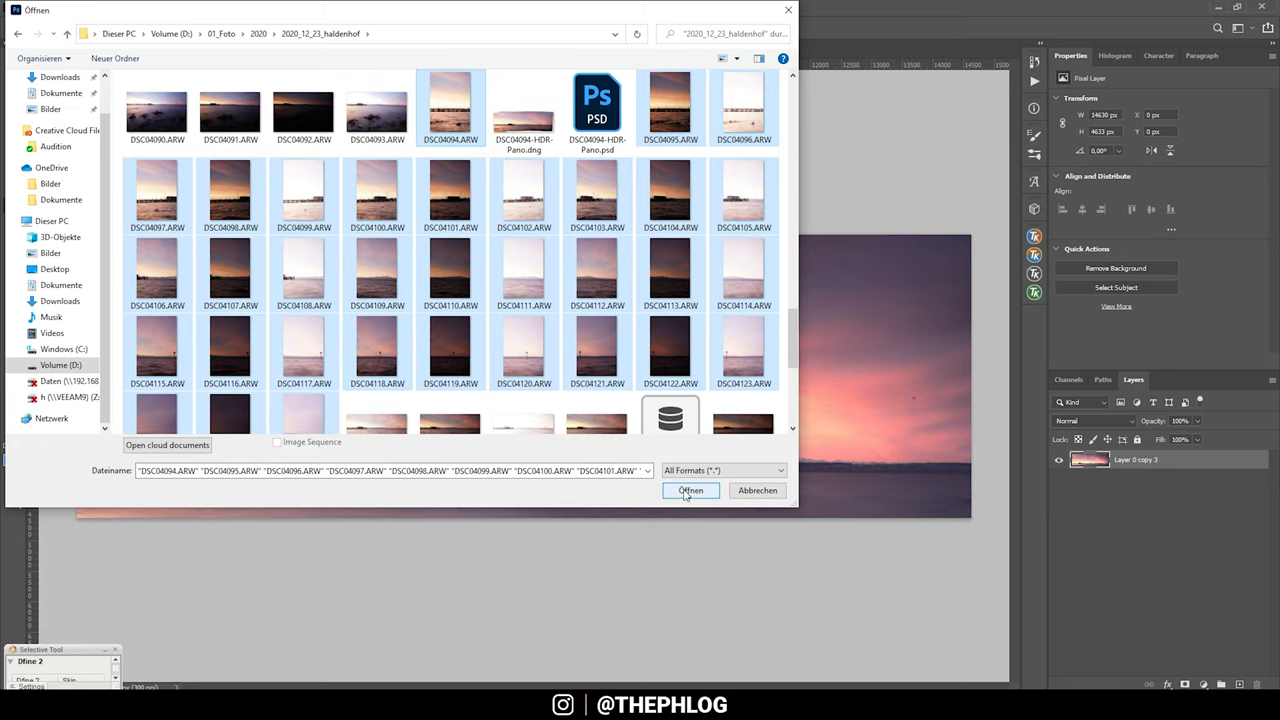
Open the 33 selected raw photos in Camera Raw and start Merge to HDR Panorama
{"action": "left_click", "coordinate": [690, 490]}
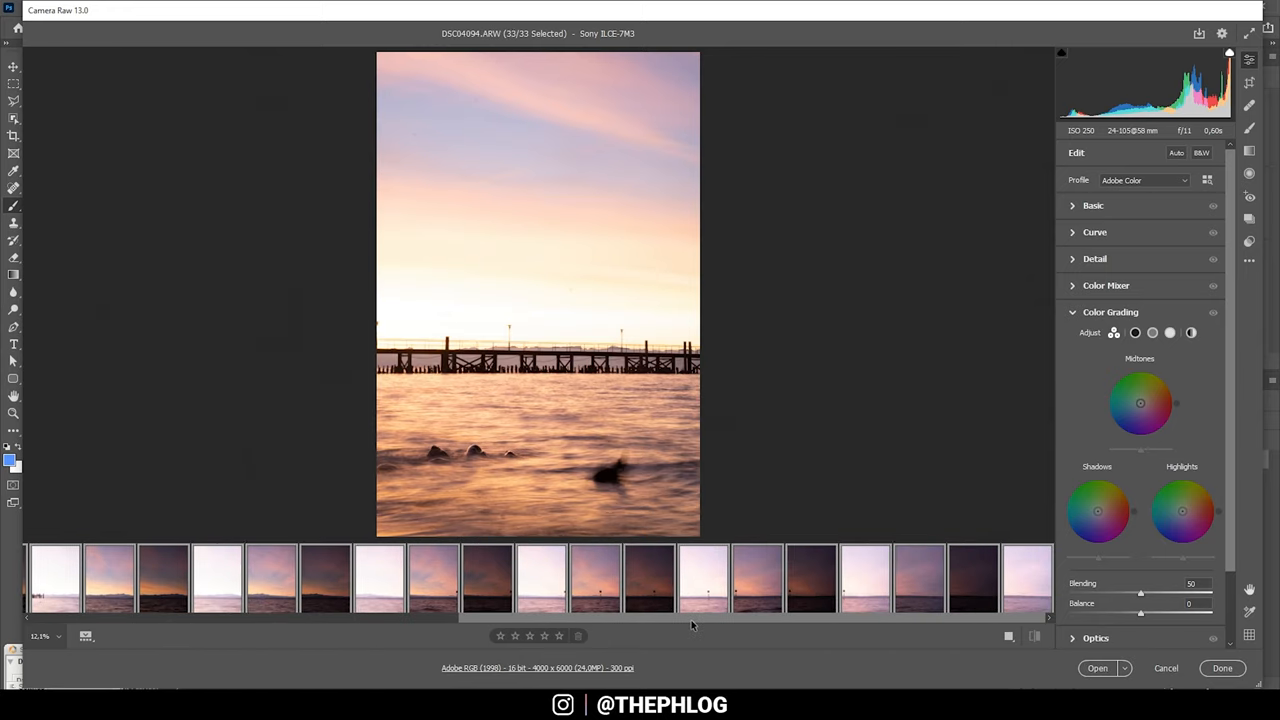
{"action": "mouse_move", "coordinate": [484, 624]}
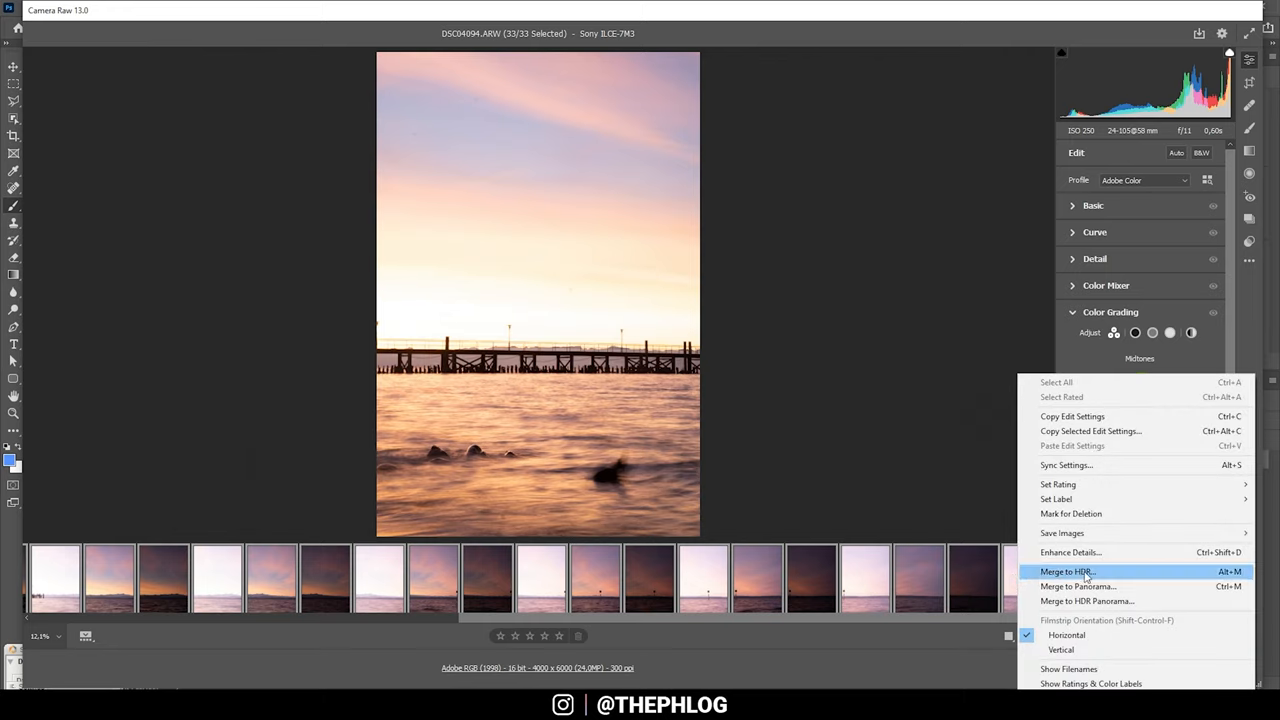
{"action": "mouse_move", "coordinate": [1105, 601]}
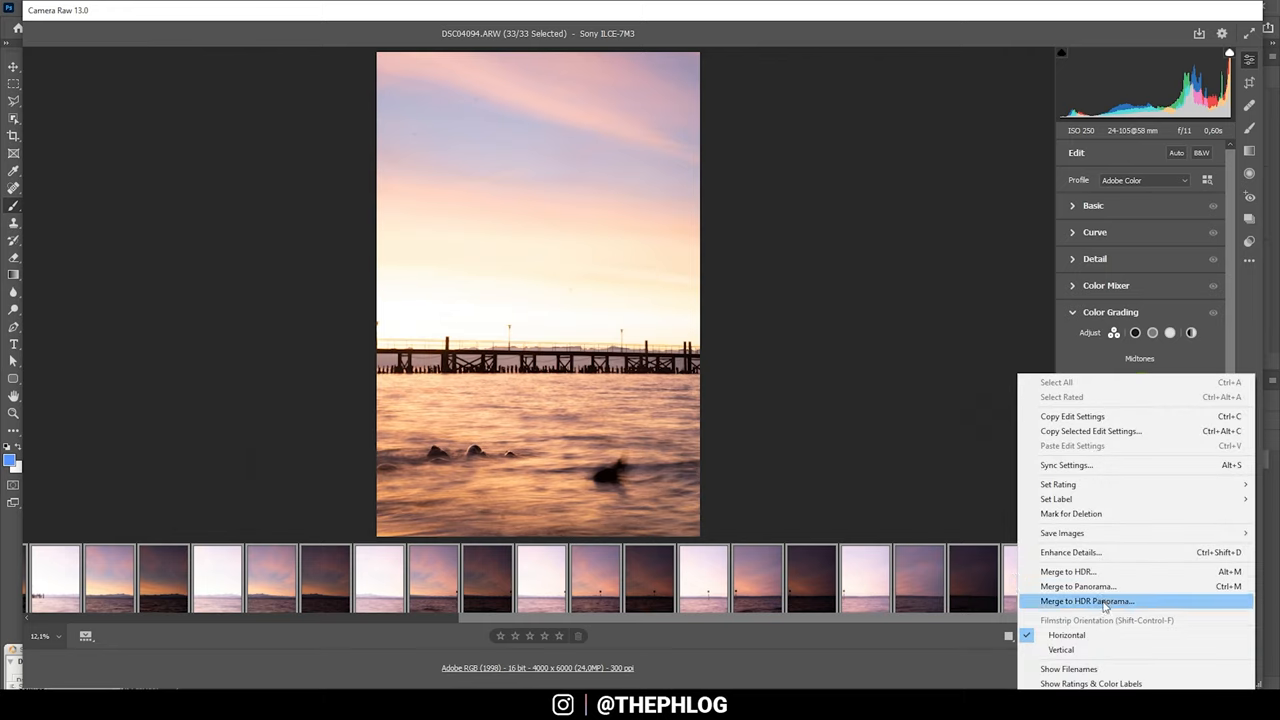
{"action": "left_click", "coordinate": [1087, 601]}
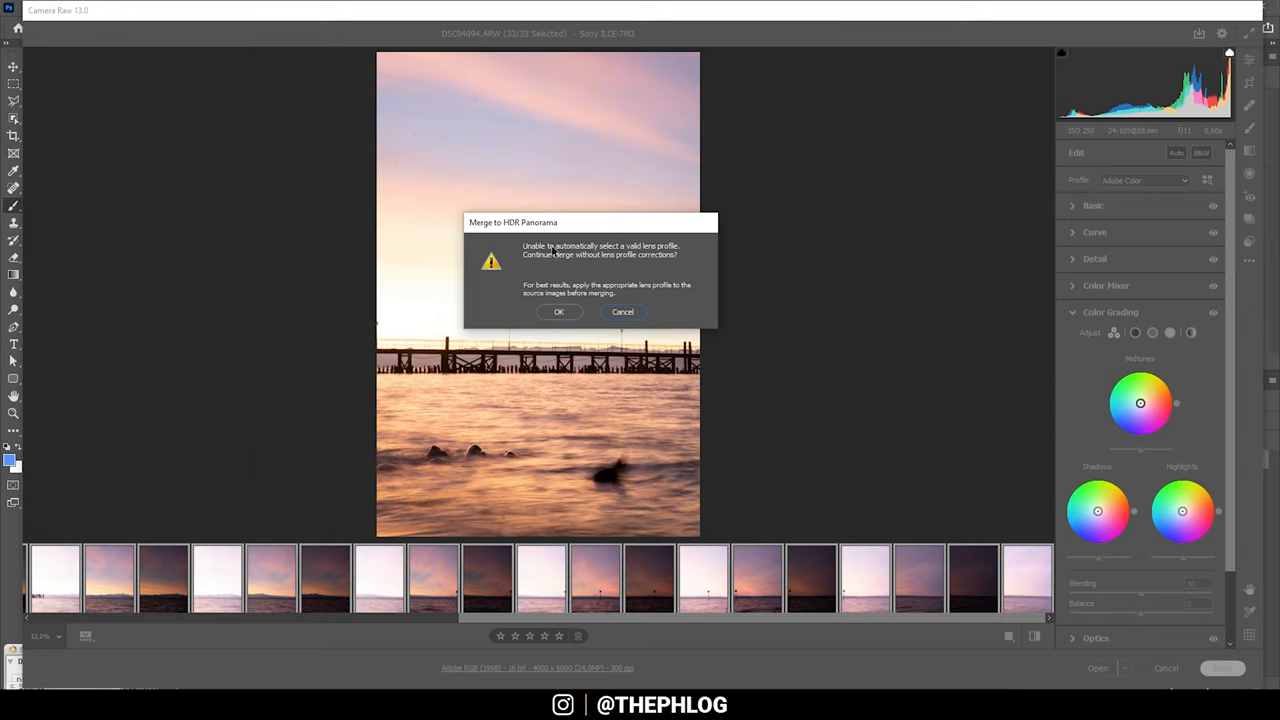
{"action": "mouse_move", "coordinate": [560, 278]}
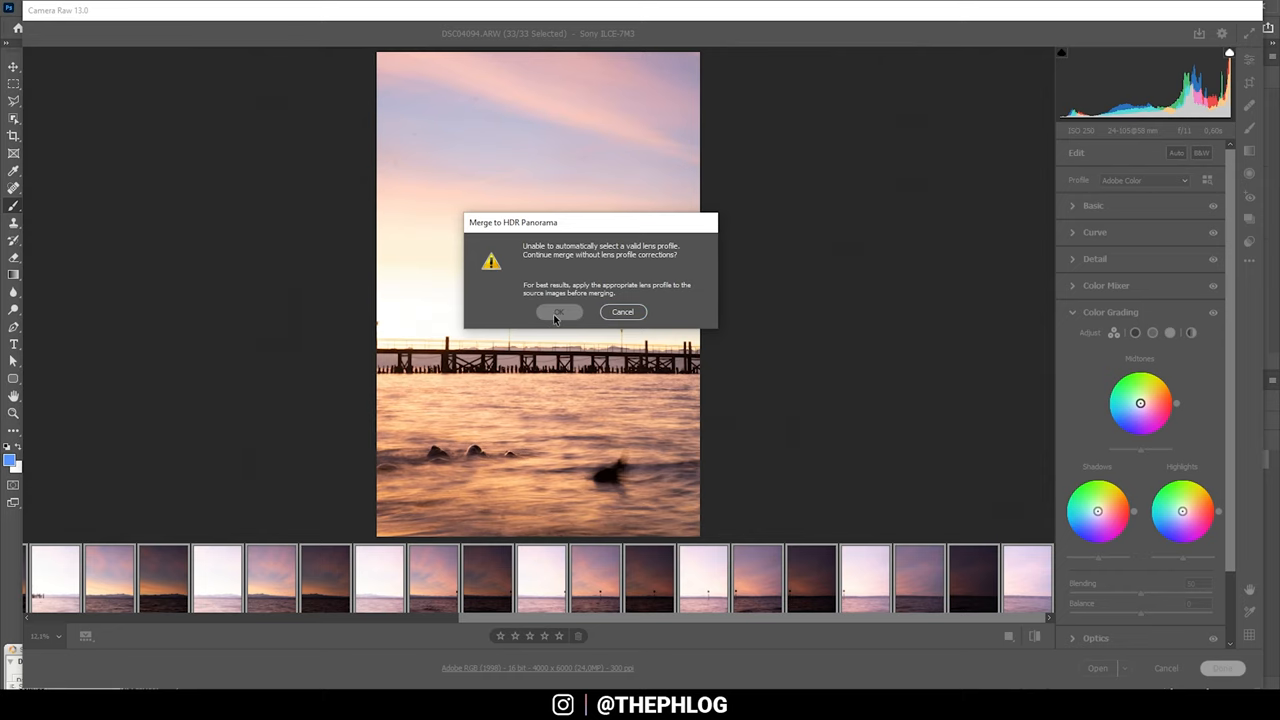
Continue past the lens-profile warning and enable Apply Auto Settings with Spherical projection
{"action": "left_click", "coordinate": [558, 311]}
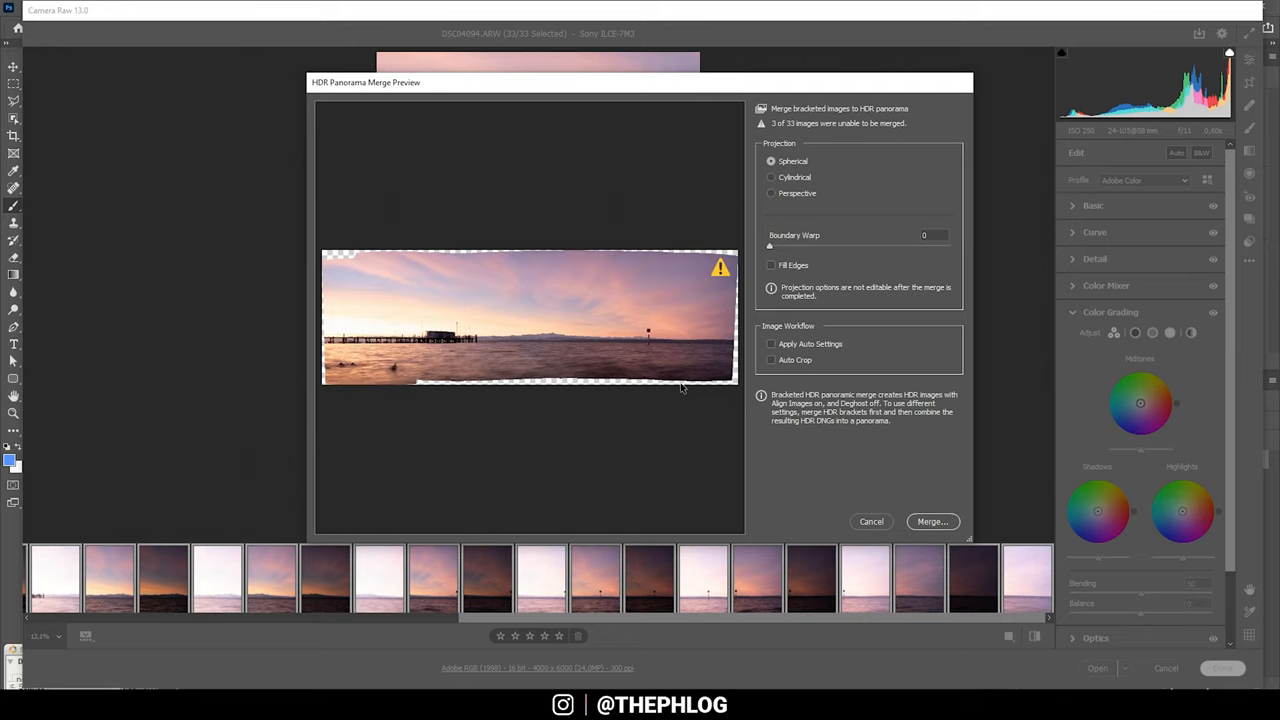
{"action": "mouse_move", "coordinate": [490, 380]}
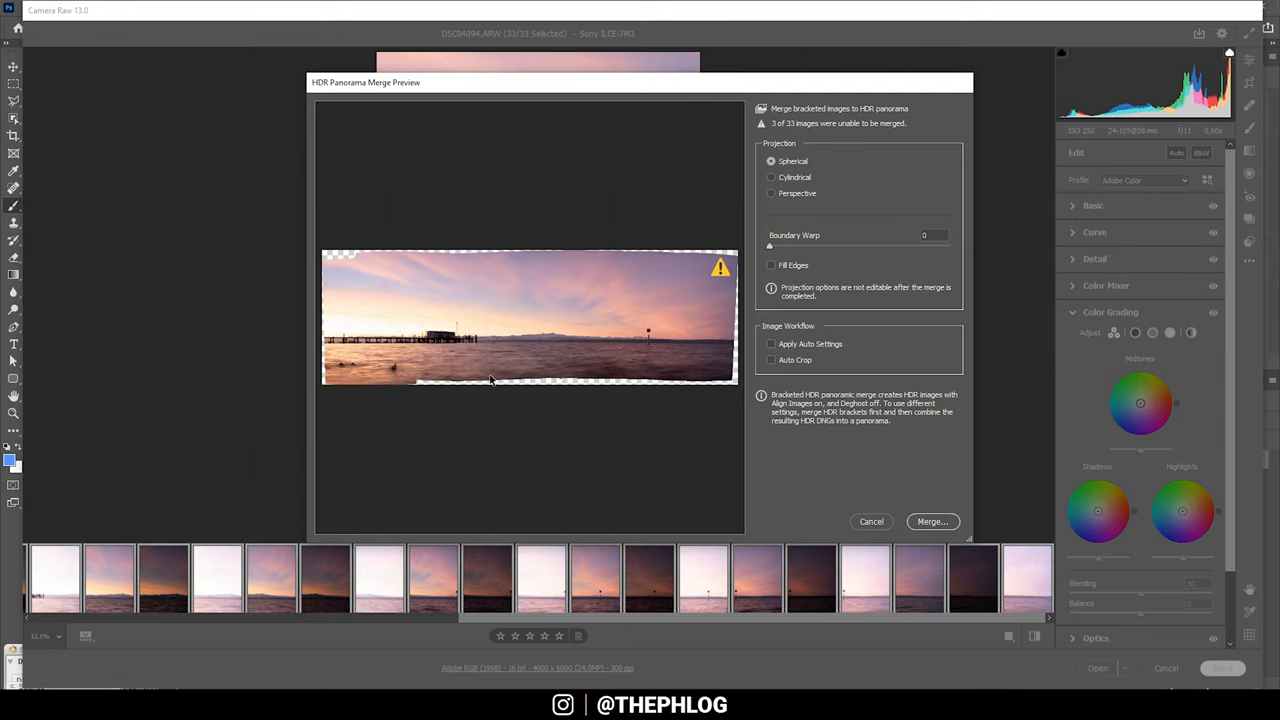
{"action": "mouse_move", "coordinate": [340, 126]}
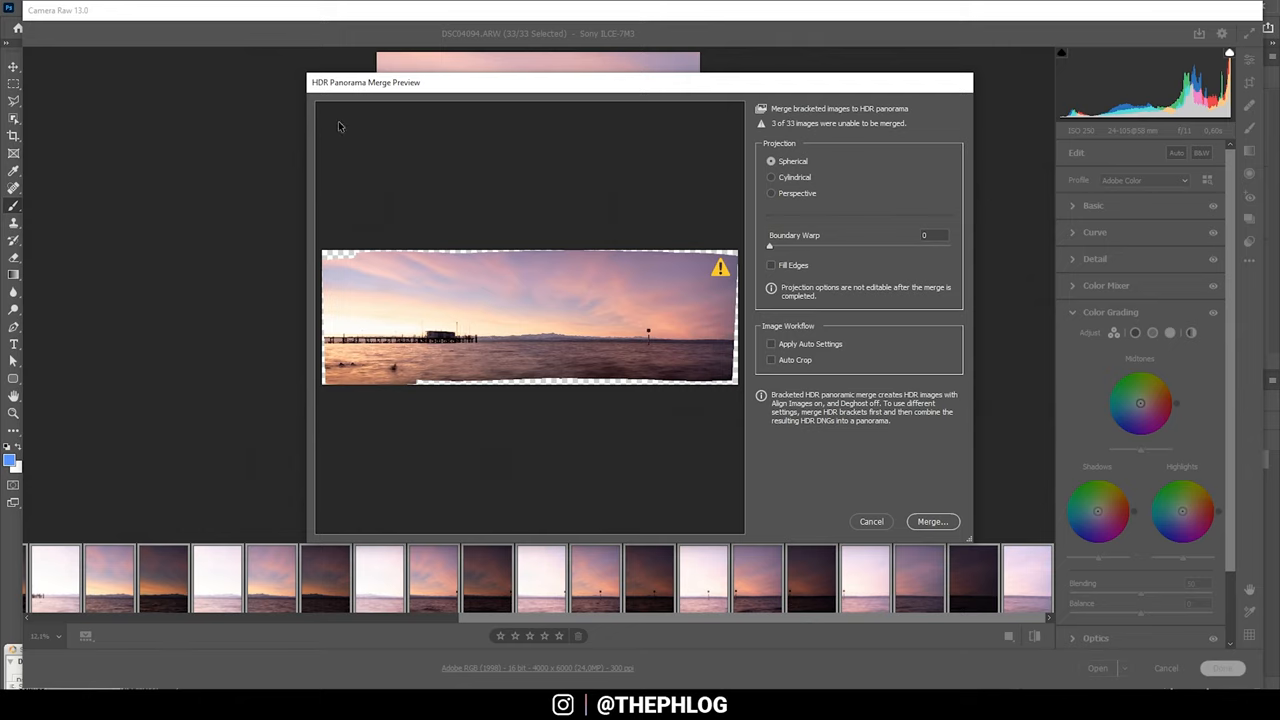
{"action": "mouse_move", "coordinate": [620, 86]}
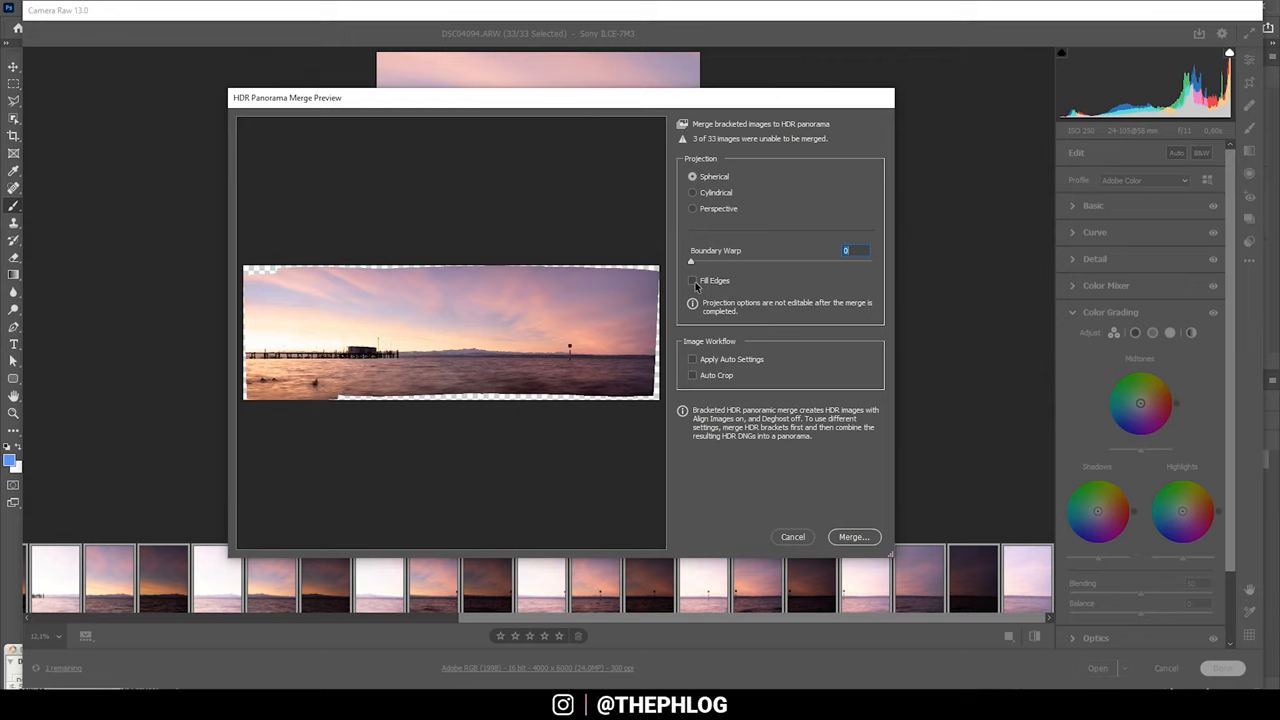
{"action": "mouse_move", "coordinate": [700, 290]}
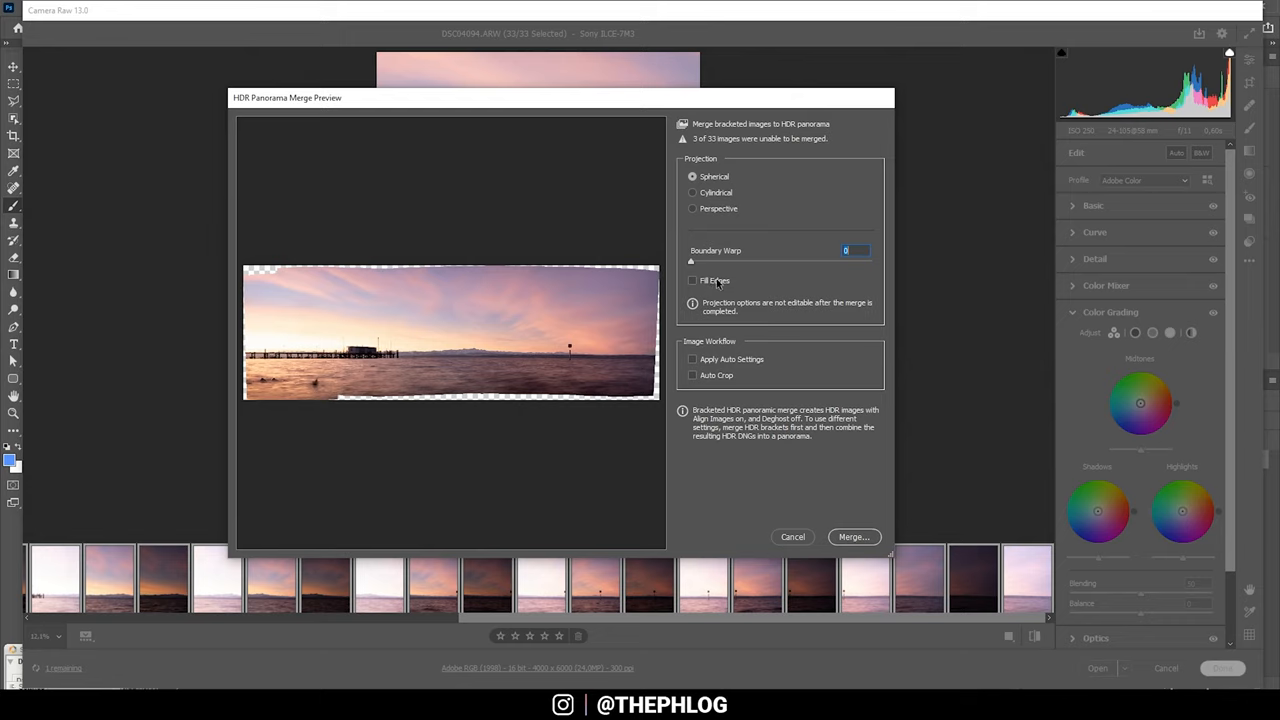
{"action": "left_click", "coordinate": [691, 359]}
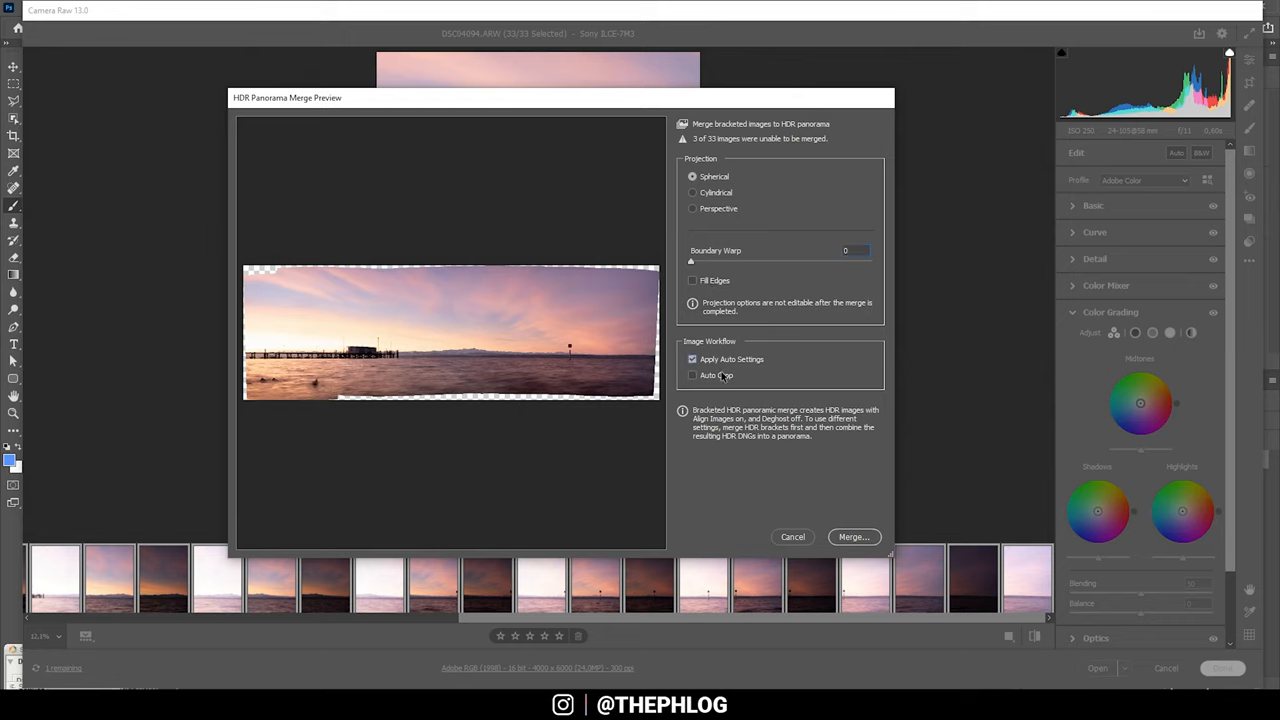
{"action": "left_click", "coordinate": [692, 359]}
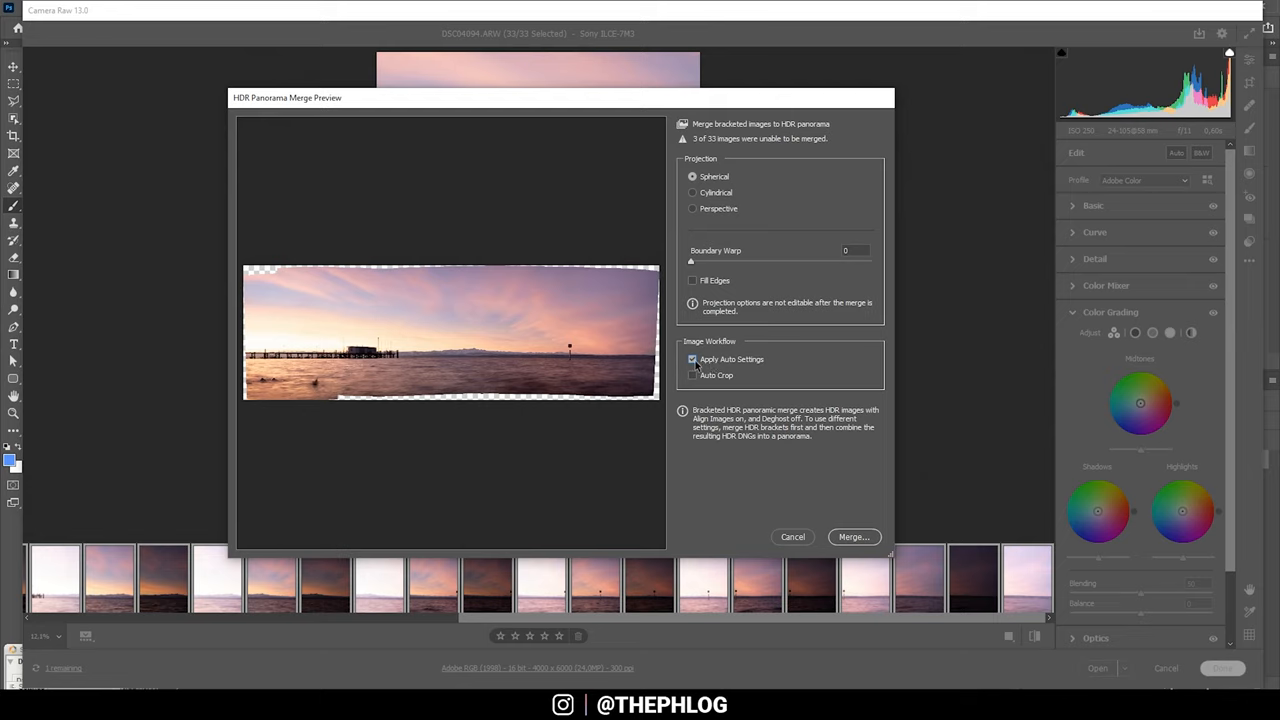
{"action": "left_click", "coordinate": [691, 359]}
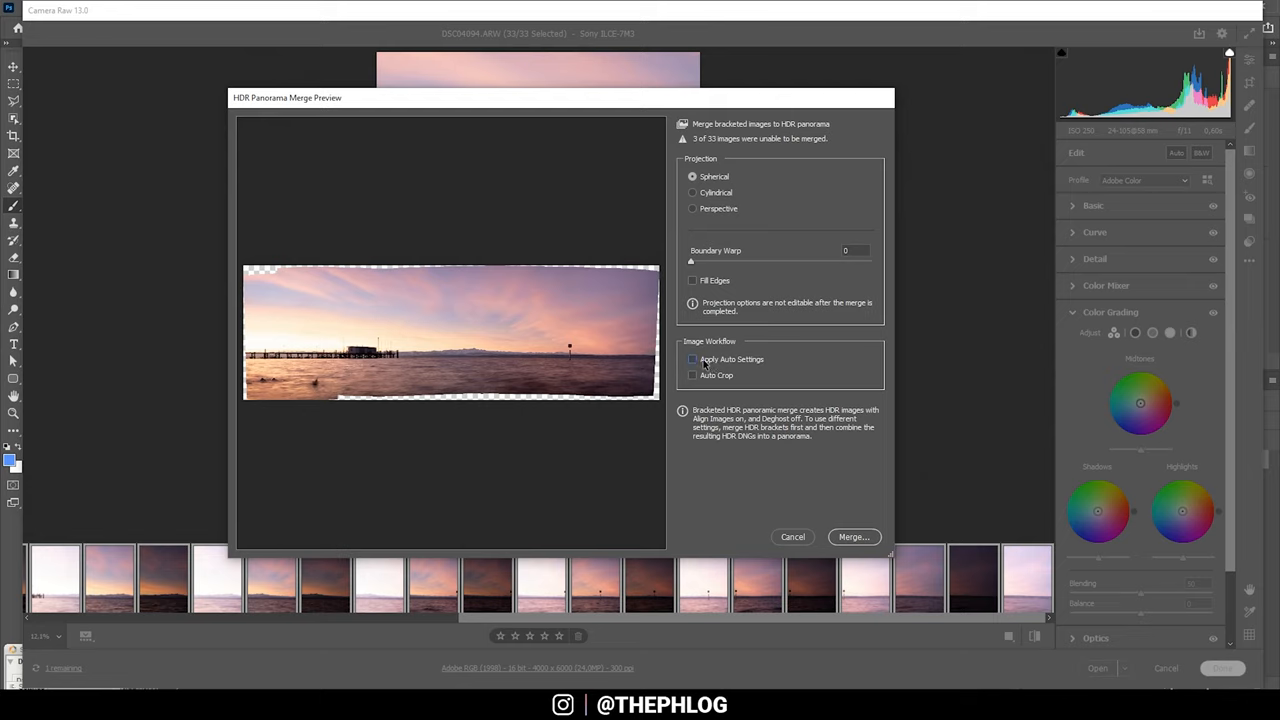
{"action": "left_click", "coordinate": [691, 359]}
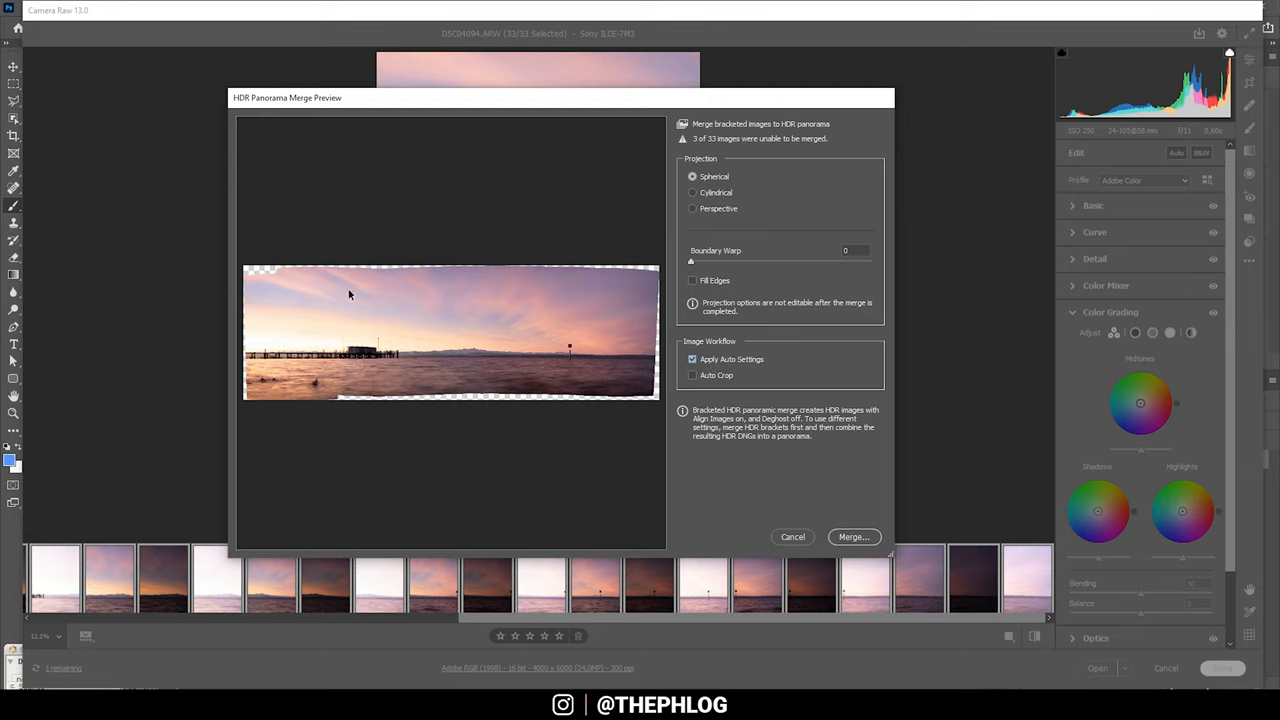
{"action": "mouse_move", "coordinate": [285, 321]}
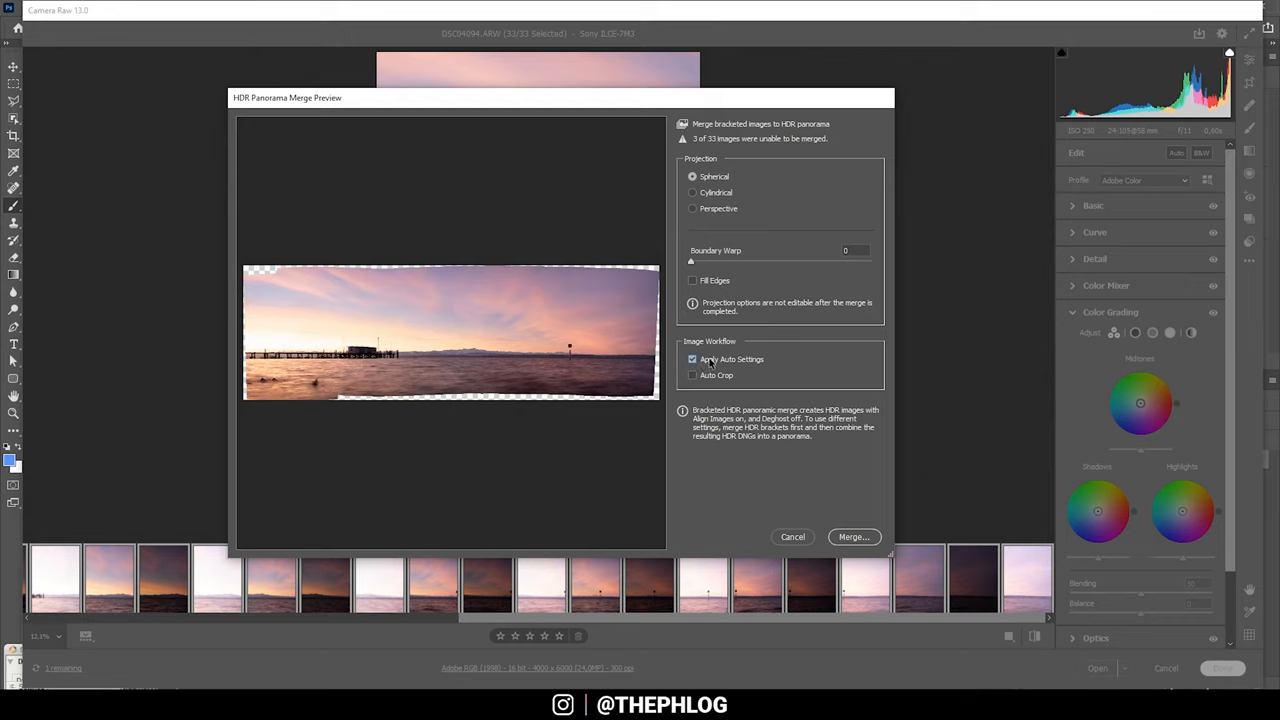
{"action": "mouse_move", "coordinate": [712, 362]}
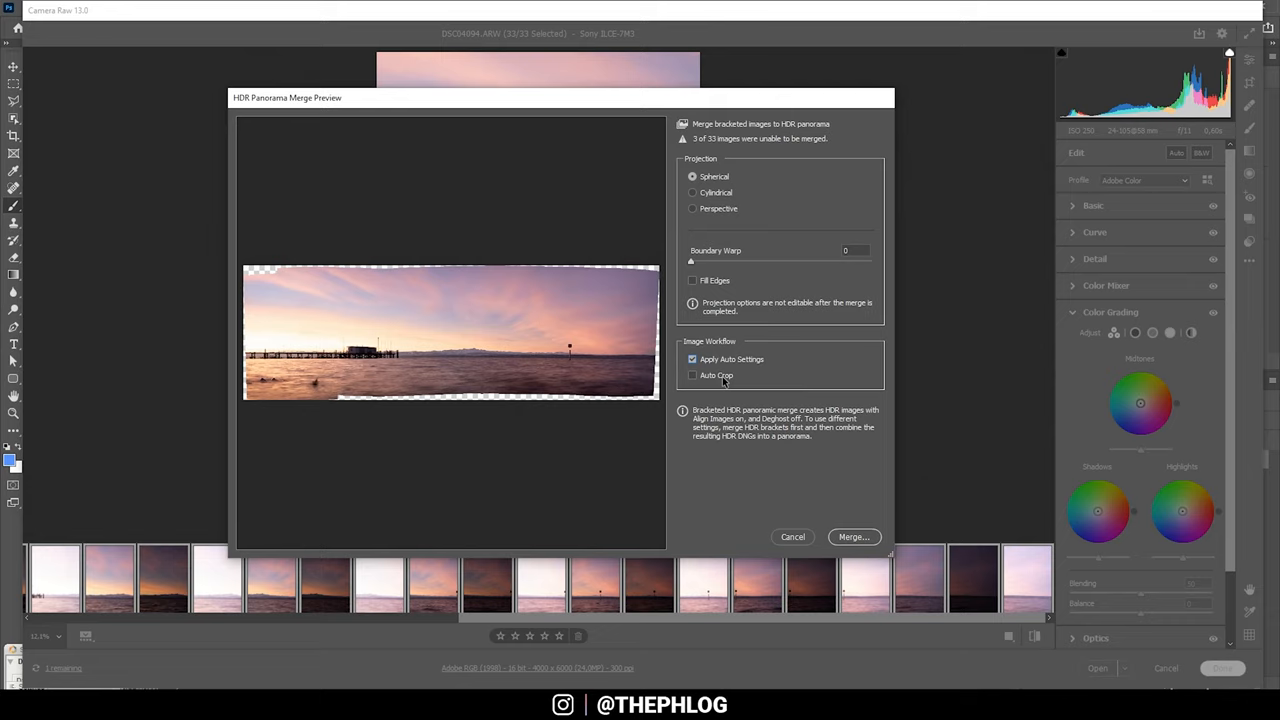
{"action": "mouse_move", "coordinate": [711, 569]}
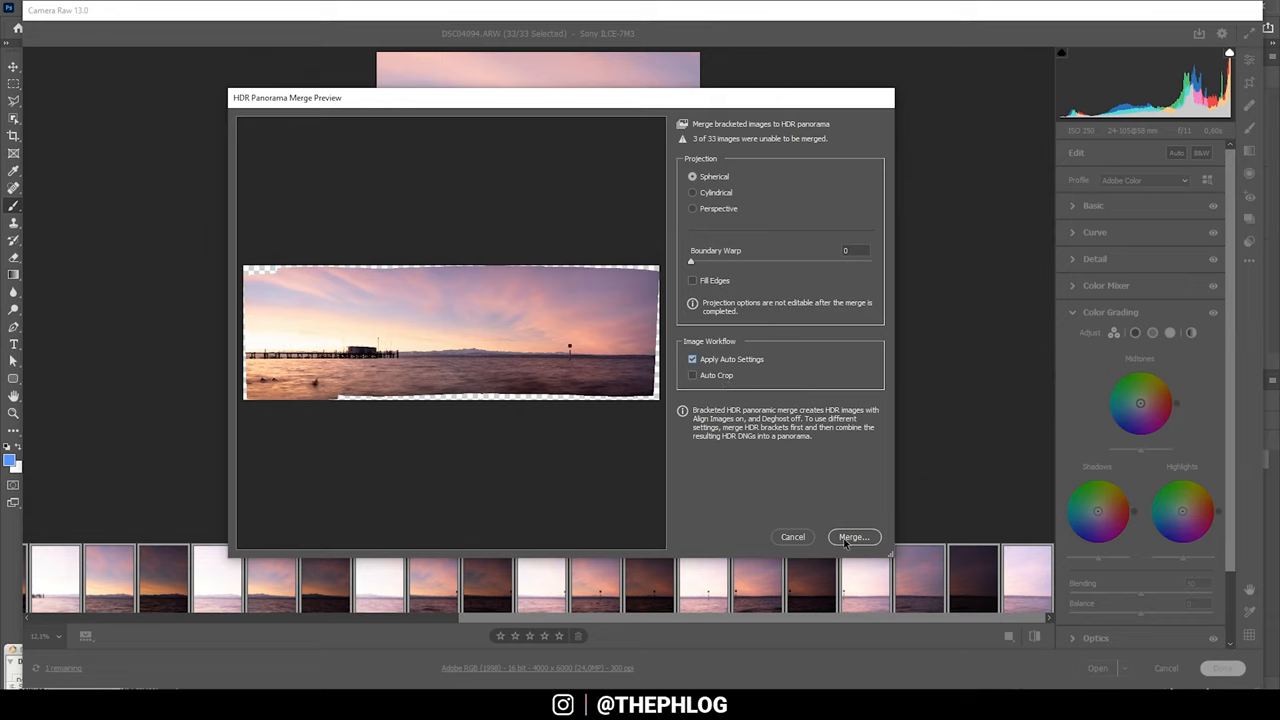
Create the merged HDR panorama DNG and crop off its transparent edges
{"action": "left_click", "coordinate": [853, 537]}
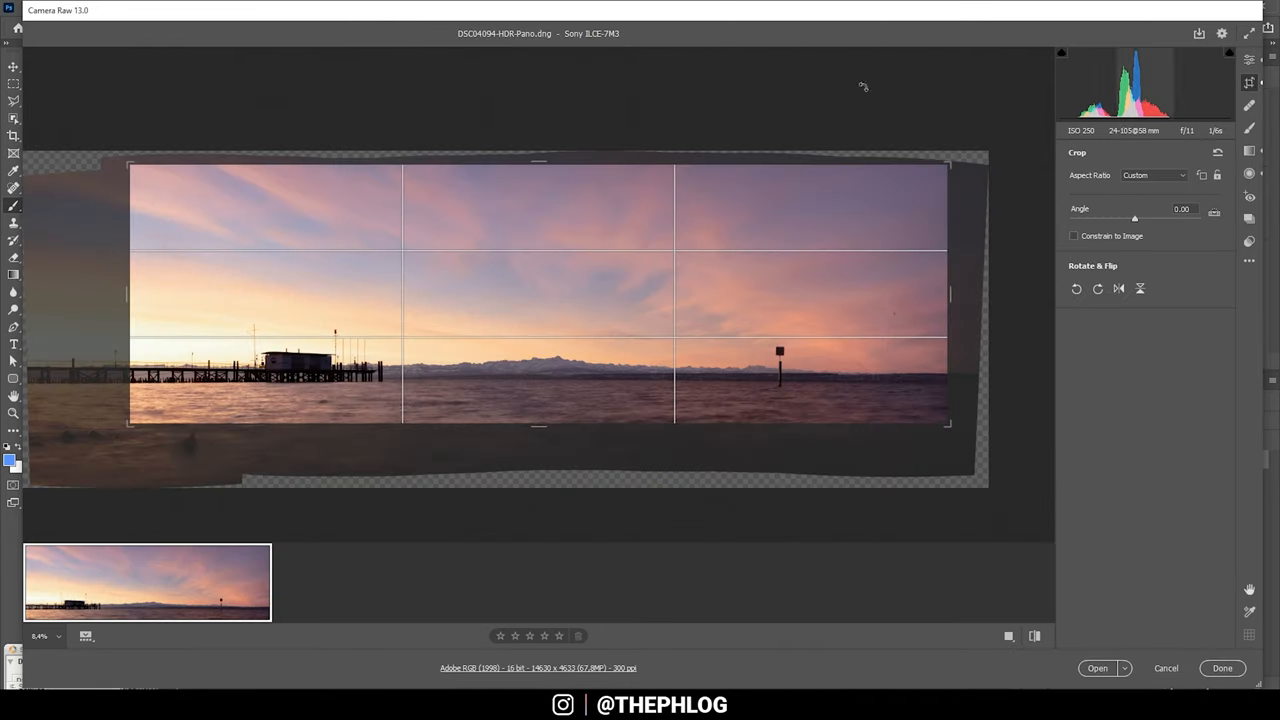
{"action": "mouse_move", "coordinate": [400, 347]}
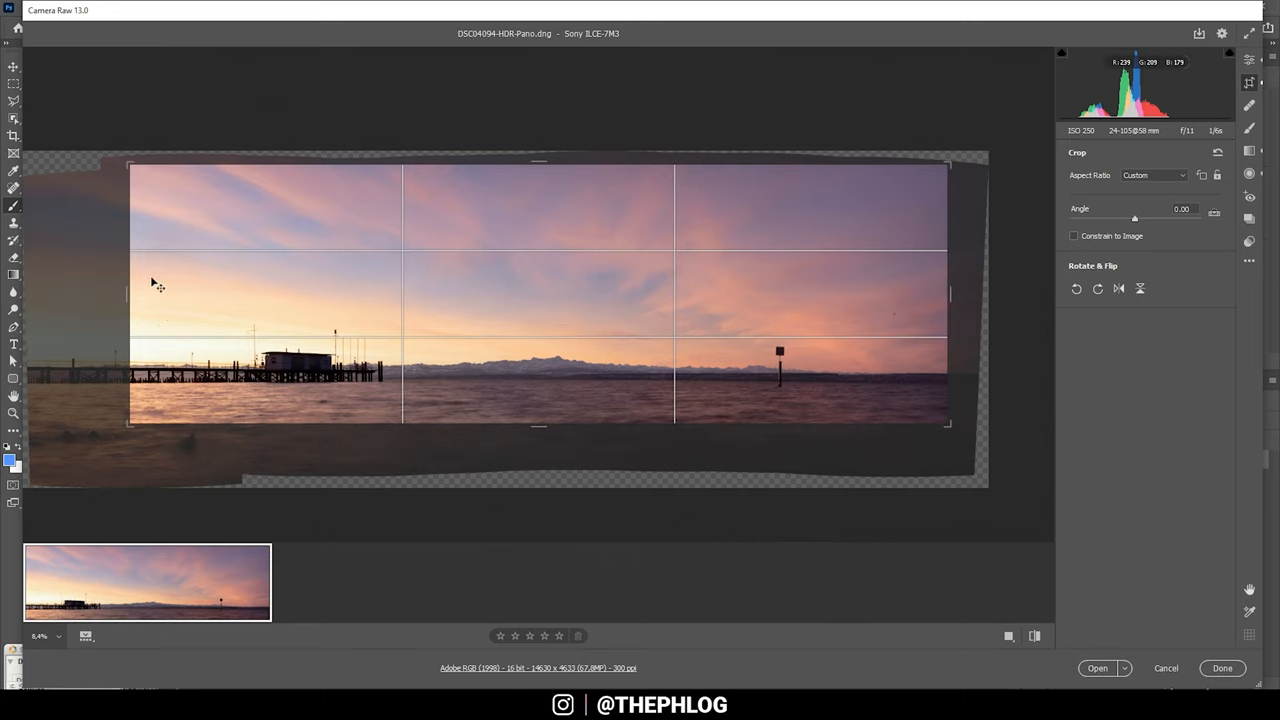
{"action": "mouse_move", "coordinate": [120, 330]}
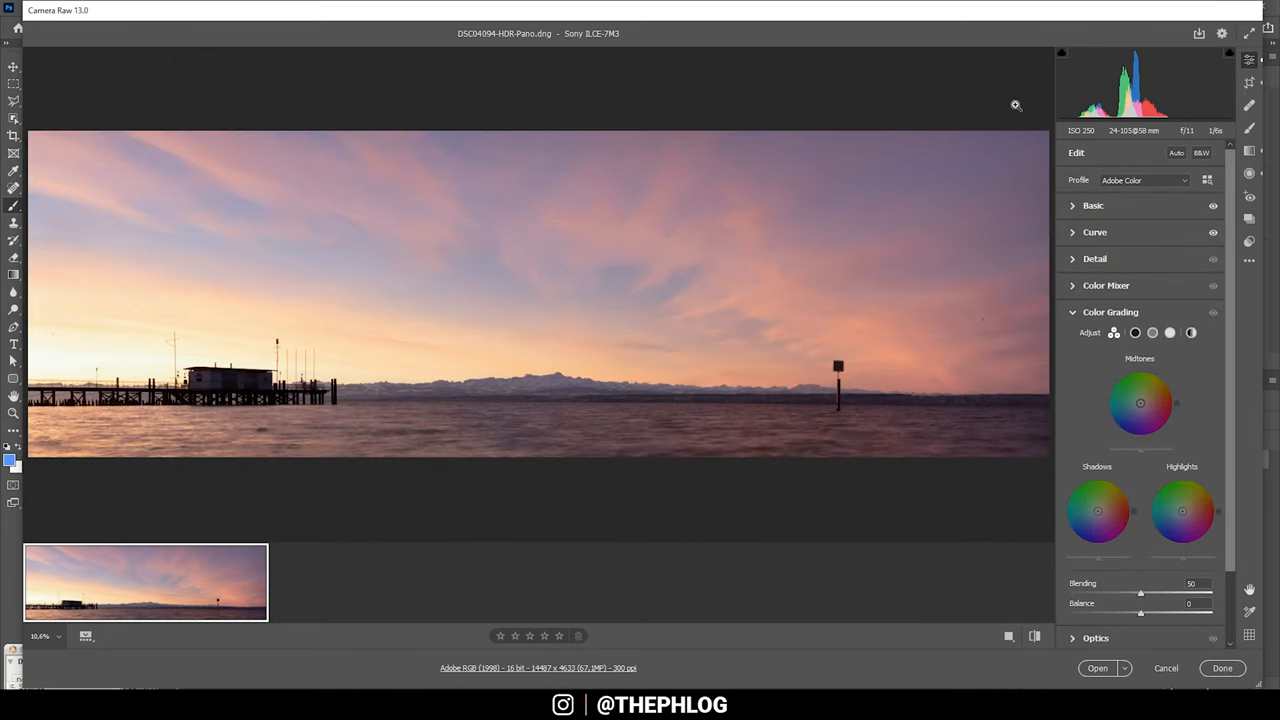
{"action": "mouse_move", "coordinate": [197, 137]}
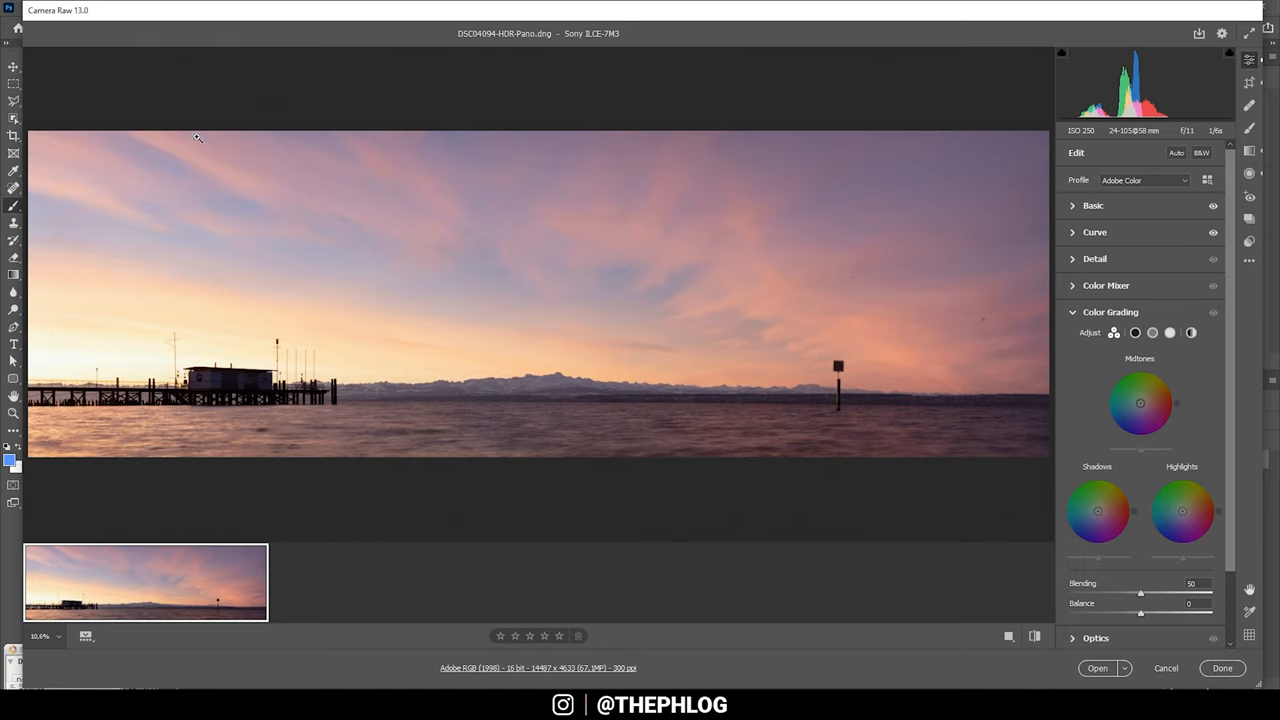
{"action": "mouse_move", "coordinate": [291, 133]}
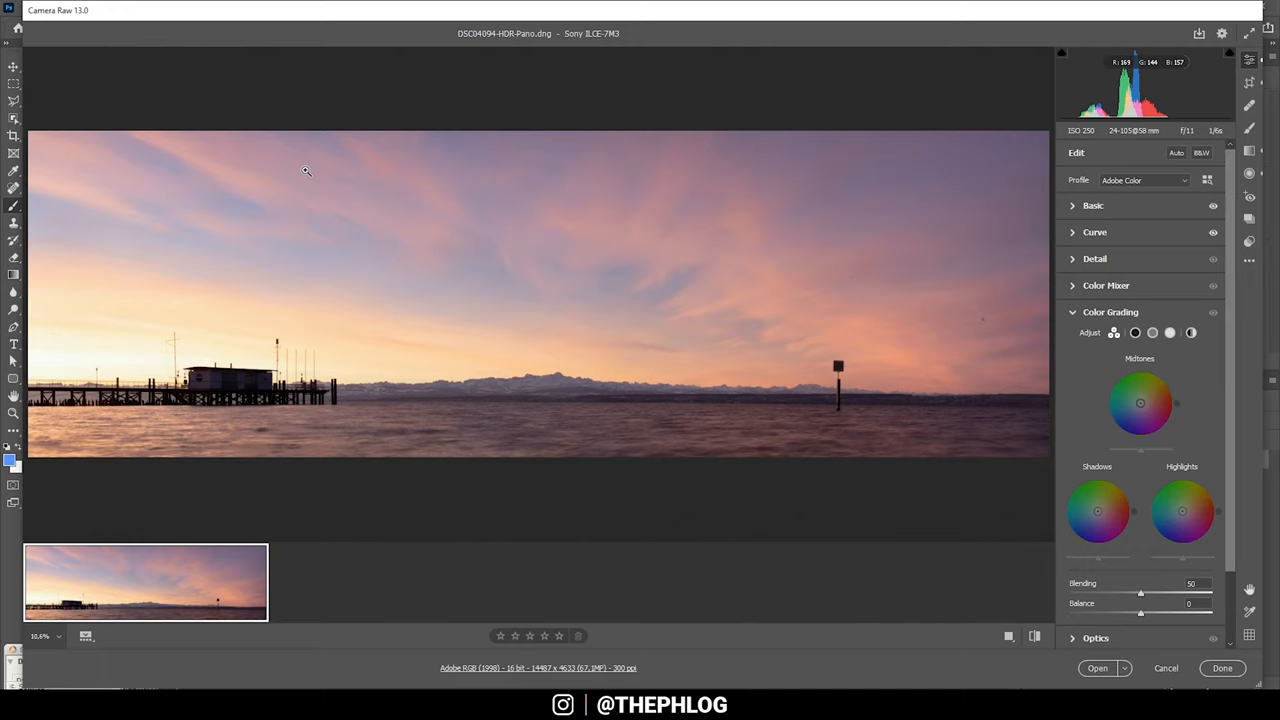
Expand the Basic panel, try the Highlights and Shadows sliders, then return them to 0
{"action": "left_click", "coordinate": [1093, 205]}
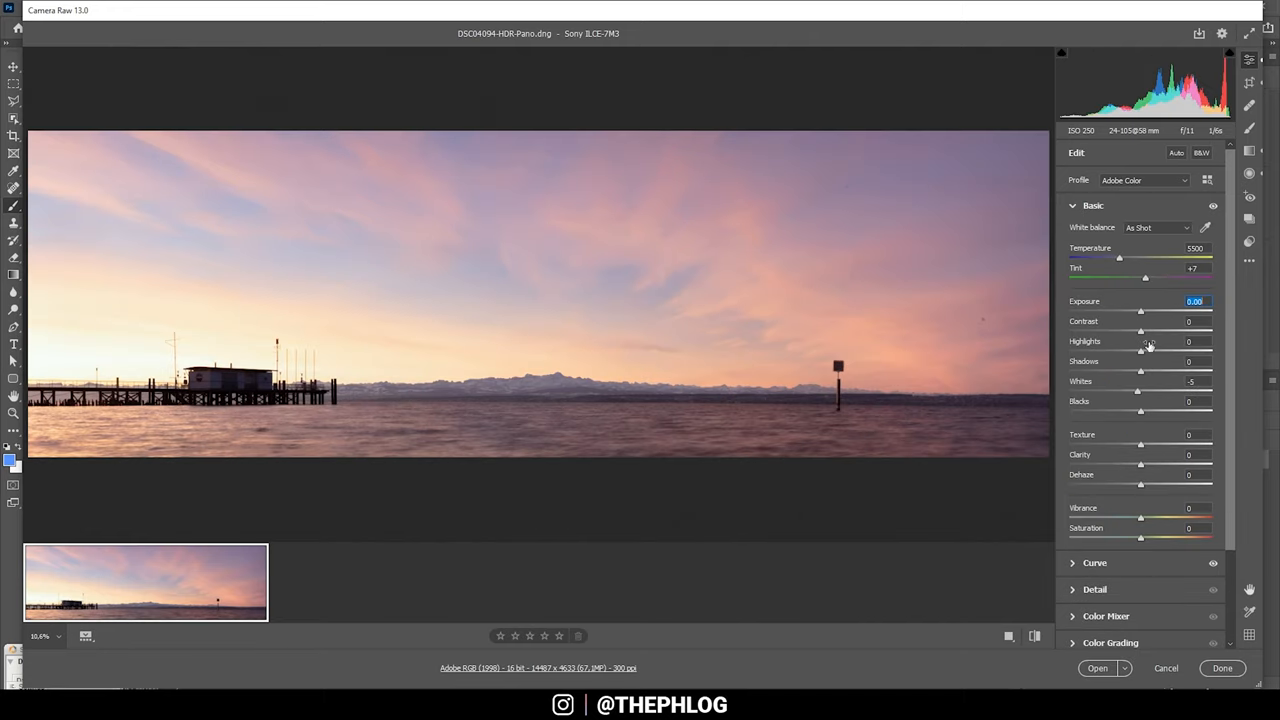
{"action": "left_click_drag", "start_coordinate": [1140, 347], "coordinate": [1068, 347]}
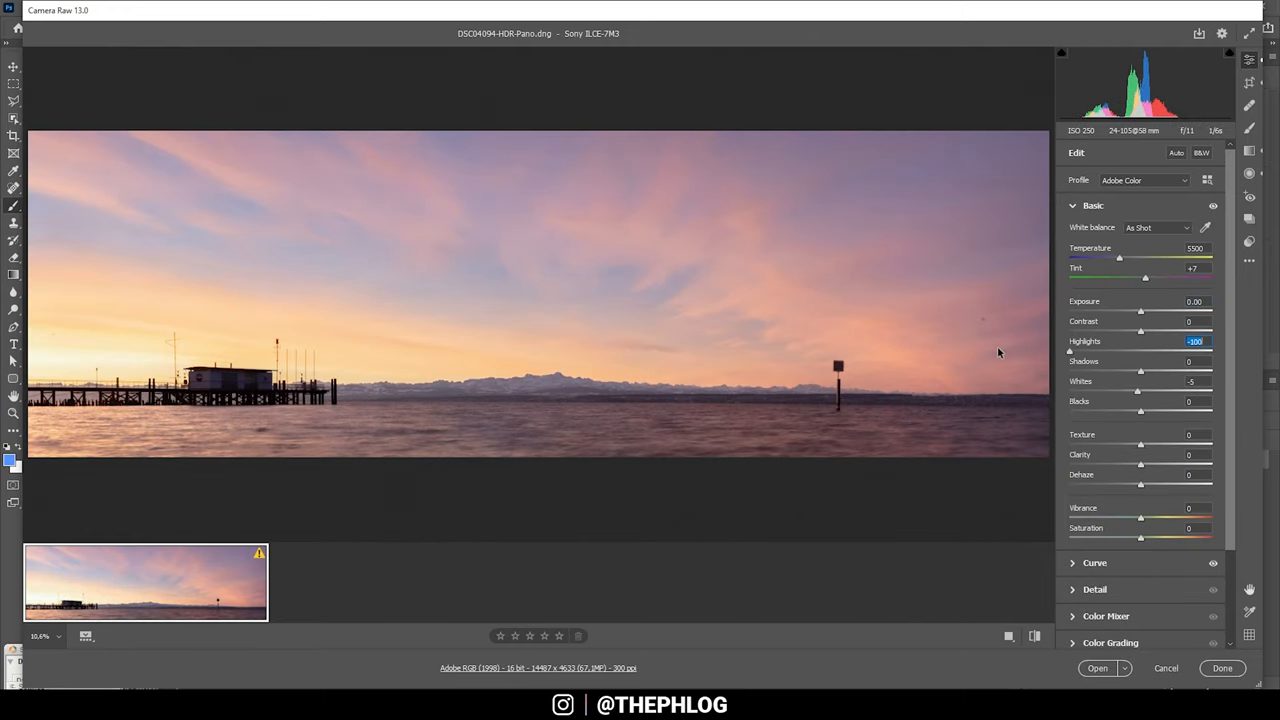
{"action": "left_click_drag", "start_coordinate": [1141, 368], "coordinate": [1150, 368]}
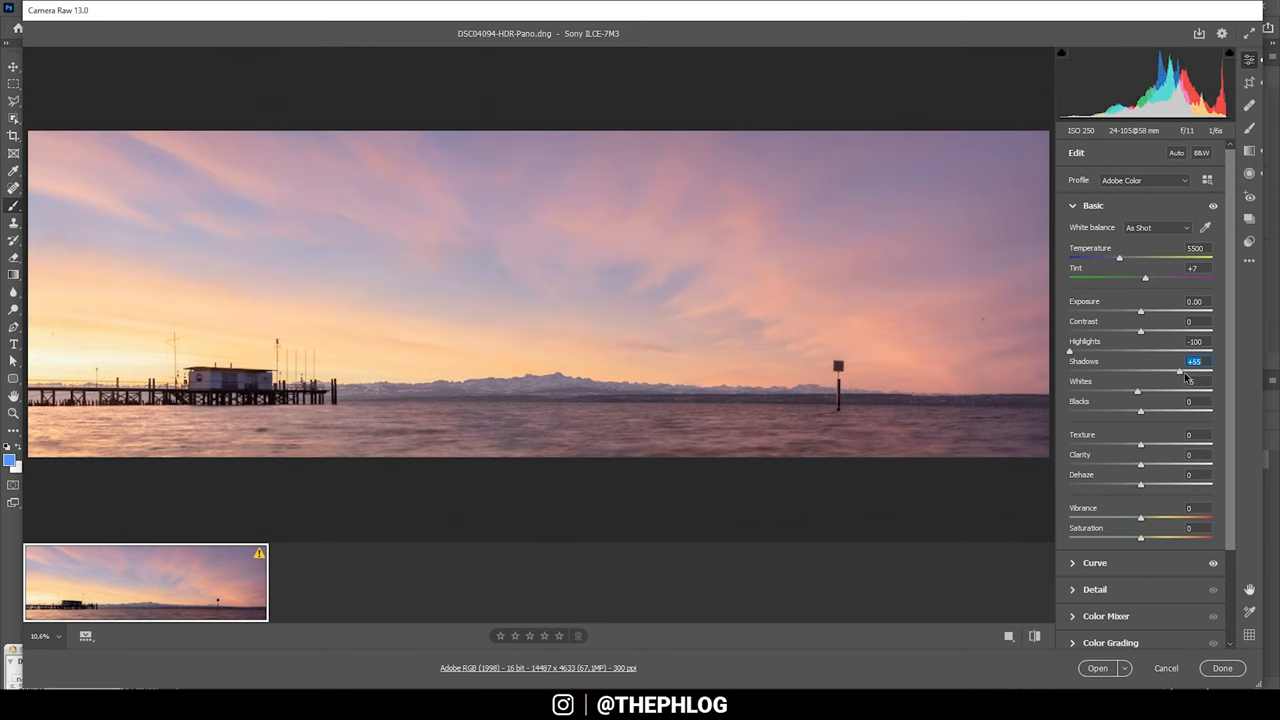
{"action": "left_click_drag", "start_coordinate": [1148, 371], "coordinate": [1210, 371]}
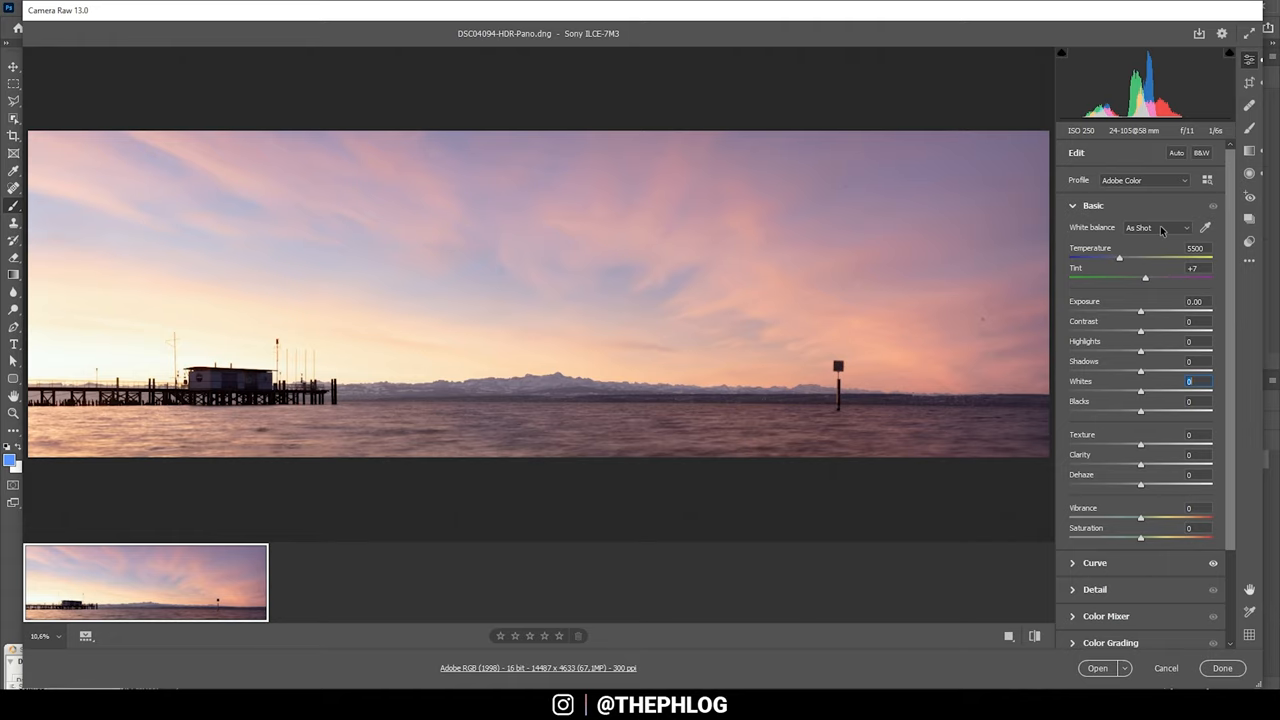
Set white balance to Daylight and the profile to Adobe Standard
{"action": "left_click", "coordinate": [1156, 227]}
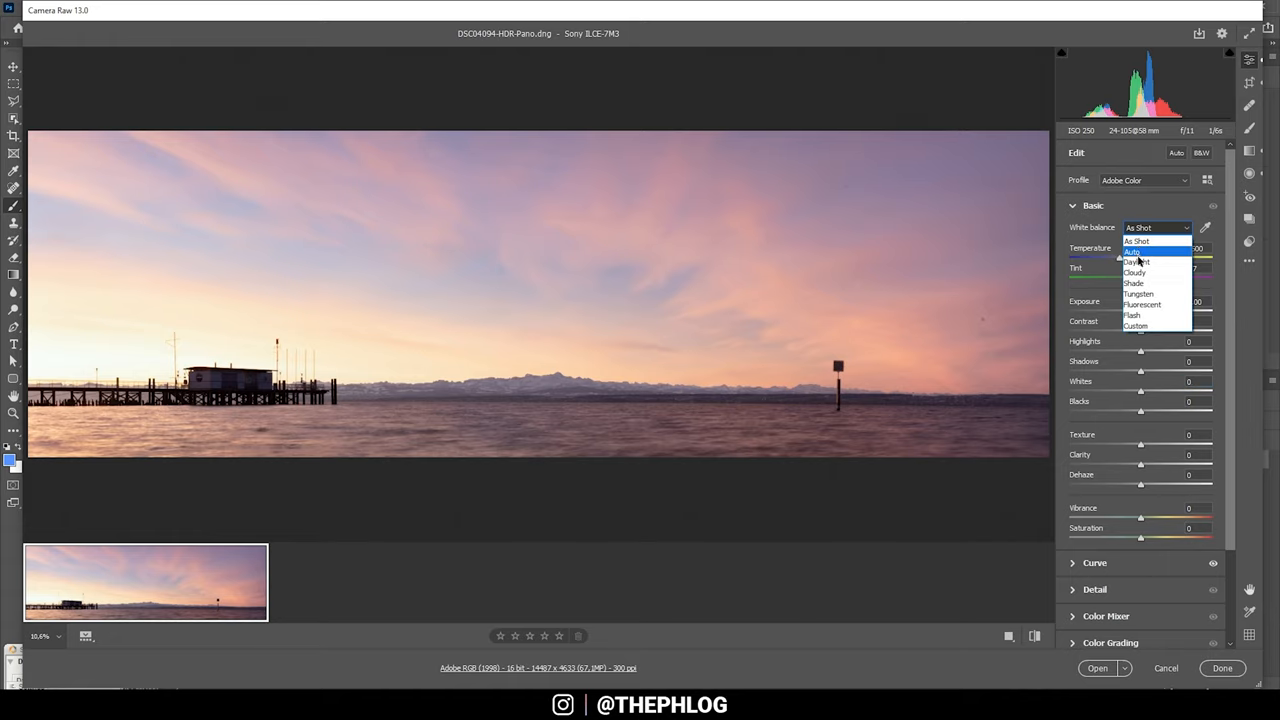
{"action": "left_click", "coordinate": [1135, 262]}
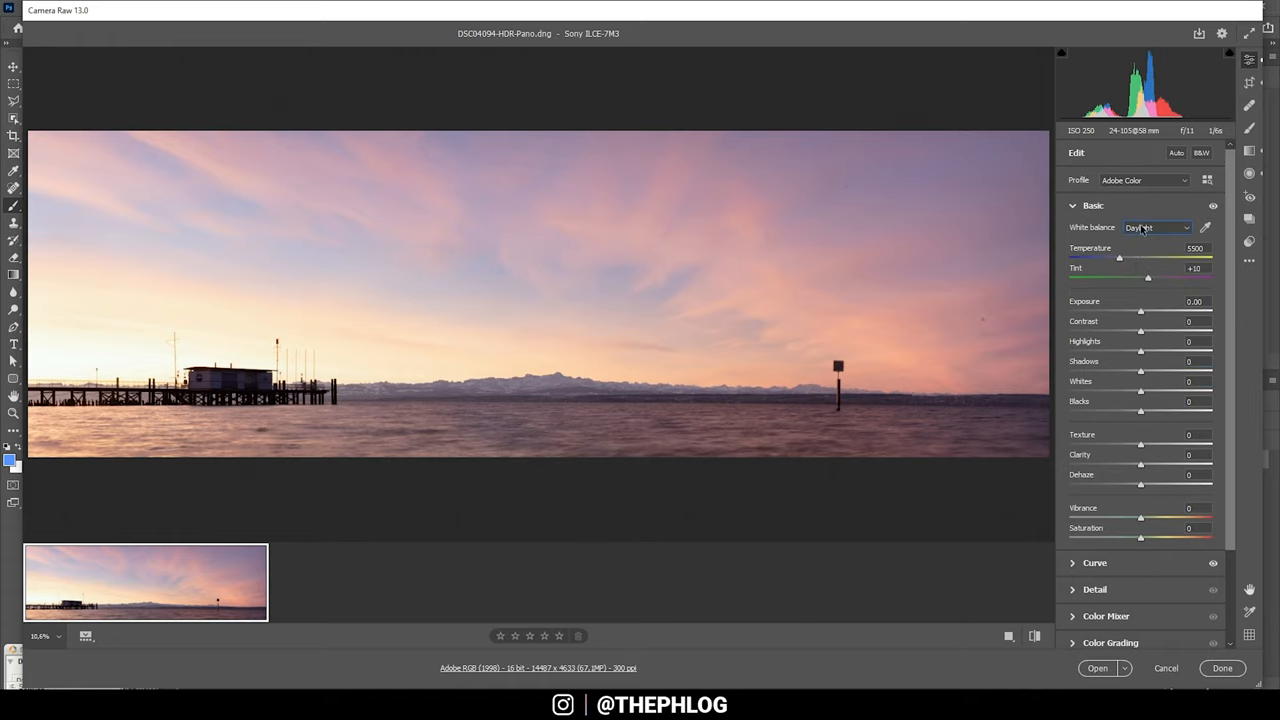
{"action": "left_click", "coordinate": [1143, 180]}
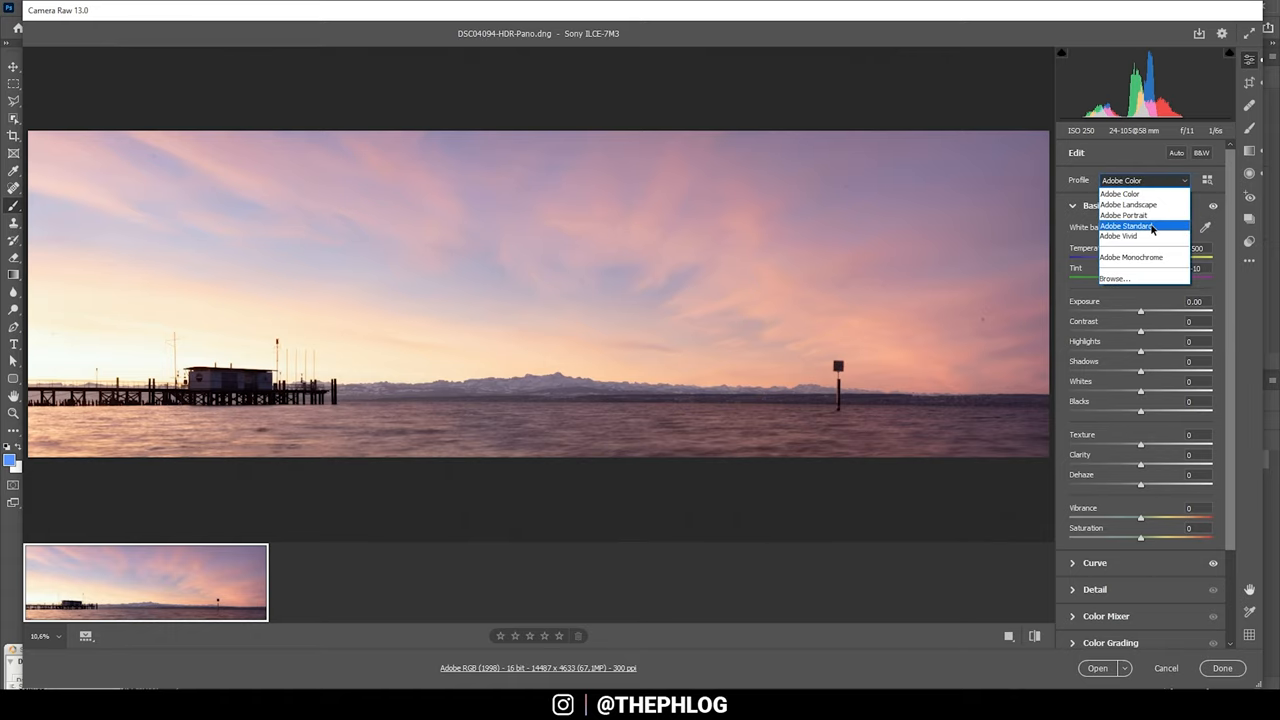
{"action": "left_click", "coordinate": [1127, 226]}
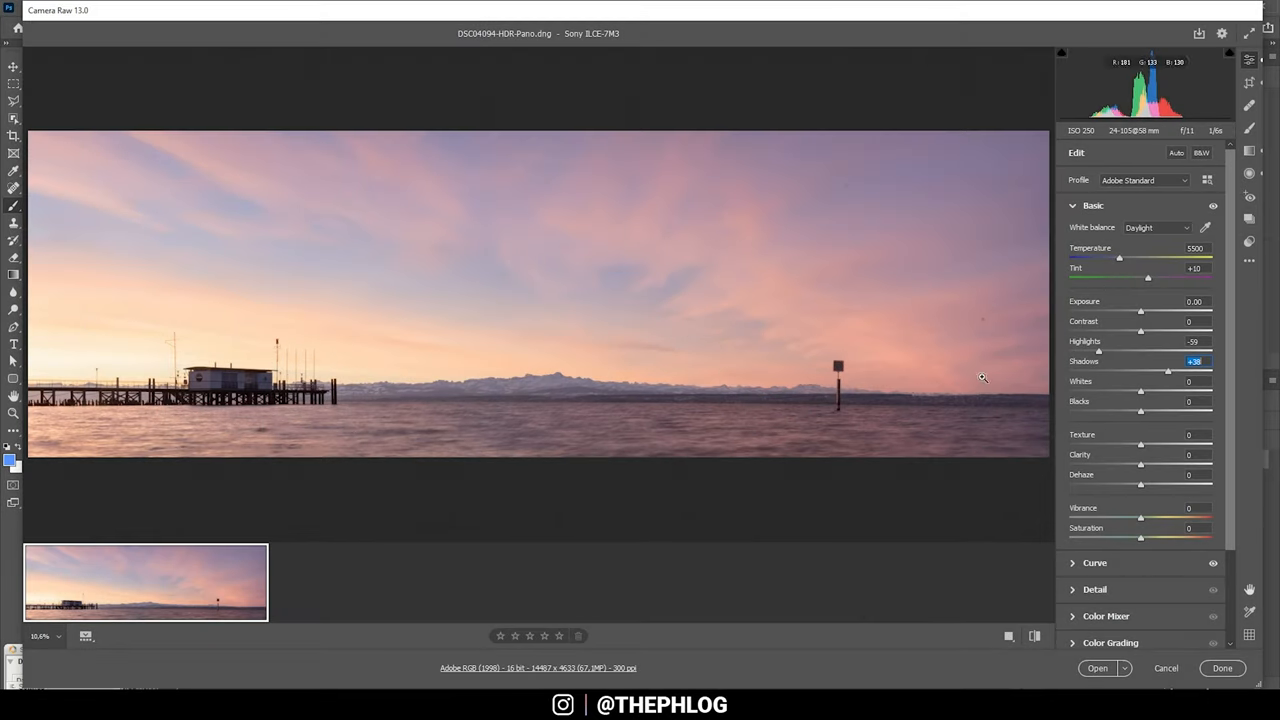
Lower Exposure to -0.20 and reduce Whites, then raise Vibrance to +32
{"action": "left_click", "coordinate": [1195, 301]}
{"action": "type", "text": "-0.2"}
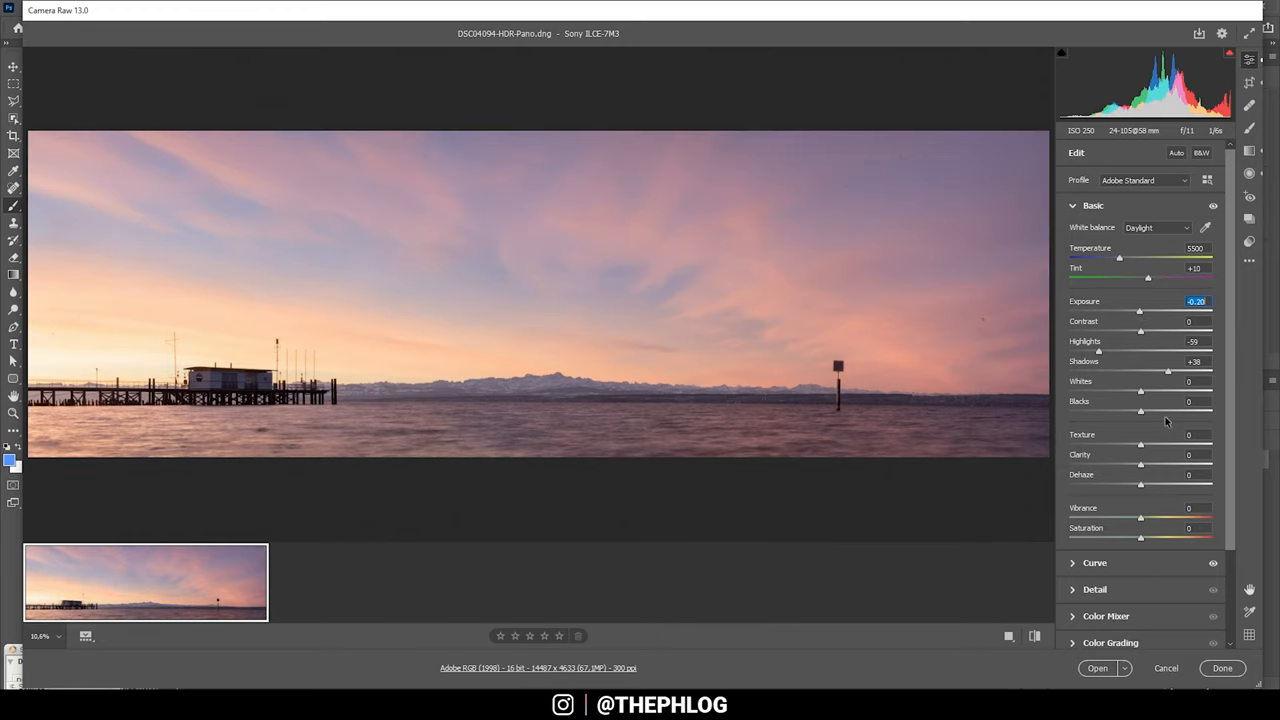
{"action": "left_click", "coordinate": [1189, 381]}
{"action": "type", "text": "-5"}
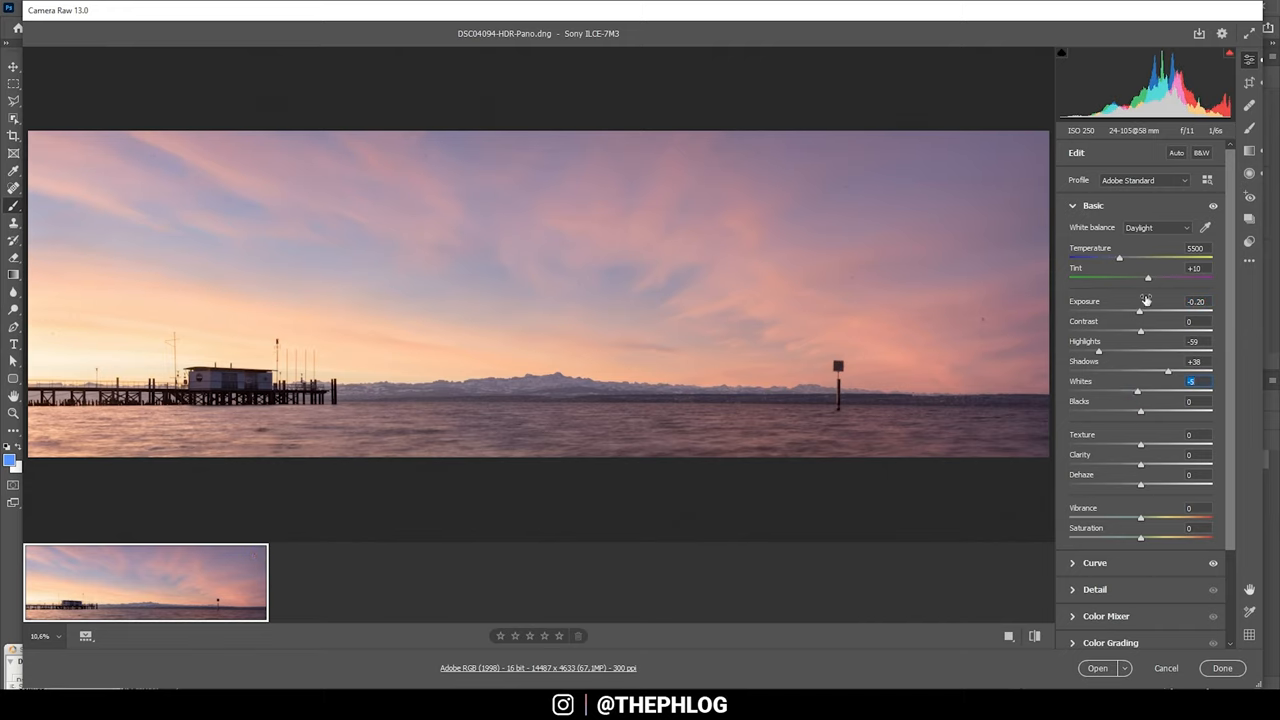
{"action": "mouse_move", "coordinate": [381, 247]}
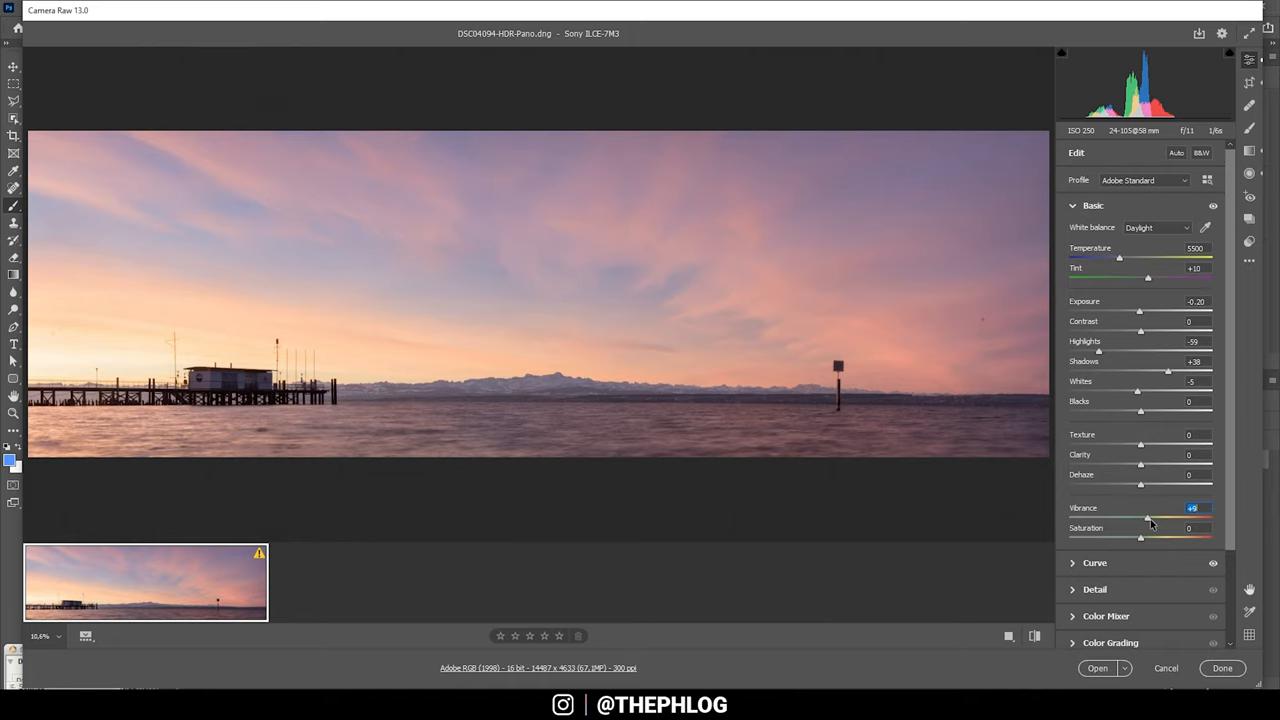
{"action": "left_click_drag", "start_coordinate": [1148, 518], "coordinate": [1155, 518]}
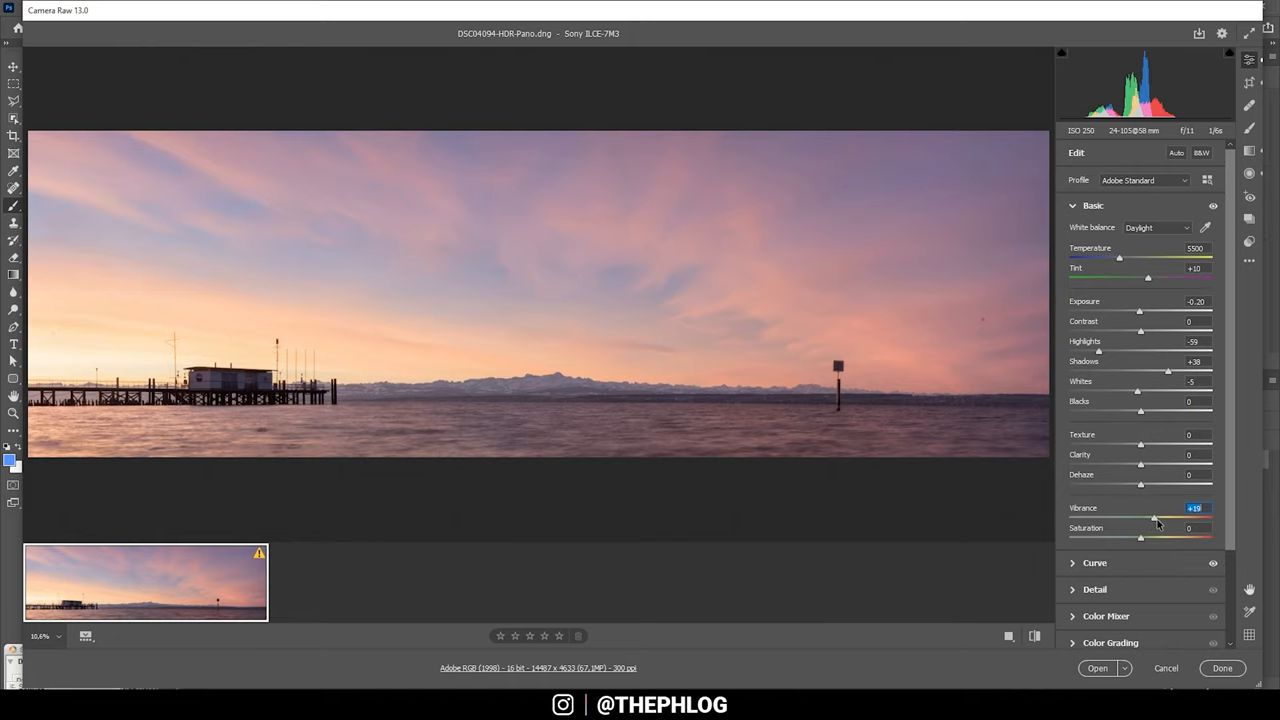
{"action": "left_click_drag", "start_coordinate": [1154, 517], "coordinate": [1162, 517]}
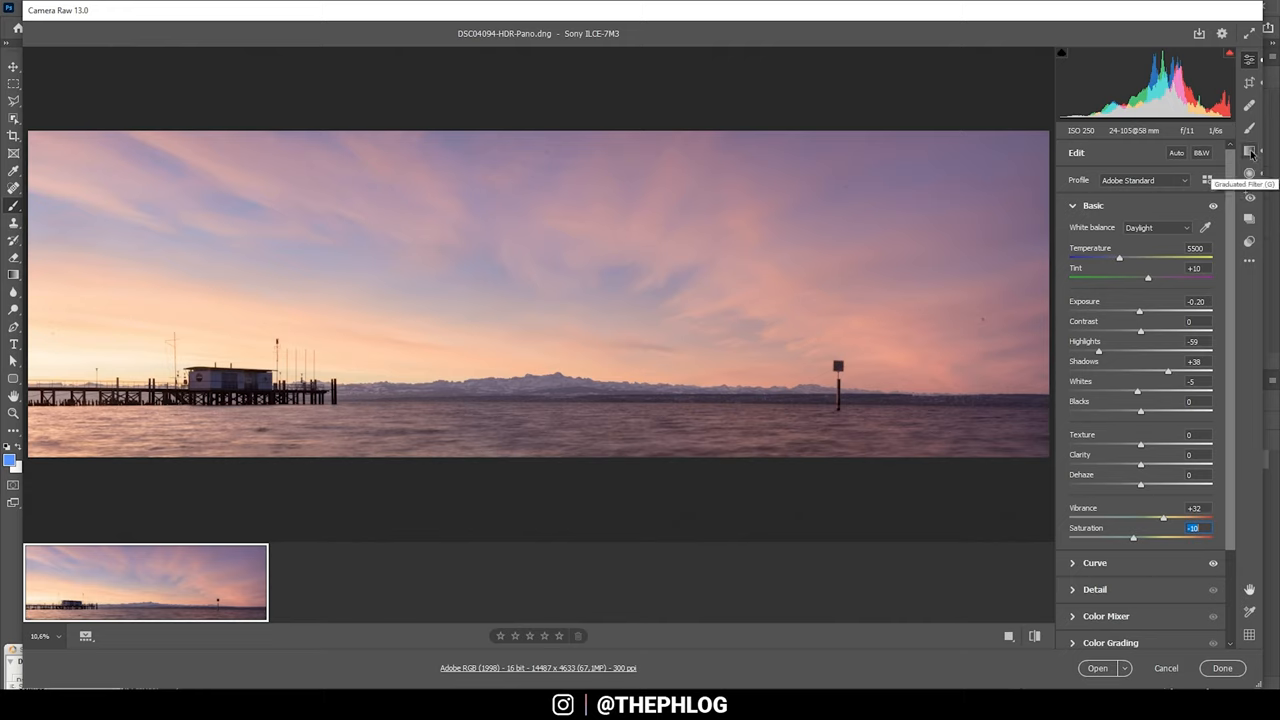
Add a sky graduated filter with Exposure -0.20, Contrast +42, Texture -100, Clarity +39
{"action": "left_click", "coordinate": [1248, 151]}
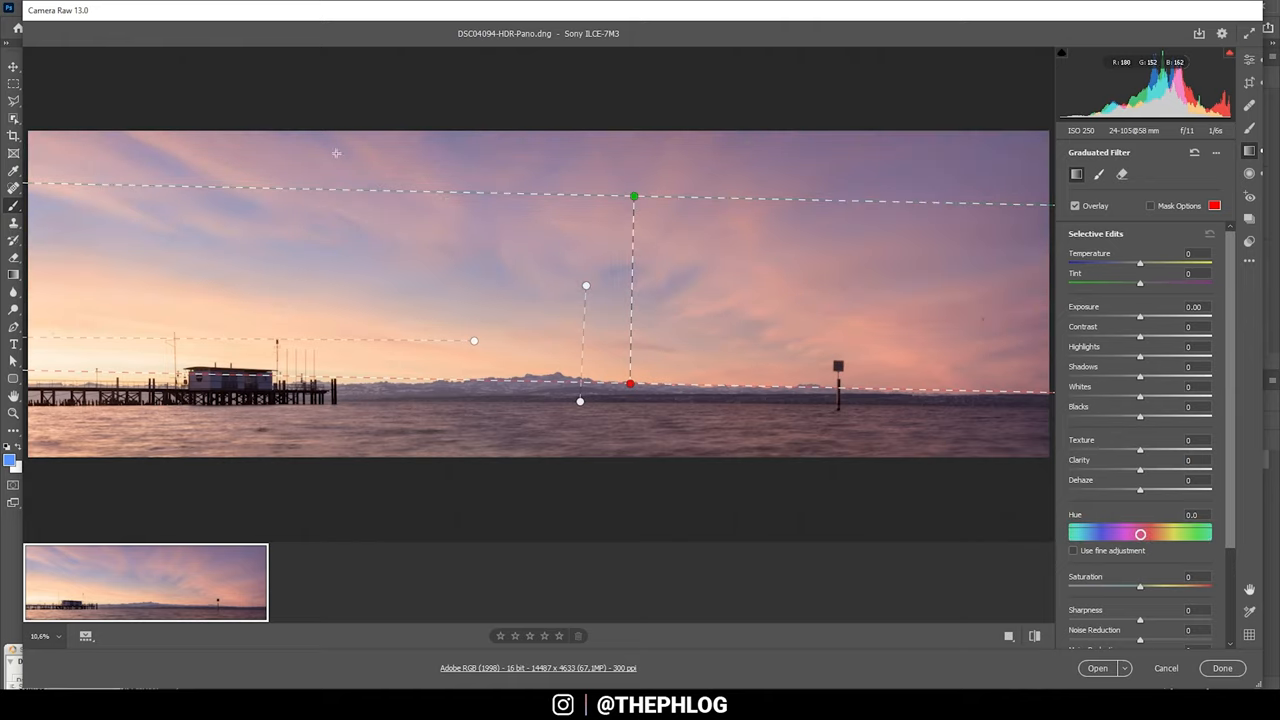
{"action": "mouse_move", "coordinate": [261, 163]}
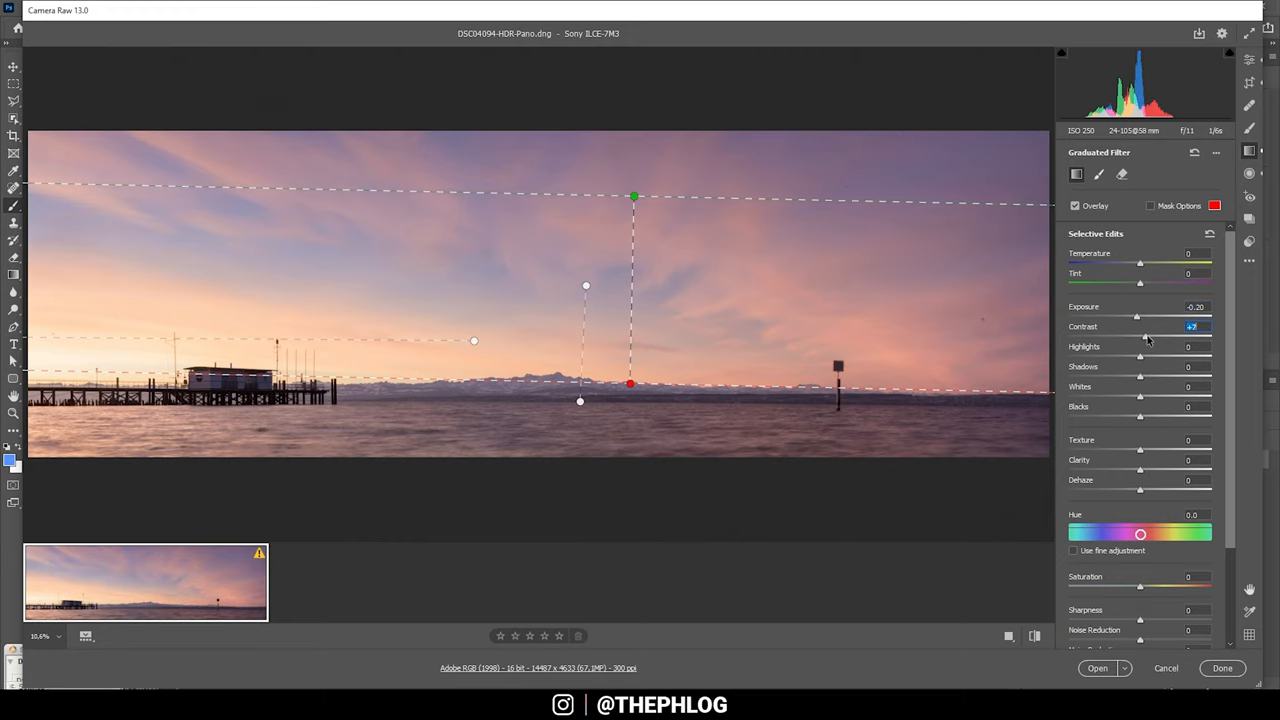
{"action": "left_click_drag", "start_coordinate": [1138, 334], "coordinate": [1160, 334]}
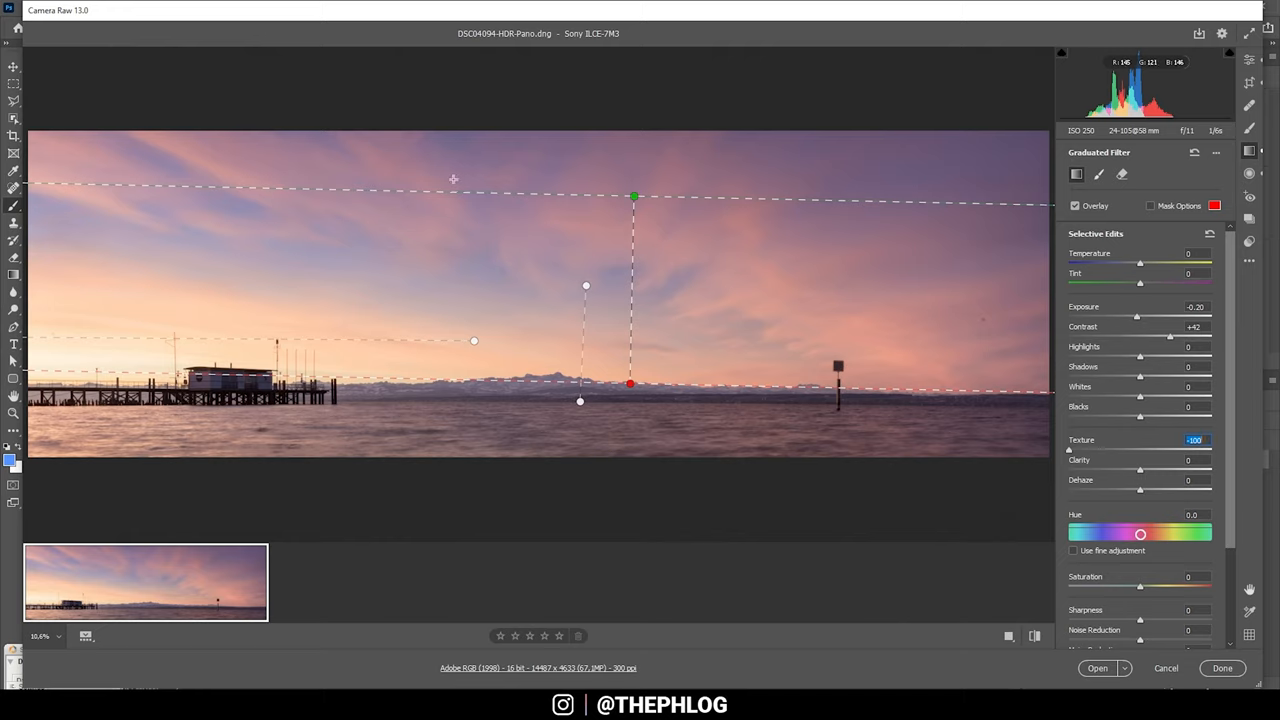
{"action": "left_click", "coordinate": [1194, 460]}
{"action": "type", "text": "+39"}
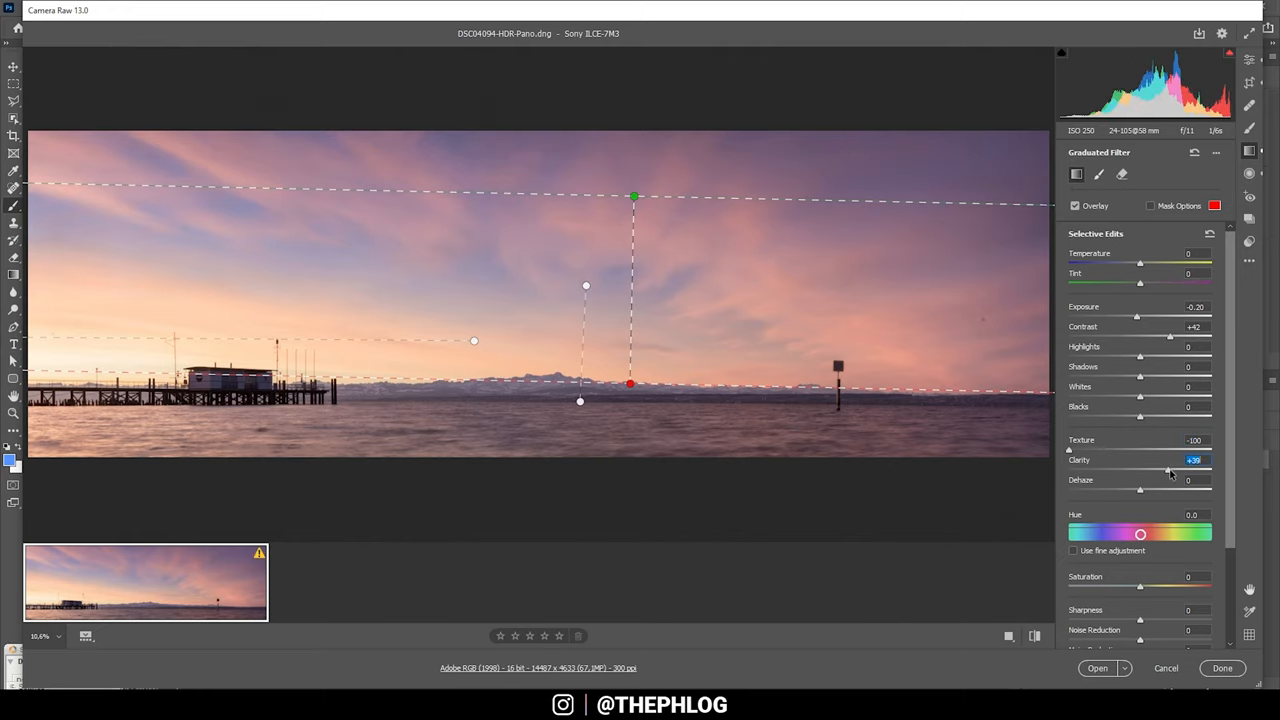
{"action": "left_click_drag", "start_coordinate": [1162, 471], "coordinate": [1172, 471]}
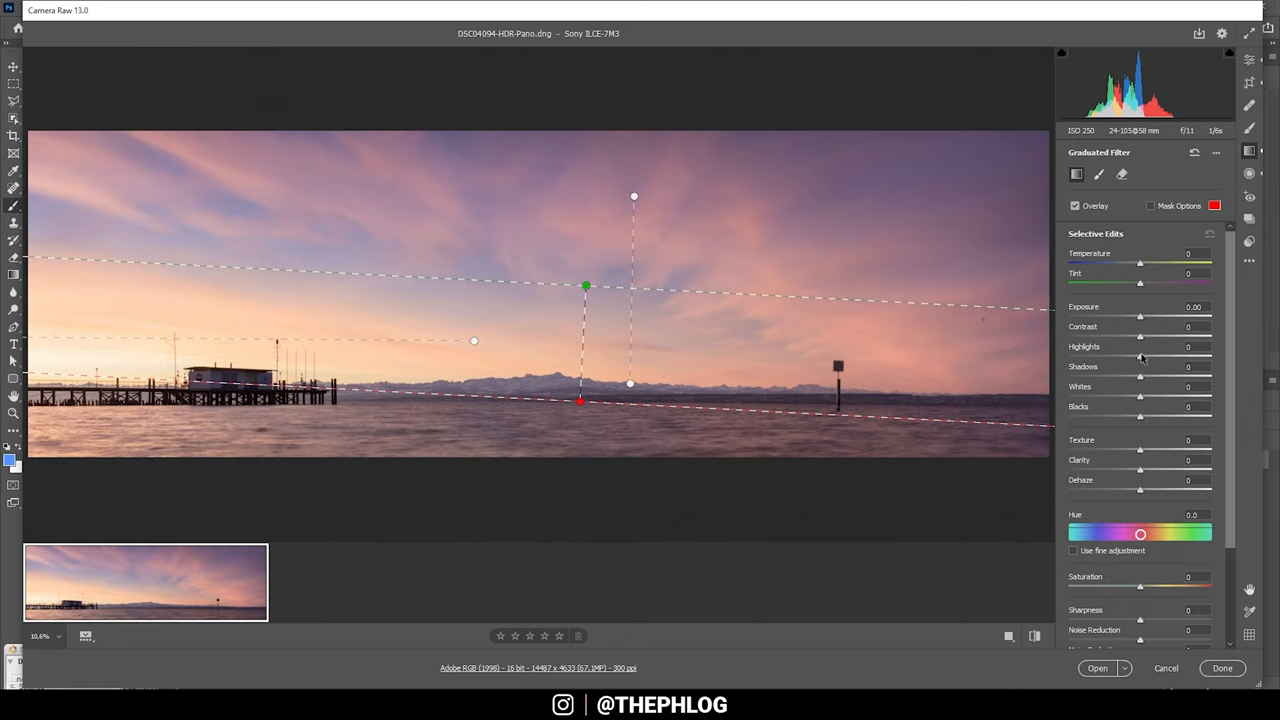
Set the tilted second gradient to Texture -100, Clarity +24, Dehaze +8, Temperature +15
{"action": "type", "text": "25"}
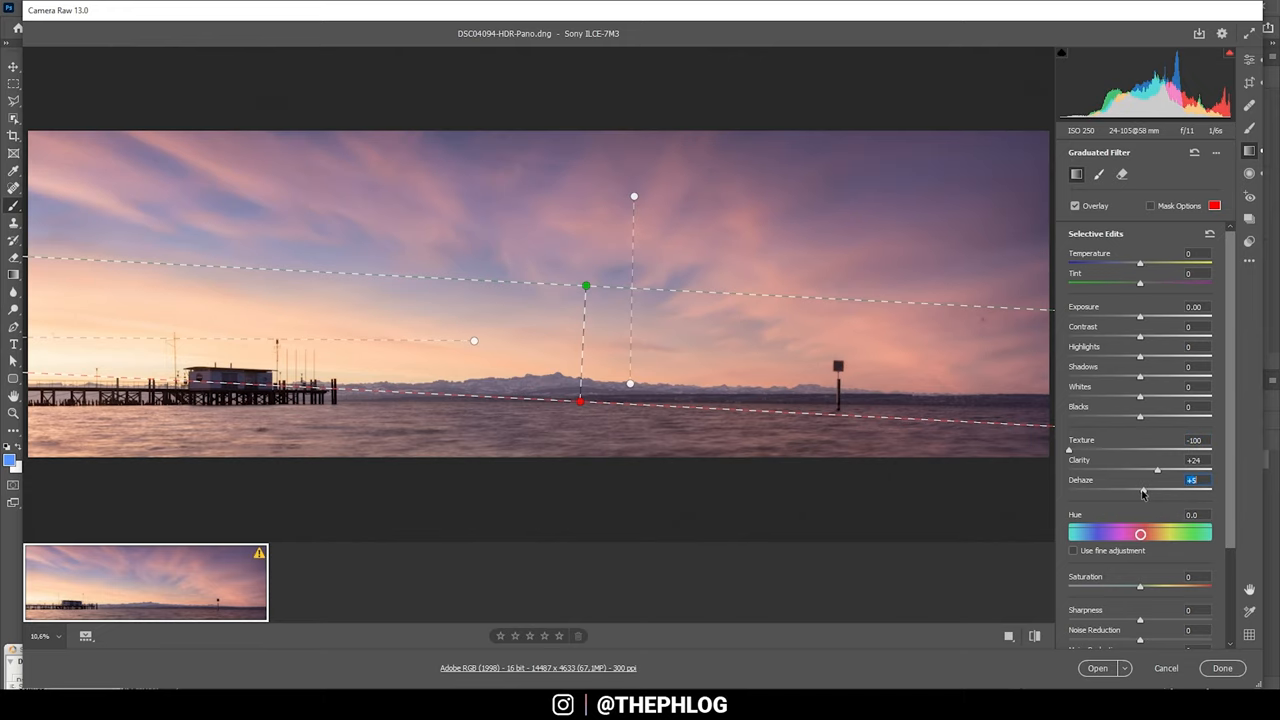
{"action": "left_click_drag", "start_coordinate": [1143, 491], "coordinate": [1146, 491]}
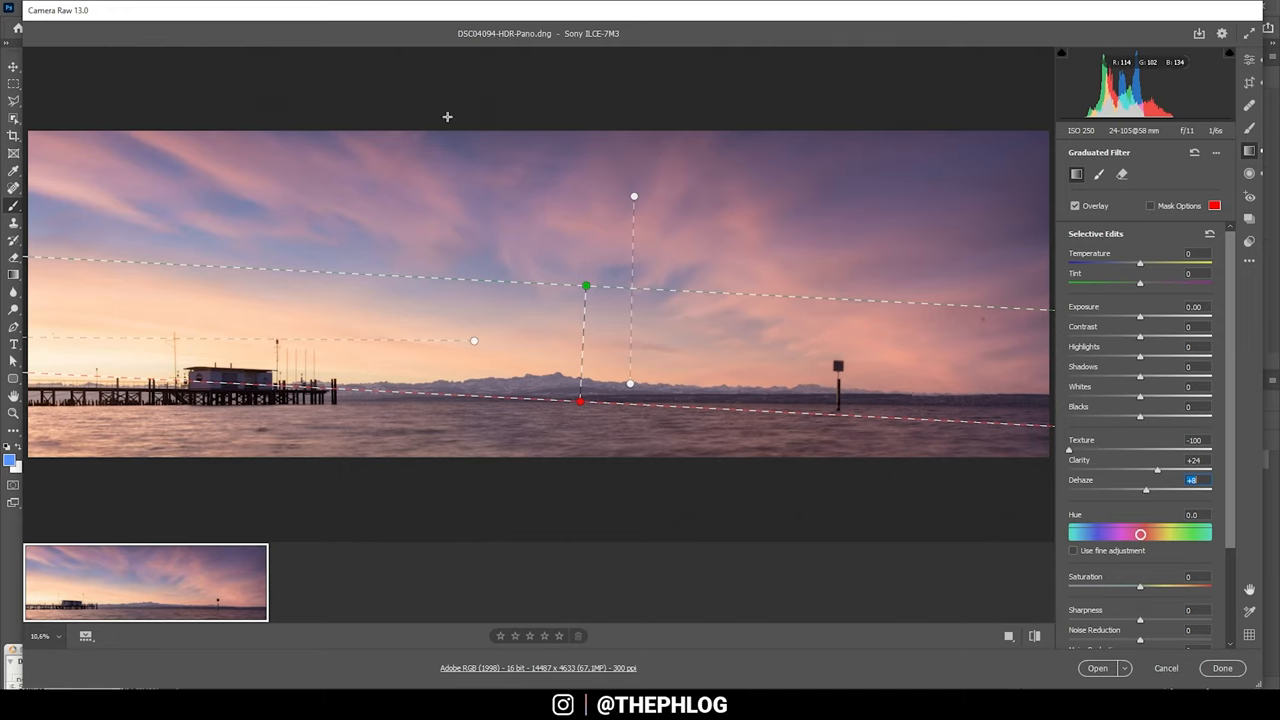
{"action": "mouse_move", "coordinate": [962, 298]}
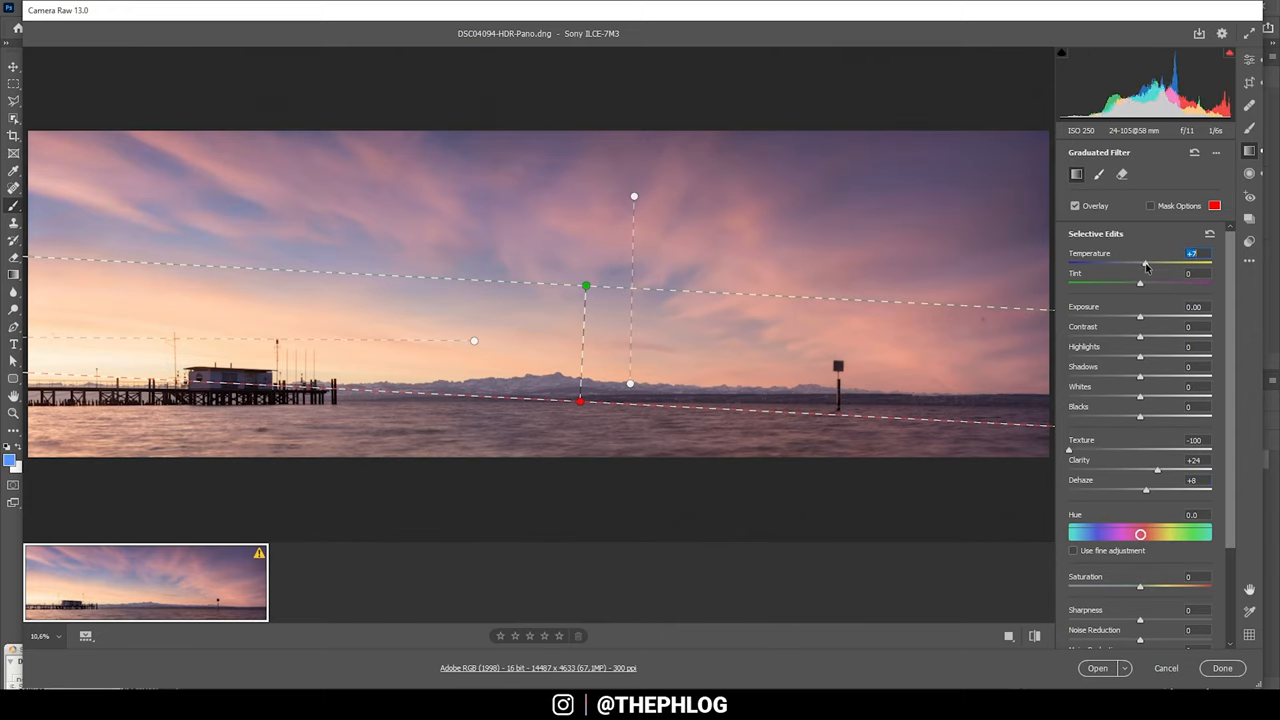
{"action": "left_click_drag", "start_coordinate": [1140, 262], "coordinate": [1152, 262]}
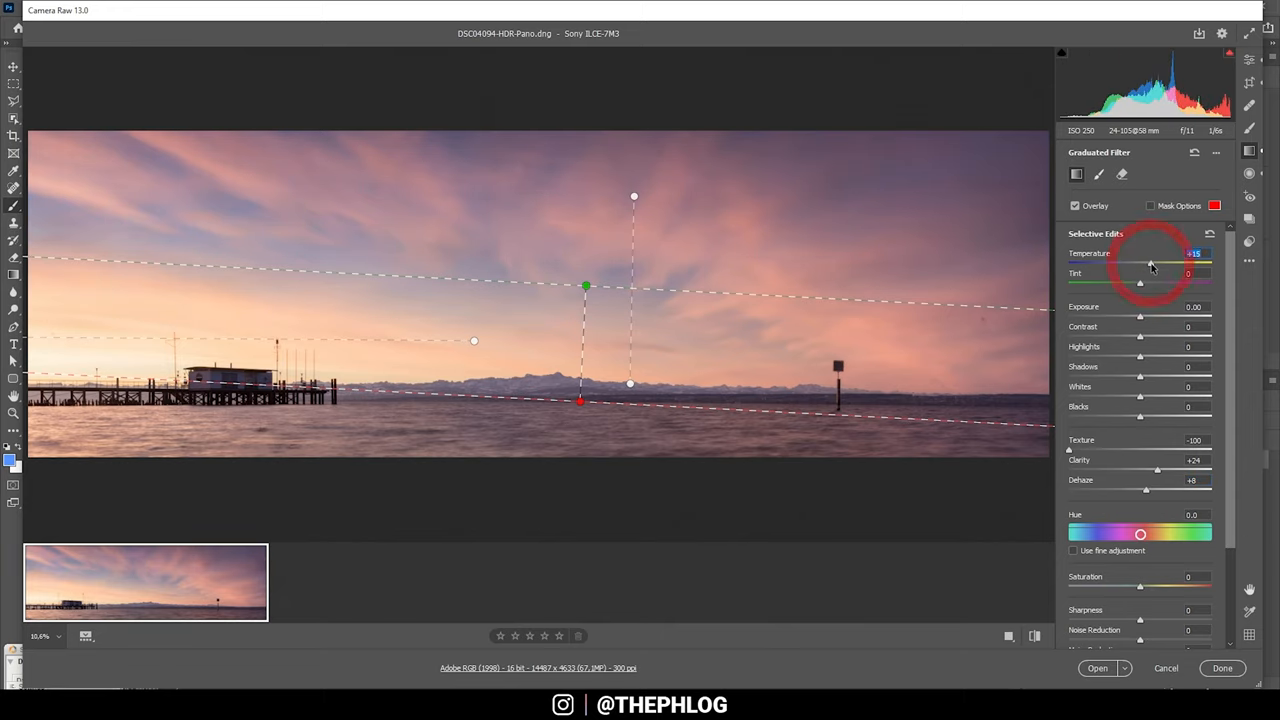
{"action": "mouse_move", "coordinate": [515, 240]}
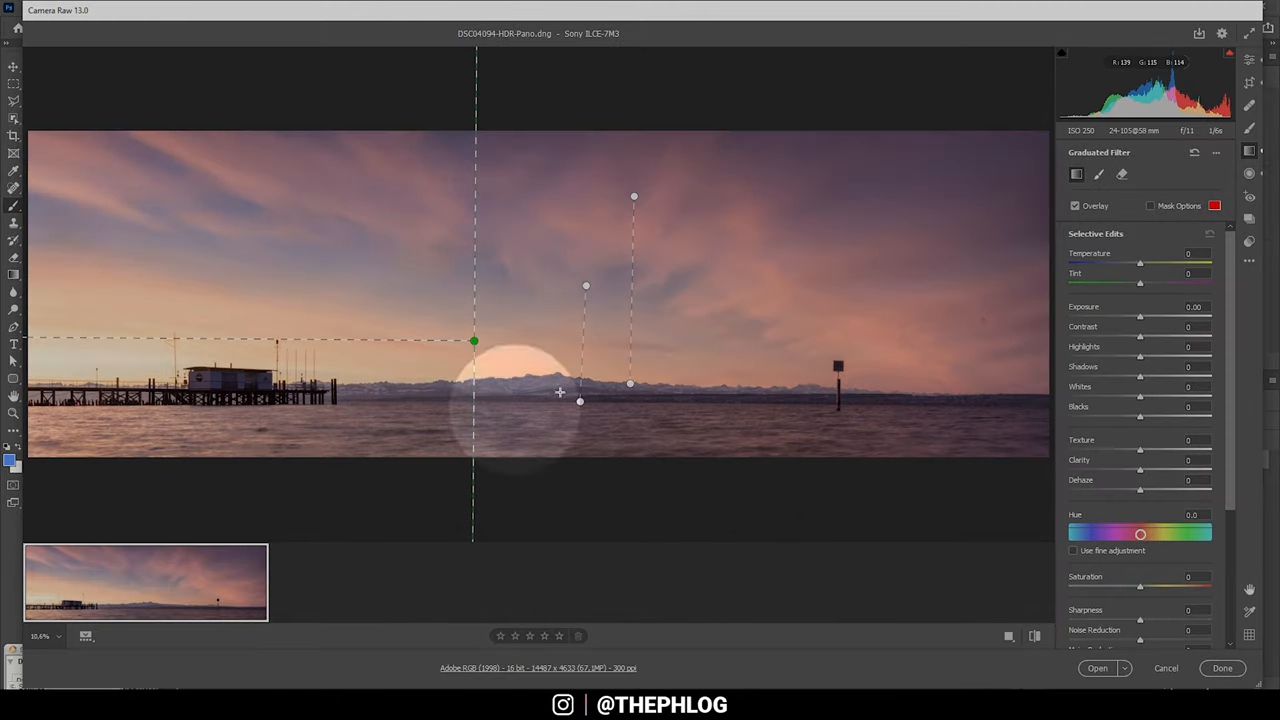
{"action": "mouse_move", "coordinate": [976, 135]}
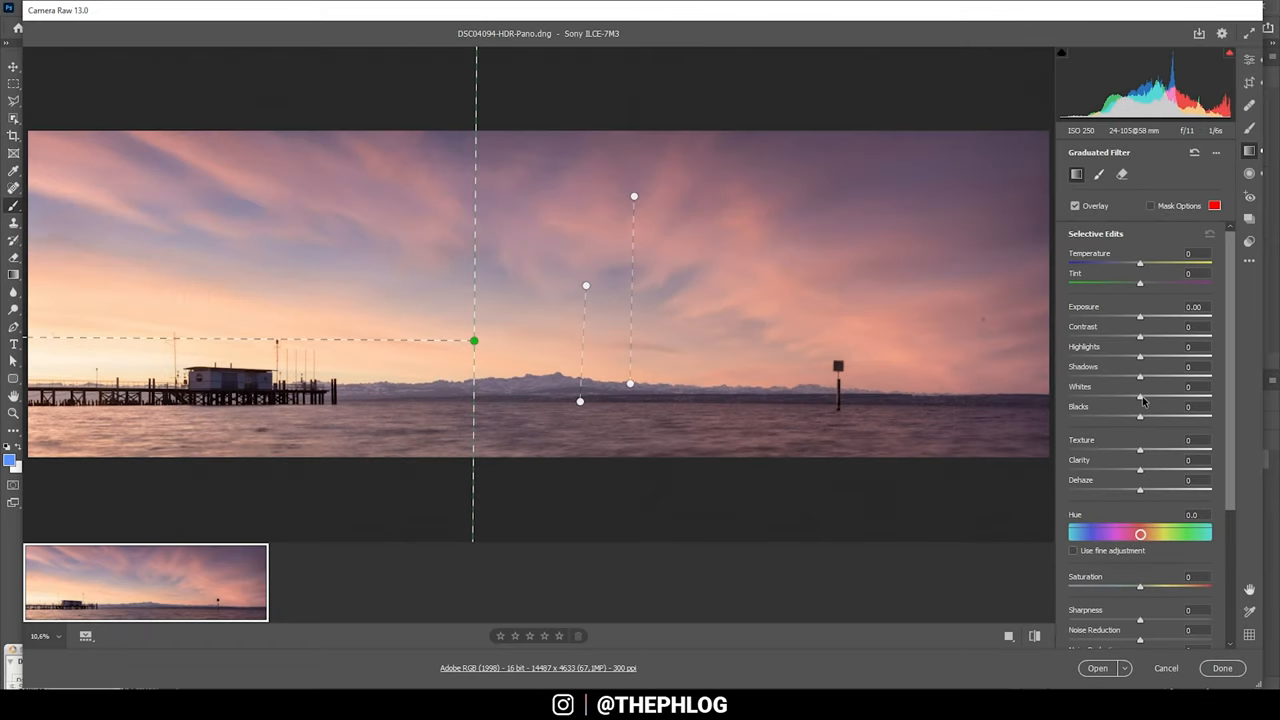
Raise the sky filter's Whites to +45 and add a luminance range mask
{"action": "left_click_drag", "start_coordinate": [1140, 396], "coordinate": [1155, 396]}
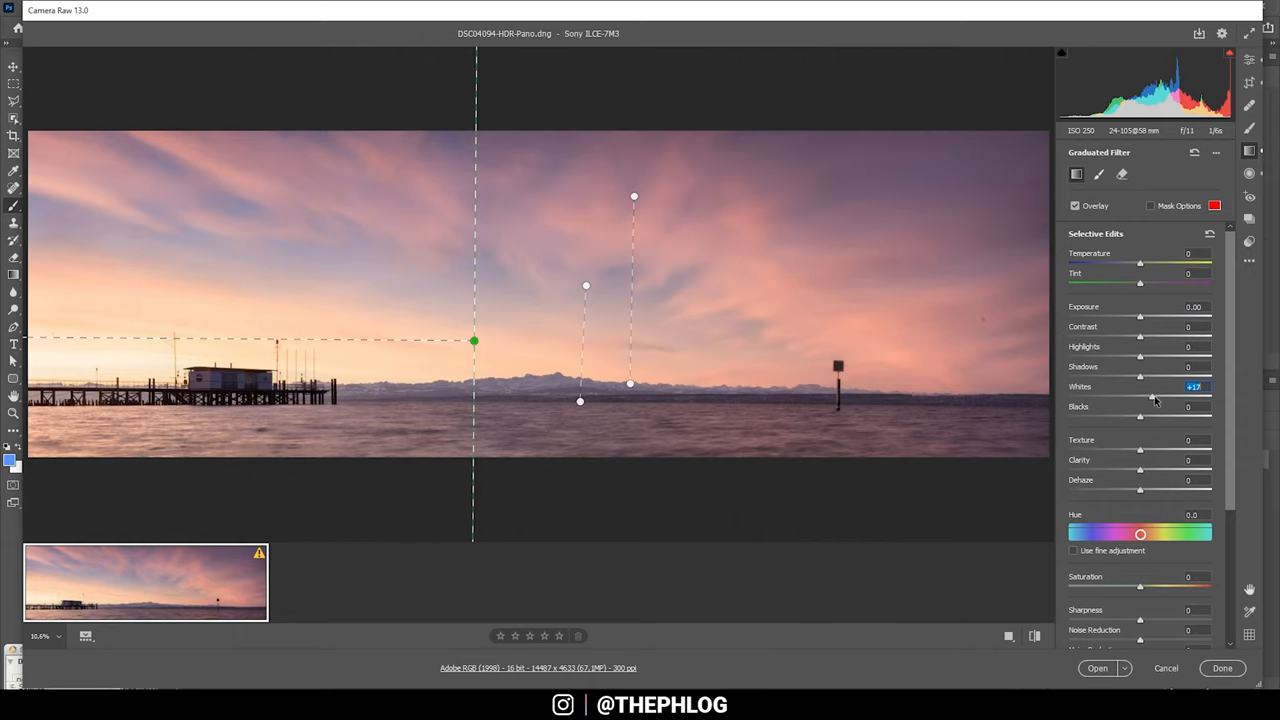
{"action": "left_click_drag", "start_coordinate": [1140, 396], "coordinate": [1160, 396]}
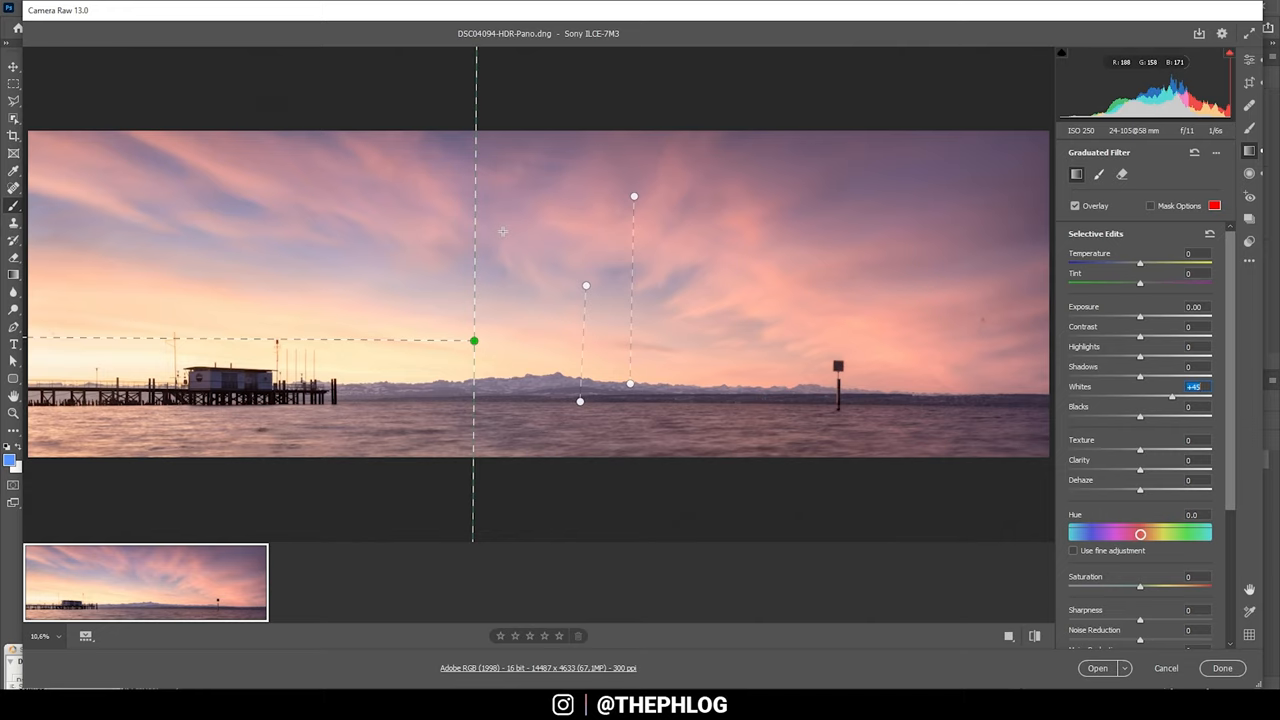
{"action": "mouse_move", "coordinate": [564, 316]}
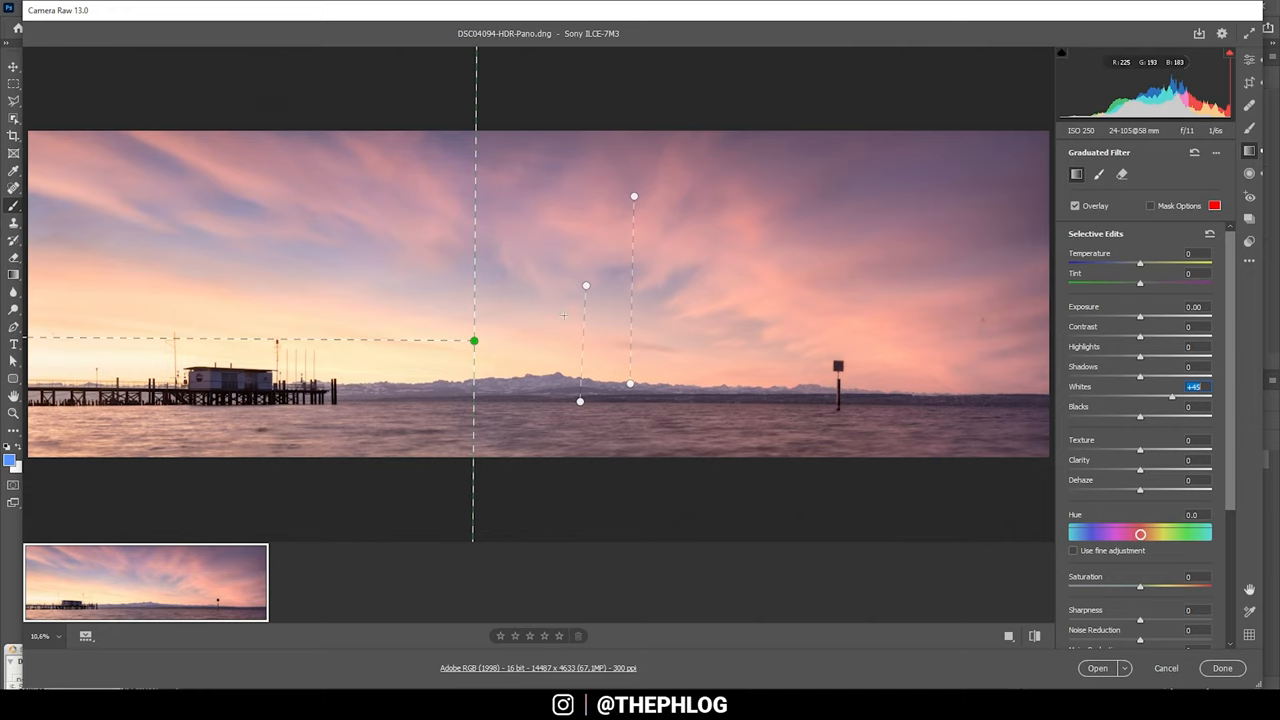
{"action": "mouse_move", "coordinate": [528, 330]}
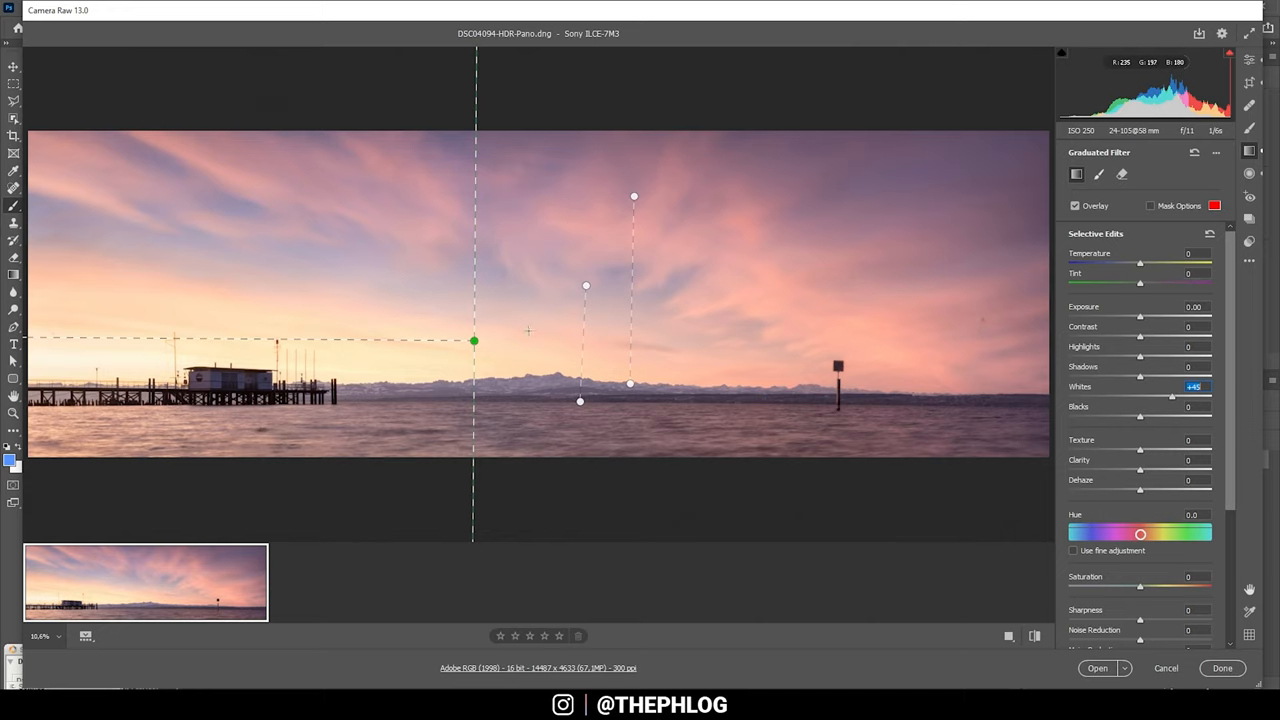
{"action": "scroll", "scroll_direction": "down", "scroll_amount": 3}
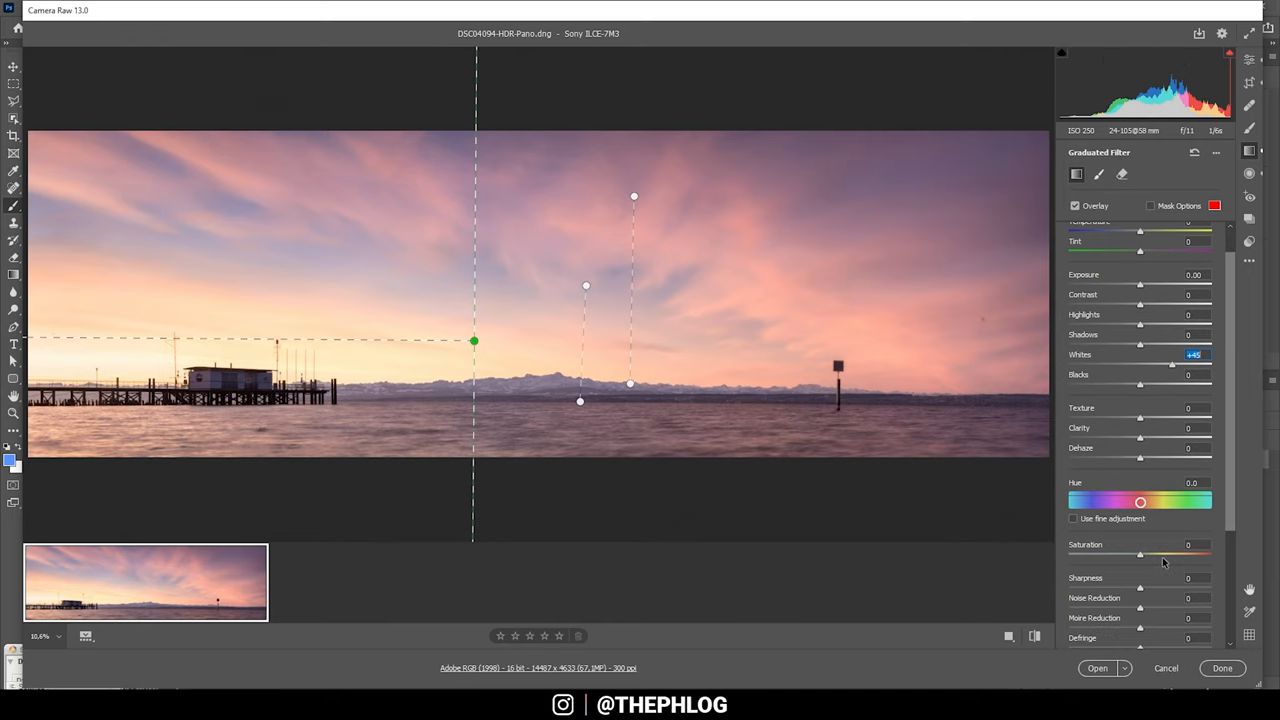
{"action": "scroll", "scroll_direction": "down", "scroll_amount": 3}
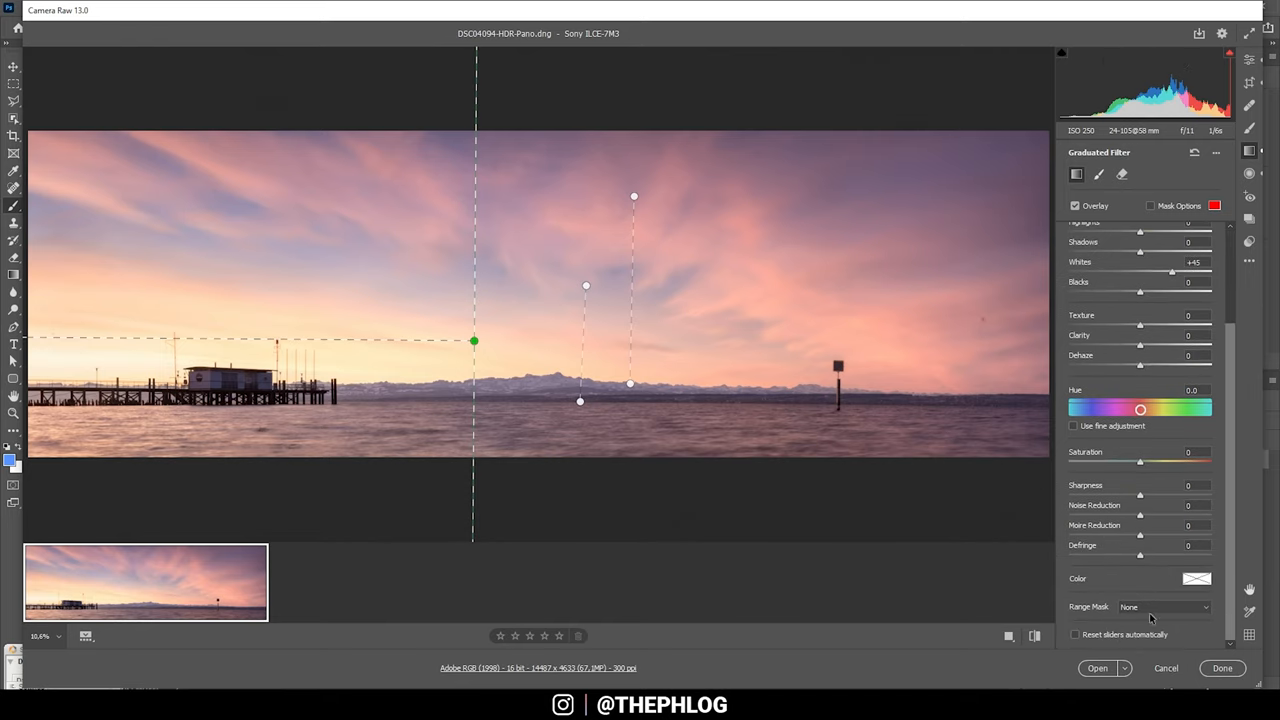
{"action": "left_click", "coordinate": [1164, 607]}
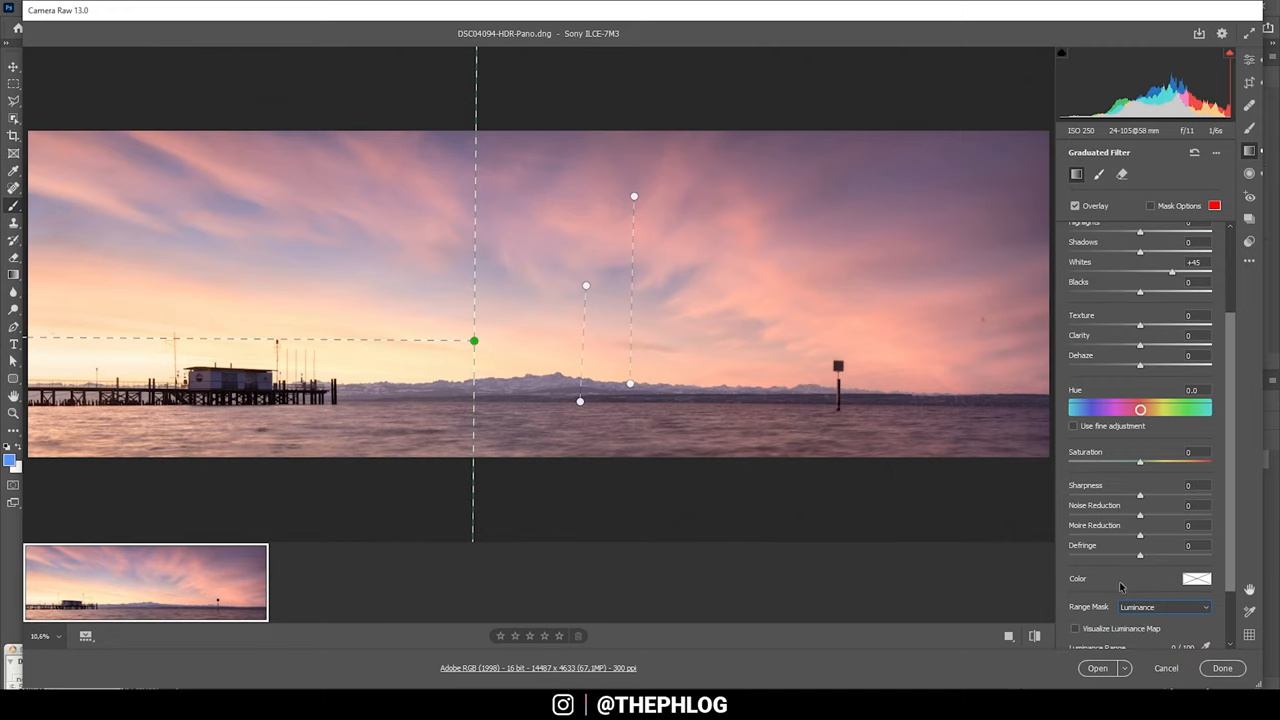
{"action": "scroll", "scroll_direction": "down", "scroll_amount": 3}
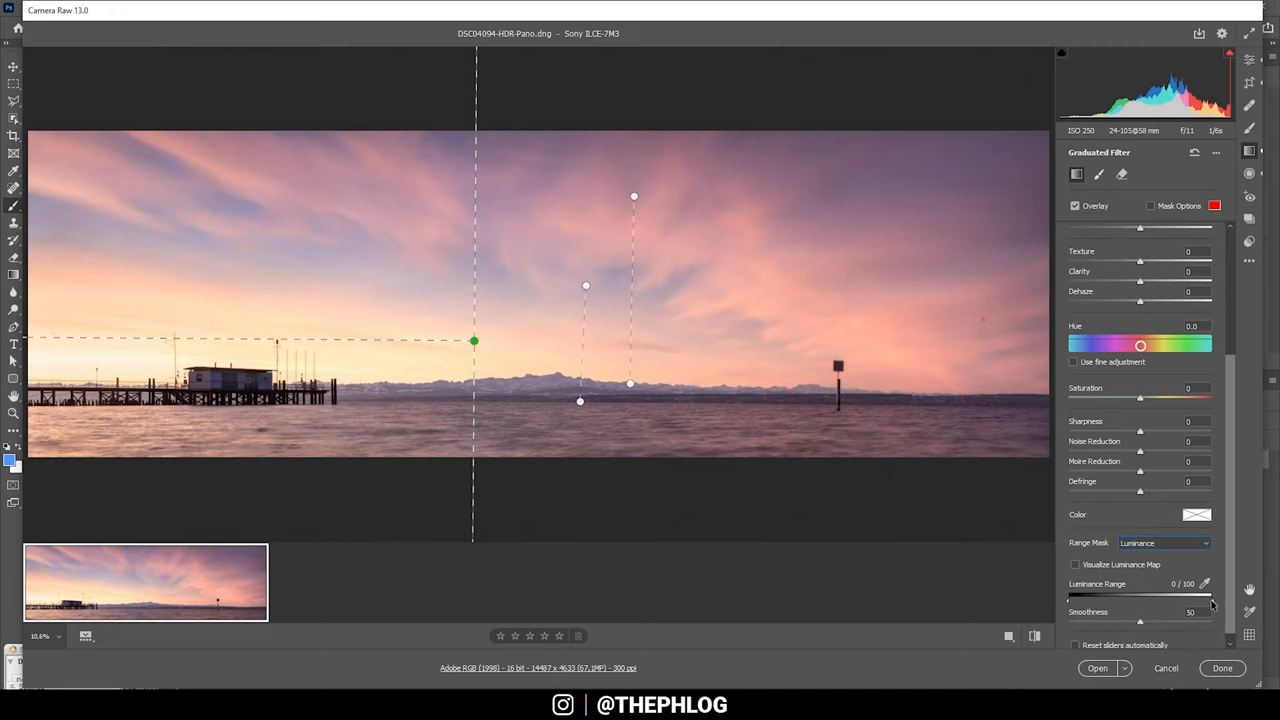
{"action": "left_click_drag", "start_coordinate": [1210, 597], "coordinate": [1158, 597]}
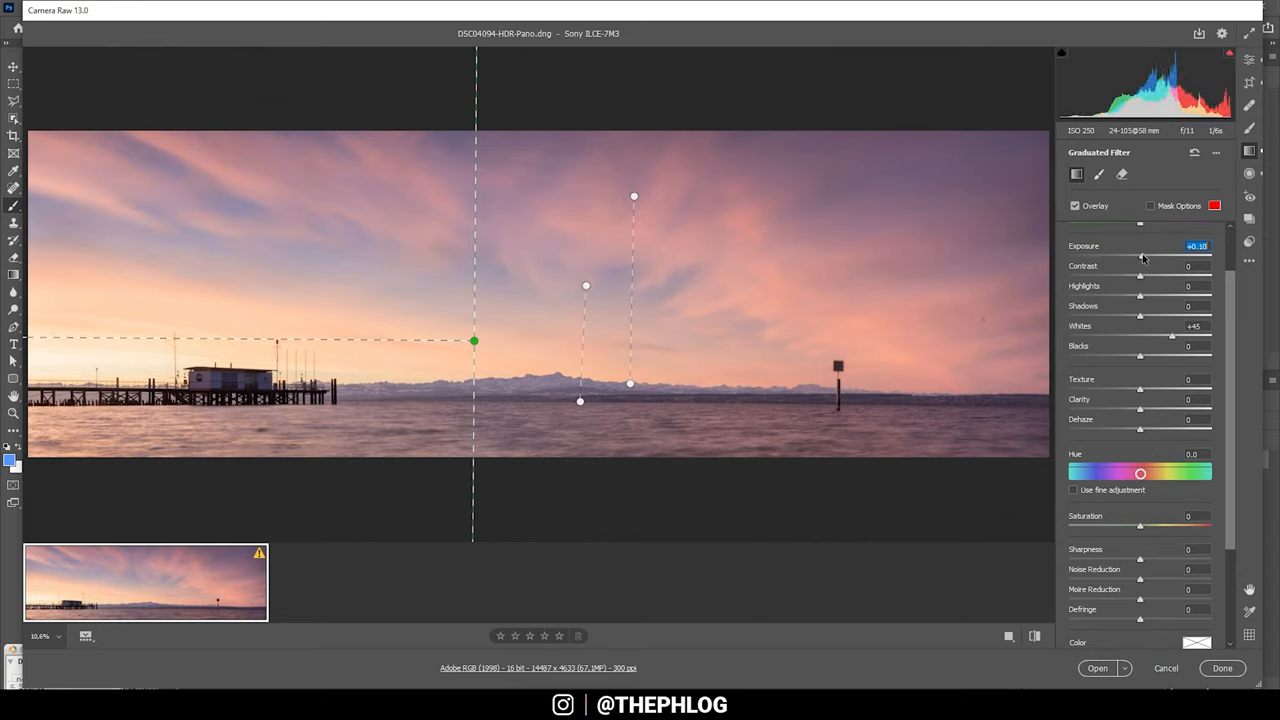
Raise the sky filter's Exposure to +0.35
{"action": "left_click_drag", "start_coordinate": [1140, 256], "coordinate": [1147, 256]}
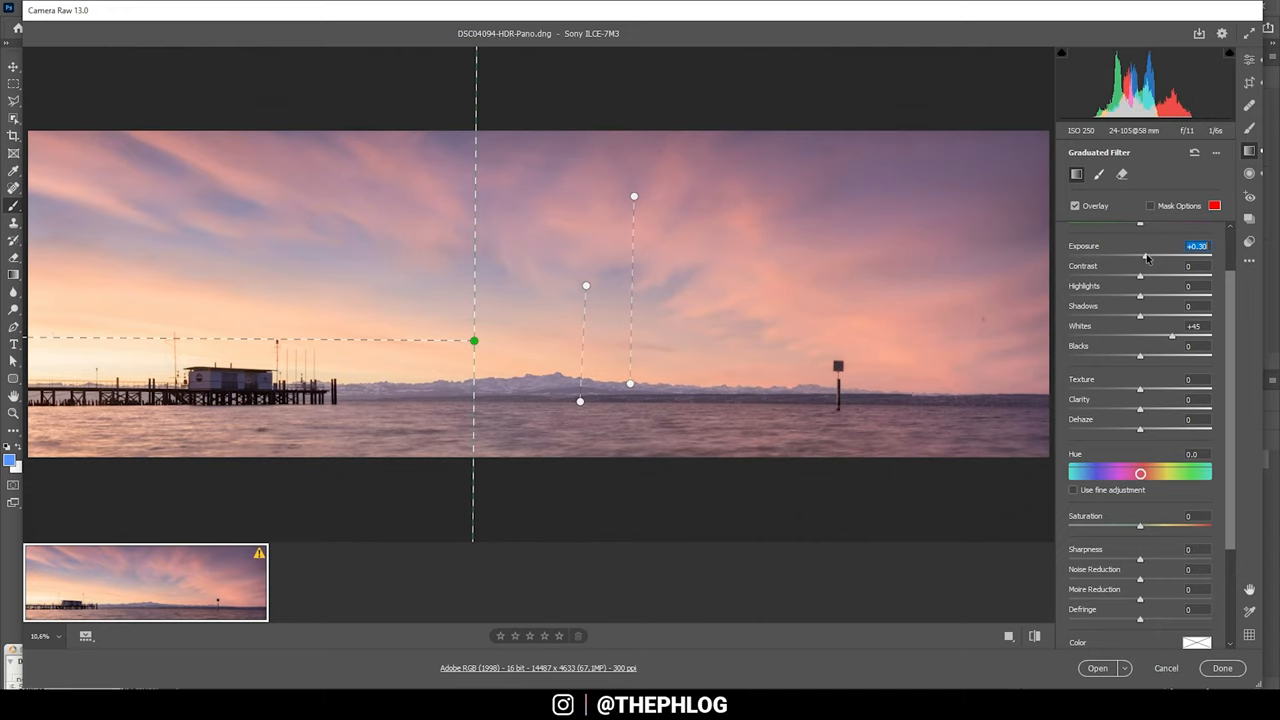
{"action": "left_click_drag", "start_coordinate": [1144, 256], "coordinate": [1147, 256]}
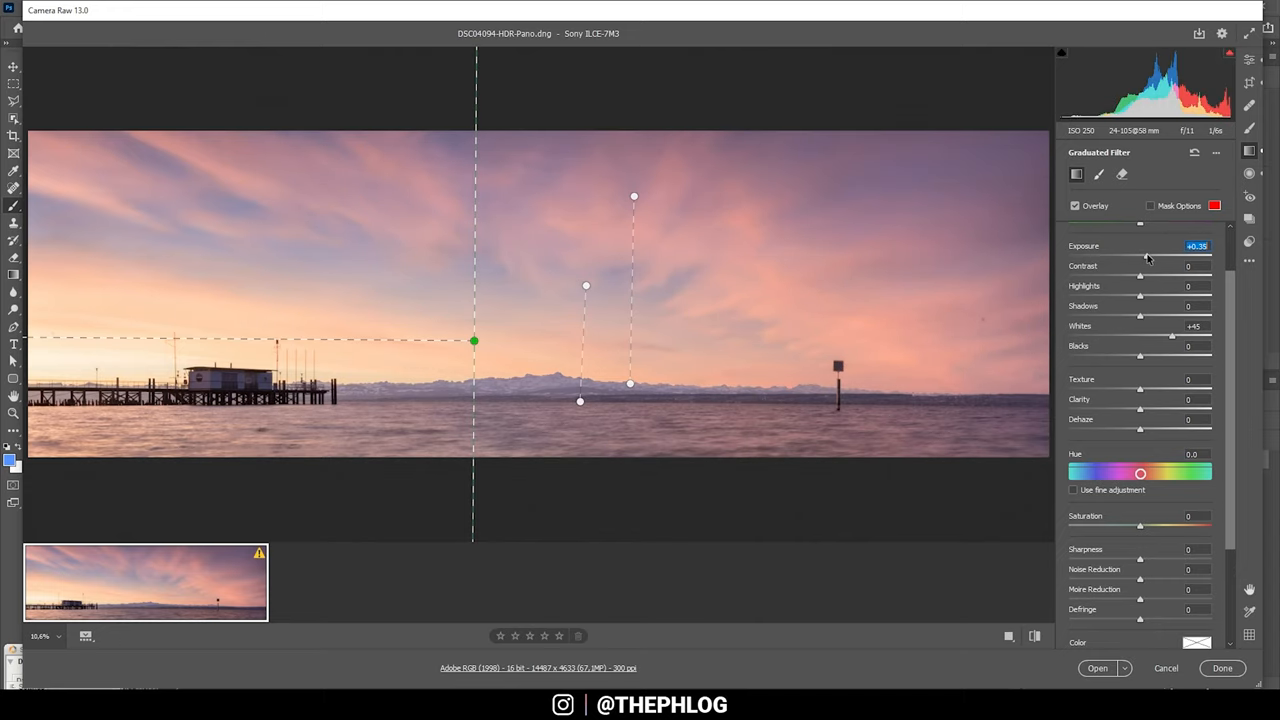
{"action": "left_click", "coordinate": [1249, 173]}
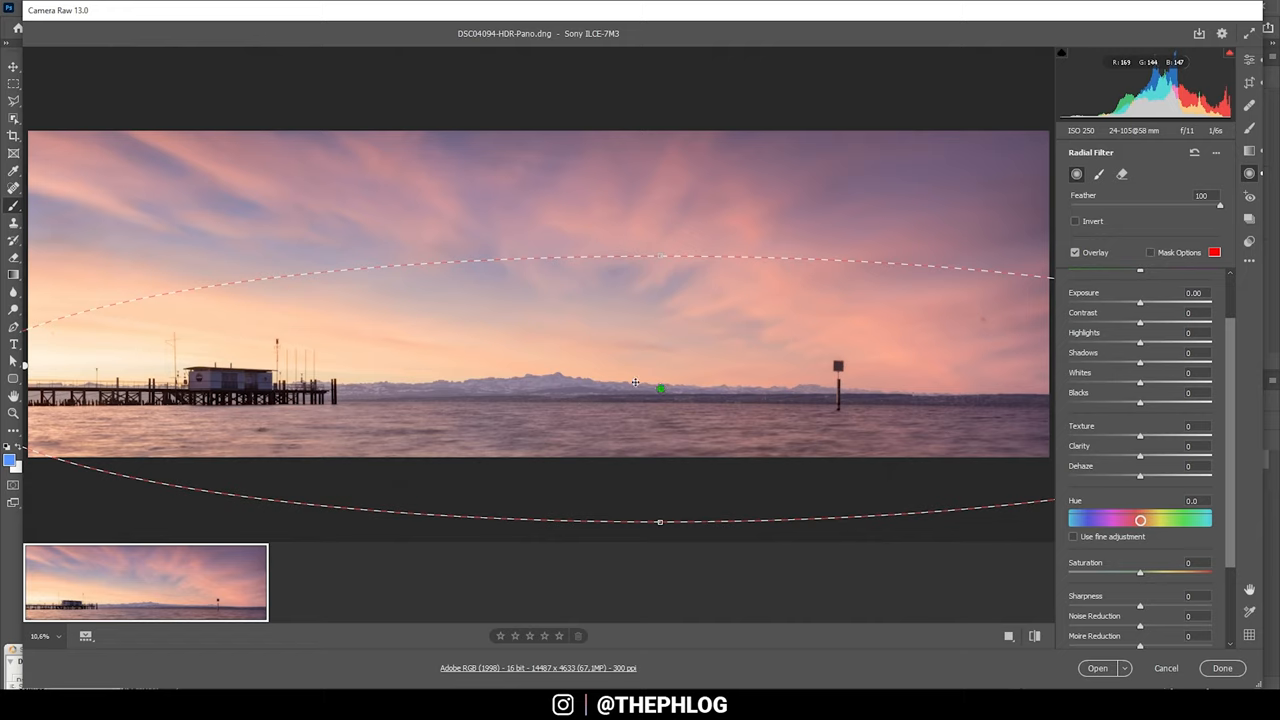
Give the horizon radial glow Exposure +0.95 and Highlights -100
{"action": "left_click_drag", "start_coordinate": [1140, 302], "coordinate": [1143, 302]}
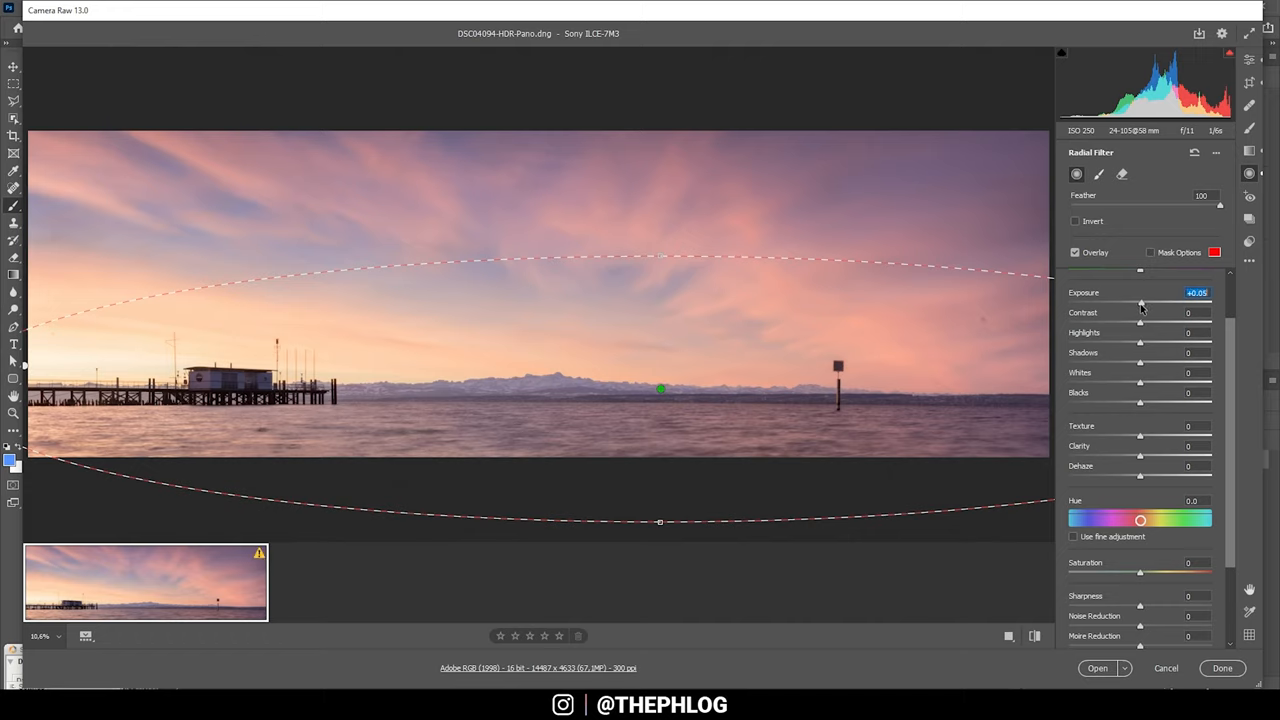
{"action": "left_click_drag", "start_coordinate": [1142, 304], "coordinate": [1149, 304]}
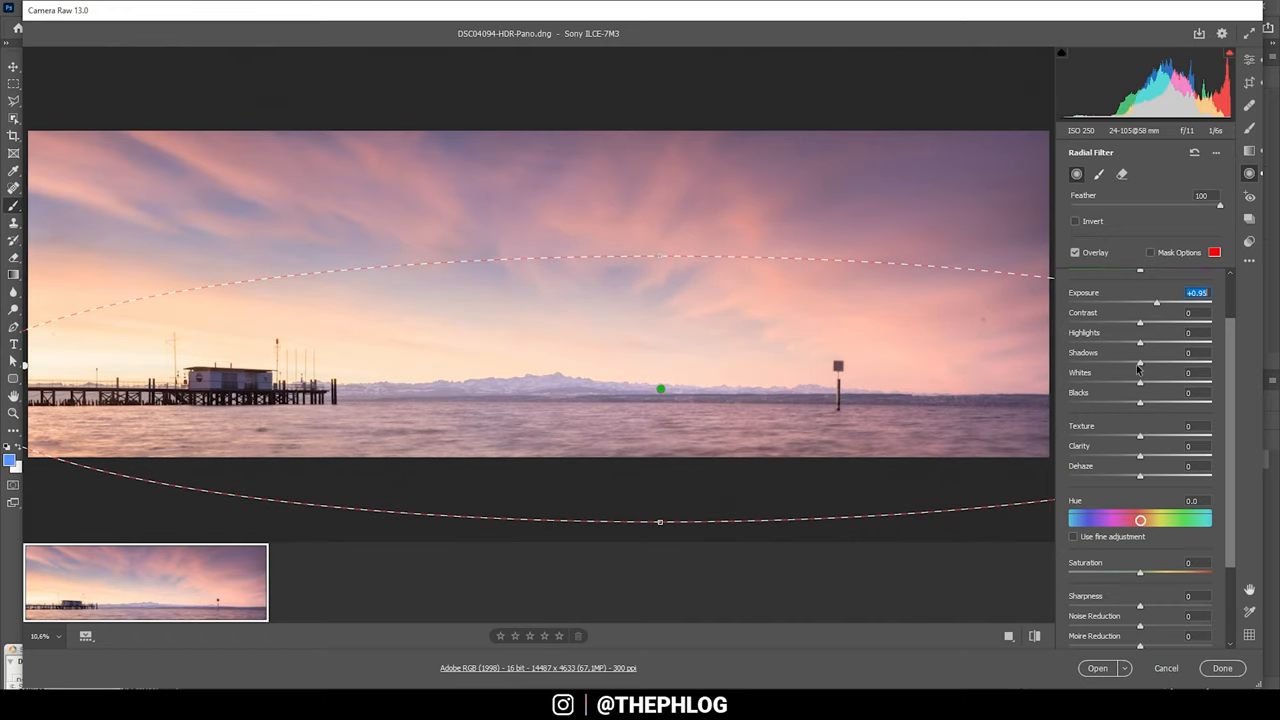
{"action": "left_click_drag", "start_coordinate": [1140, 342], "coordinate": [1090, 342]}
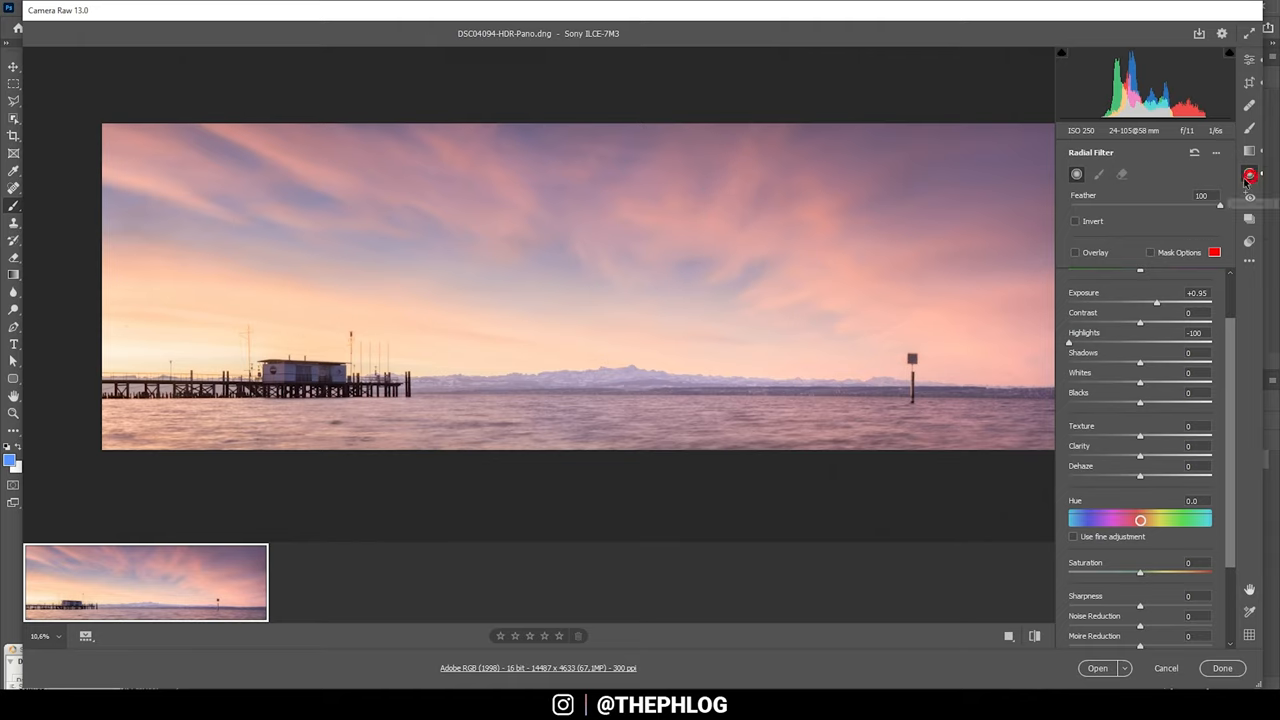
Add a second radial filter around the pier, lowering highlights and lifting shadows
{"action": "left_click", "coordinate": [1075, 252]}
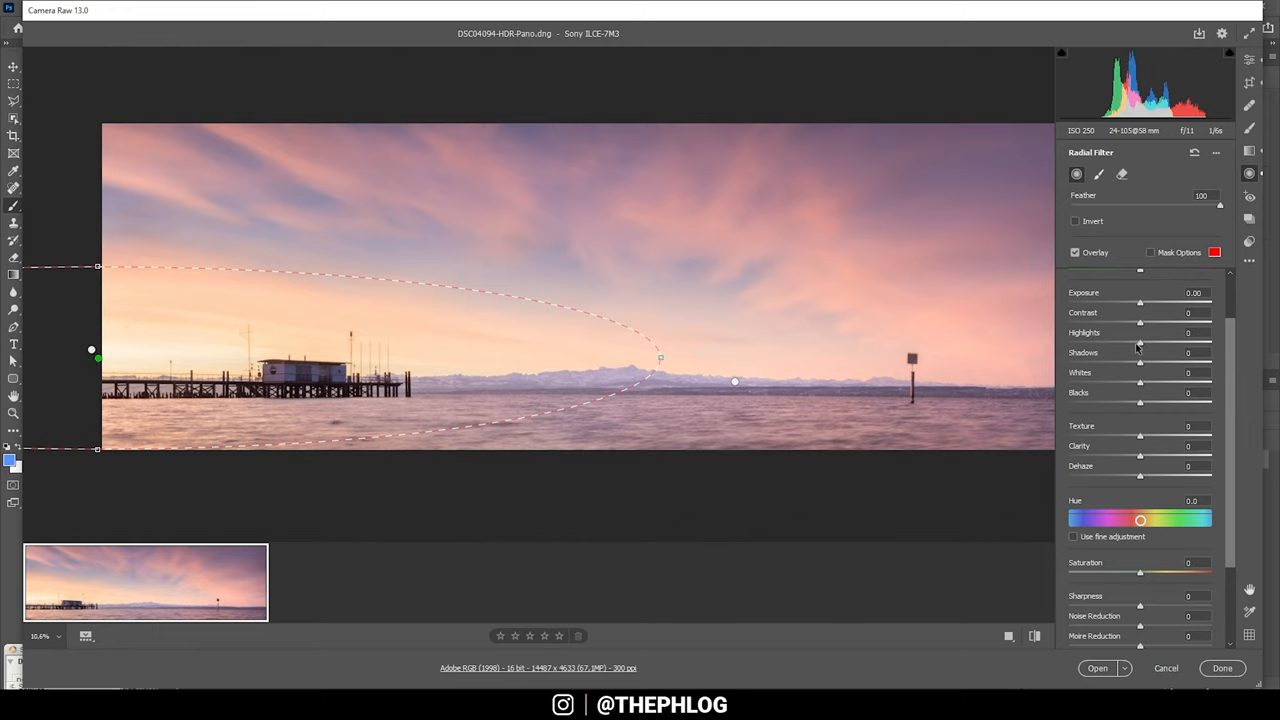
{"action": "left_click_drag", "start_coordinate": [1140, 343], "coordinate": [1108, 343]}
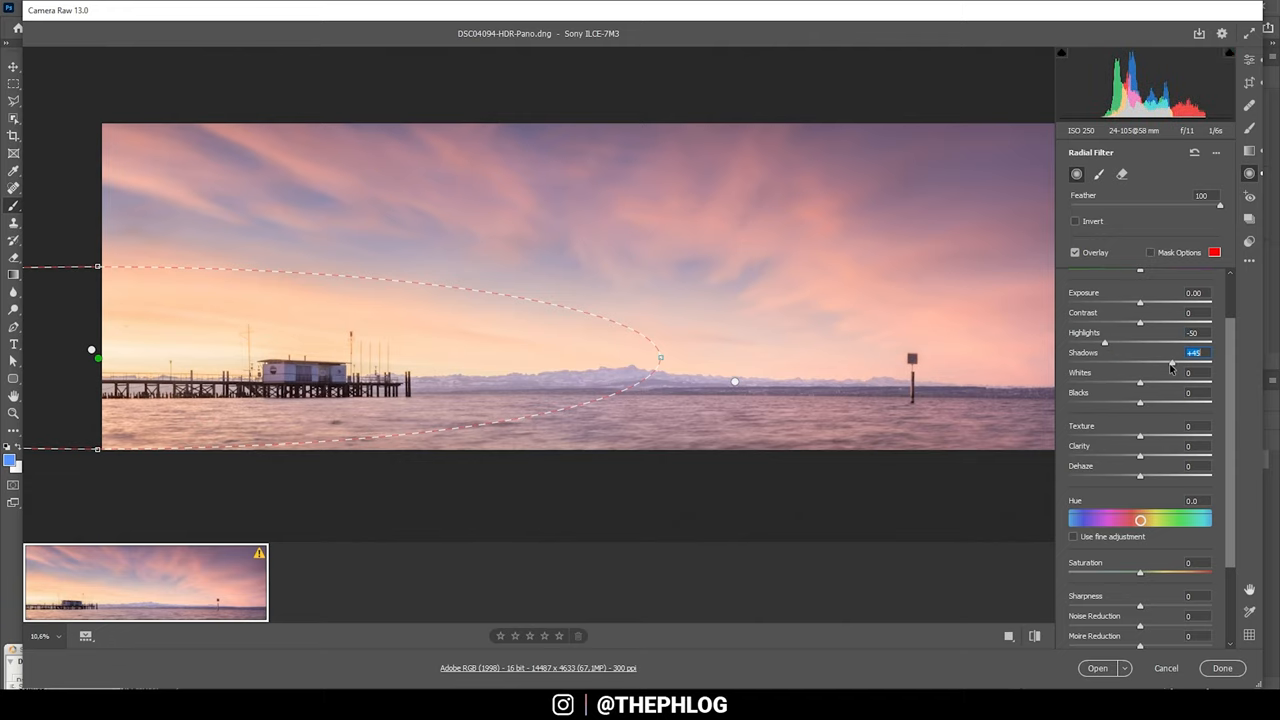
{"action": "left_click_drag", "start_coordinate": [1171, 363], "coordinate": [1210, 363]}
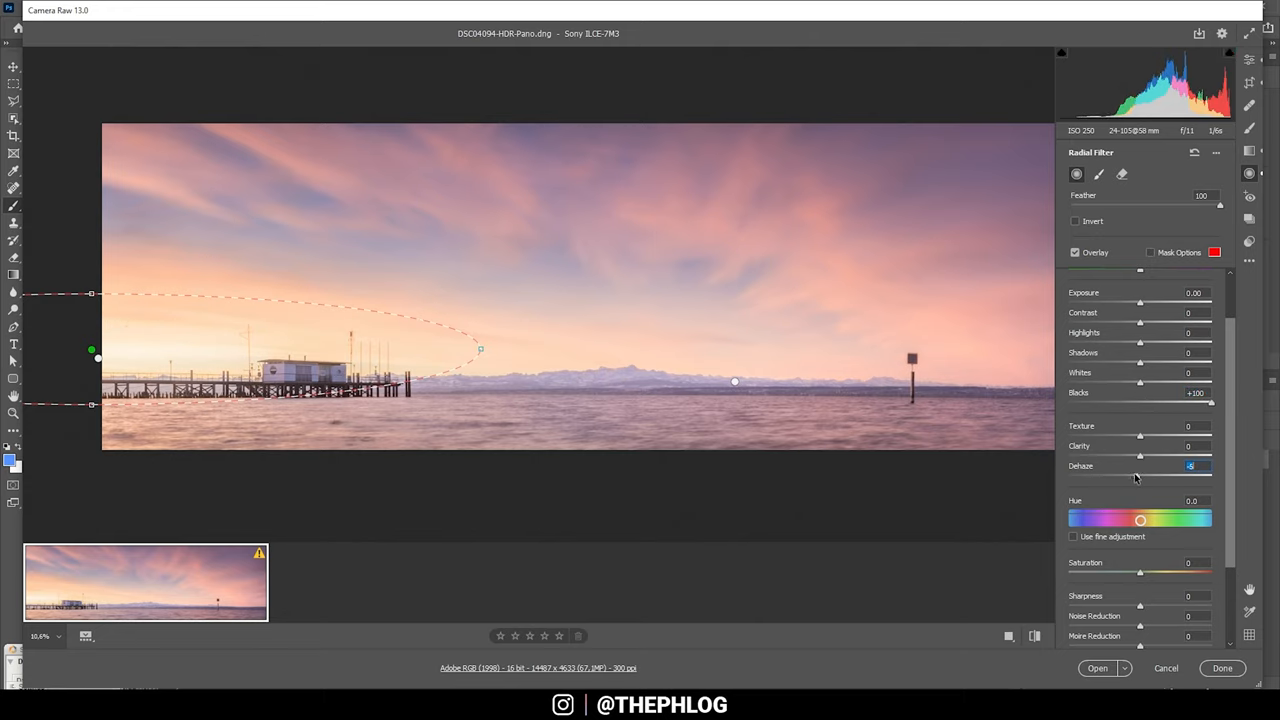
{"action": "left_click", "coordinate": [1249, 152]}
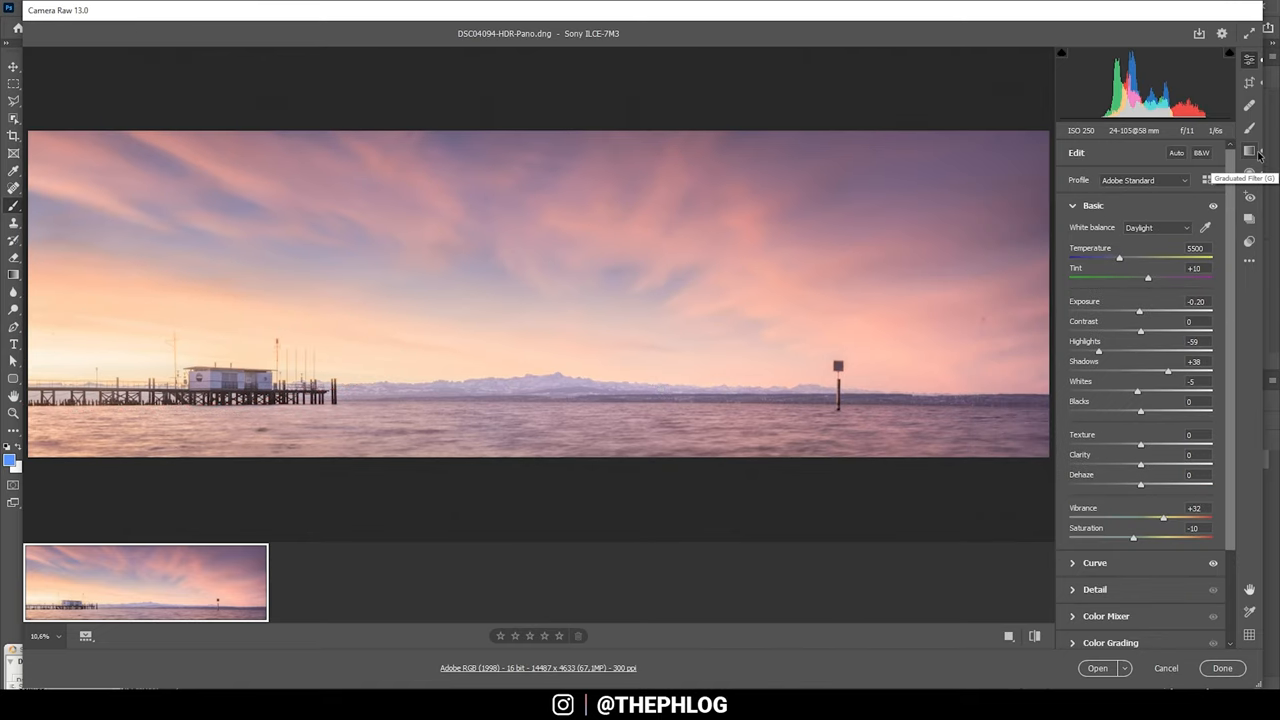
Extend the water graduated filter lower and tilt it, with Exposure -0.10 and Texture -100
{"action": "left_click", "coordinate": [1249, 152]}
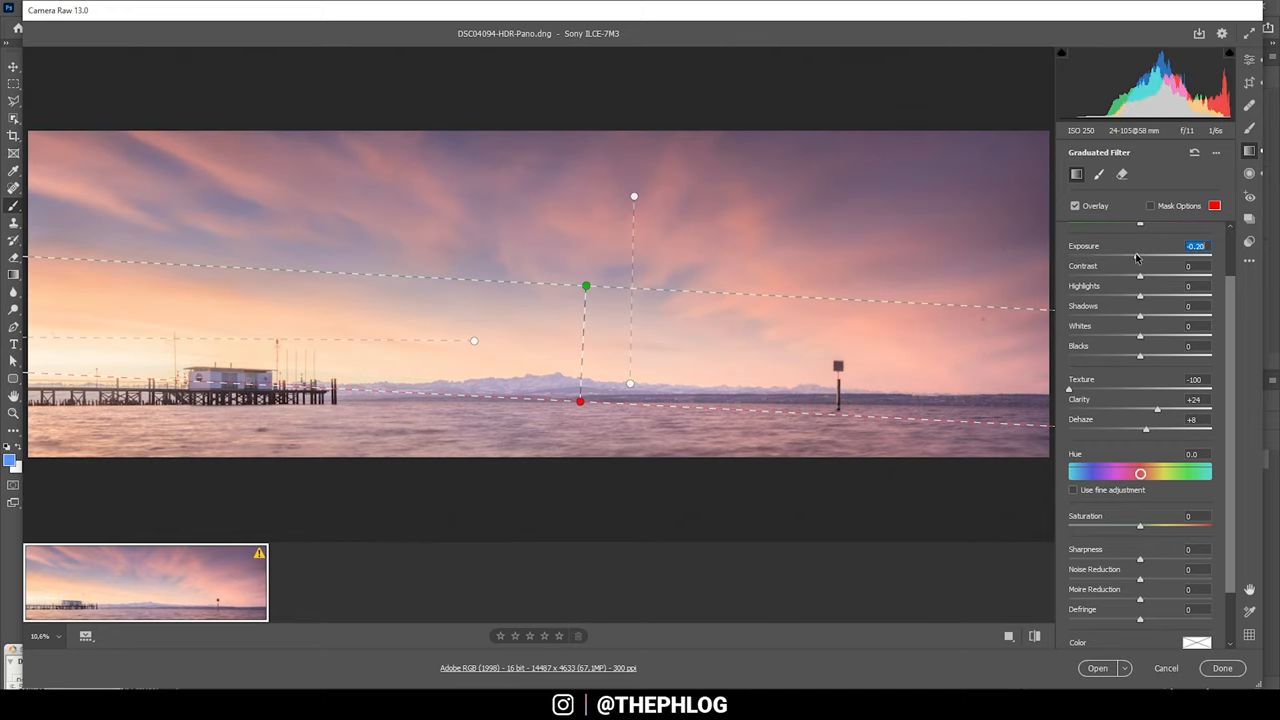
{"action": "left_click_drag", "start_coordinate": [580, 402], "coordinate": [585, 425]}
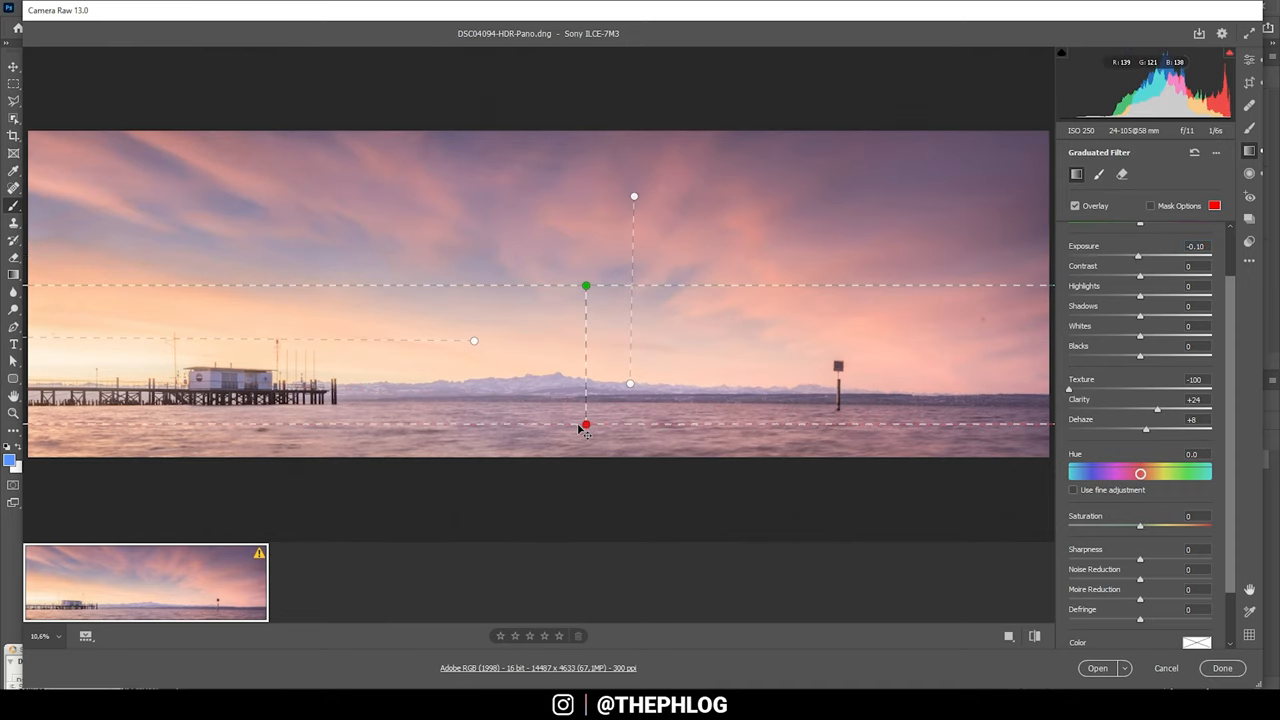
{"action": "left_click_drag", "start_coordinate": [586, 426], "coordinate": [576, 442]}
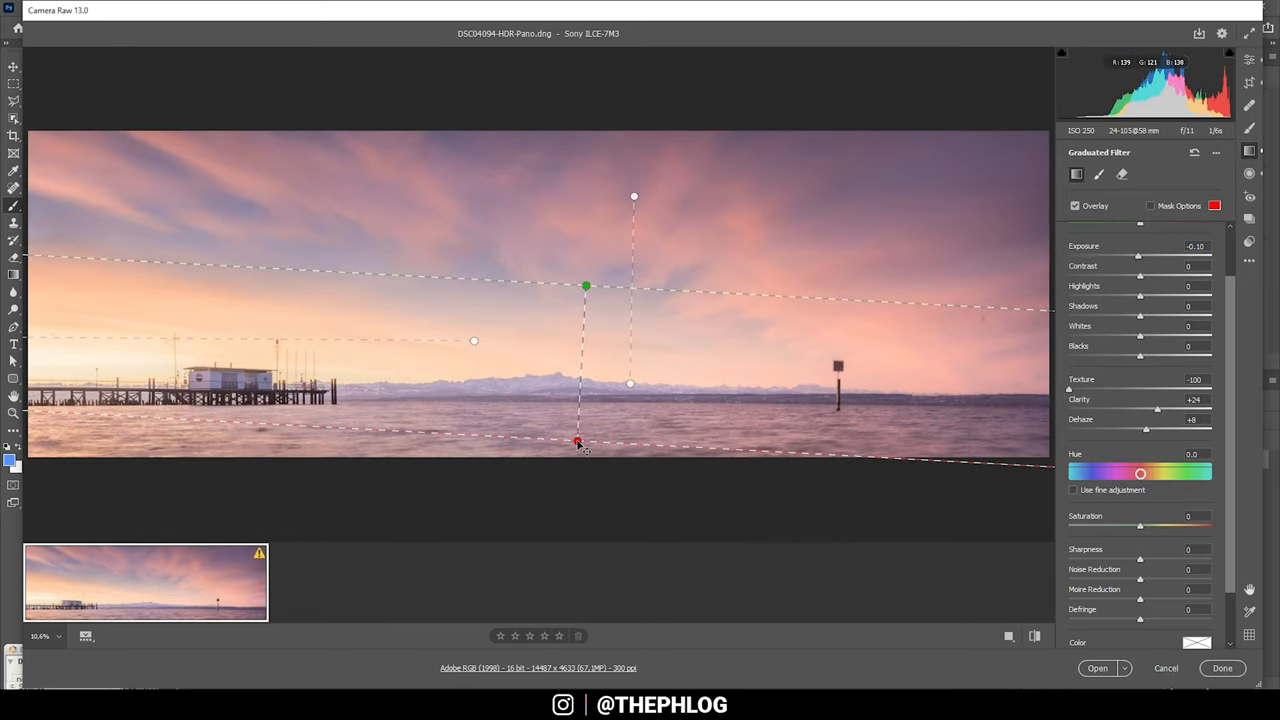
{"action": "left_click_drag", "start_coordinate": [577, 443], "coordinate": [578, 418]}
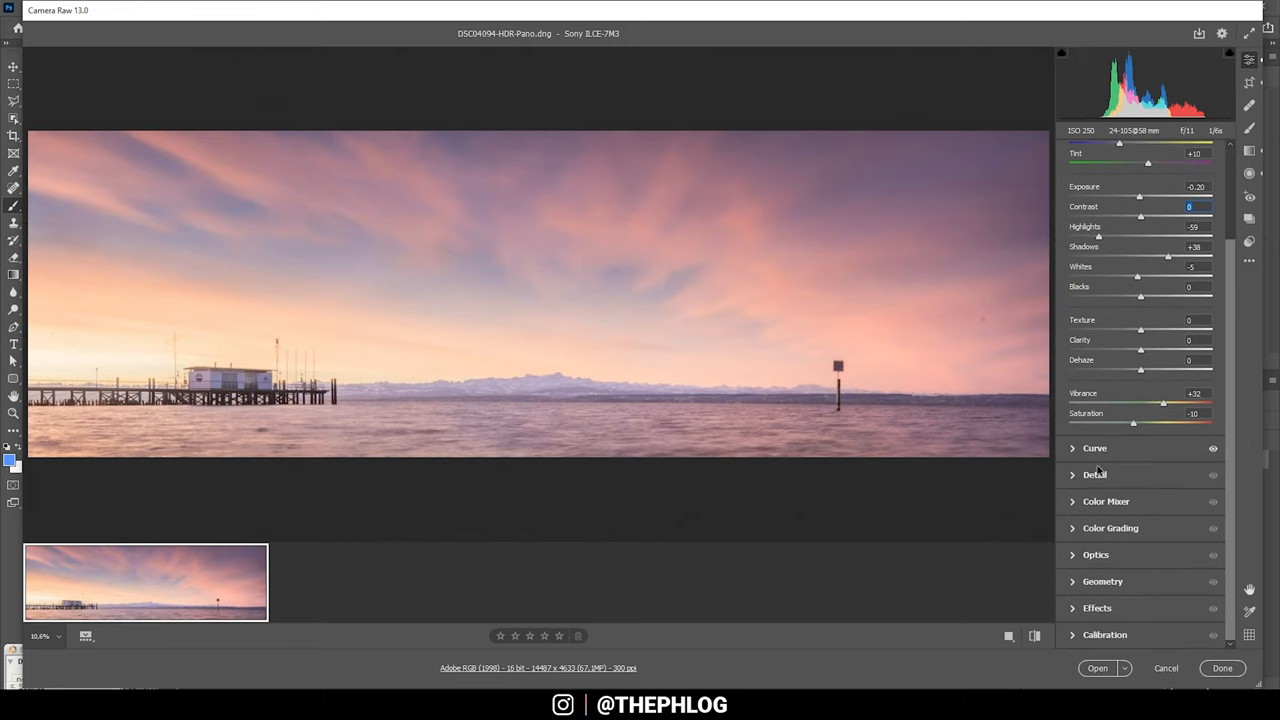
Tune HSL saturation in the Color Mixer: Reds -9, Oranges +20, Yellows -28, Blues +48
{"action": "left_click", "coordinate": [1072, 501]}
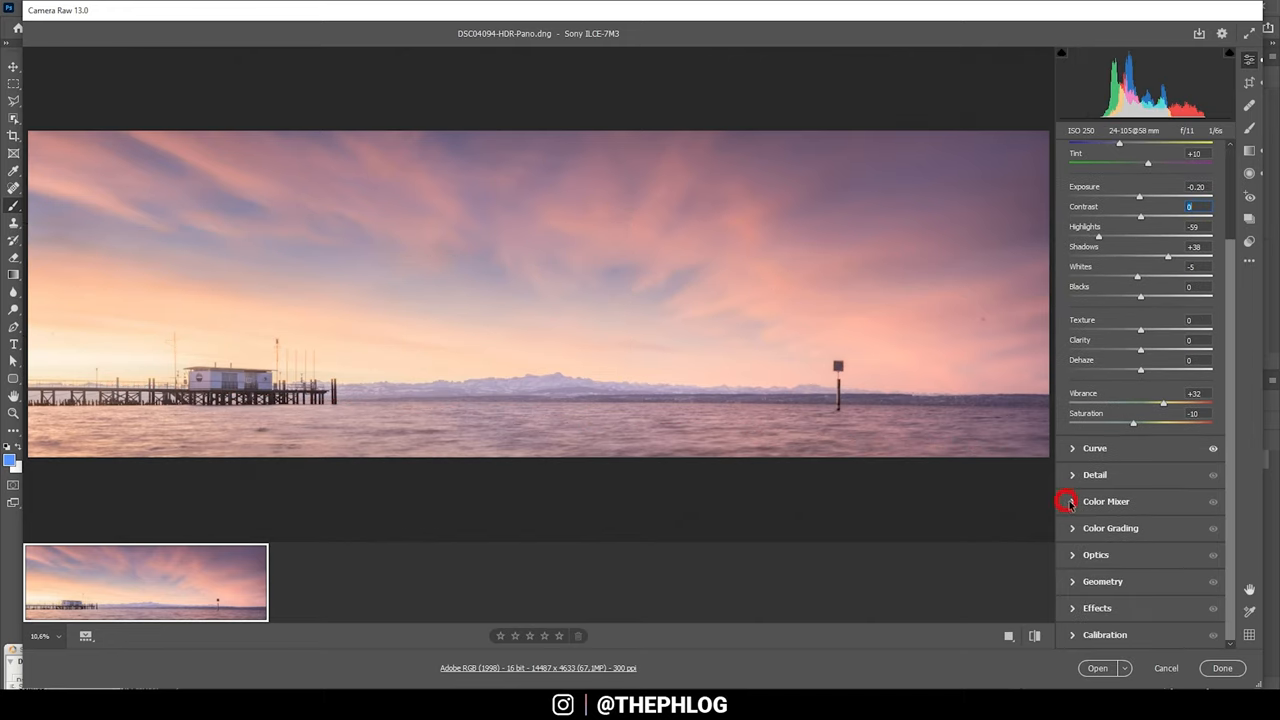
{"action": "left_click", "coordinate": [1106, 501]}
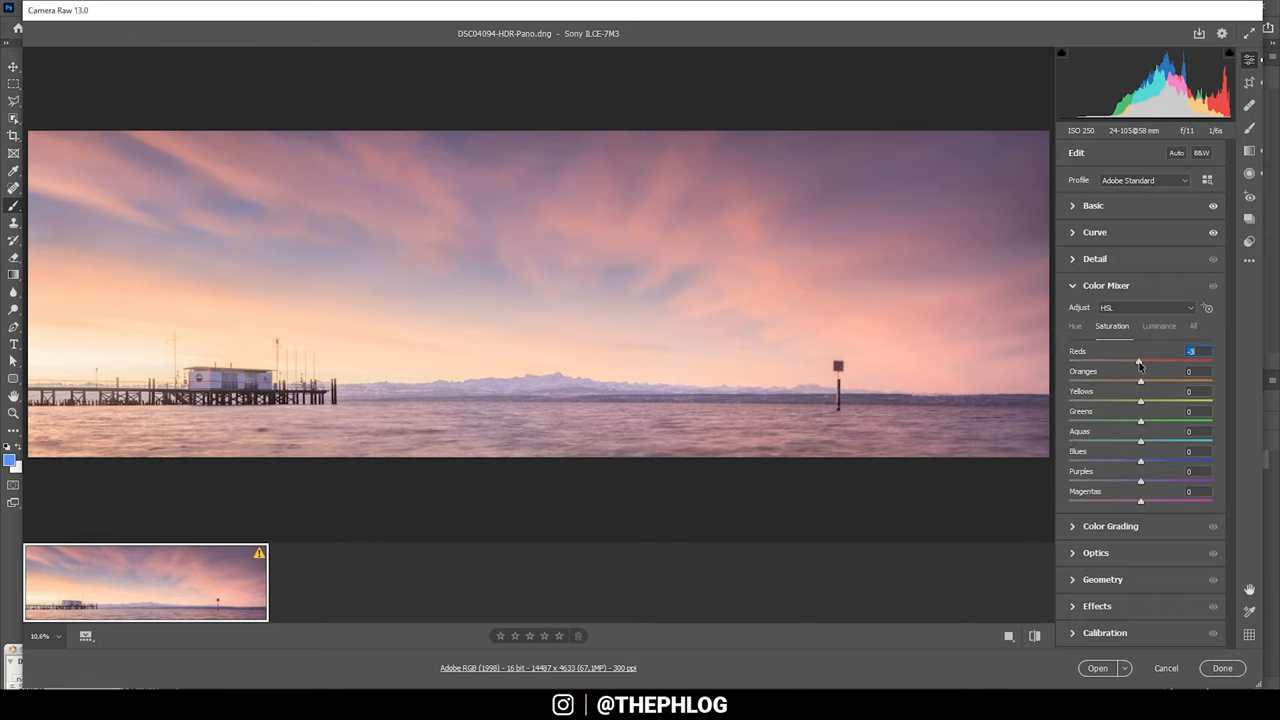
{"action": "left_click_drag", "start_coordinate": [1140, 363], "coordinate": [1134, 363]}
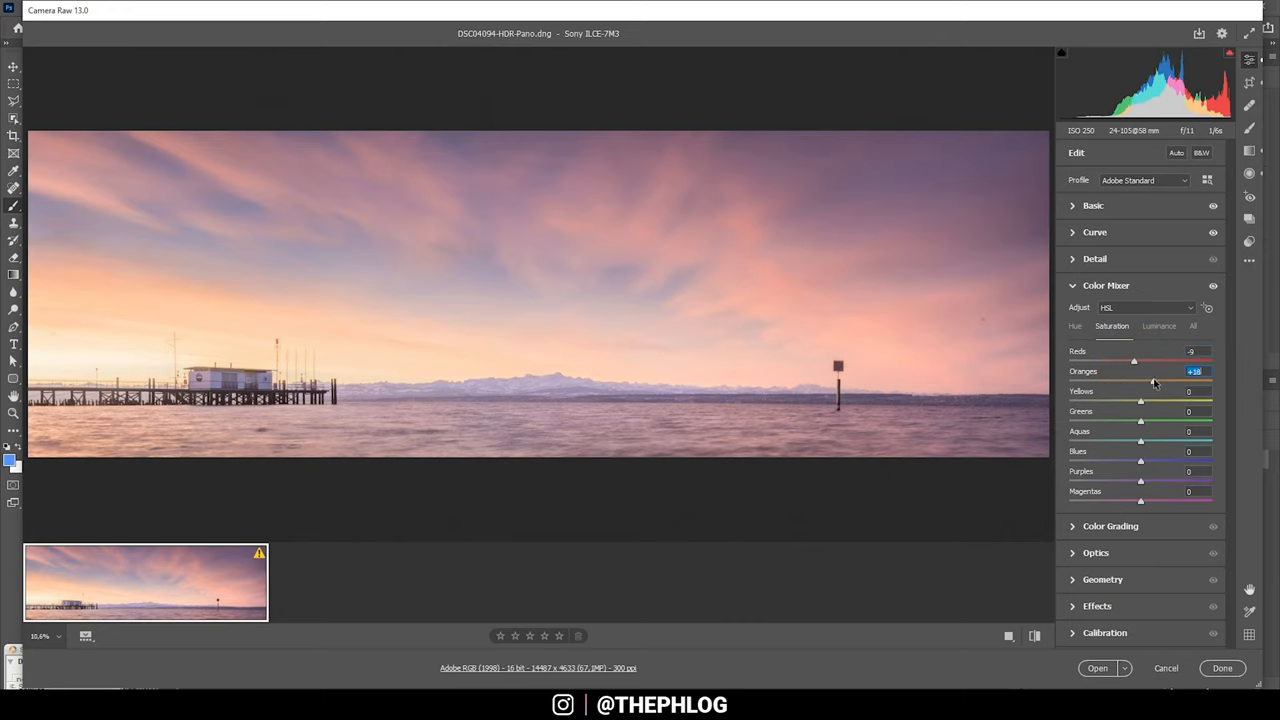
{"action": "left_click_drag", "start_coordinate": [1141, 382], "coordinate": [1147, 382]}
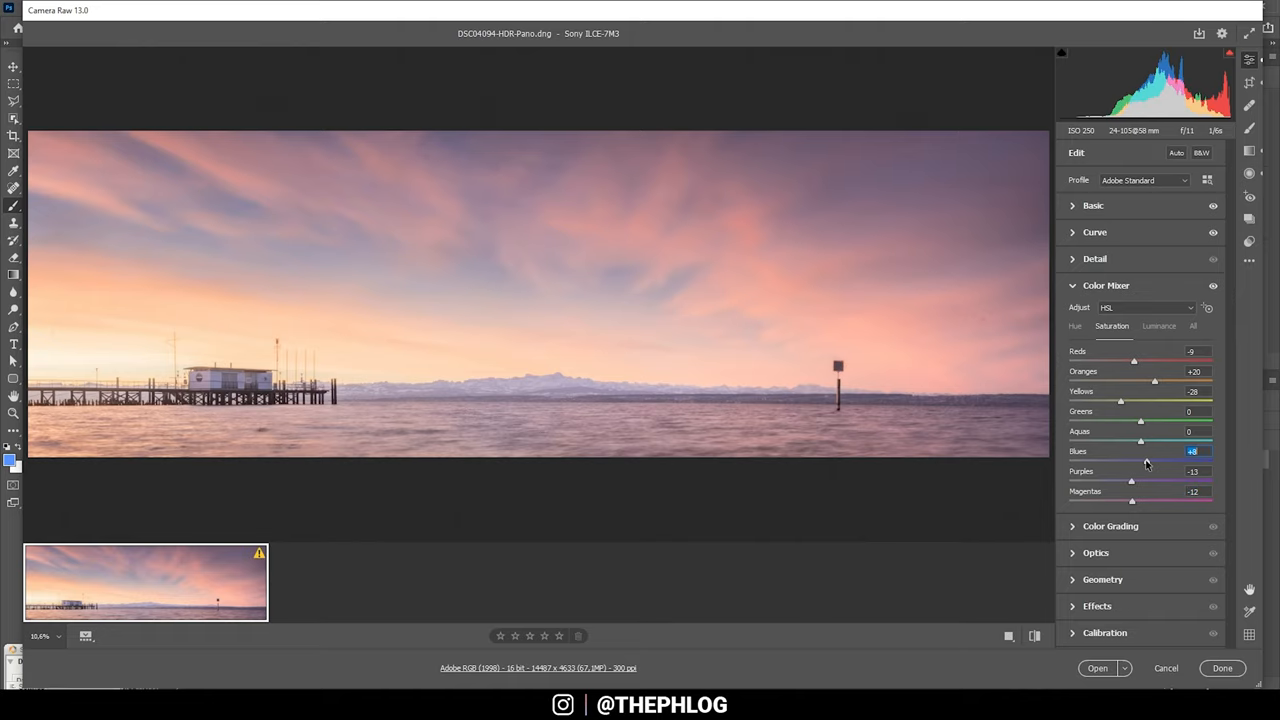
{"action": "left_click_drag", "start_coordinate": [1147, 462], "coordinate": [1150, 462]}
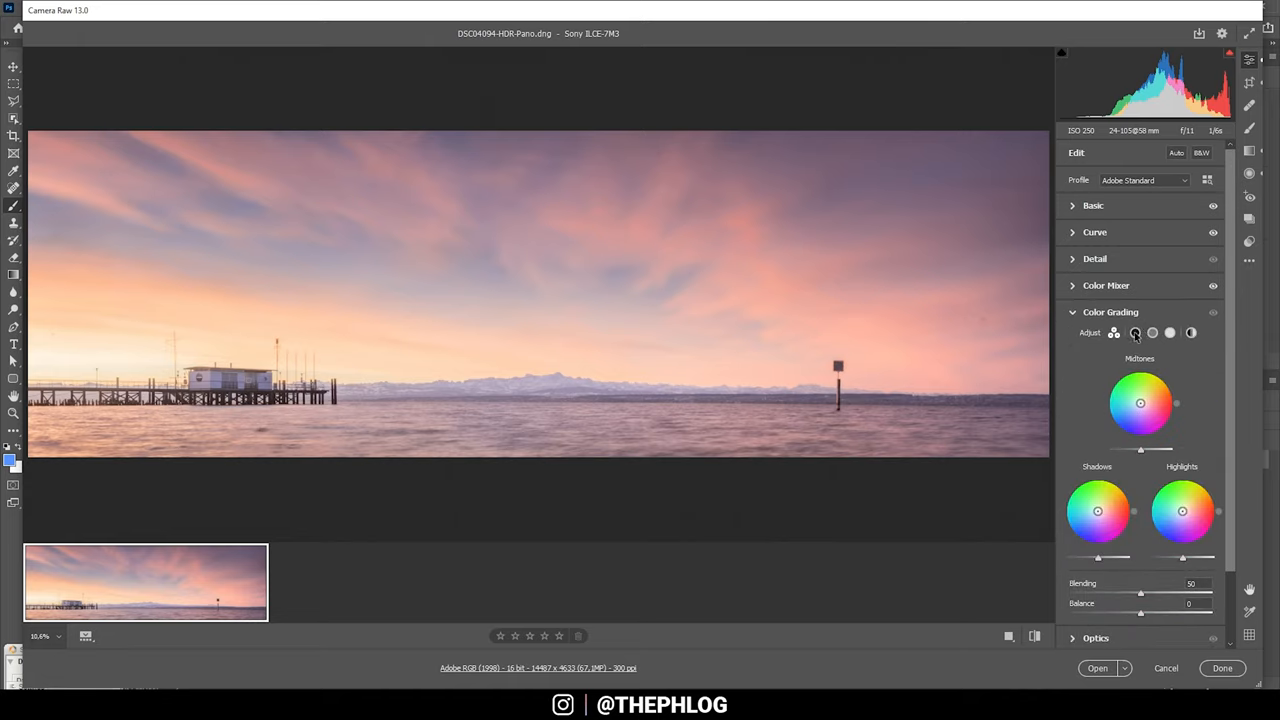
Tint the shadows blue with Hue 228, Saturation 12 and Luminance -18
{"action": "left_click", "coordinate": [1134, 332]}
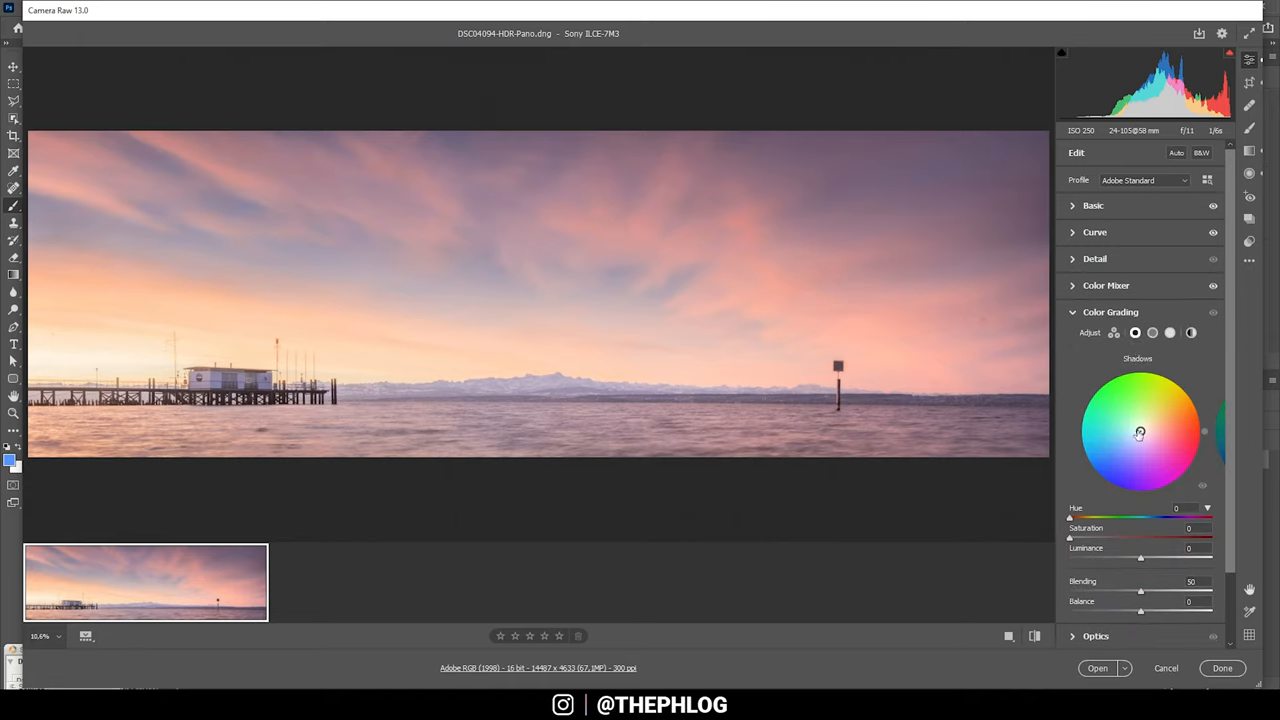
{"action": "left_click_drag", "start_coordinate": [1140, 432], "coordinate": [1129, 443]}
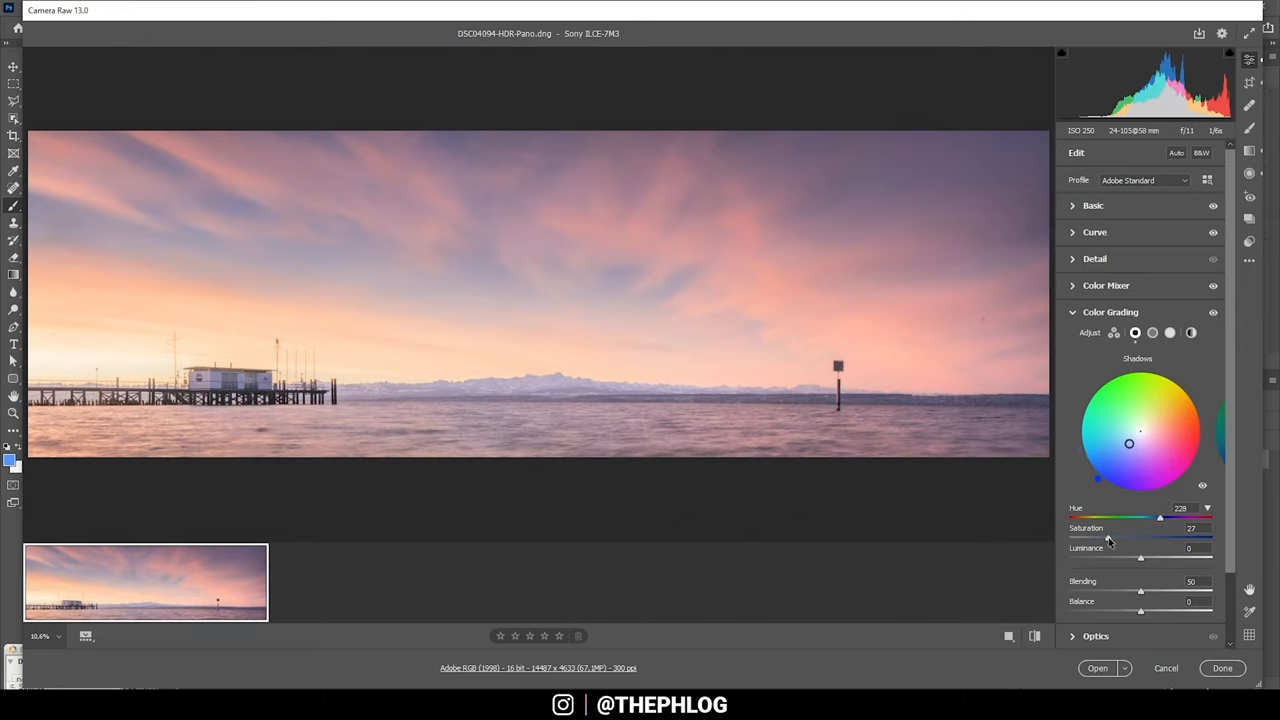
{"action": "left_click_drag", "start_coordinate": [1158, 538], "coordinate": [1090, 538]}
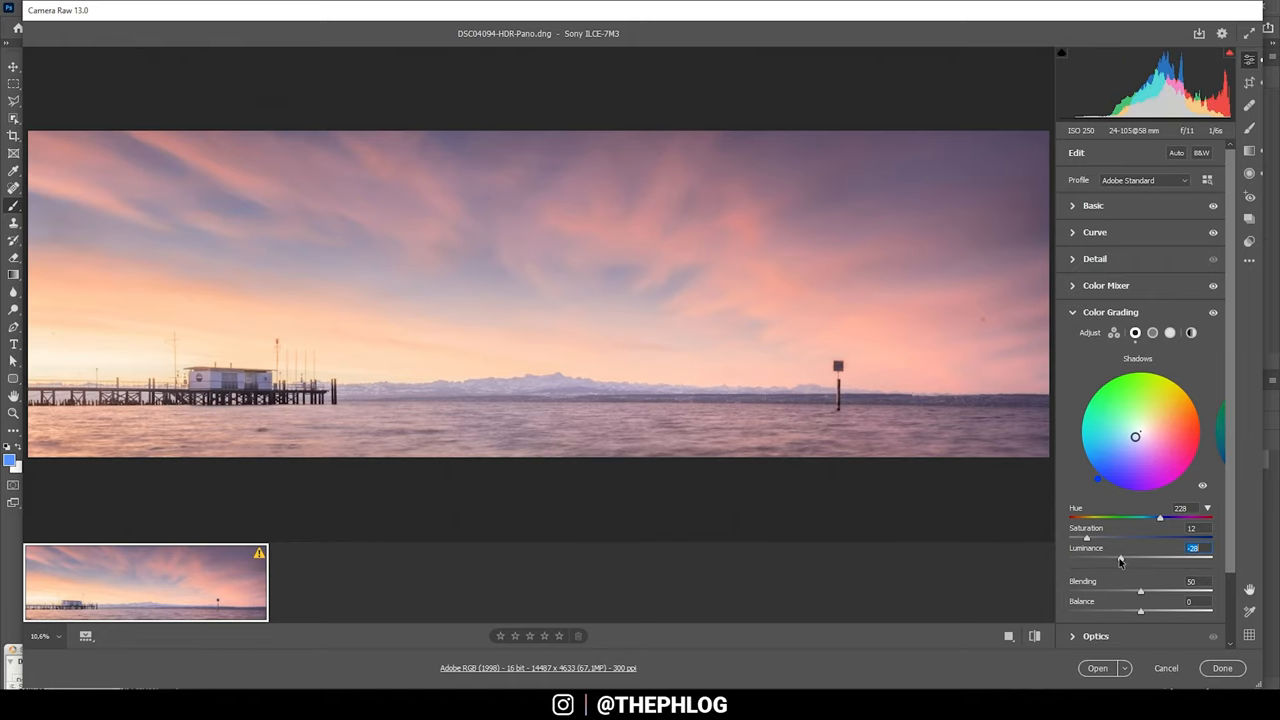
{"action": "left_click_drag", "start_coordinate": [1128, 557], "coordinate": [1128, 557]}
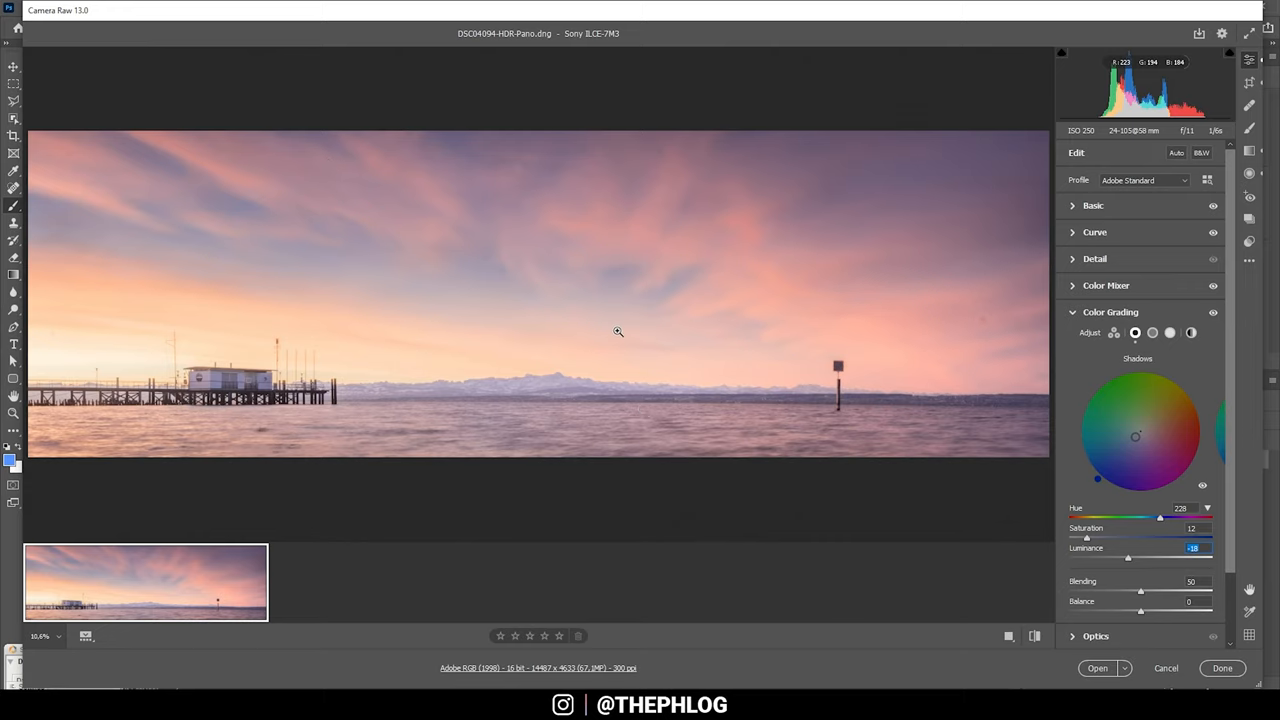
Give the midtones a faint blue tint (Hue 239, Saturation 11) at Luminance -65
{"action": "left_click", "coordinate": [1152, 332]}
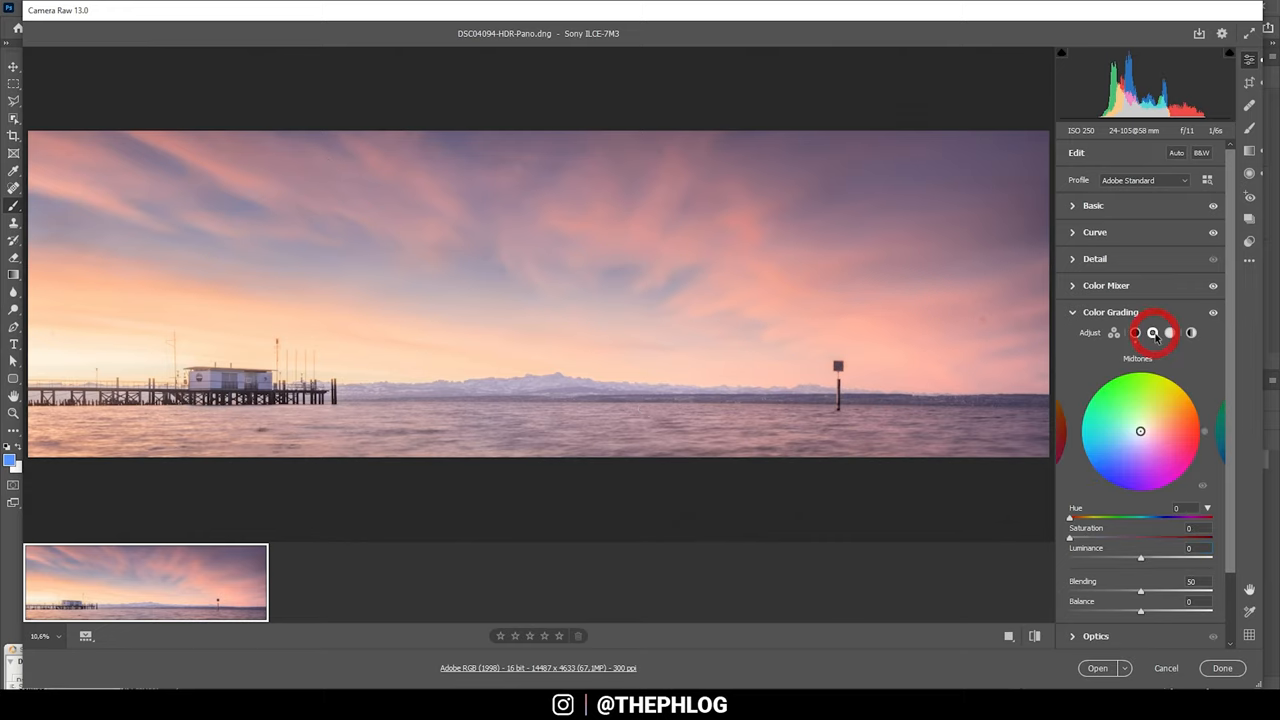
{"action": "left_click", "coordinate": [1152, 332]}
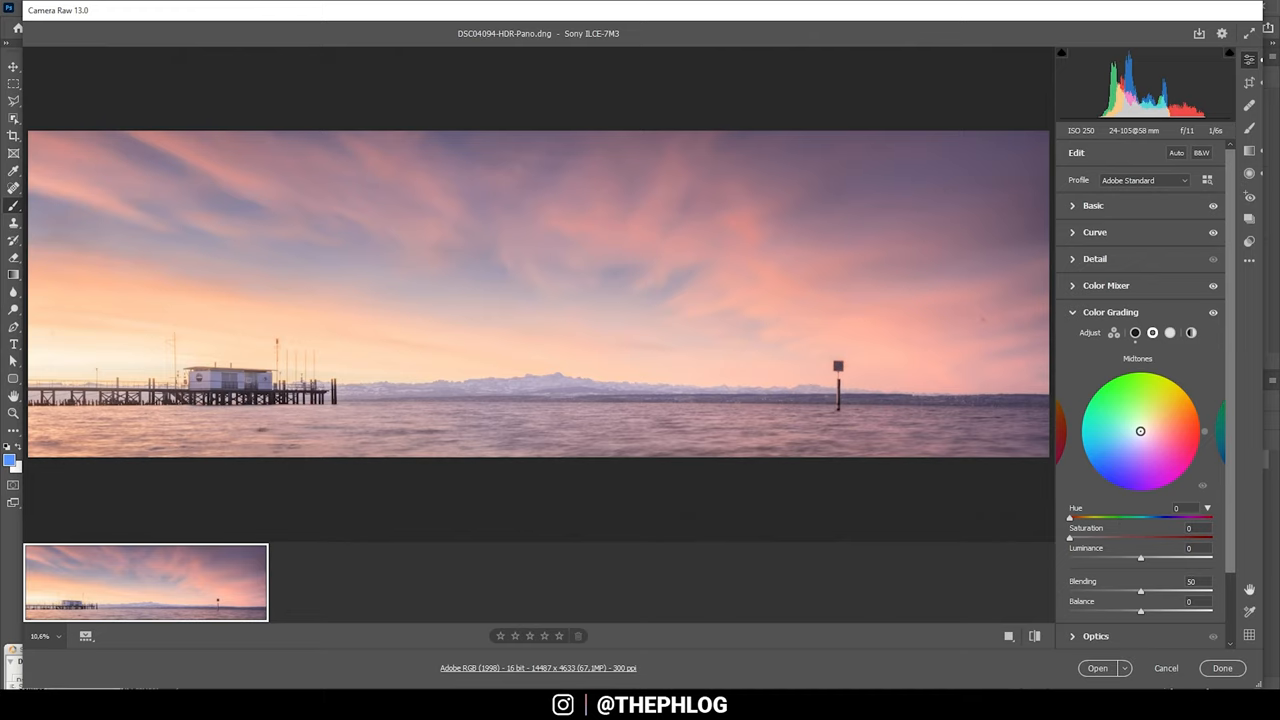
{"action": "left_click_drag", "start_coordinate": [1140, 430], "coordinate": [1128, 444]}
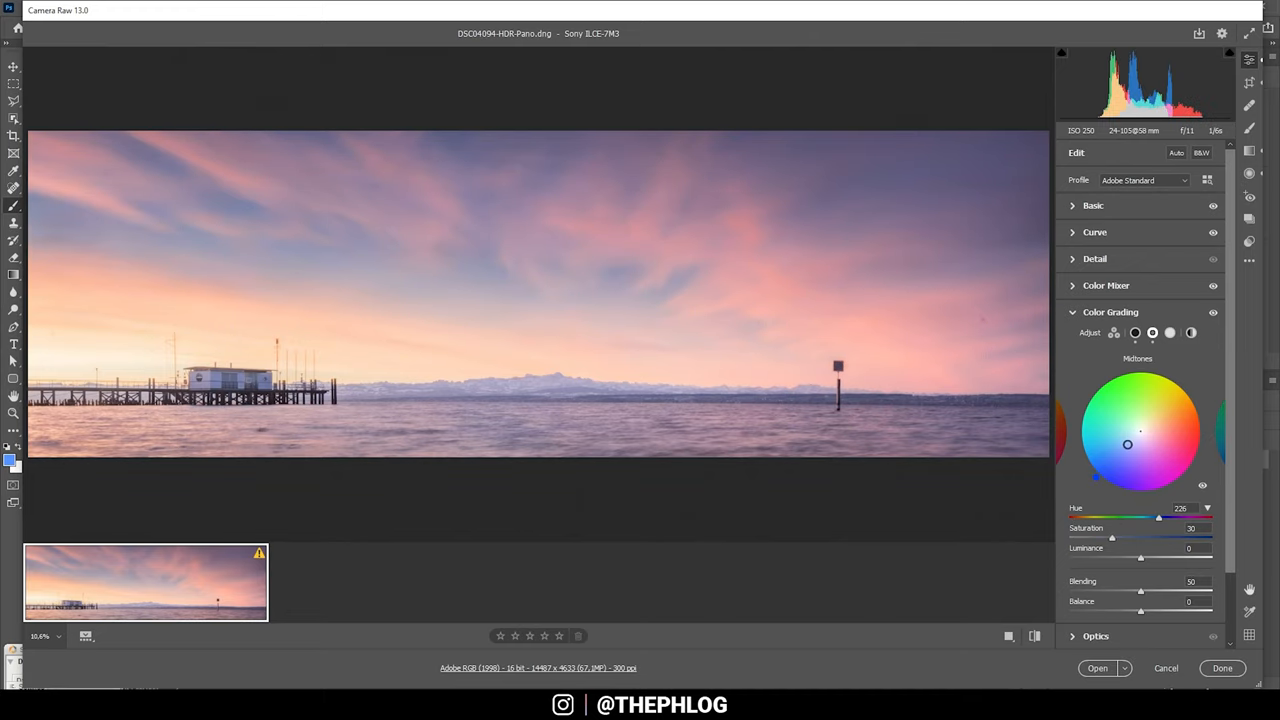
{"action": "left_click_drag", "start_coordinate": [1128, 444], "coordinate": [1134, 441]}
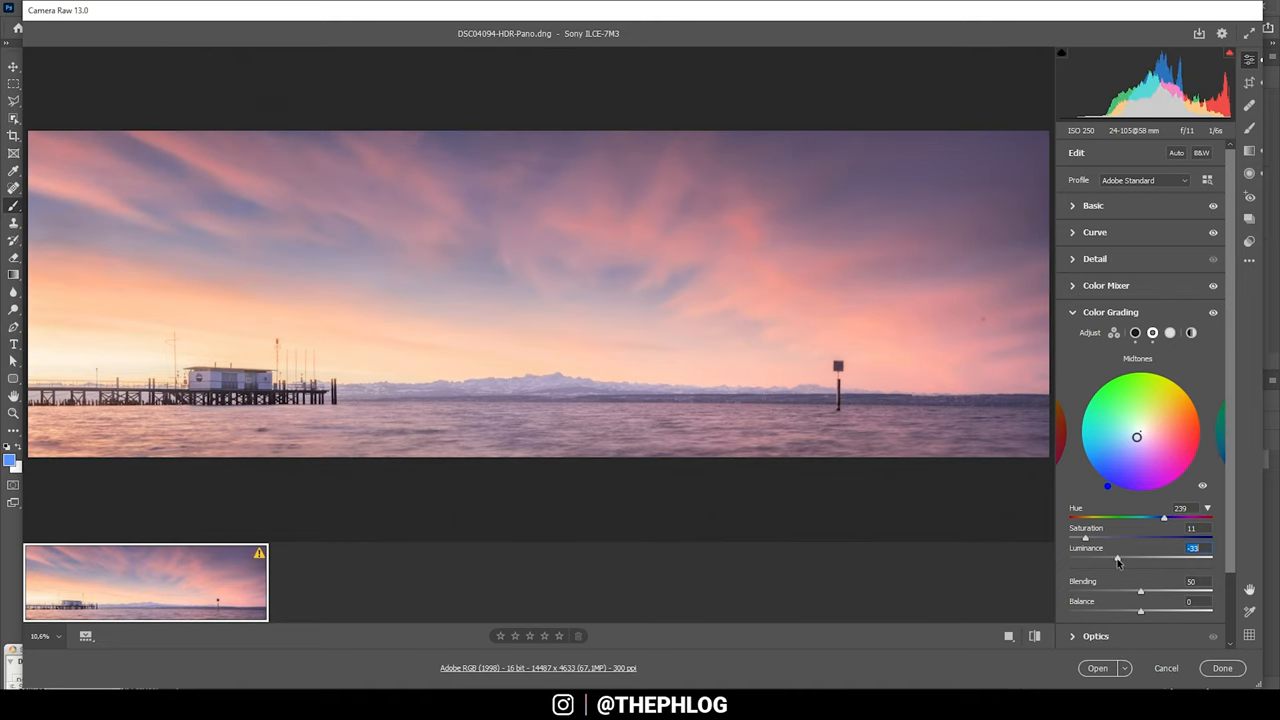
{"action": "left_click_drag", "start_coordinate": [1117, 556], "coordinate": [1085, 556]}
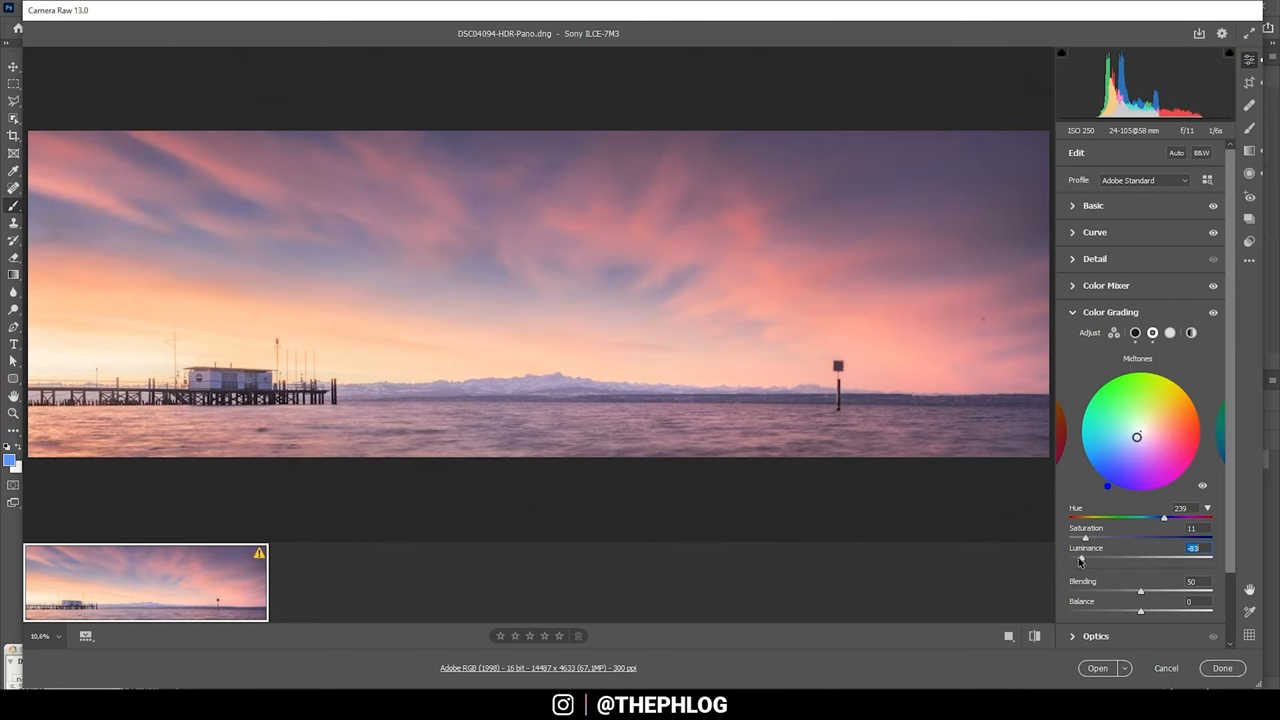
{"action": "left_click_drag", "start_coordinate": [1085, 558], "coordinate": [1088, 558]}
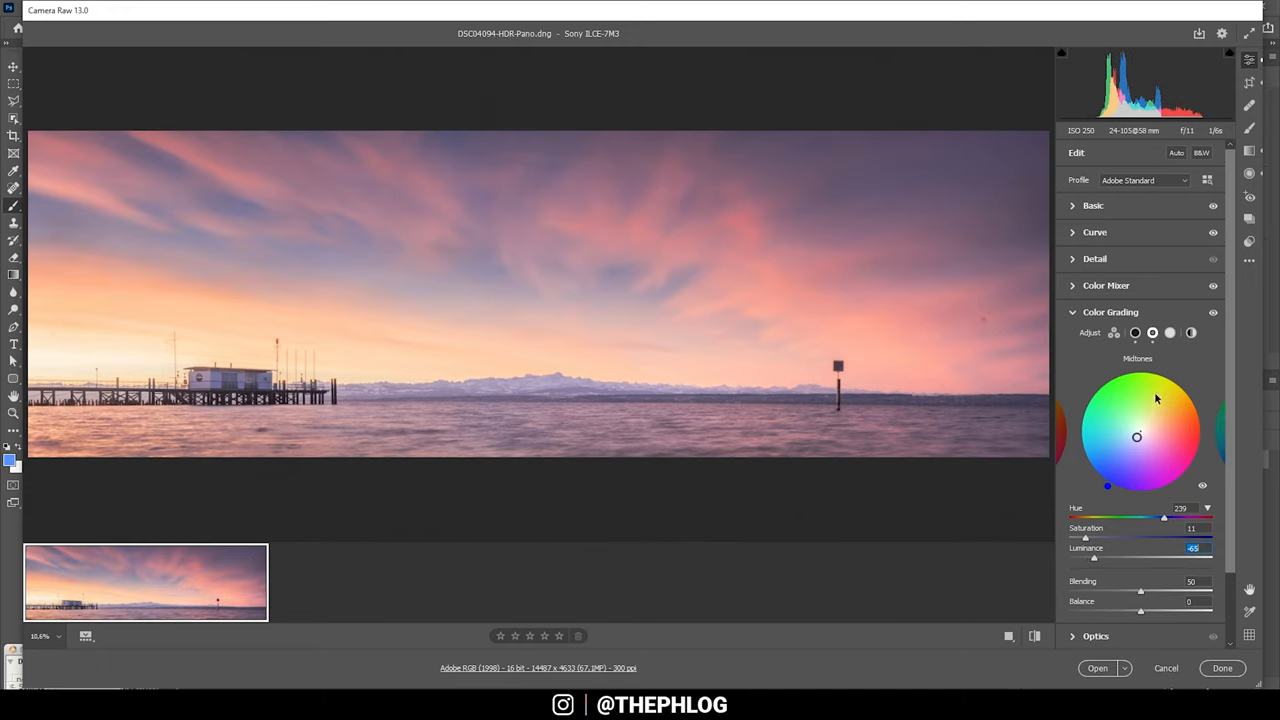
Warm the highlights toward orange (Hue 27, Saturation 33) with Luminance +10
{"action": "left_click", "coordinate": [1170, 332]}
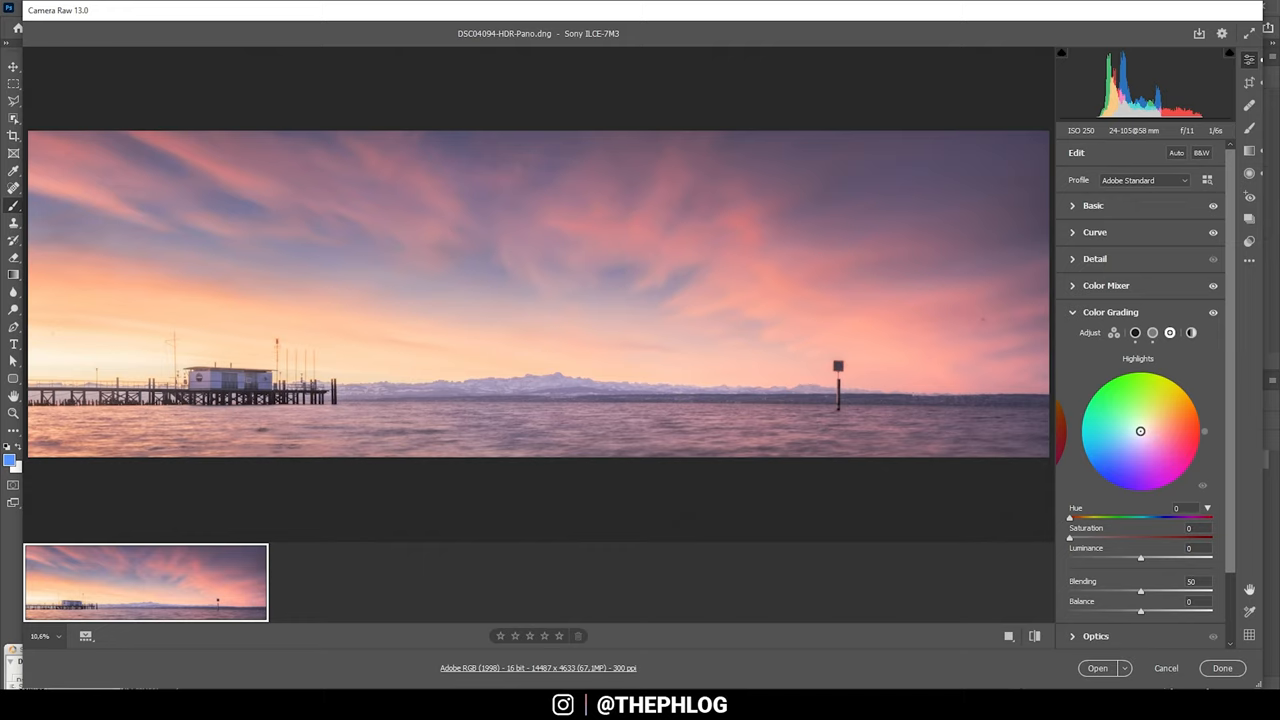
{"action": "left_click_drag", "start_coordinate": [1140, 430], "coordinate": [1158, 426]}
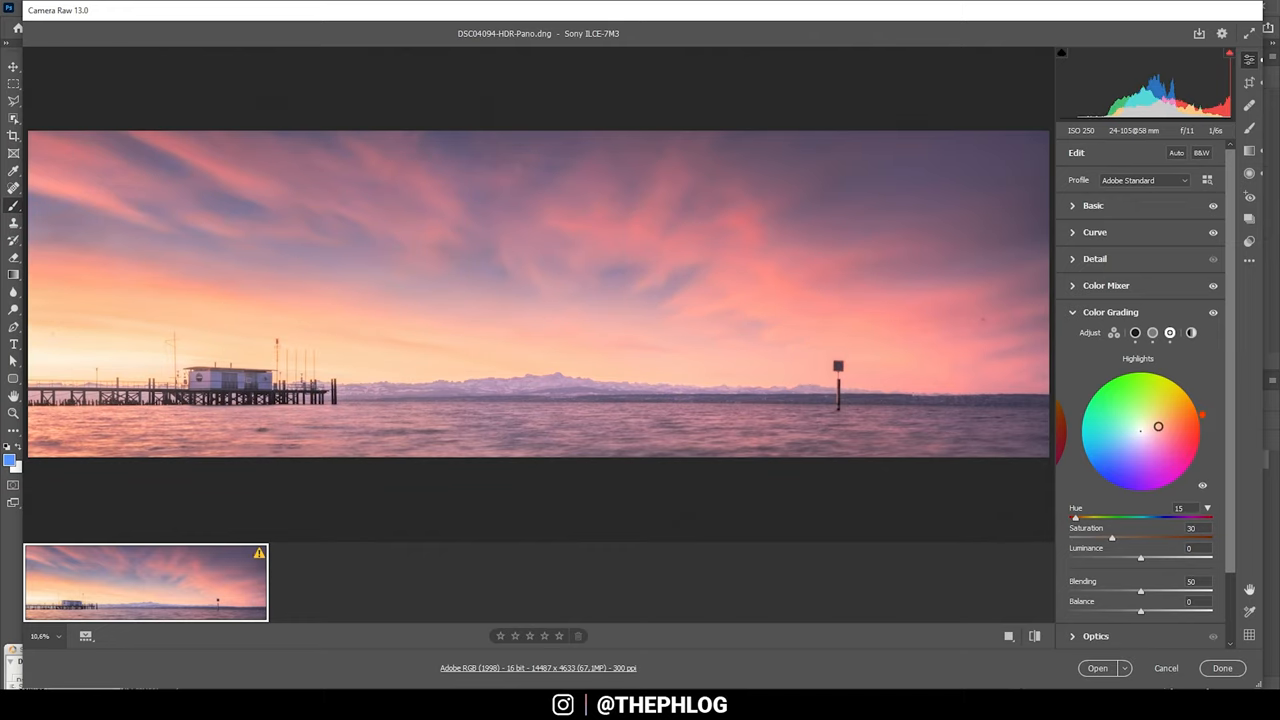
{"action": "left_click_drag", "start_coordinate": [1158, 427], "coordinate": [1164, 419]}
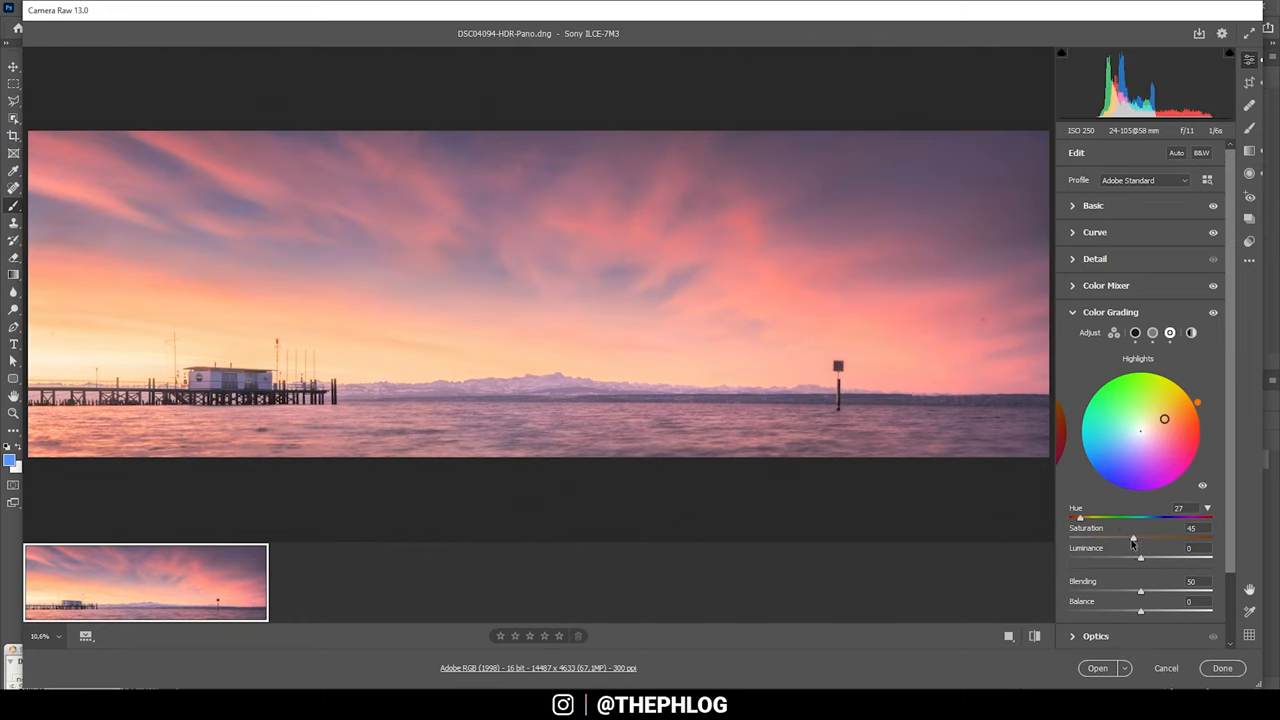
{"action": "left_click_drag", "start_coordinate": [1133, 538], "coordinate": [1128, 538]}
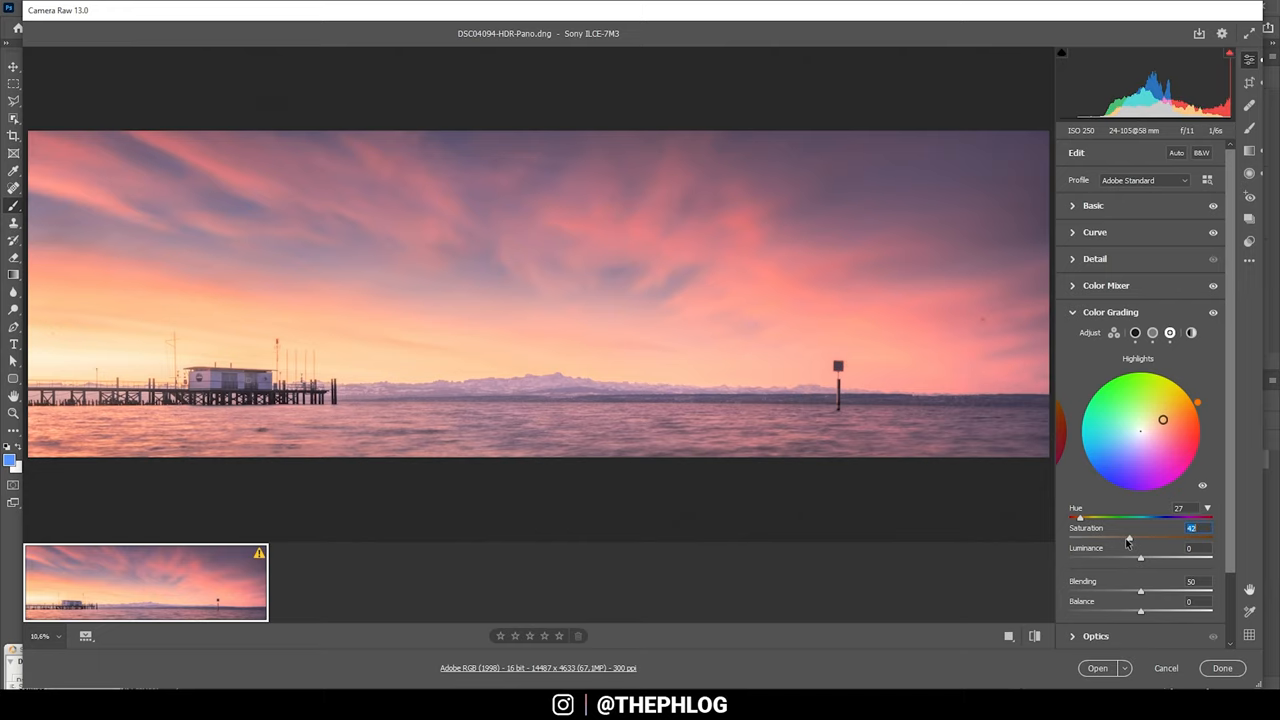
{"action": "left_click_drag", "start_coordinate": [1163, 419], "coordinate": [1155, 424]}
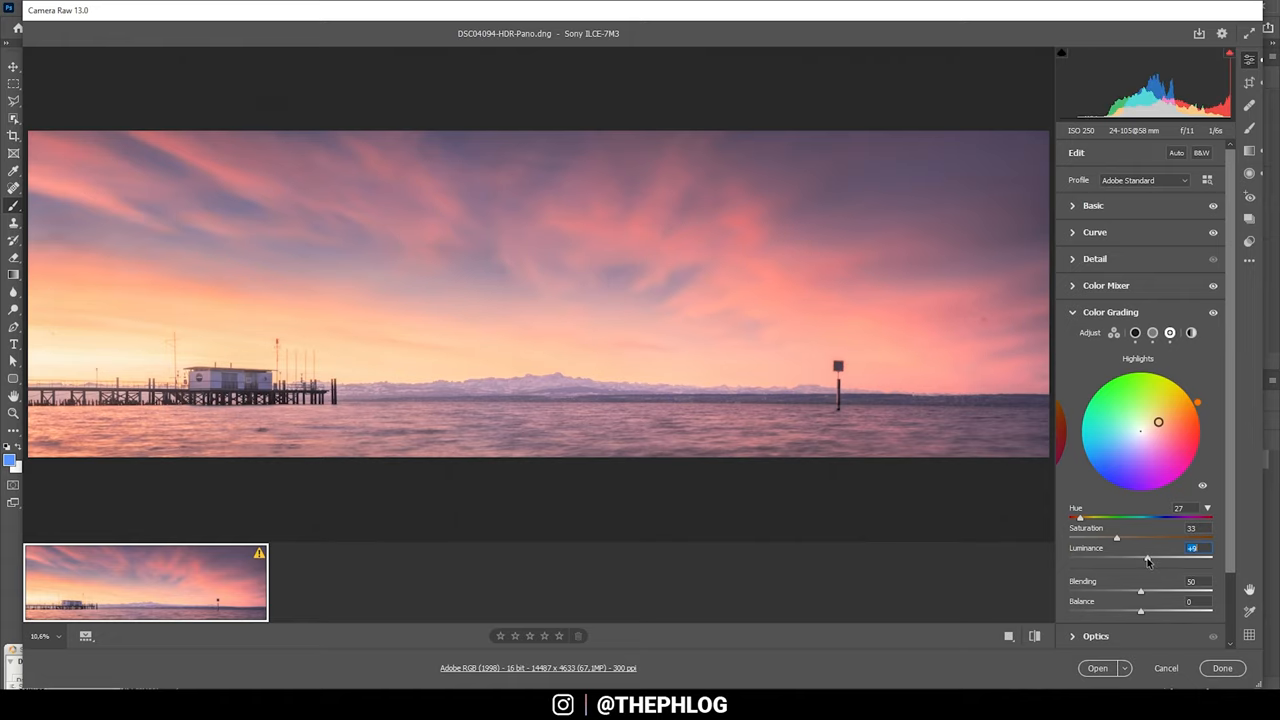
{"action": "left_click_drag", "start_coordinate": [1116, 558], "coordinate": [1143, 558]}
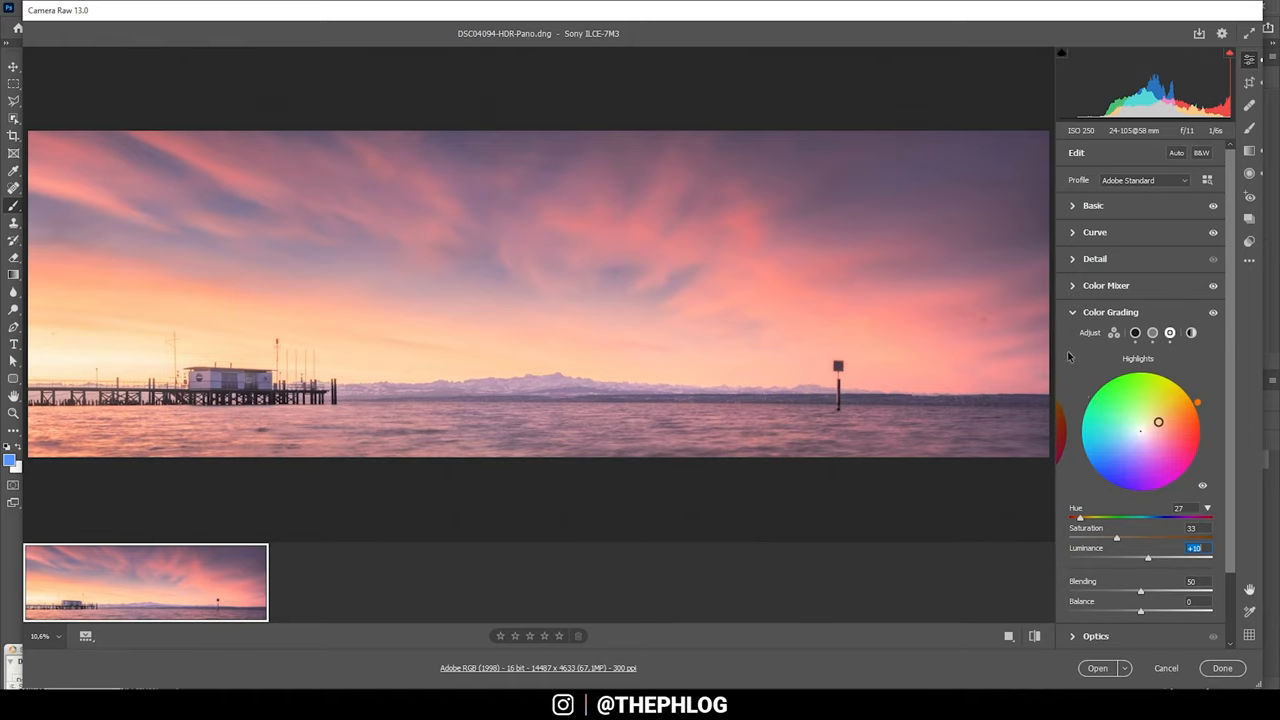
Set sharpening Masking to 47 and open the panorama in Photoshop
{"action": "left_click", "coordinate": [1095, 258]}
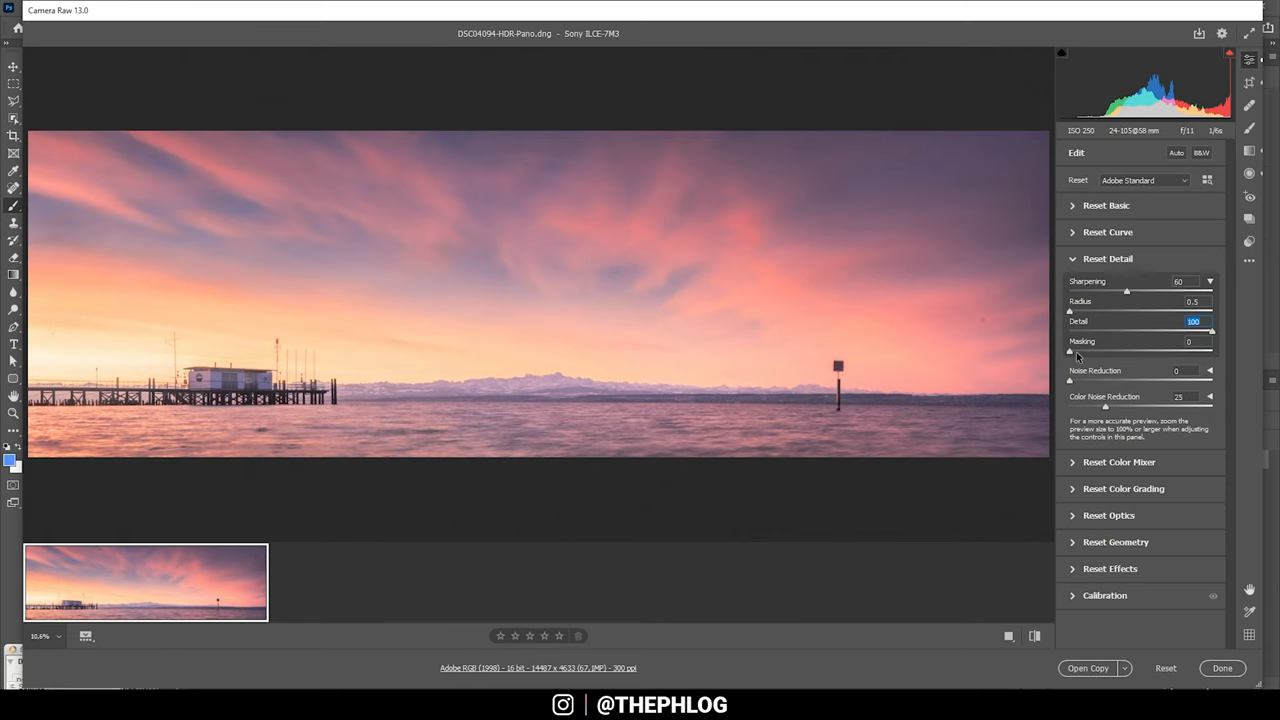
{"action": "left_click_drag", "start_coordinate": [1070, 350], "coordinate": [1137, 350]}
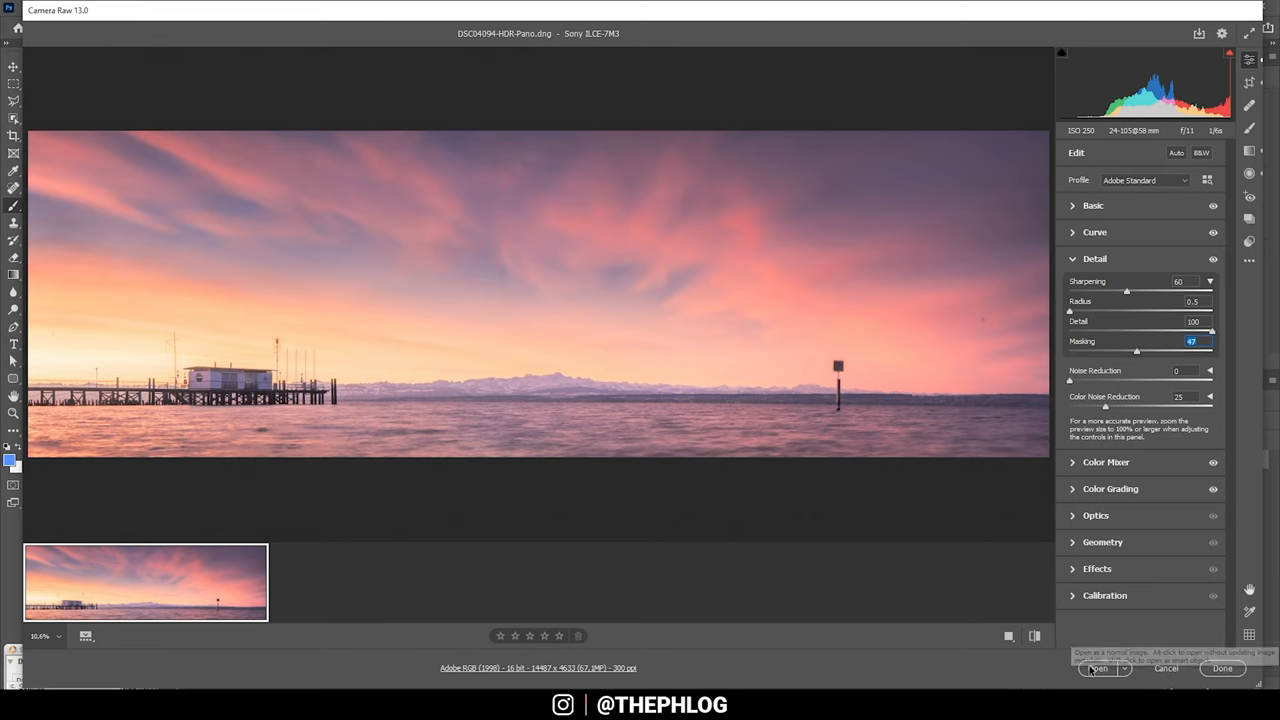
{"action": "left_click", "coordinate": [1097, 668]}
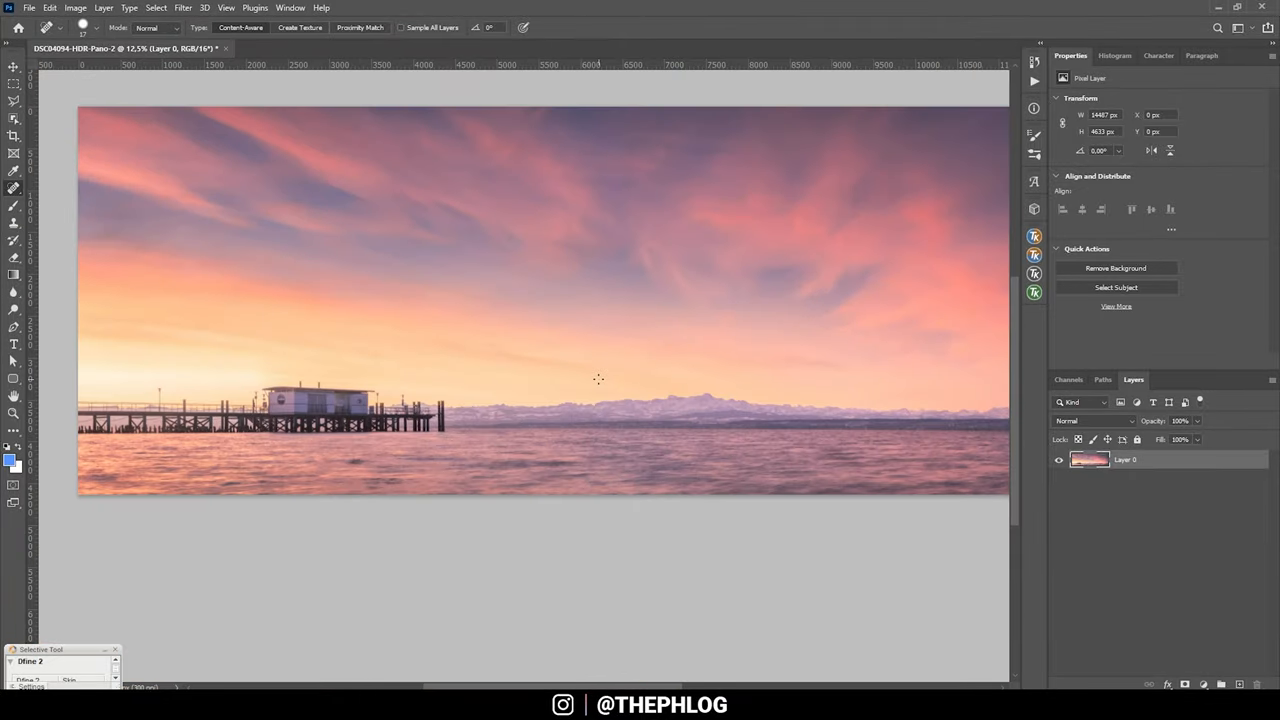
{"action": "mouse_move", "coordinate": [1034, 472]}
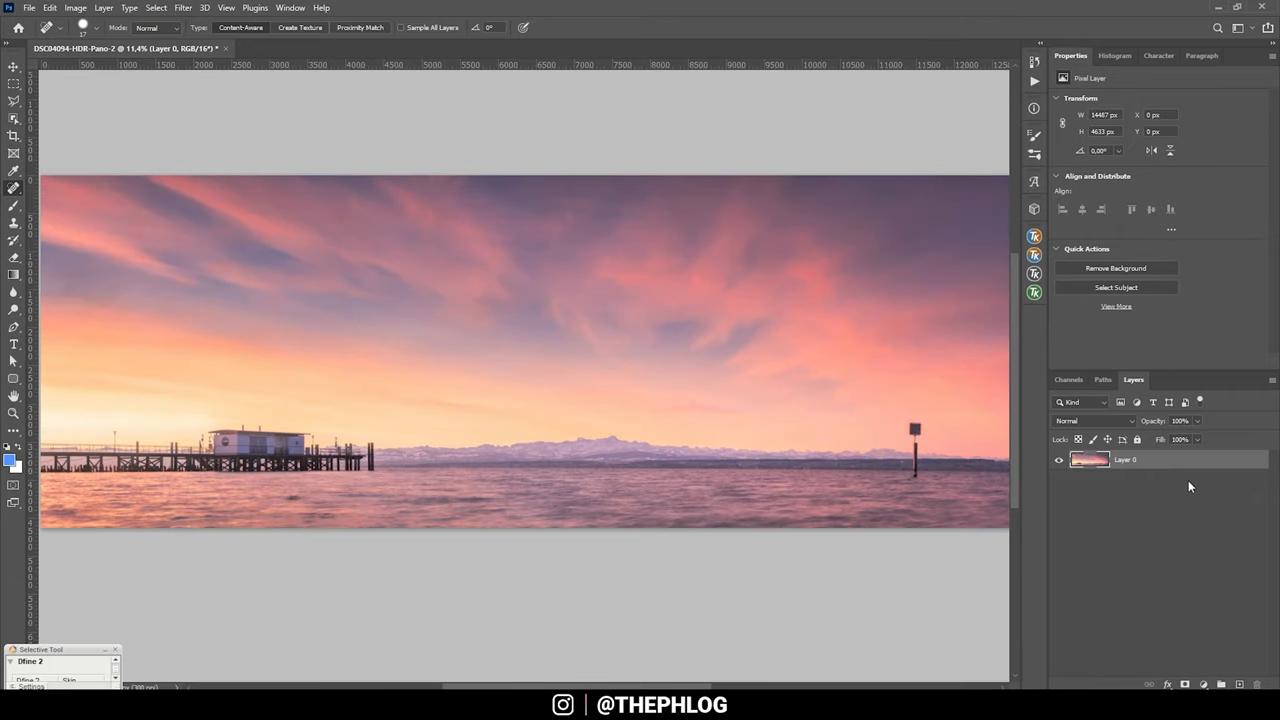
Duplicate Layer 0, hide the original, add a black mask, and paint the water back in
{"action": "key", "text": "ctrl+j"}
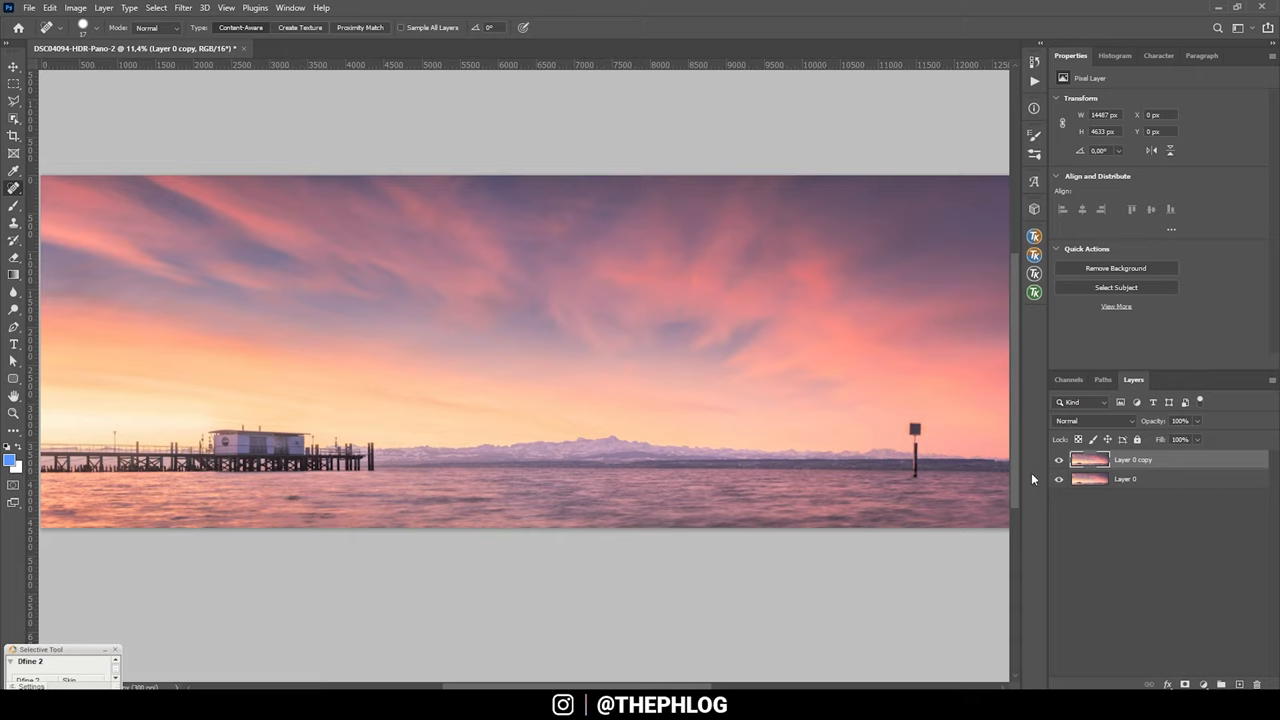
{"action": "mouse_move", "coordinate": [1060, 483]}
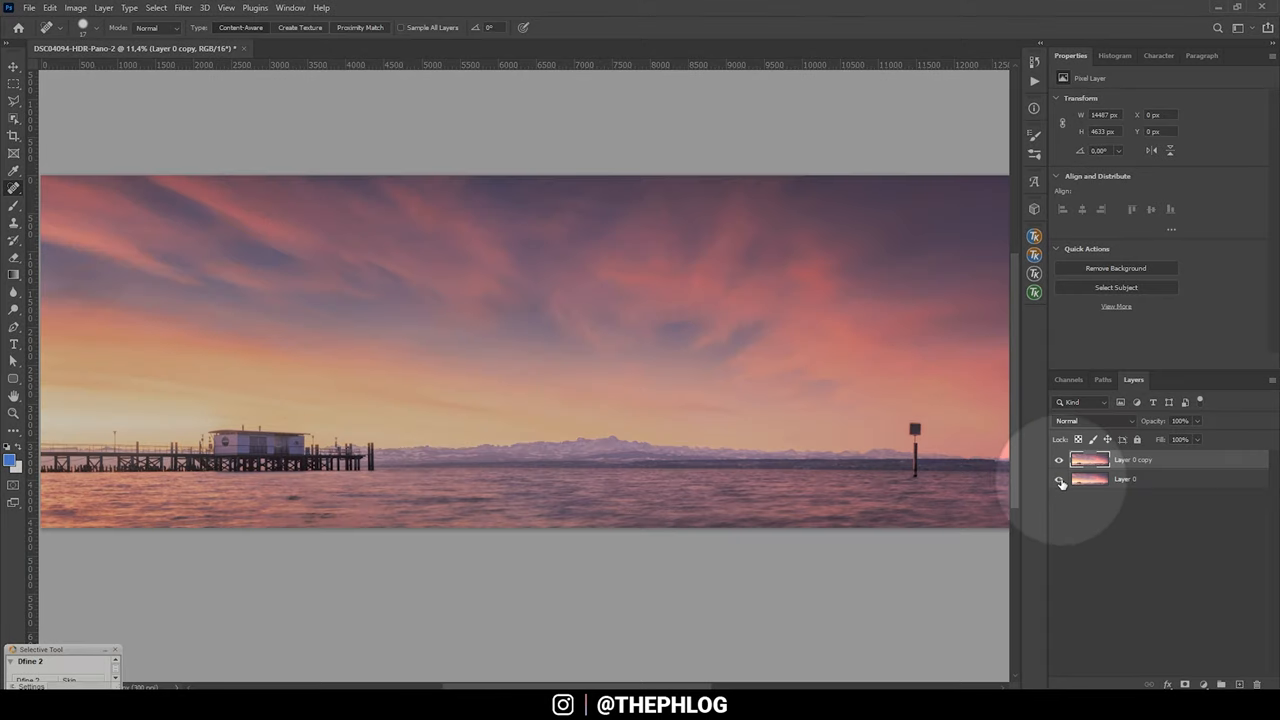
{"action": "left_click", "coordinate": [1059, 479]}
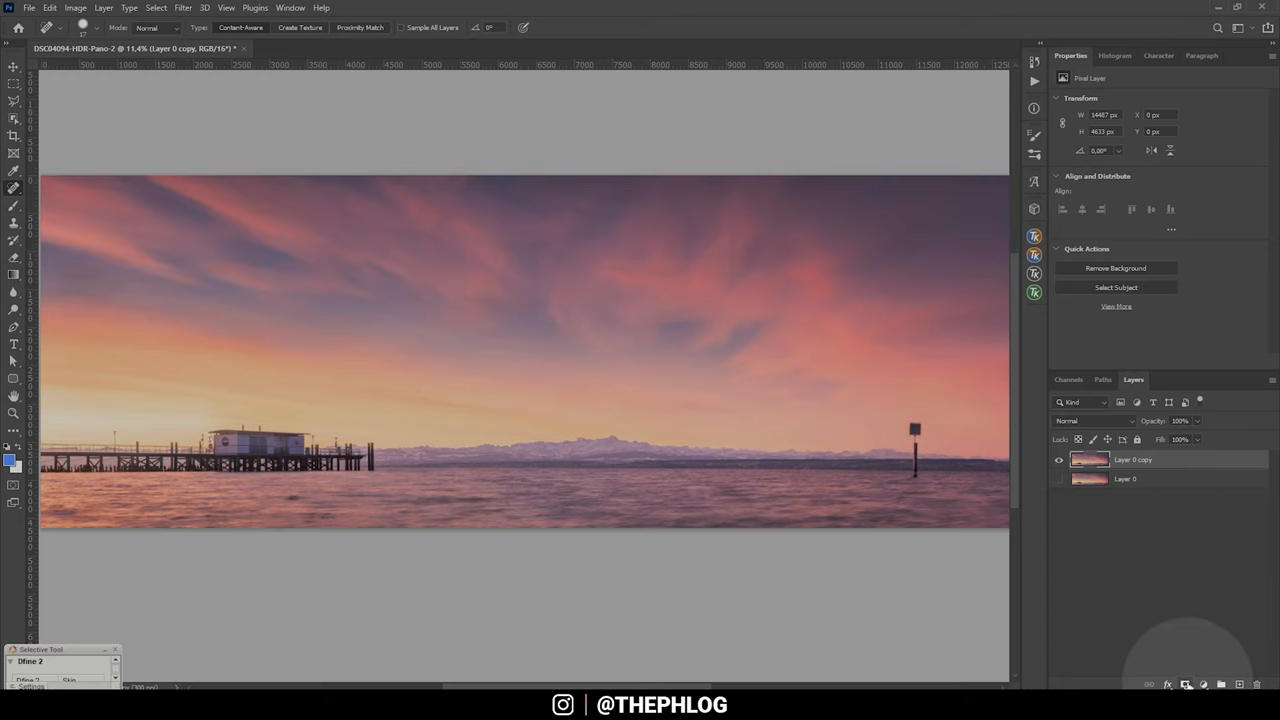
{"action": "left_click", "coordinate": [1186, 684]}
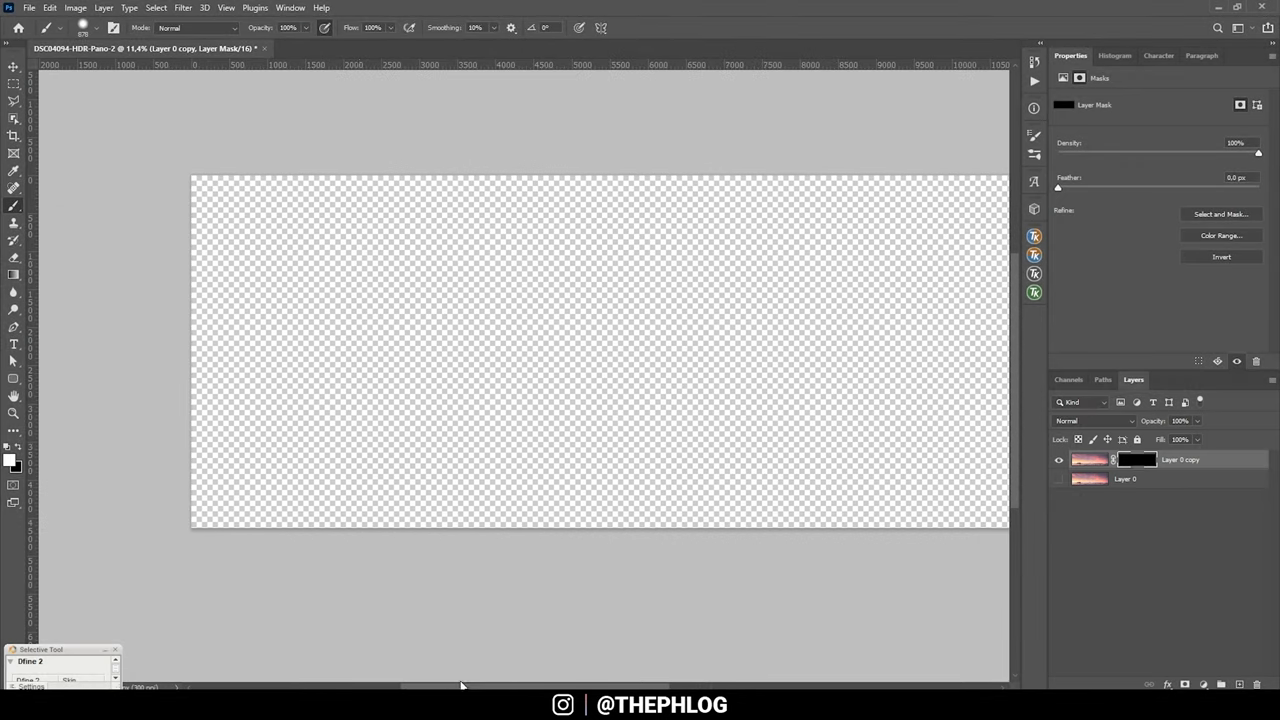
{"action": "left_click_drag", "start_coordinate": [200, 505], "coordinate": [575, 505]}
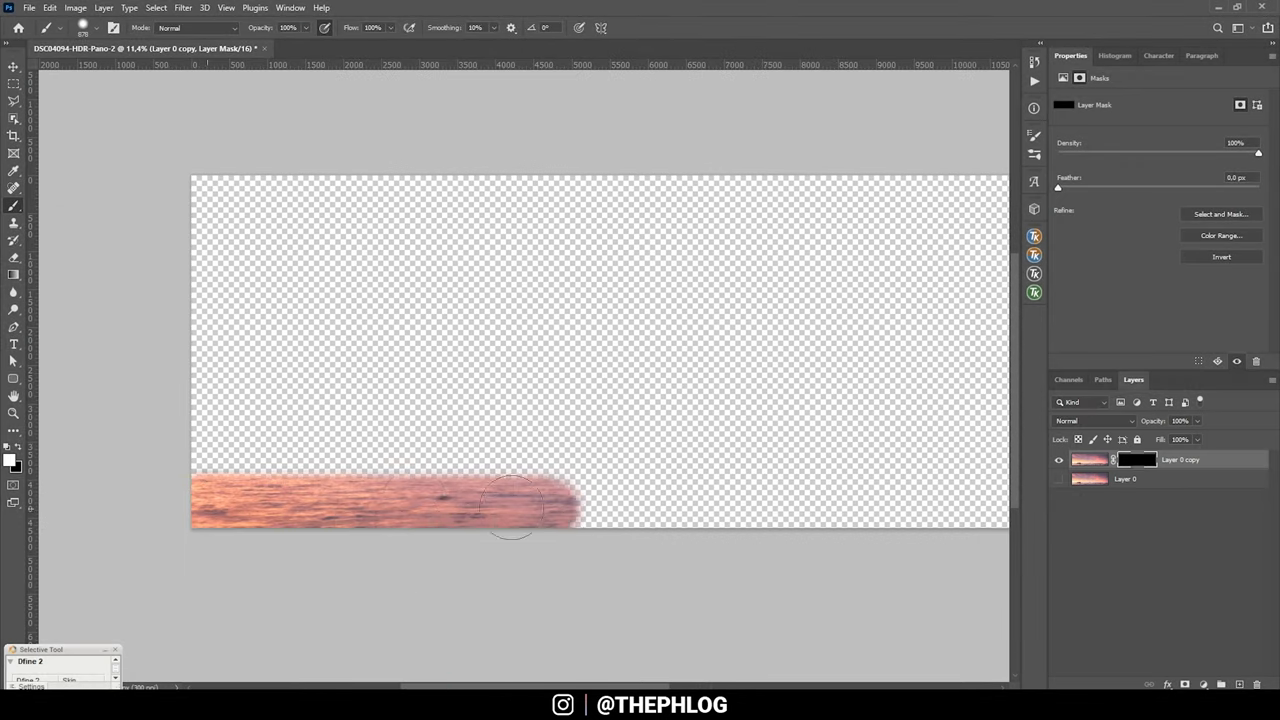
{"action": "left_click_drag", "start_coordinate": [515, 505], "coordinate": [945, 495]}
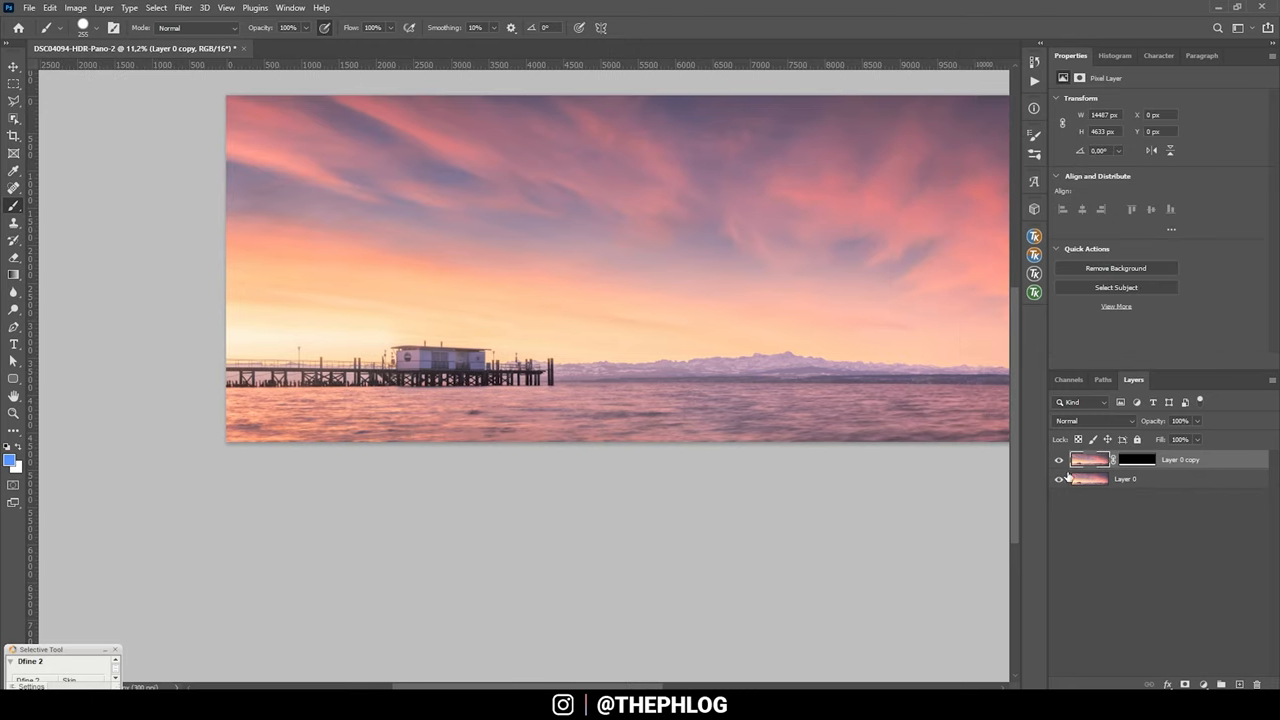
{"action": "mouse_move", "coordinate": [1197, 453]}
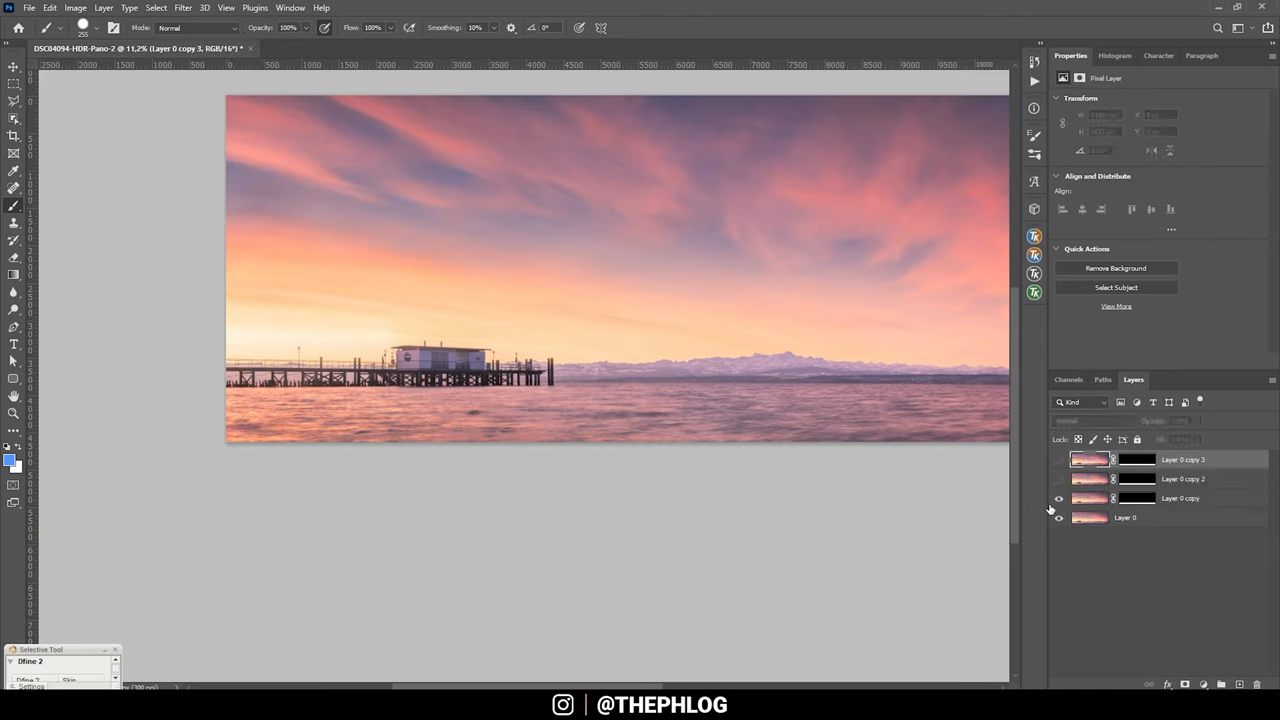
Apply a horizontal 2000-pixel Motion Blur to Layer 0 copy
{"action": "left_click", "coordinate": [1180, 498]}
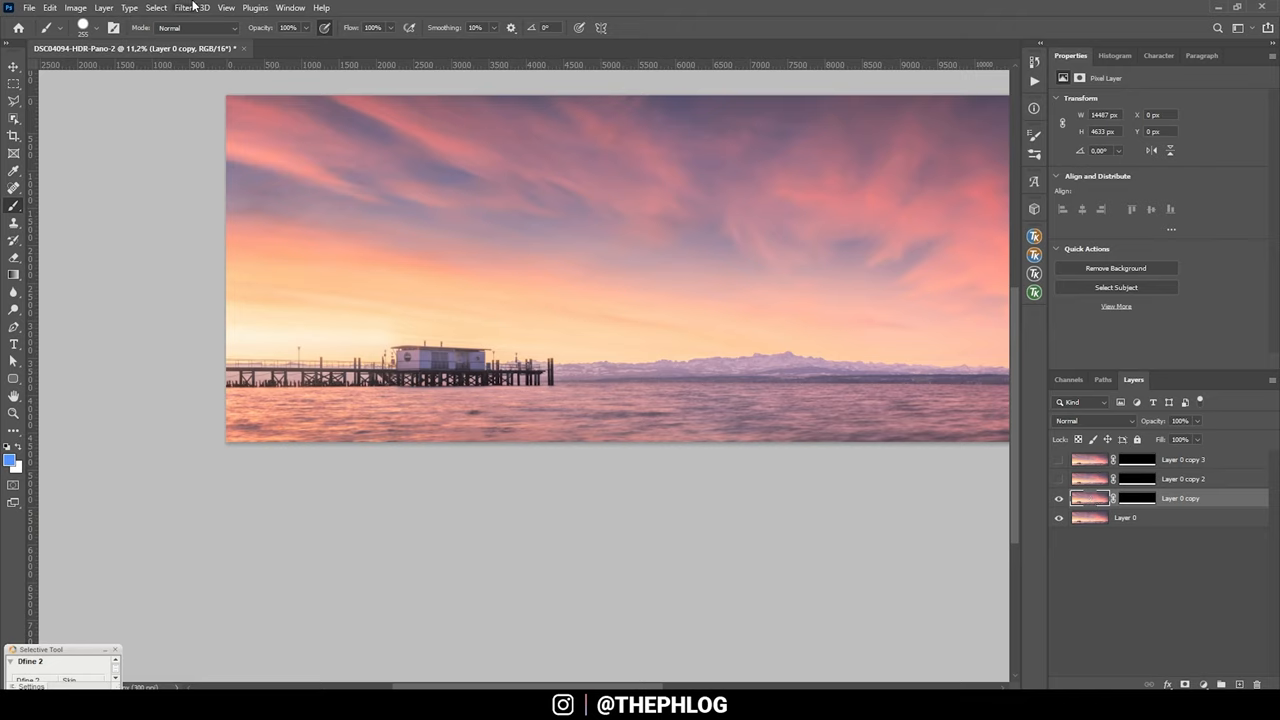
{"action": "left_click", "coordinate": [183, 7]}
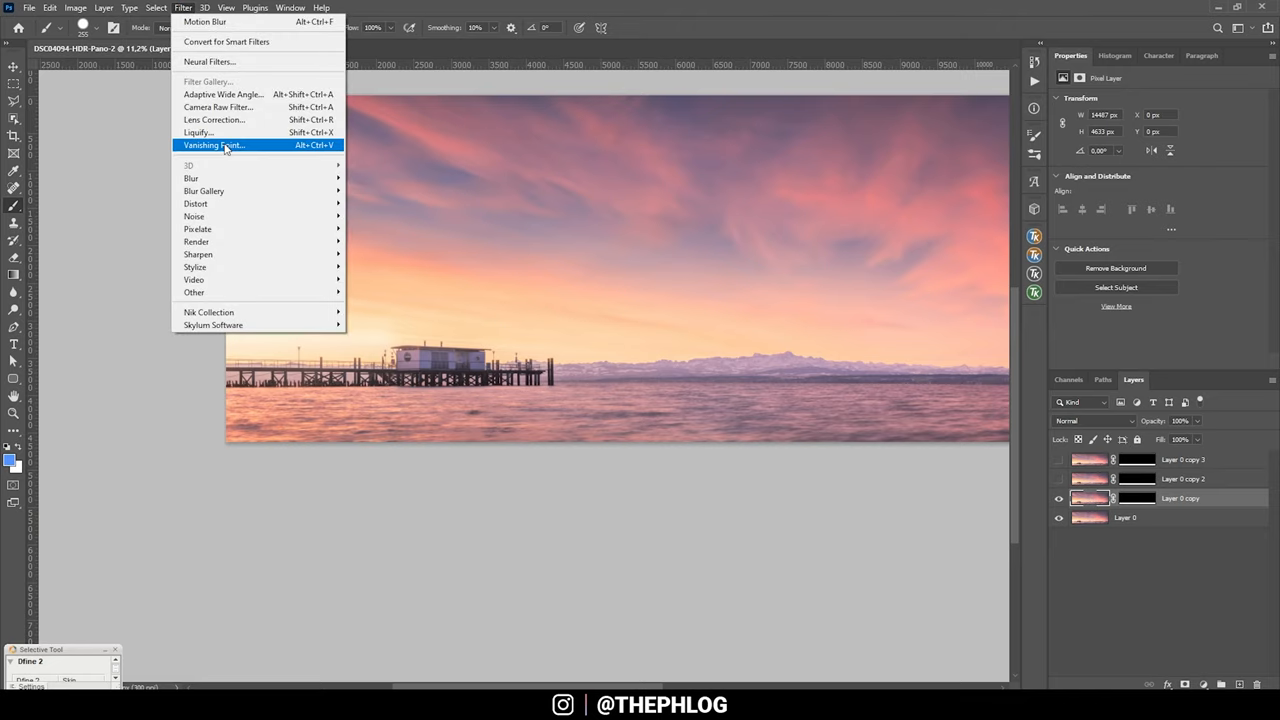
{"action": "mouse_move", "coordinate": [191, 178]}
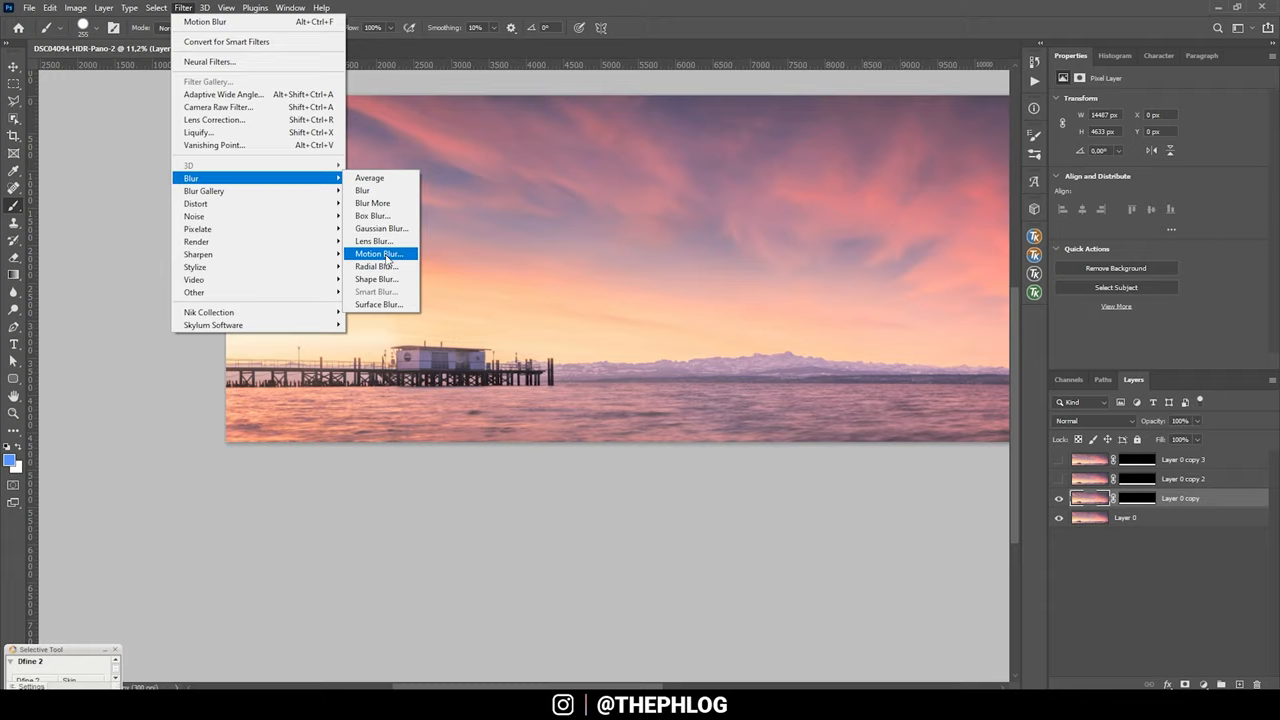
{"action": "left_click", "coordinate": [378, 253]}
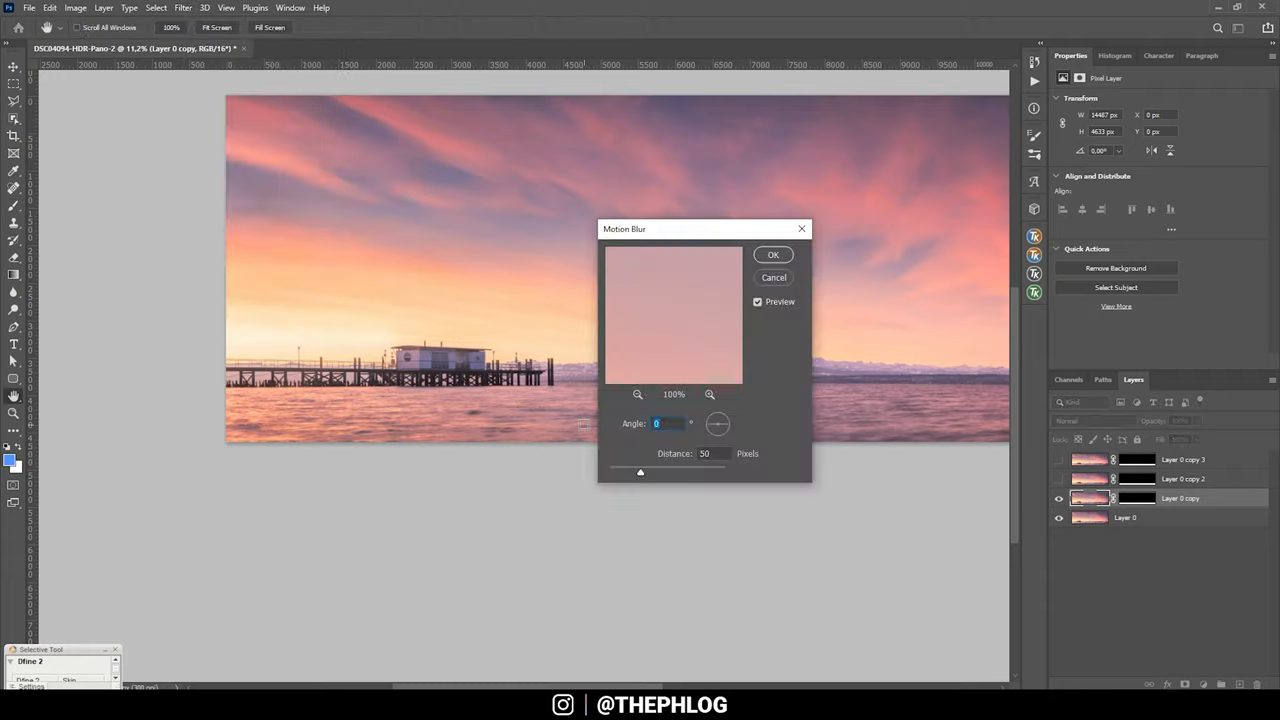
{"action": "left_click_drag", "start_coordinate": [640, 471], "coordinate": [708, 471]}
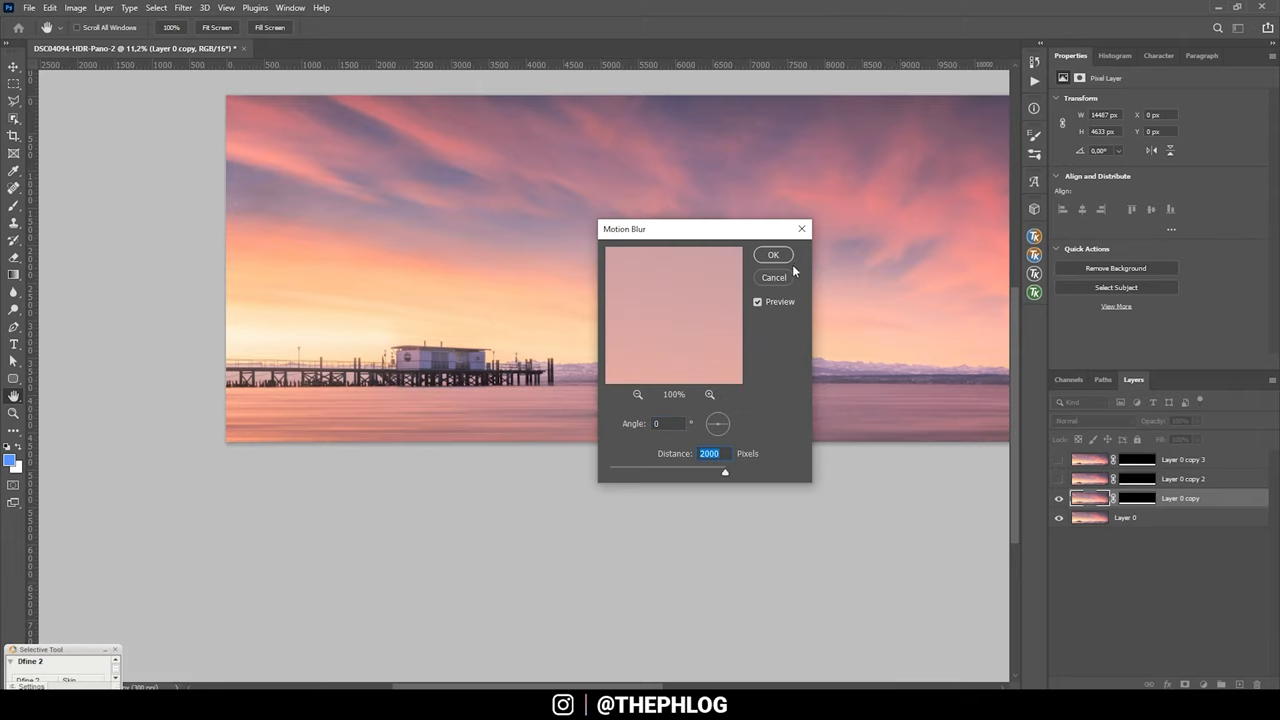
{"action": "left_click", "coordinate": [773, 254]}
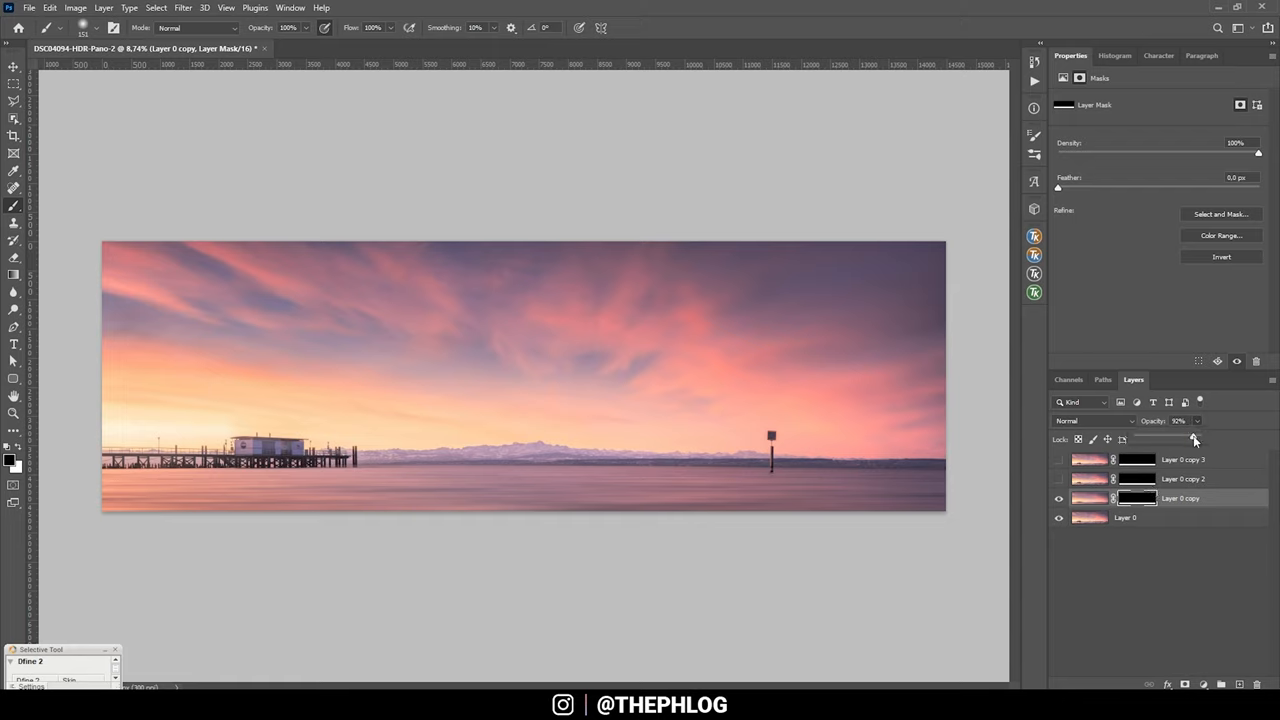
Lower Layer 0 copy's opacity to about 70%
{"action": "left_click_drag", "start_coordinate": [1194, 439], "coordinate": [1178, 439]}
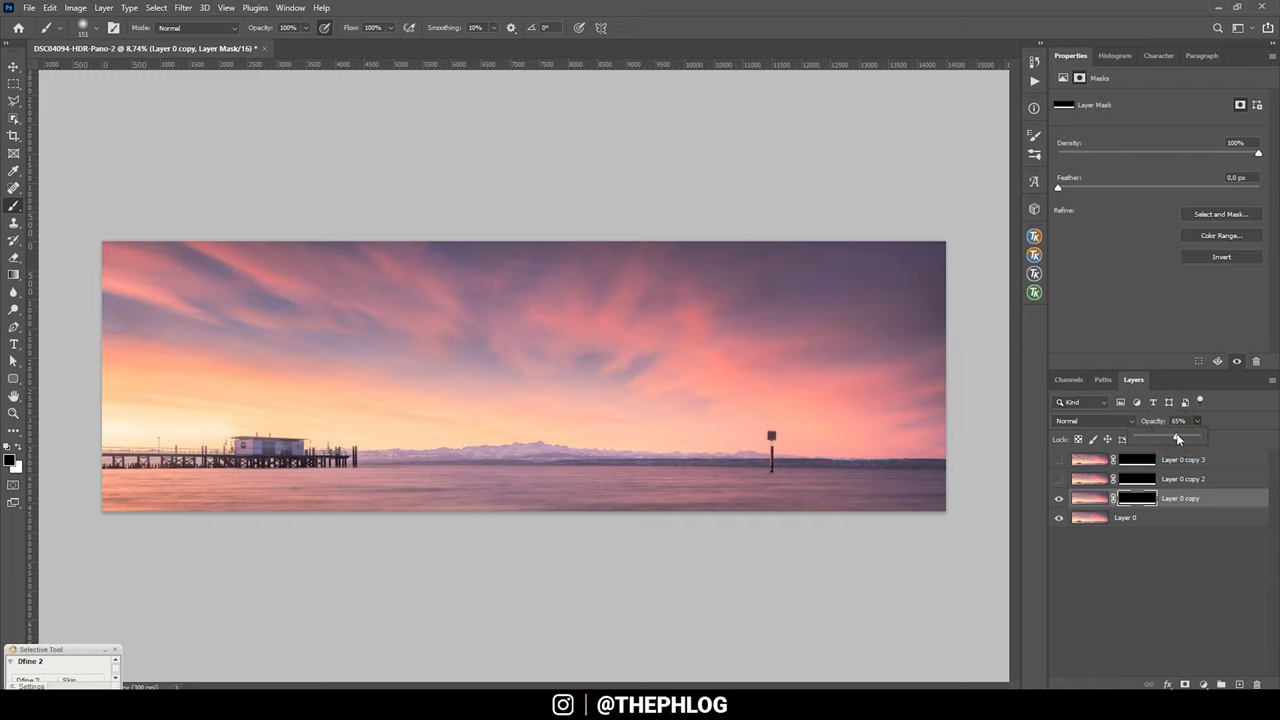
{"action": "left_click_drag", "start_coordinate": [1175, 438], "coordinate": [1180, 438]}
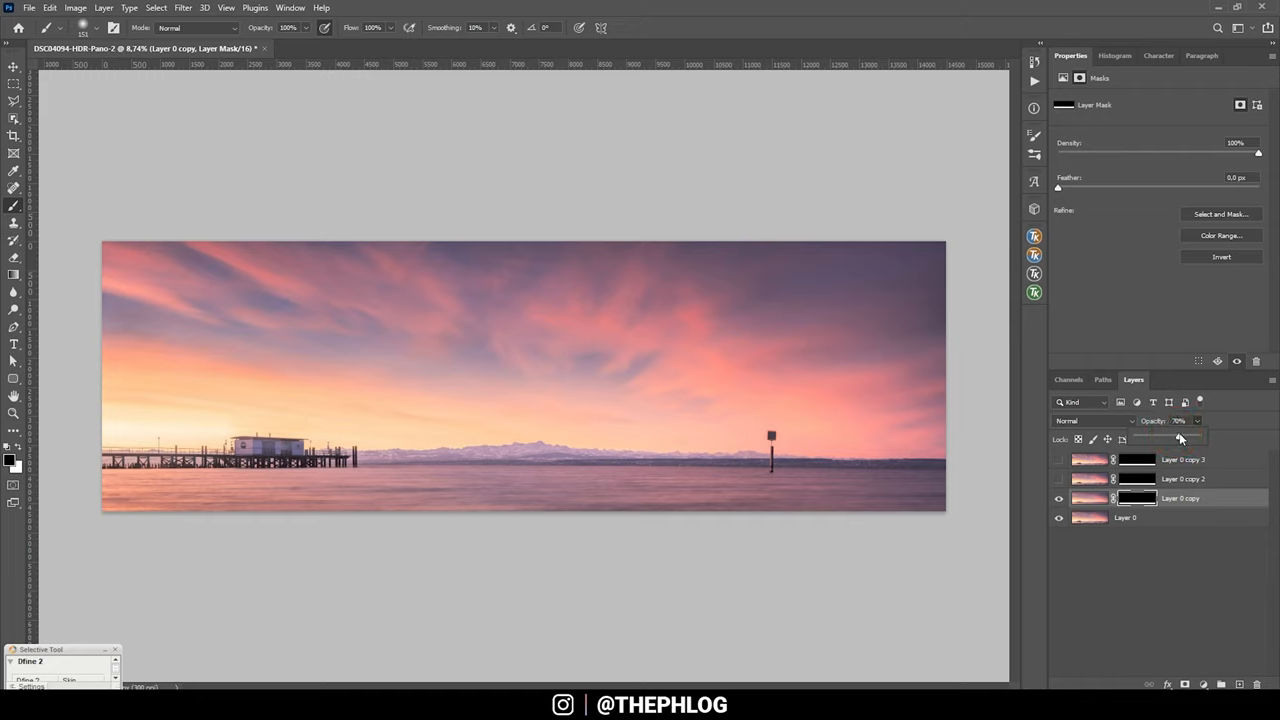
{"action": "left_click_drag", "start_coordinate": [1180, 438], "coordinate": [1194, 438]}
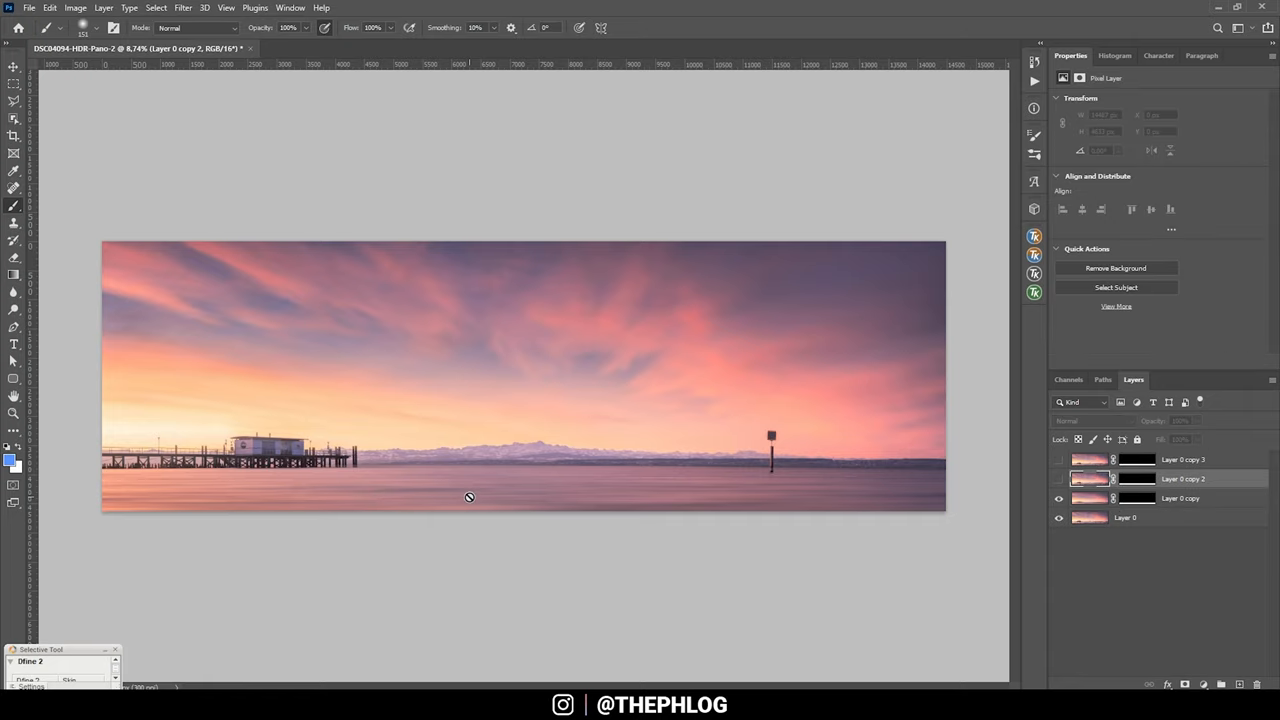
{"action": "mouse_move", "coordinate": [782, 473]}
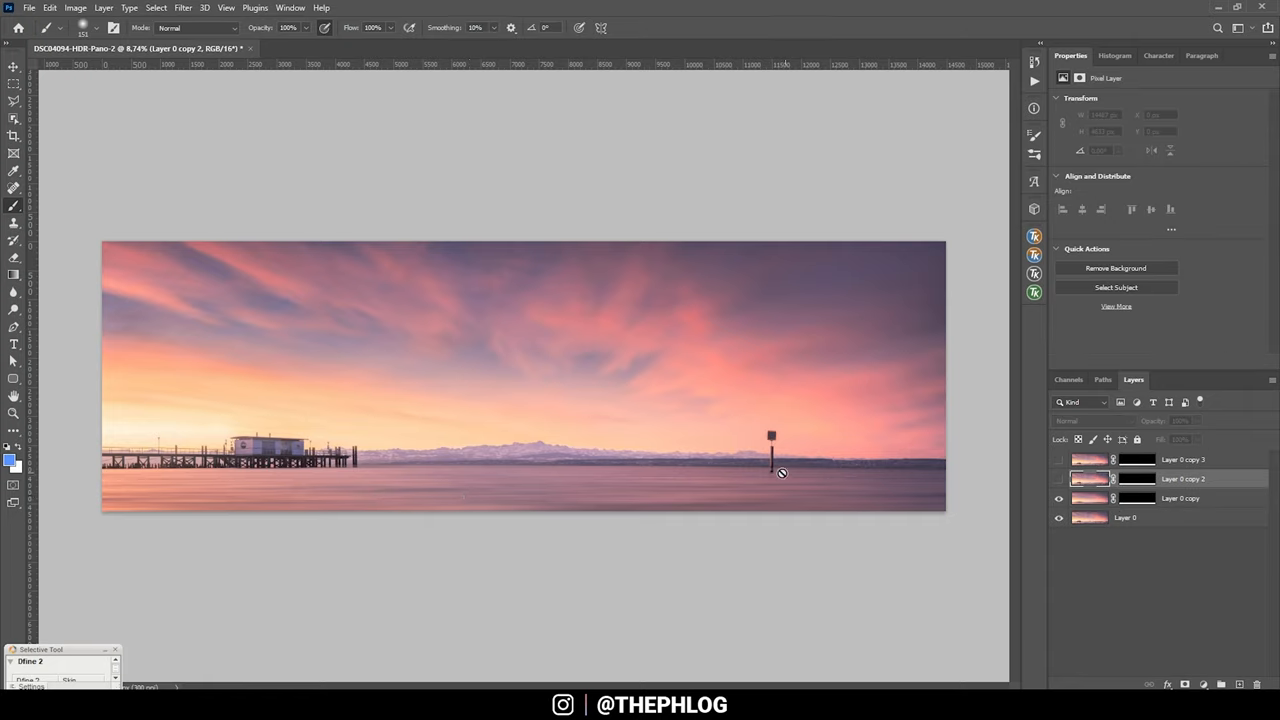
{"action": "mouse_move", "coordinate": [745, 463]}
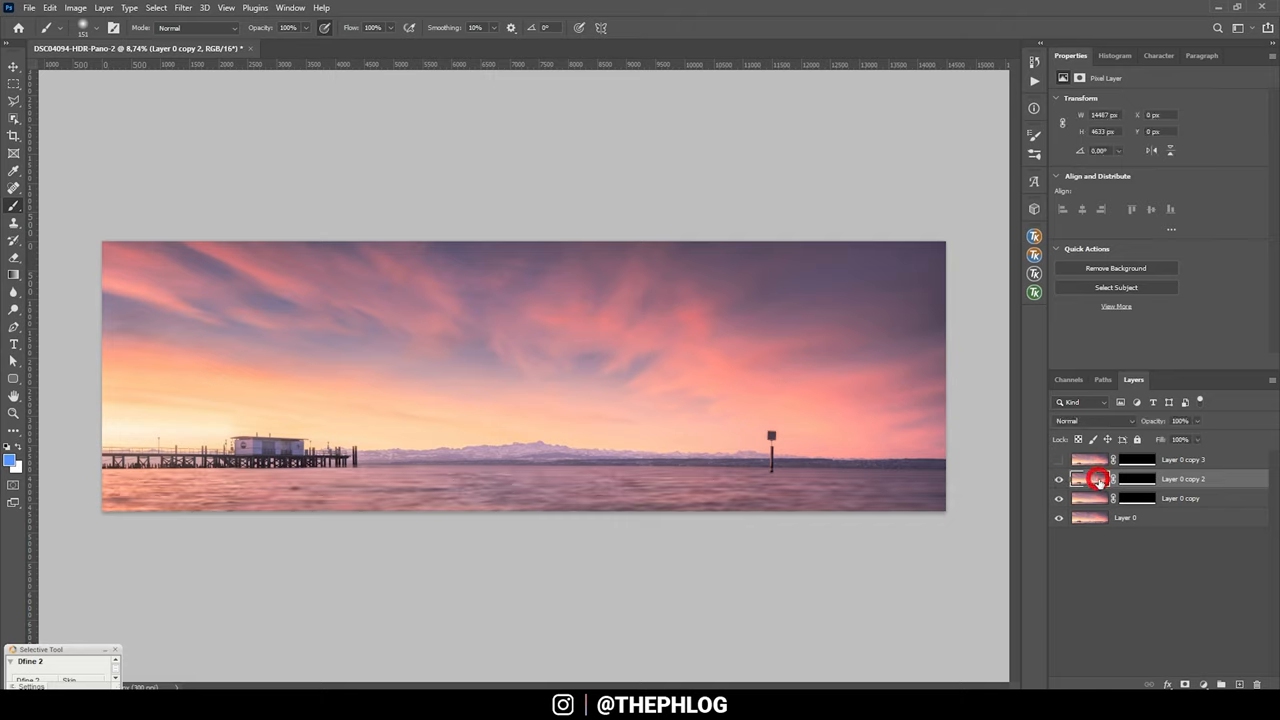
Apply a 2000-pixel Motion Blur angled at -11 degrees to Layer 0 copy 2
{"action": "left_click", "coordinate": [182, 7]}
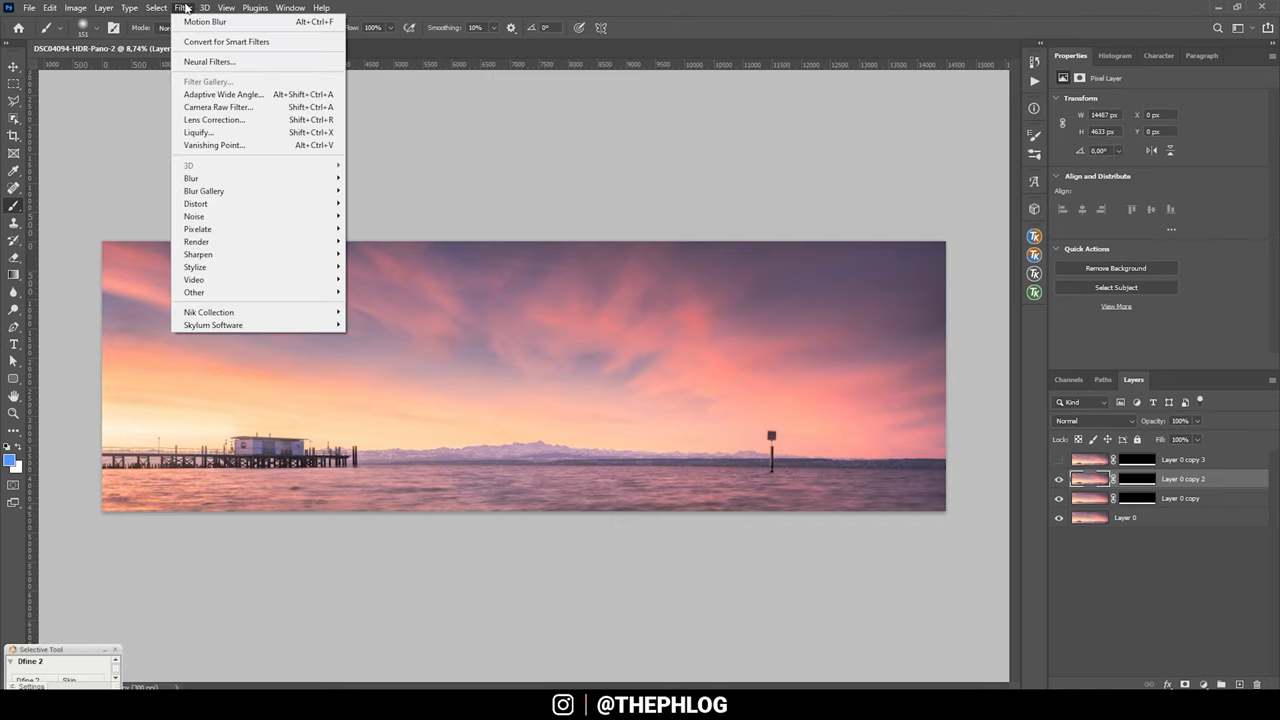
{"action": "mouse_move", "coordinate": [191, 178]}
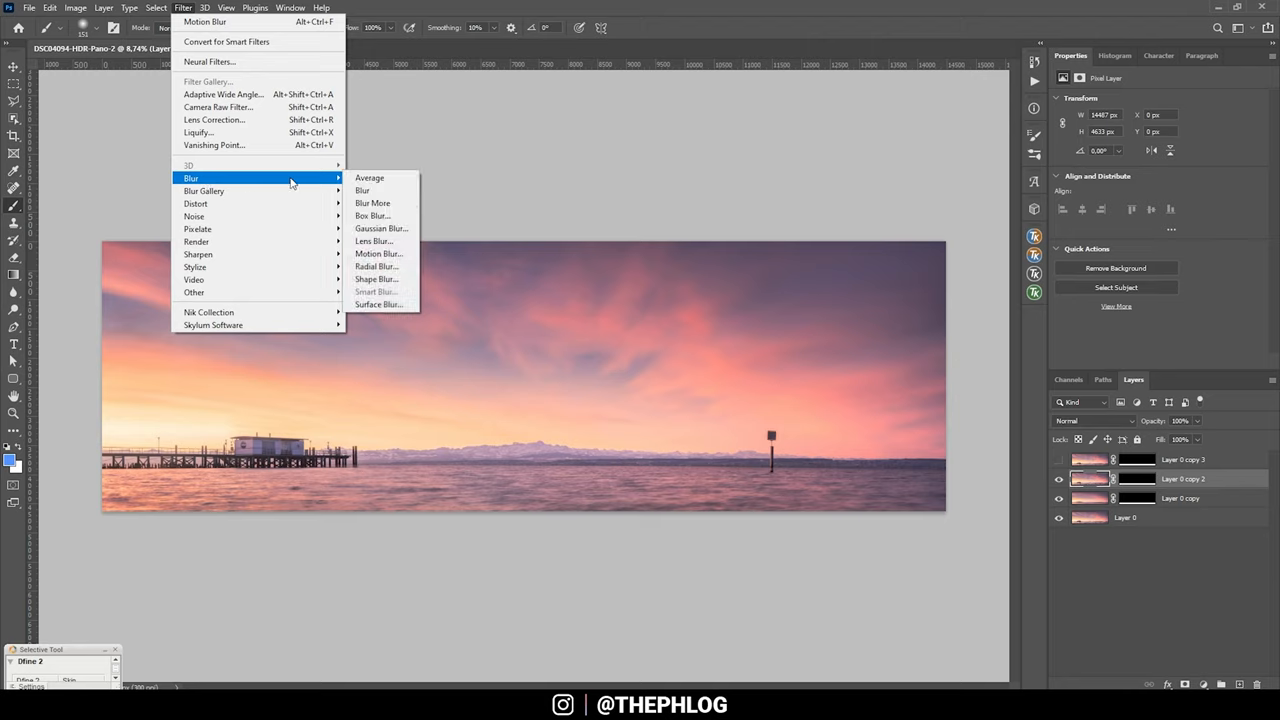
{"action": "left_click", "coordinate": [378, 253]}
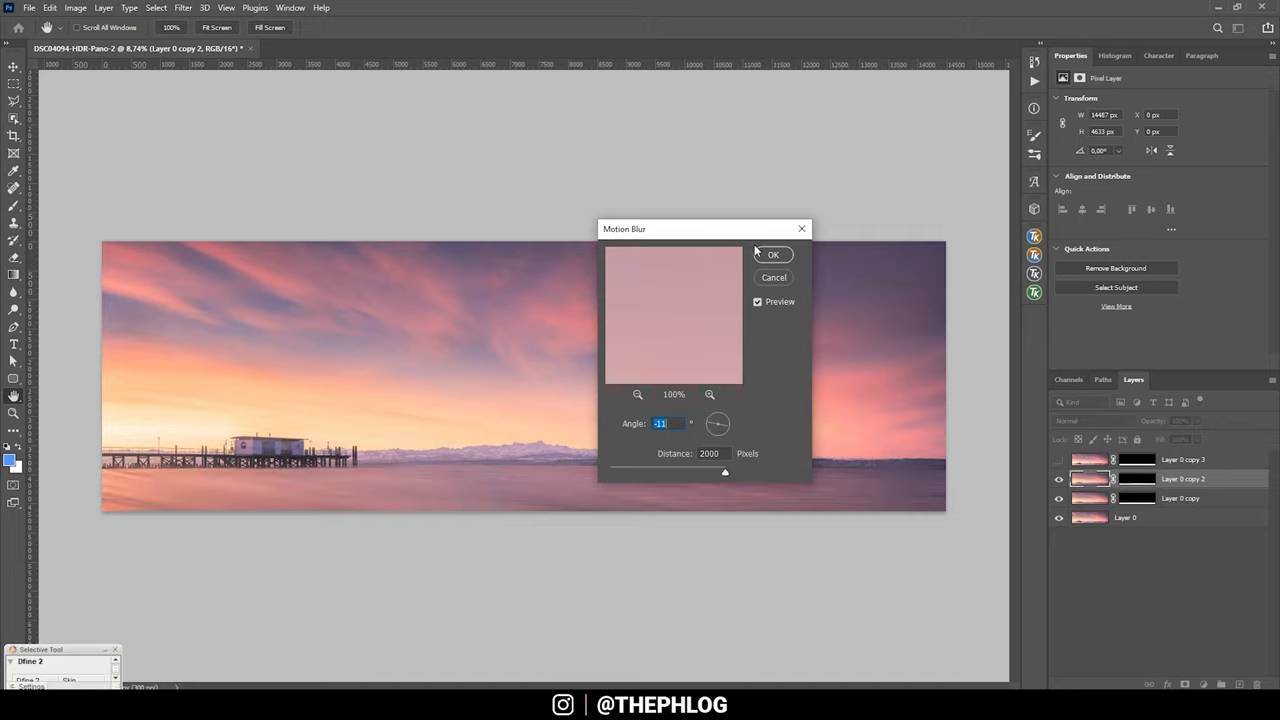
{"action": "left_click", "coordinate": [773, 254]}
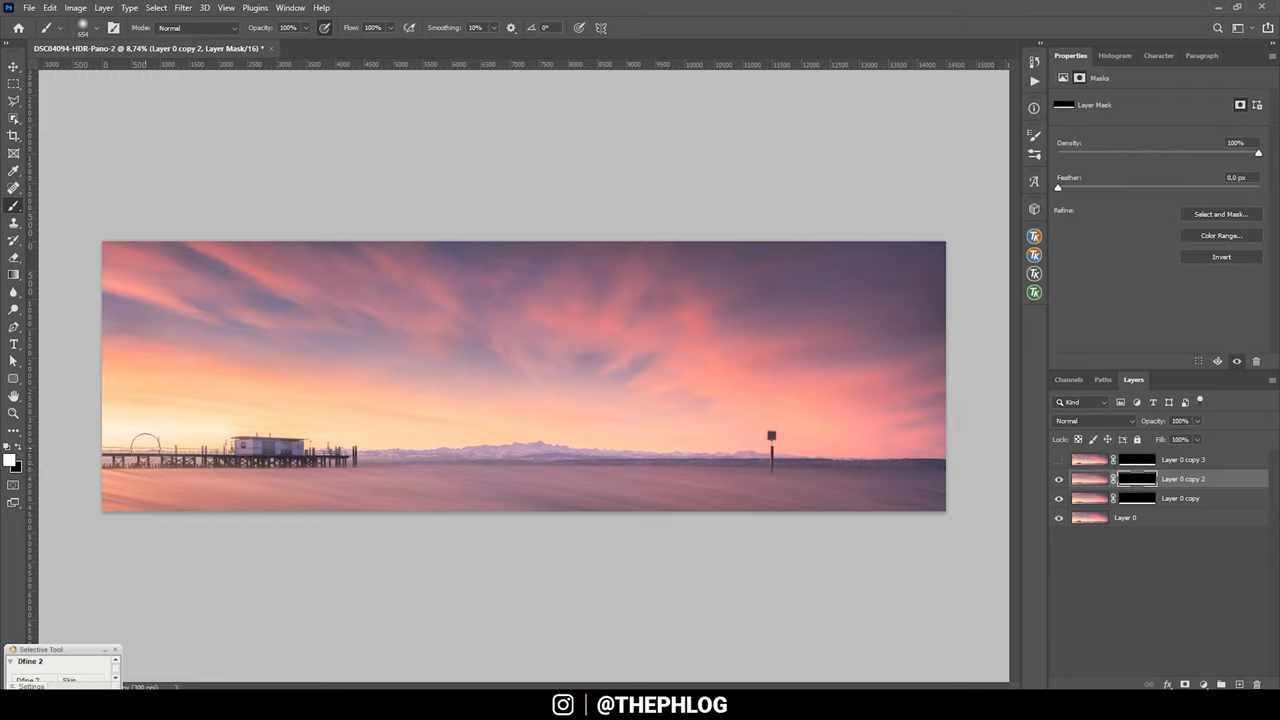
{"action": "mouse_move", "coordinate": [88, 450]}
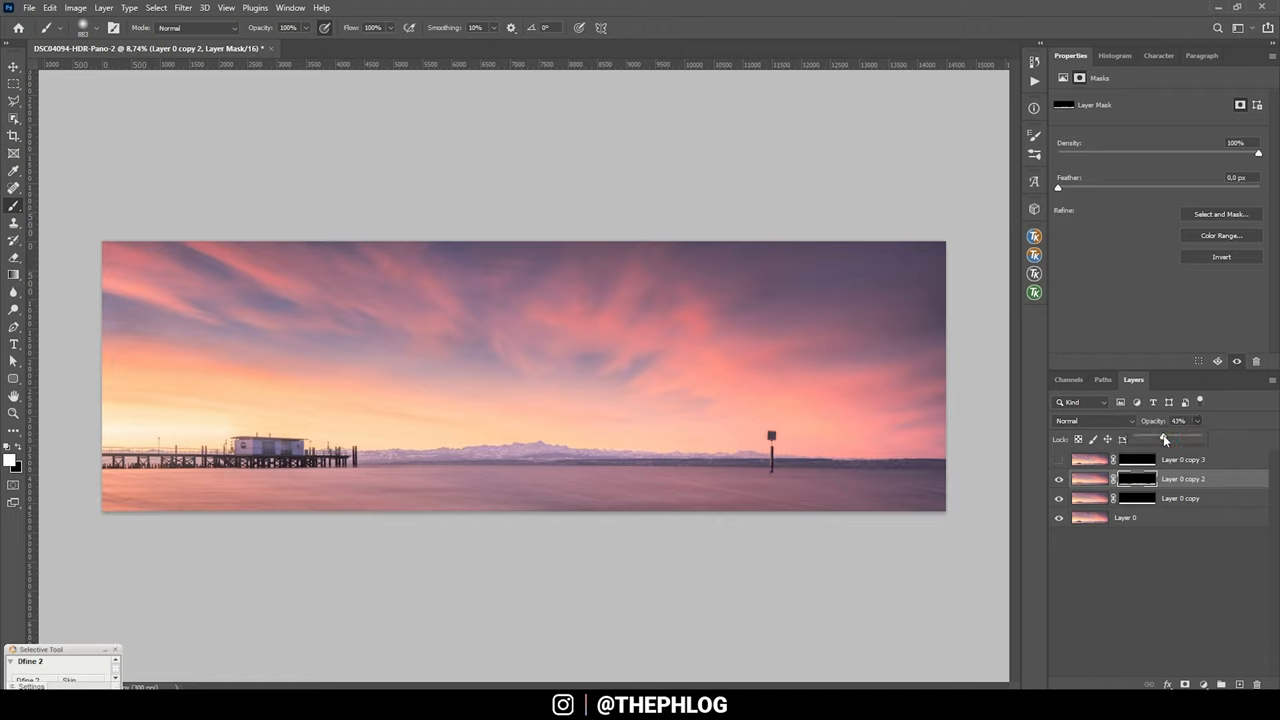
Show Layer 0 copy 3, motion-blur it at 12 degrees, and set Layer 0 copy to 85% opacity
{"action": "left_click", "coordinate": [1088, 459]}
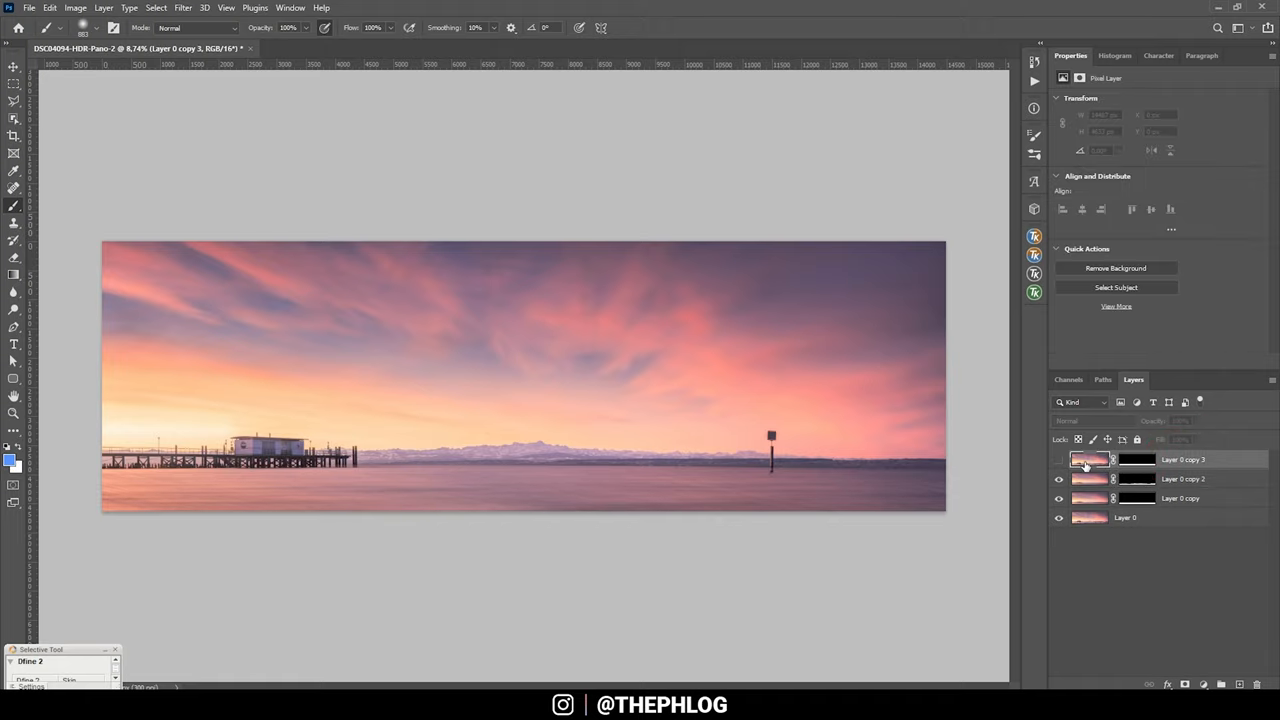
{"action": "left_click", "coordinate": [1059, 459]}
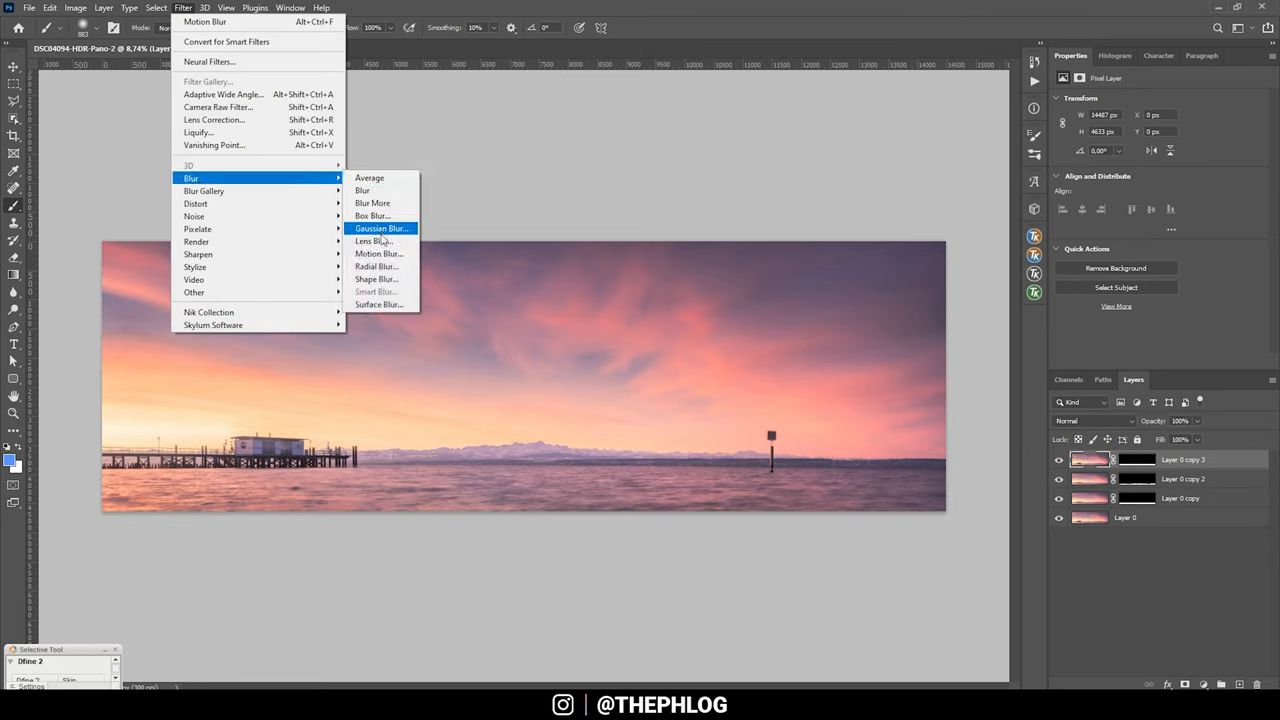
{"action": "left_click", "coordinate": [379, 253]}
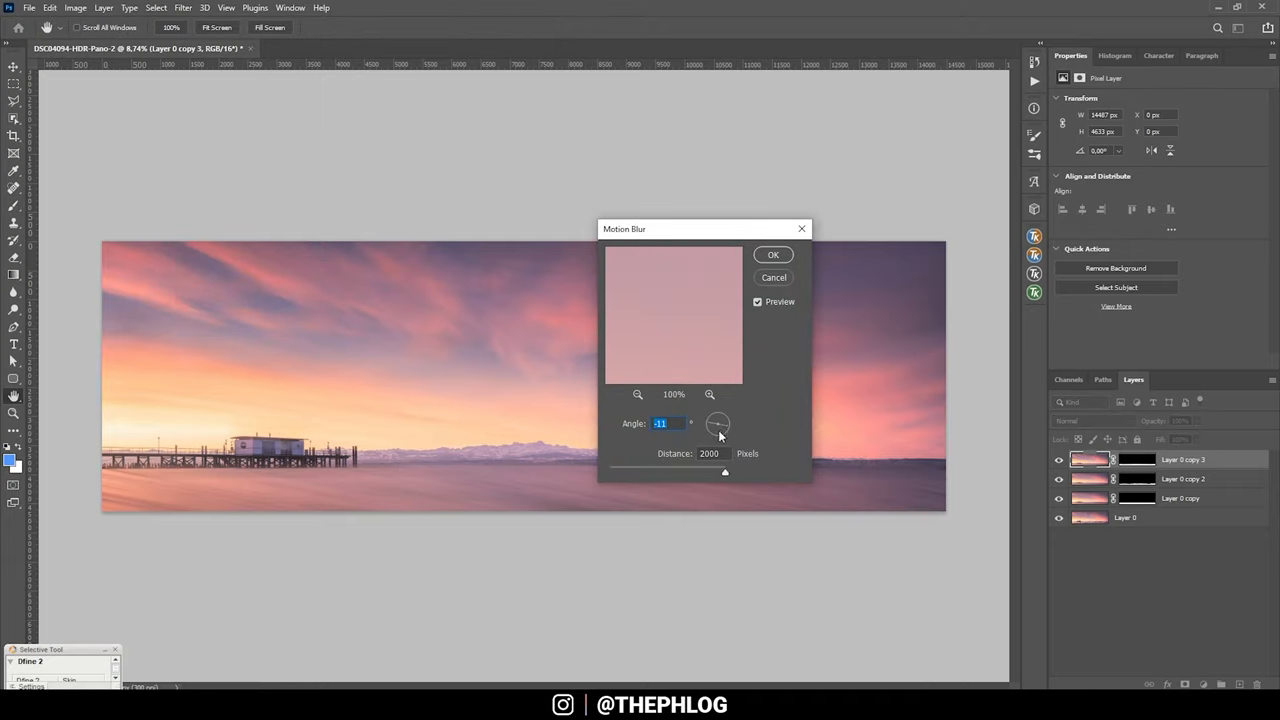
{"action": "left_click_drag", "start_coordinate": [718, 423], "coordinate": [718, 428]}
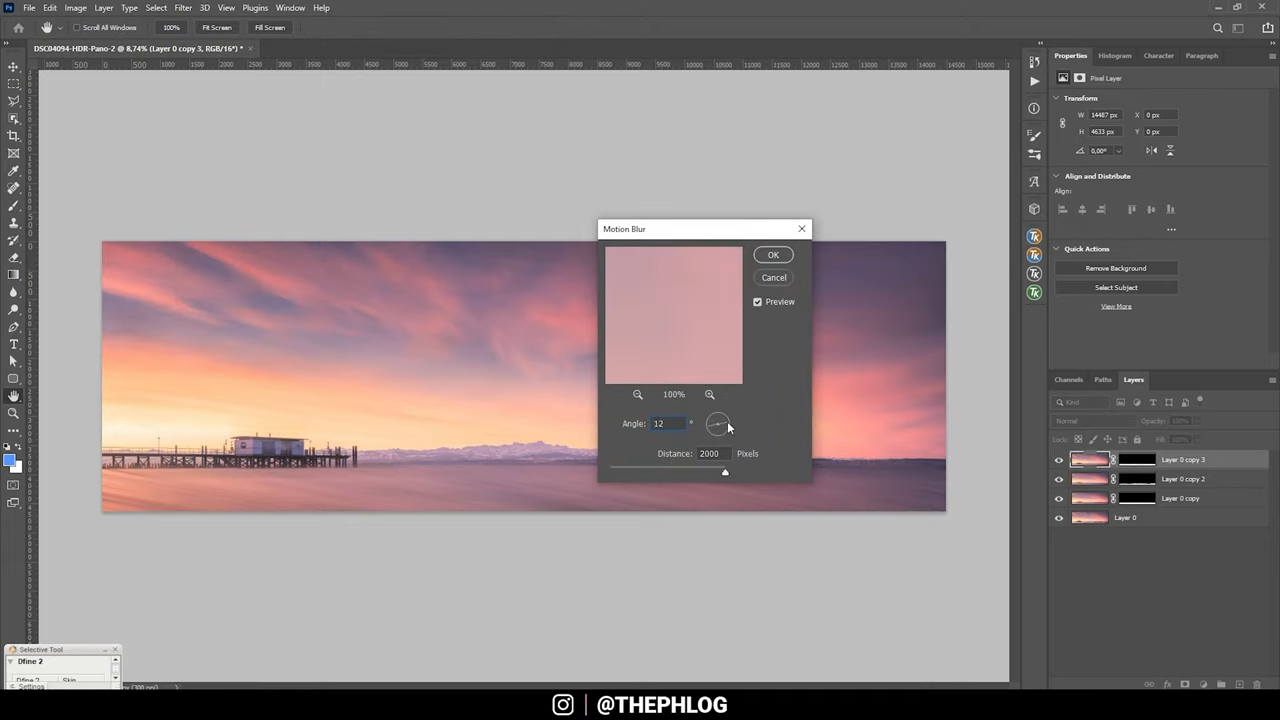
{"action": "left_click", "coordinate": [773, 254]}
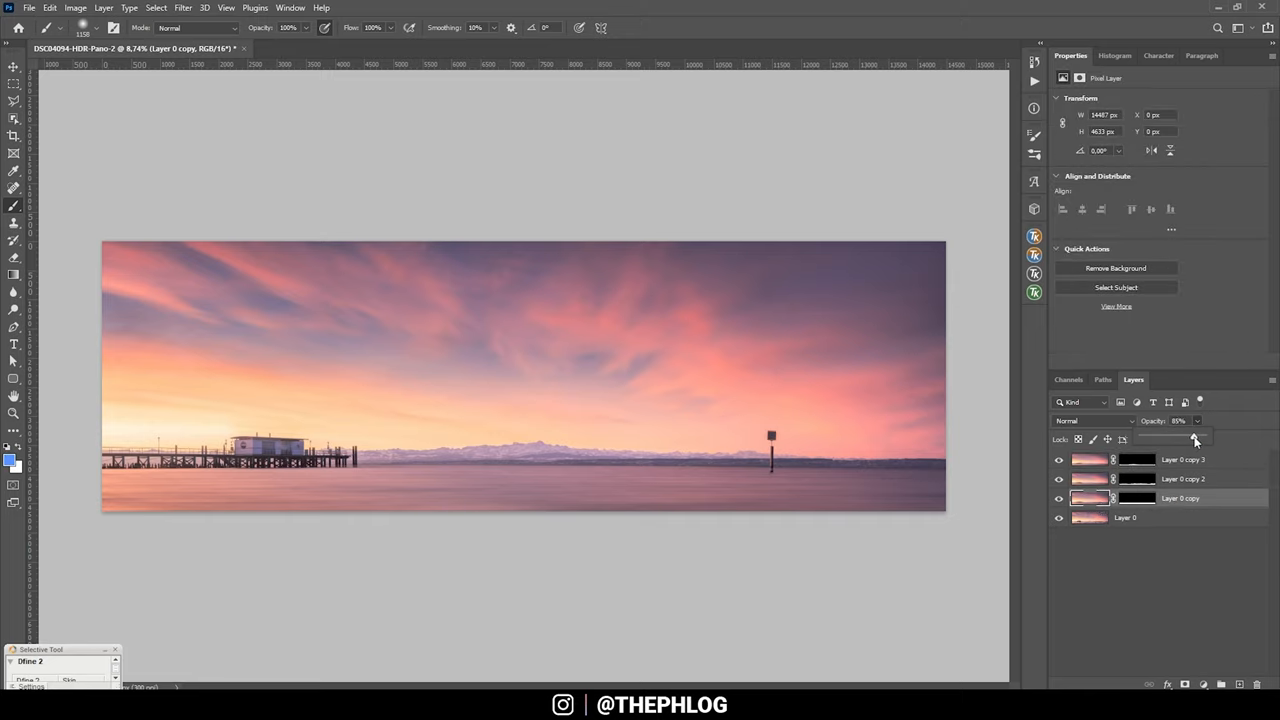
{"action": "left_click_drag", "start_coordinate": [1195, 440], "coordinate": [1168, 440]}
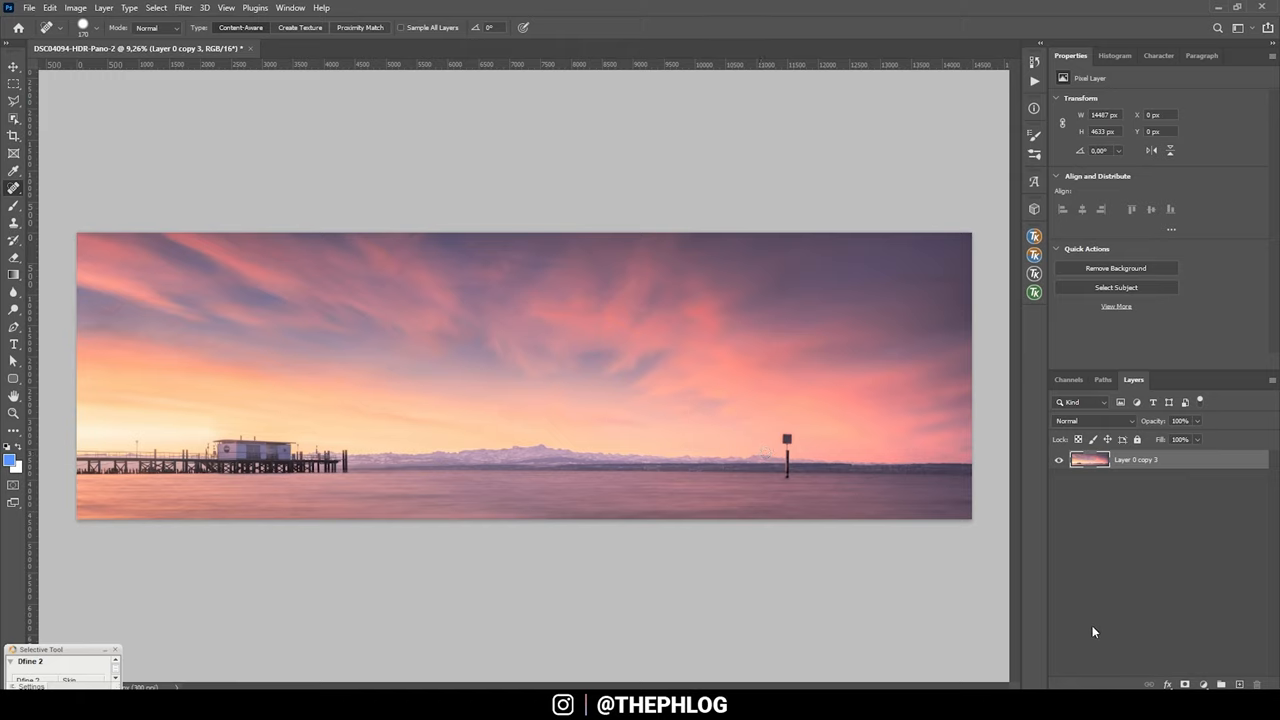
{"action": "mouse_move", "coordinate": [1015, 316]}
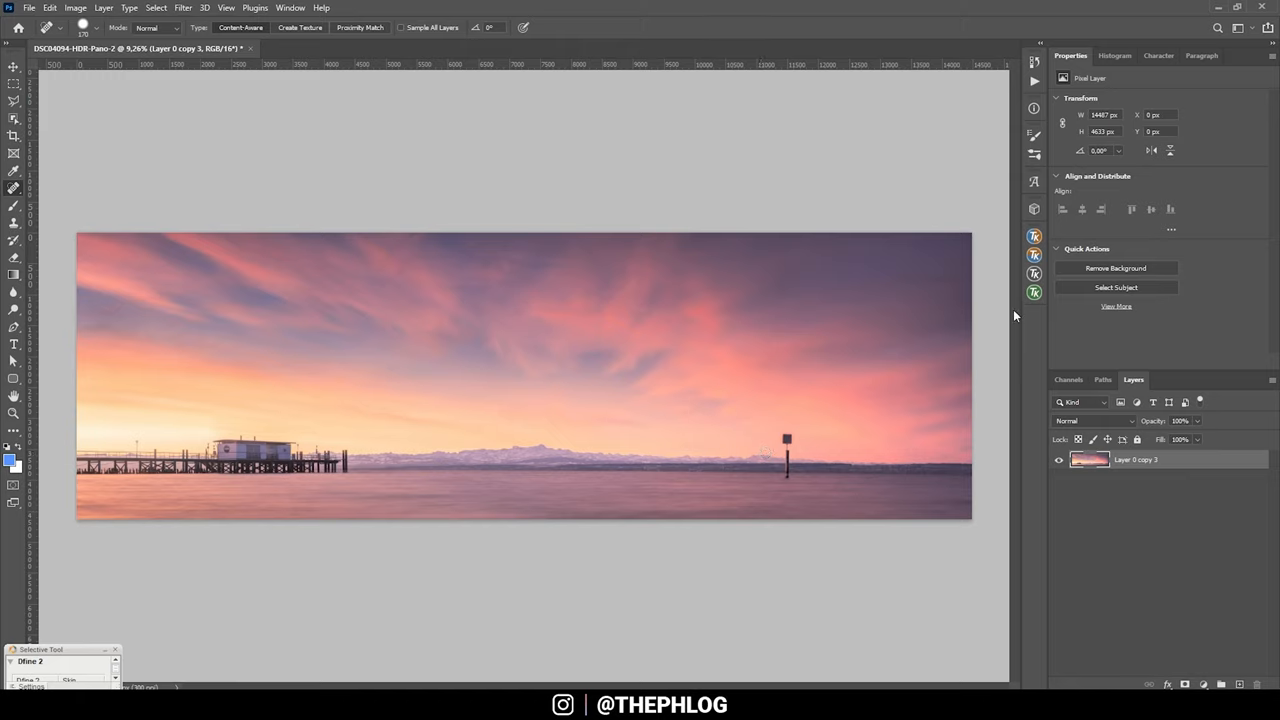
{"action": "mouse_move", "coordinate": [1174, 657]}
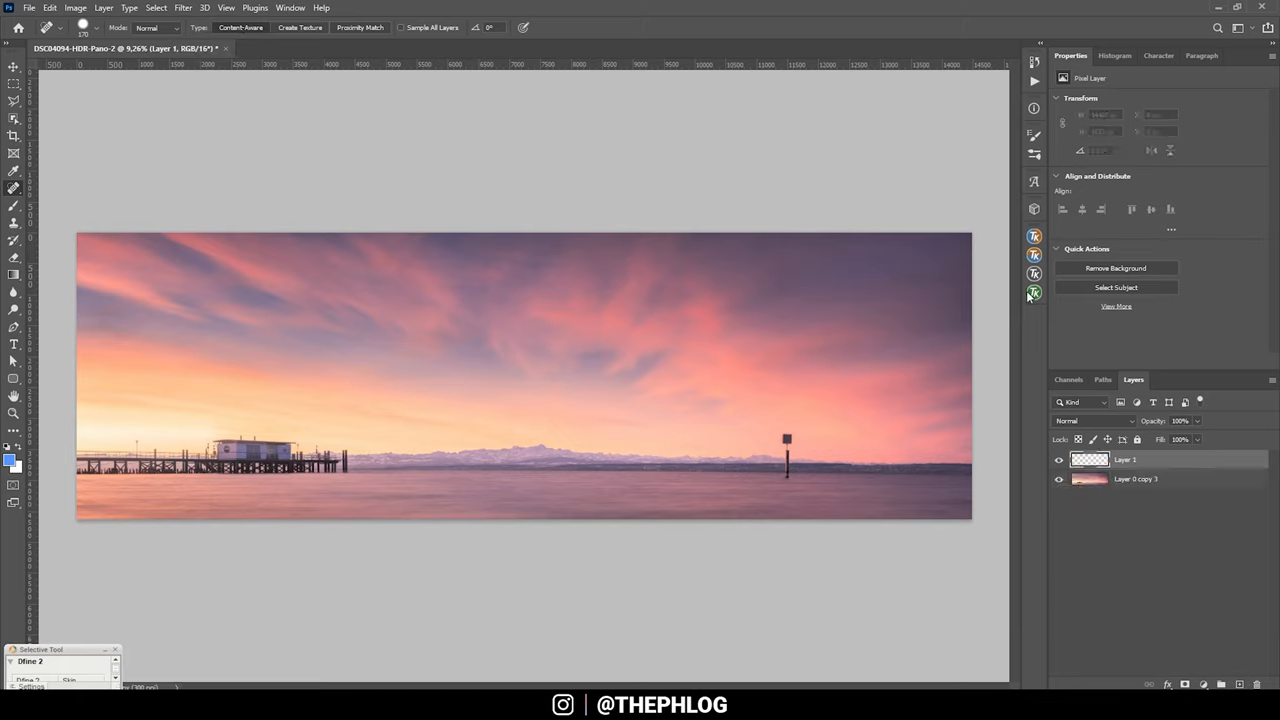
Add a narrower Darks luminosity mask from TK RapidMask2 to the empty Layer 1
{"action": "left_click", "coordinate": [1034, 292]}
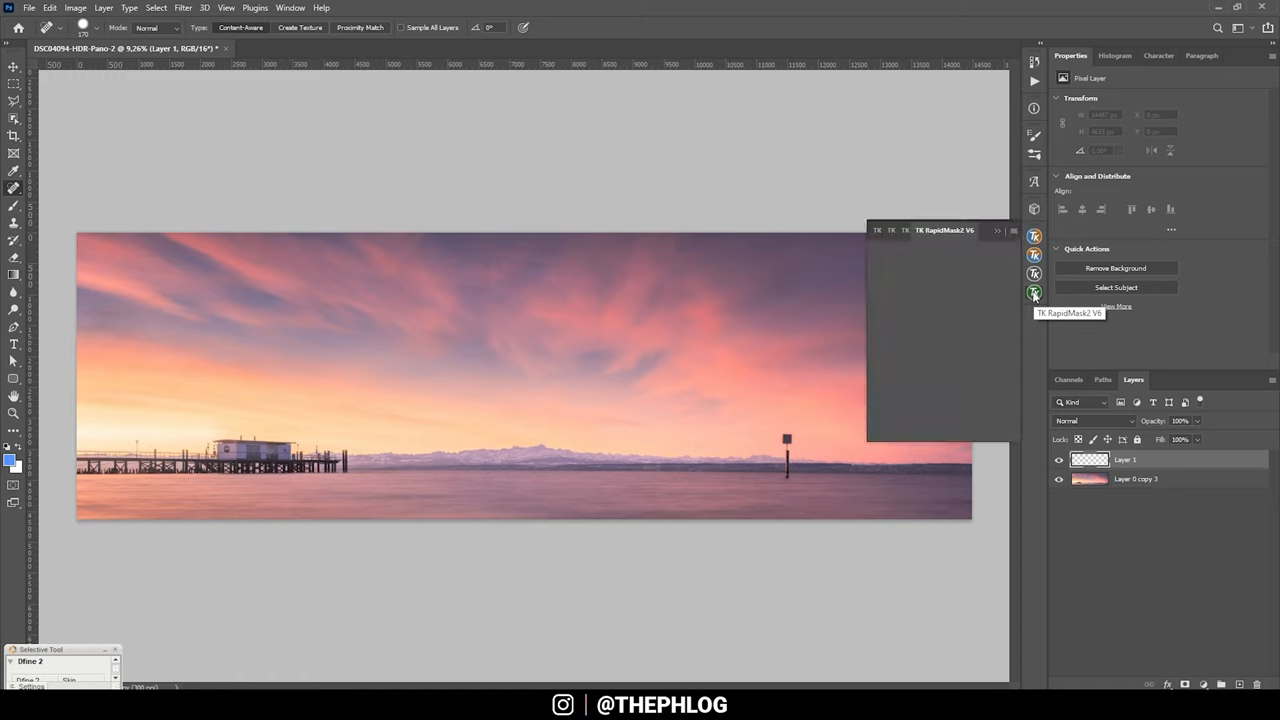
{"action": "left_click", "coordinate": [1034, 292]}
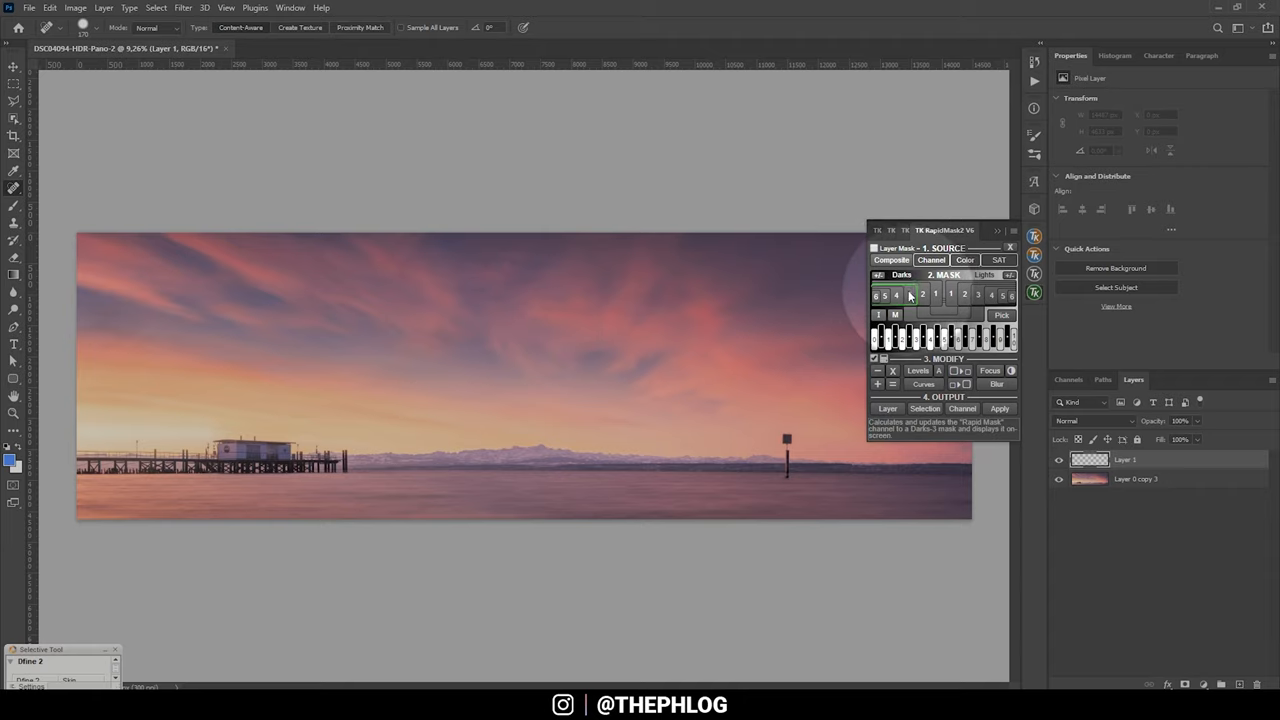
{"action": "left_click", "coordinate": [922, 293]}
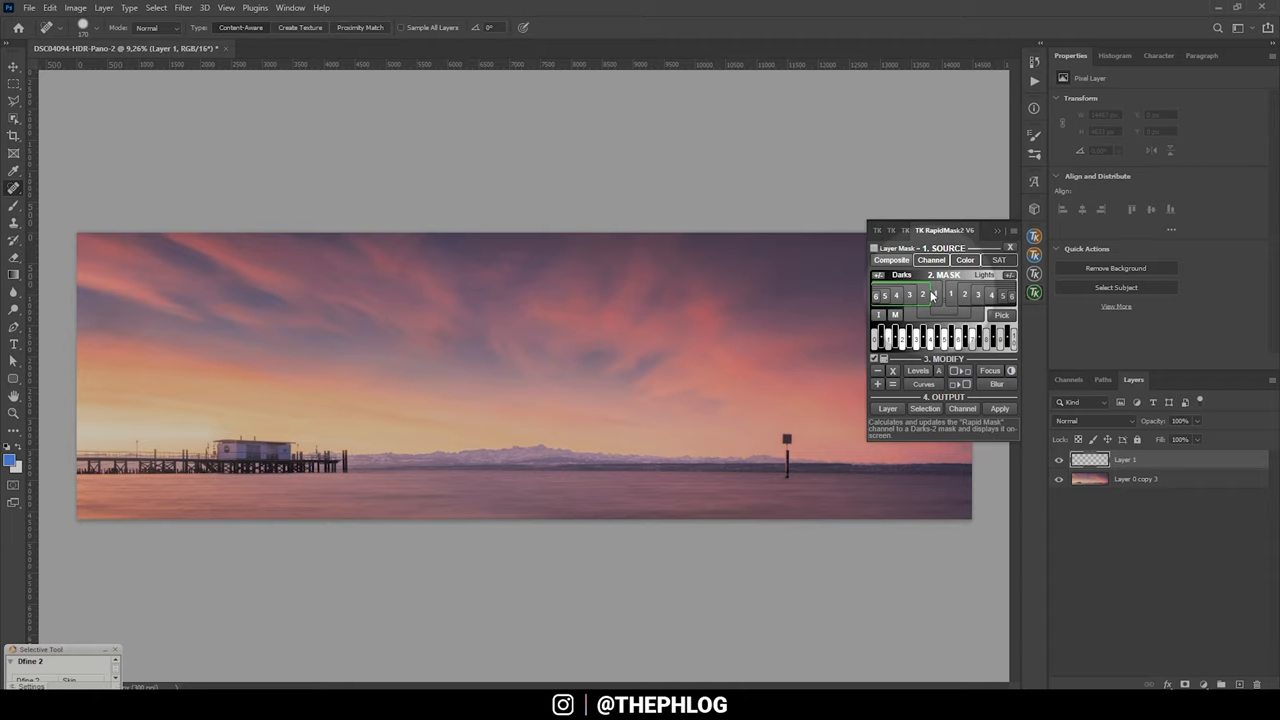
{"action": "left_click", "coordinate": [896, 294]}
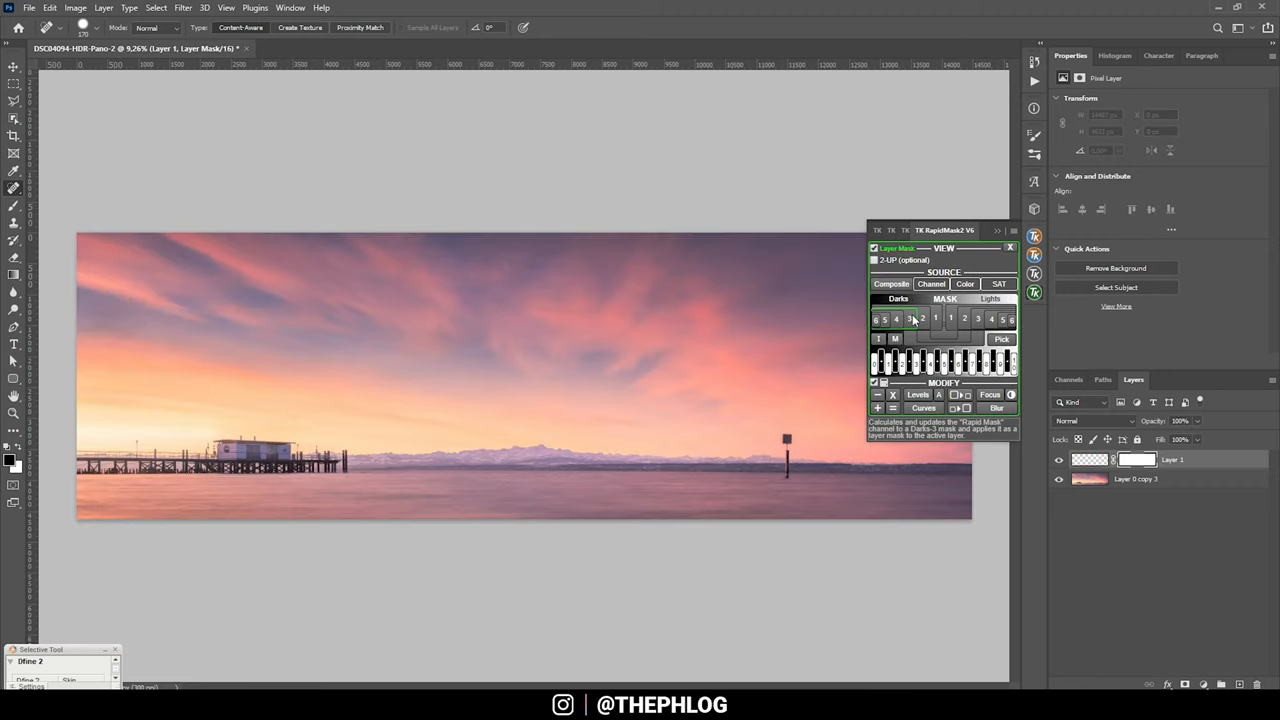
{"action": "left_click", "coordinate": [910, 318]}
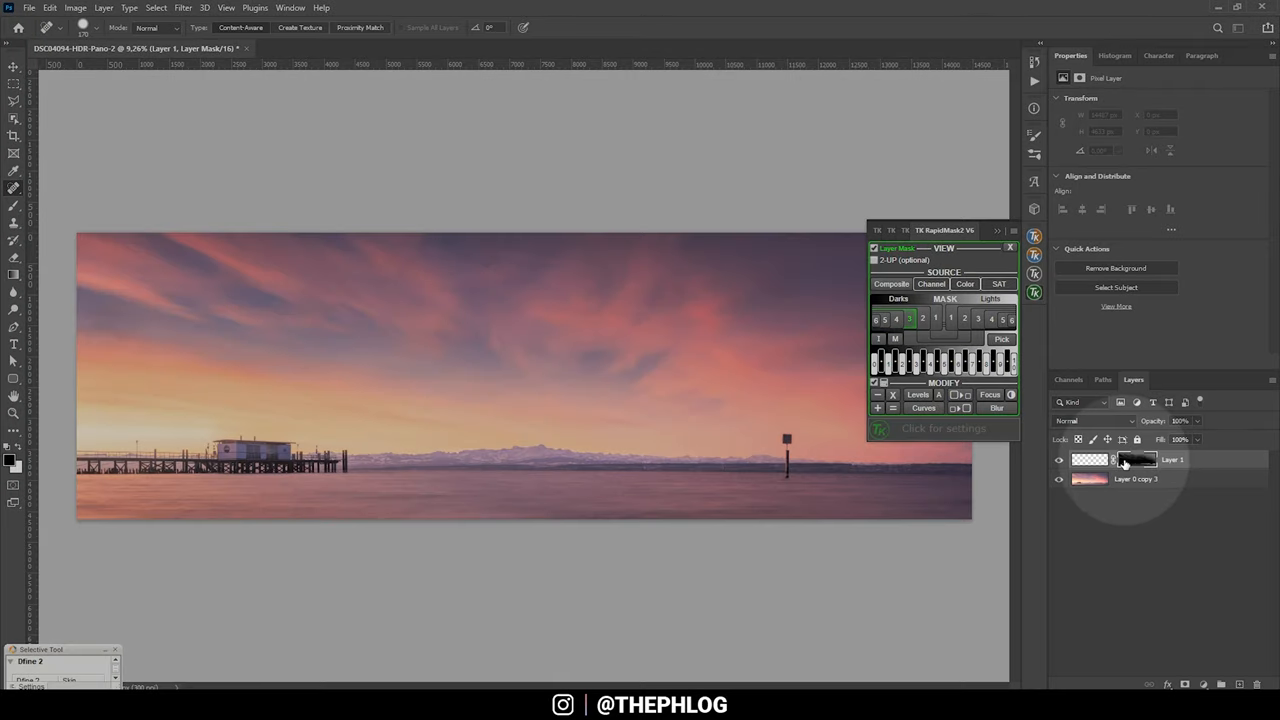
Set the masked Layer 1 blend mode to Overlay
{"action": "left_click", "coordinate": [1090, 460]}
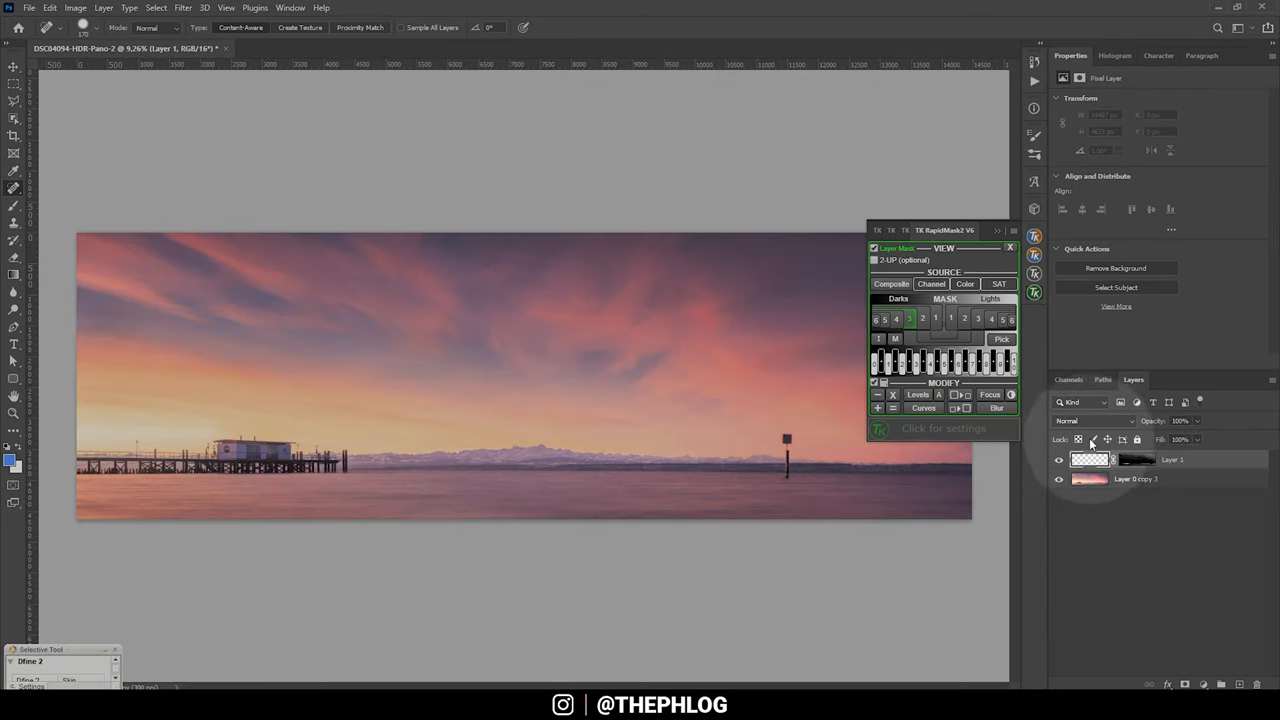
{"action": "left_click", "coordinate": [1095, 420]}
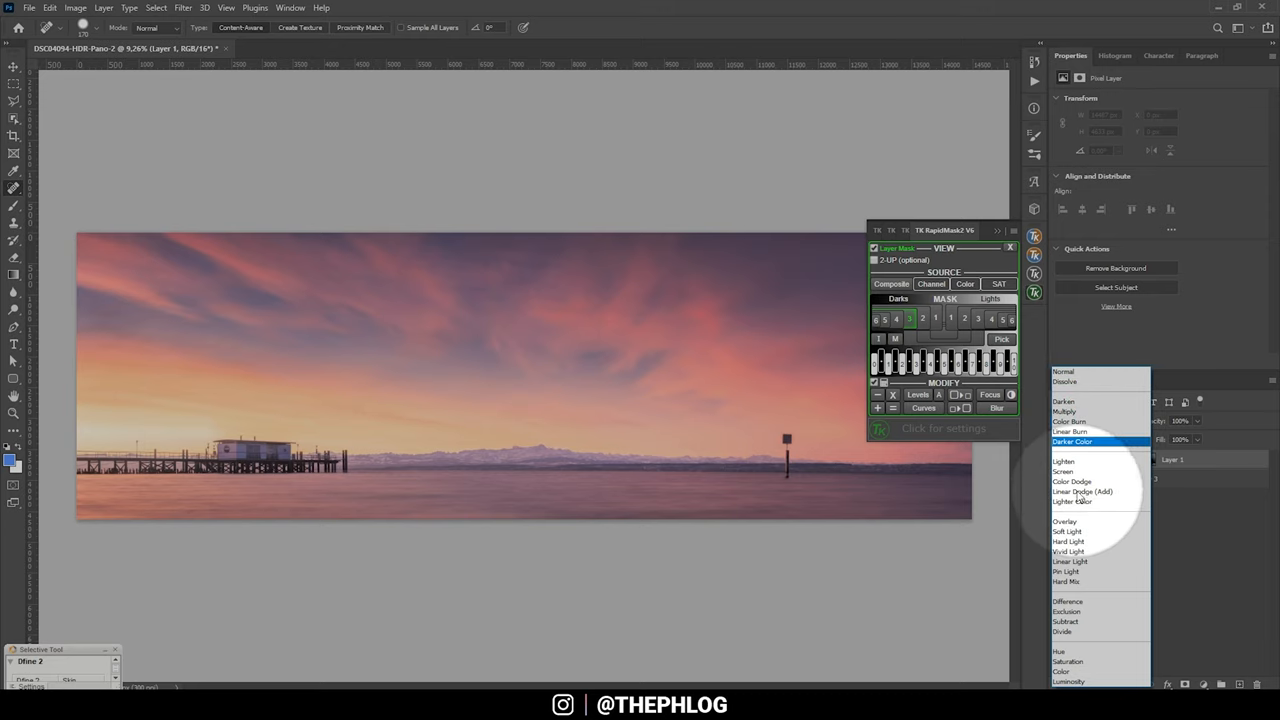
{"action": "left_click", "coordinate": [1066, 521]}
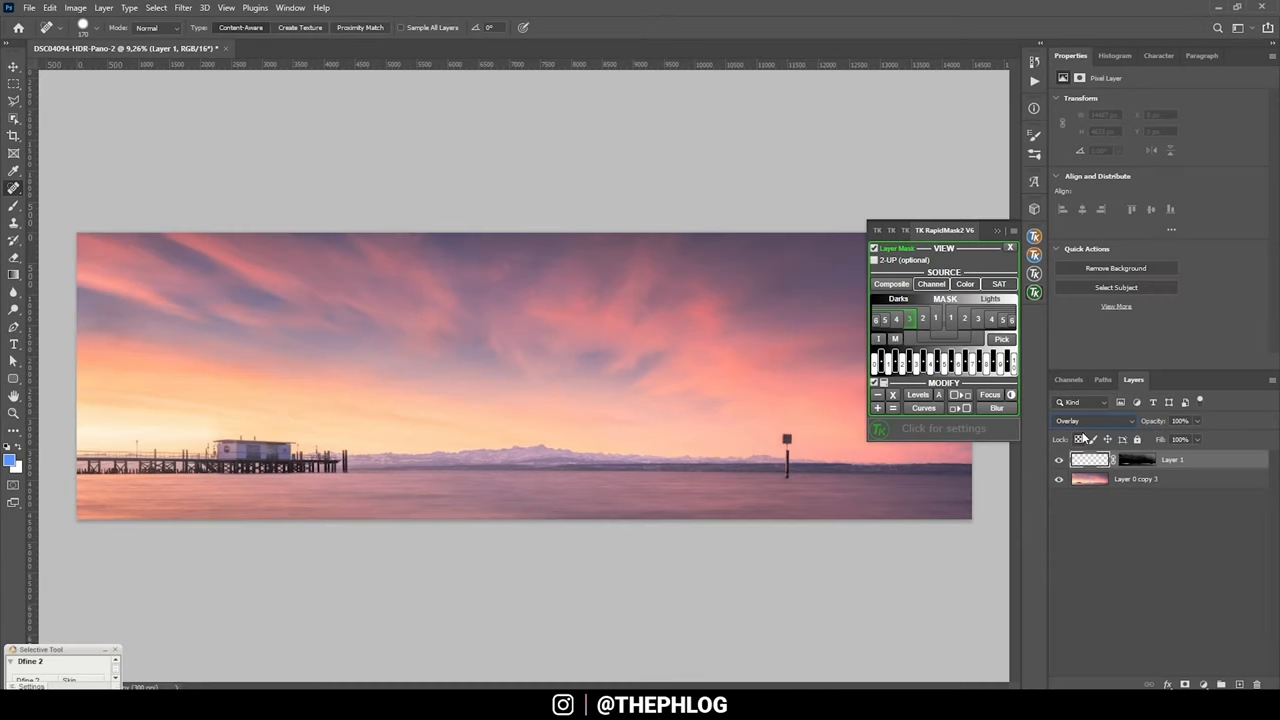
Paint a chosen colour onto the Overlay layer and toggle its visibility to compare
{"action": "left_click", "coordinate": [10, 458]}
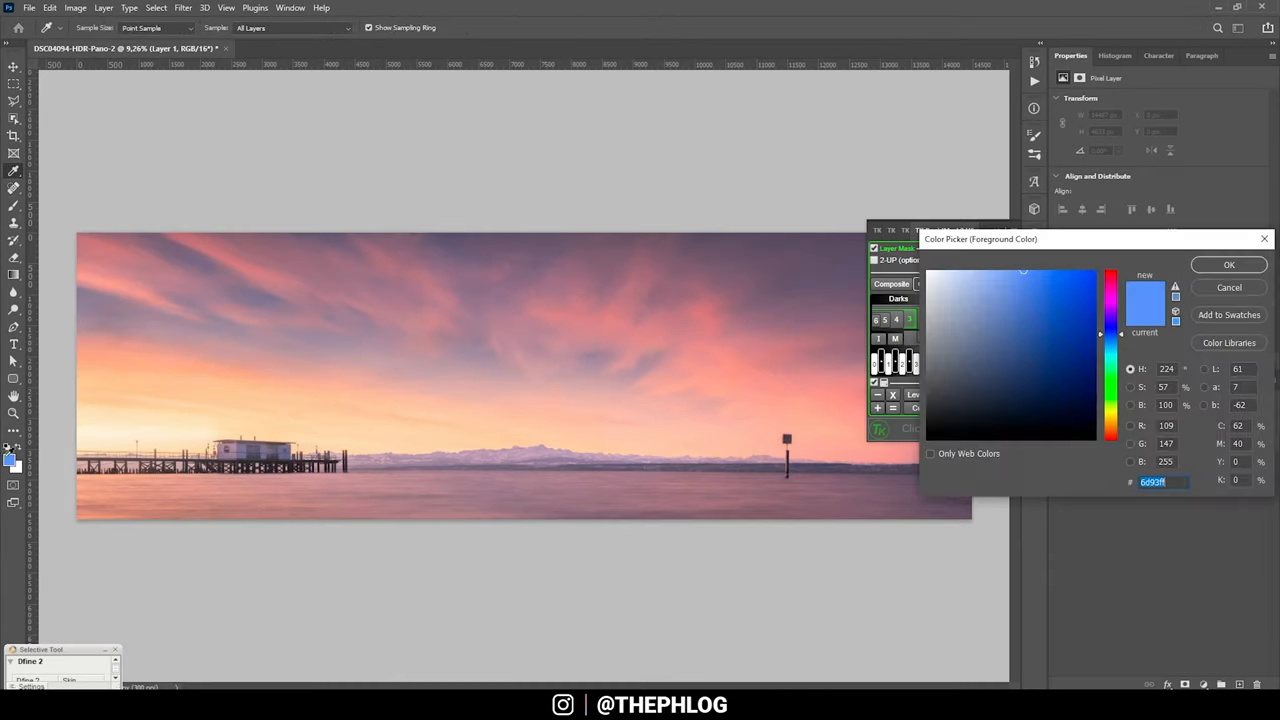
{"action": "left_click", "coordinate": [1229, 264]}
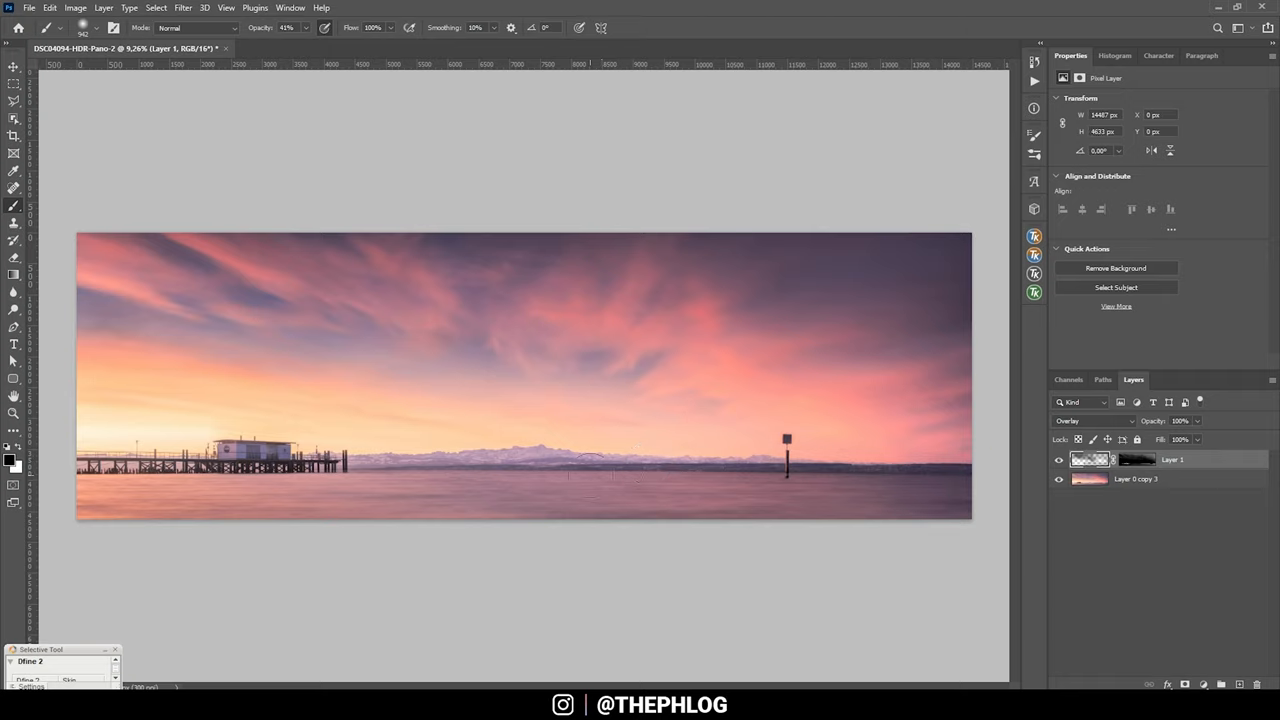
{"action": "left_click", "coordinate": [1059, 459]}
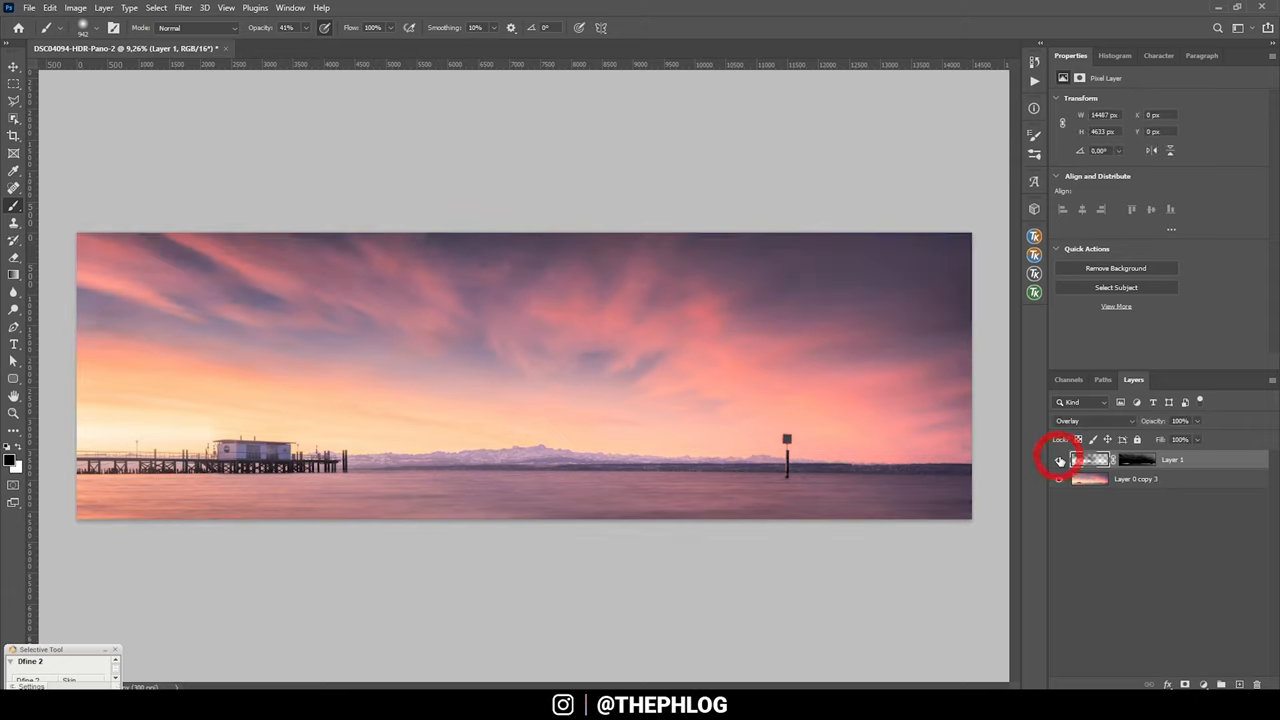
{"action": "left_click", "coordinate": [1059, 459]}
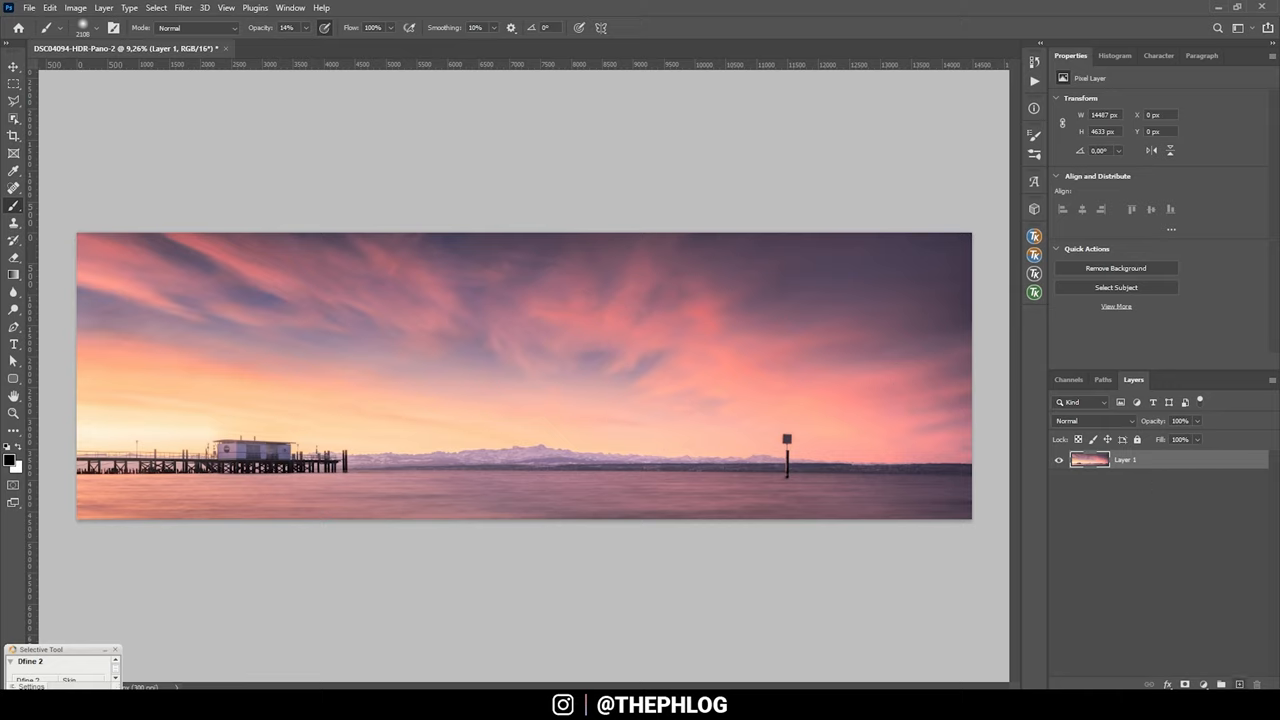
Add a new layer and brush a warm glow around the sunrise by the pier
{"action": "left_click", "coordinate": [1090, 420]}
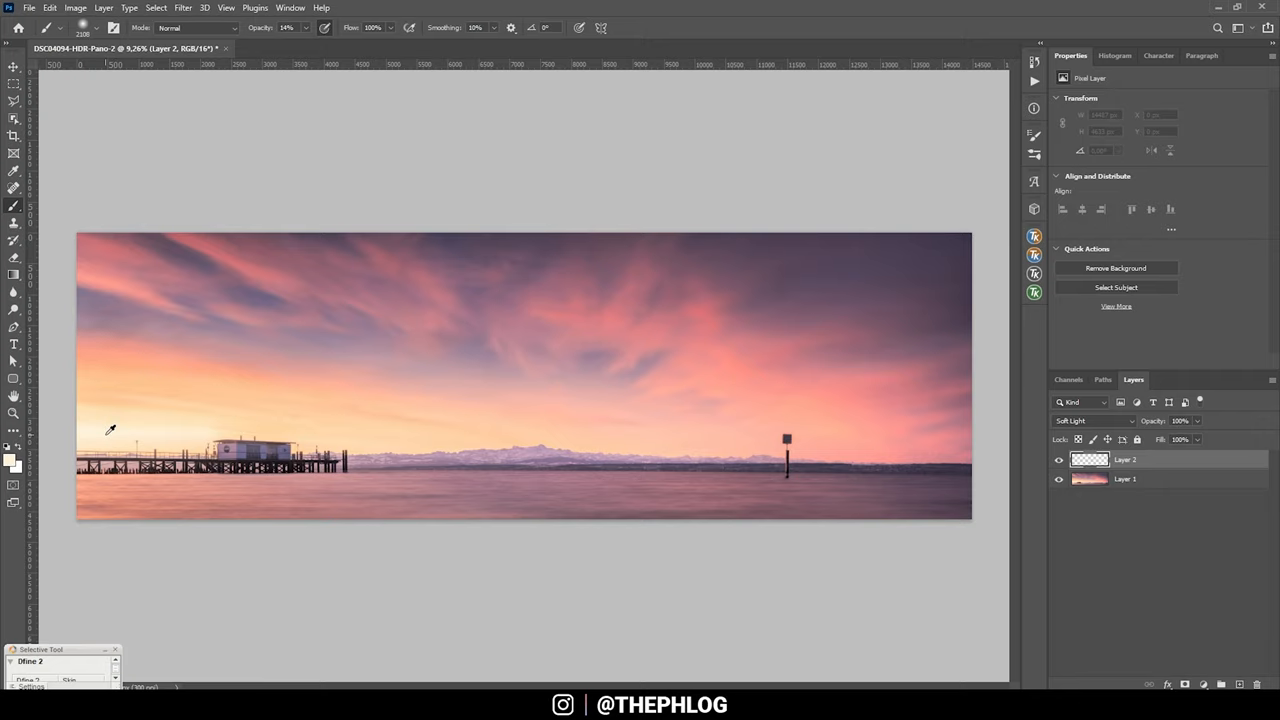
{"action": "mouse_move", "coordinate": [270, 90]}
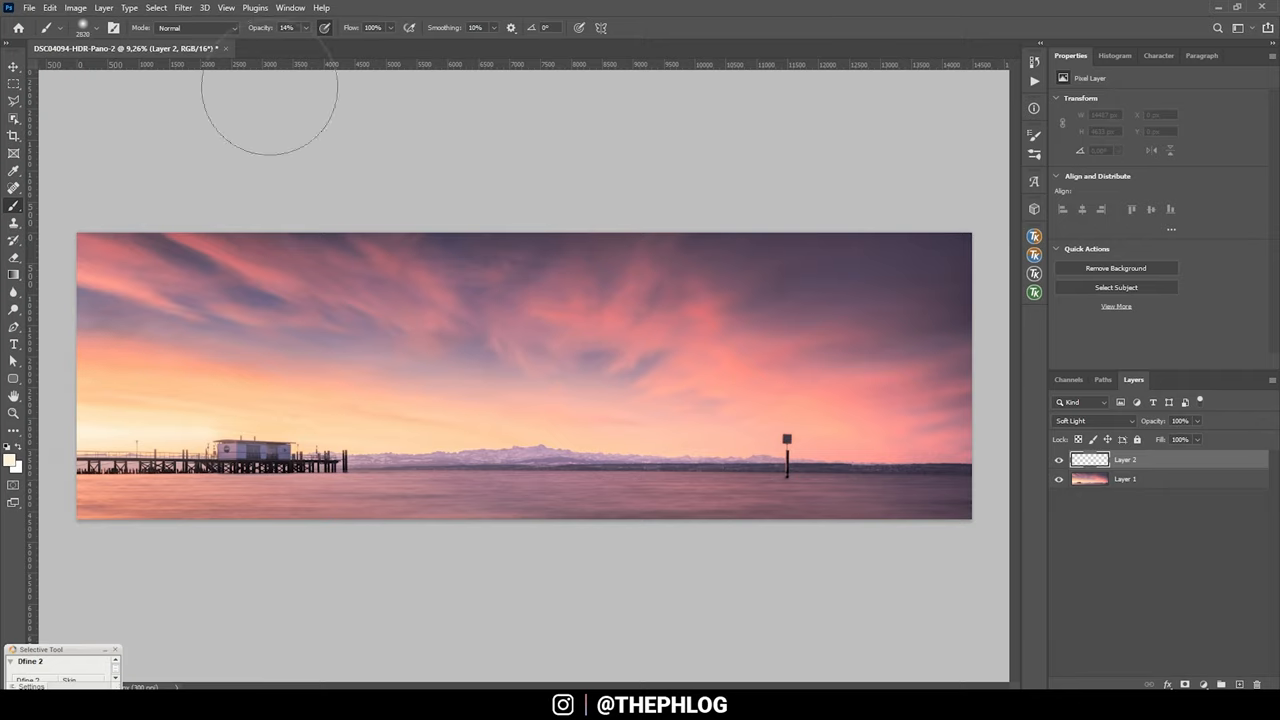
{"action": "mouse_move", "coordinate": [130, 430]}
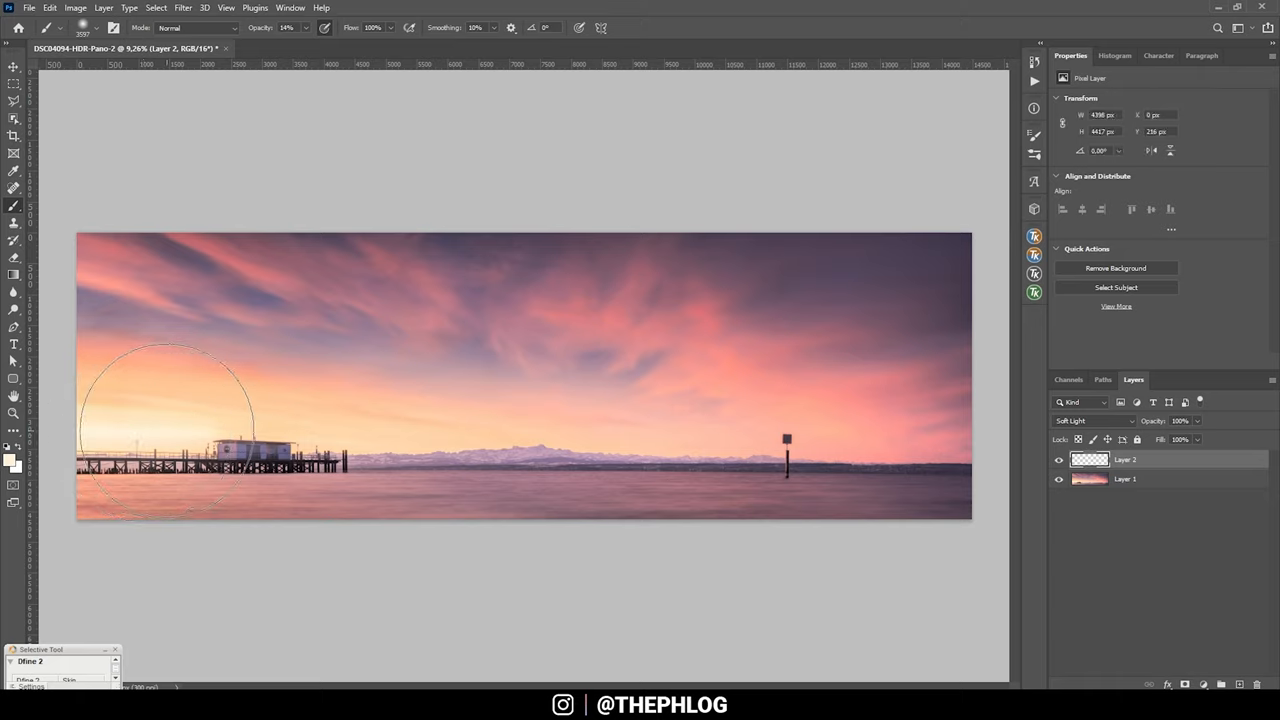
{"action": "left_click", "coordinate": [162, 440]}
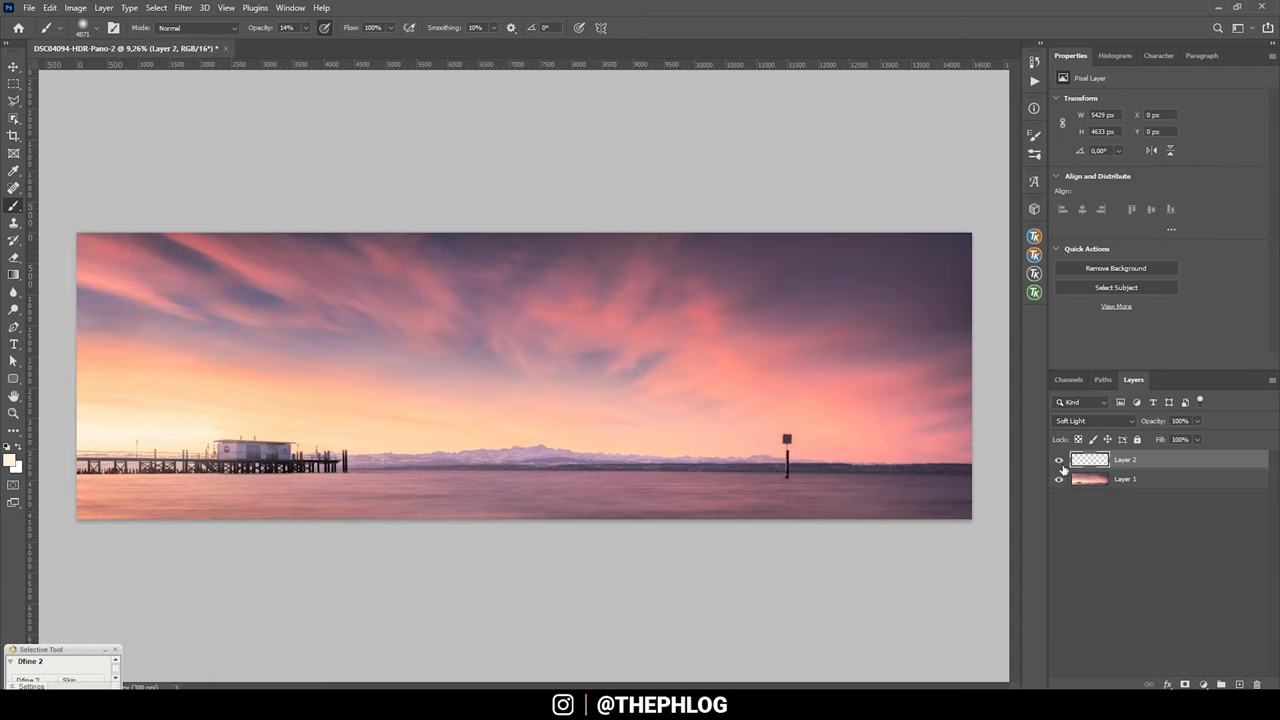
{"action": "mouse_move", "coordinate": [1143, 488]}
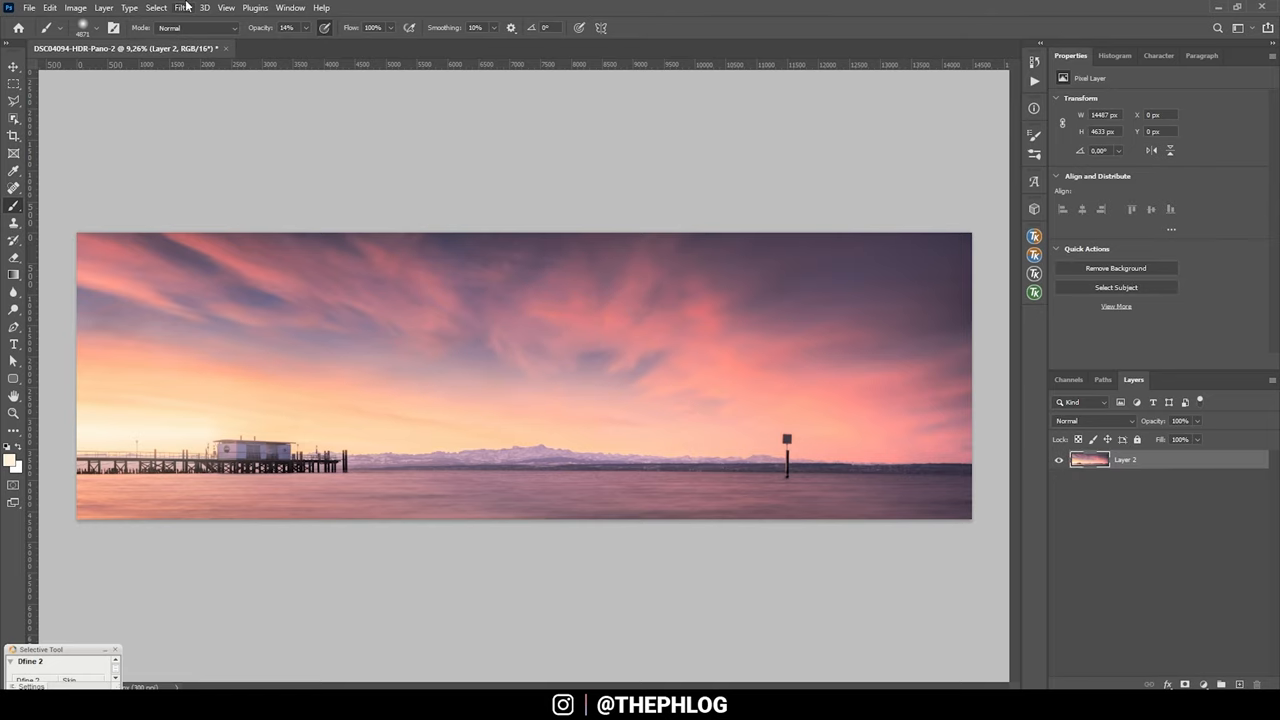
Launch Color Efex Pro 4 and add Pro Contrast with slight dynamic contrast and correction
{"action": "left_click", "coordinate": [183, 7]}
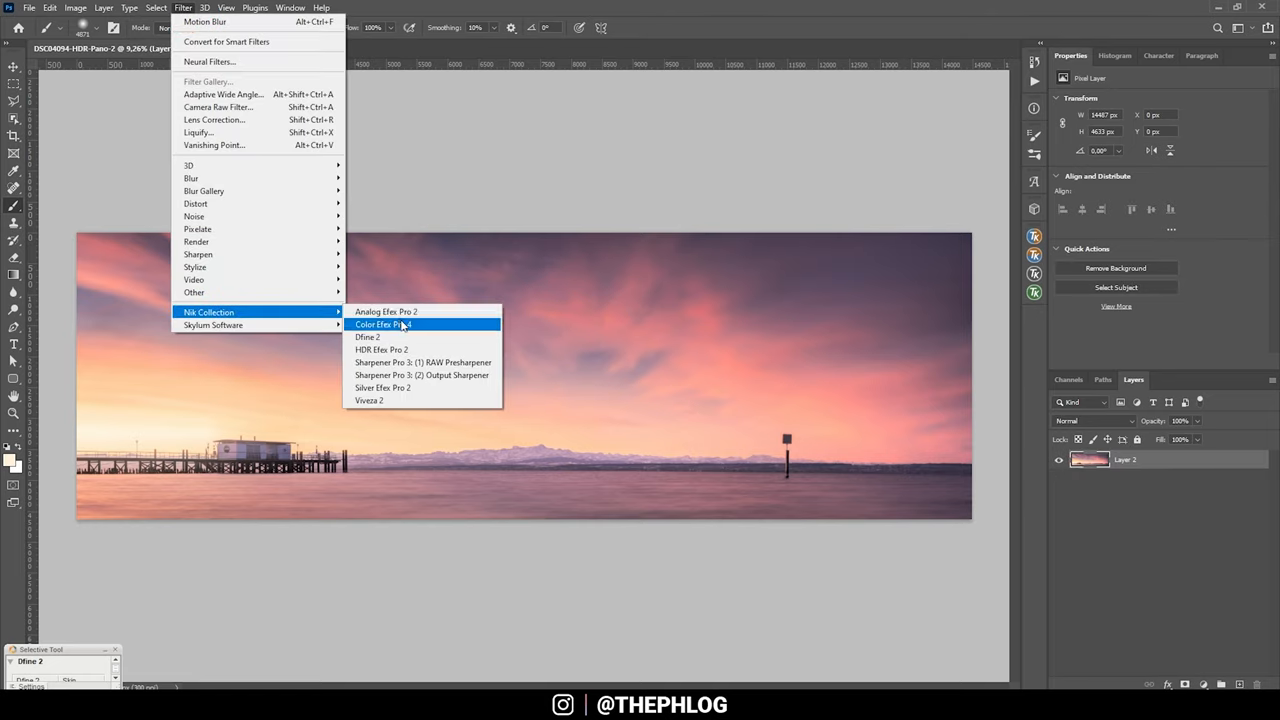
{"action": "left_click", "coordinate": [382, 324]}
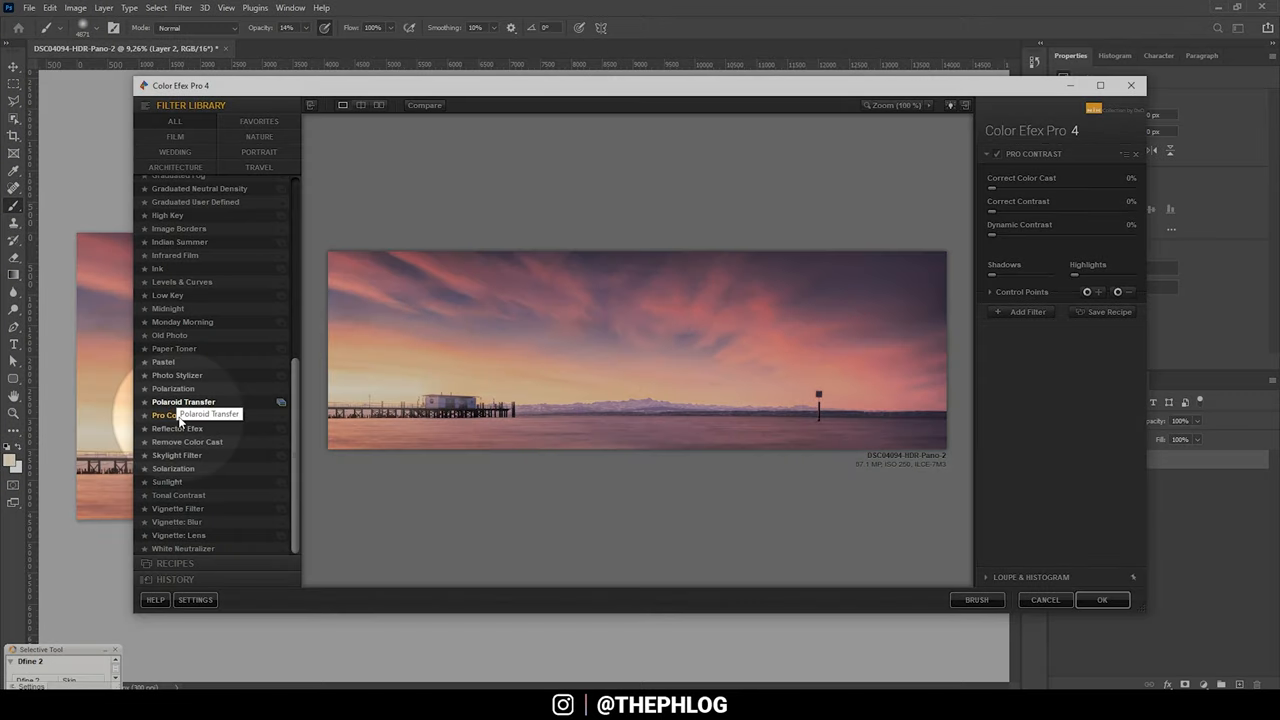
{"action": "left_click", "coordinate": [175, 415]}
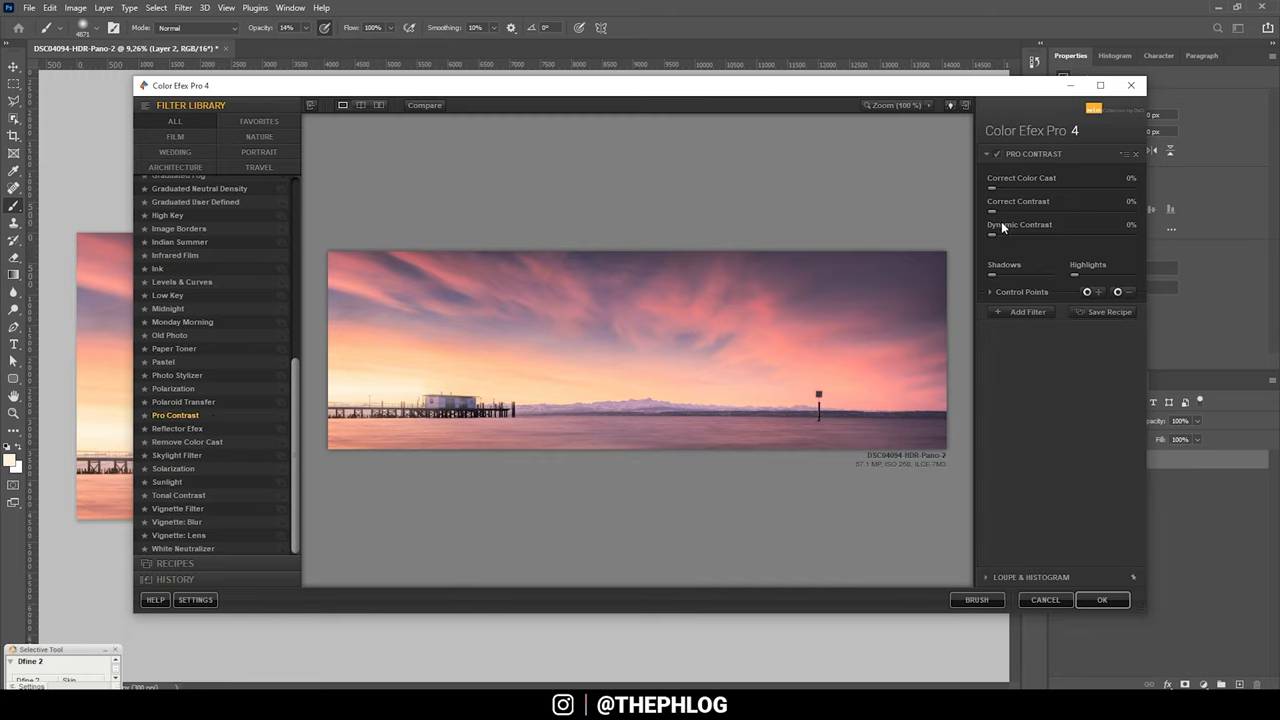
{"action": "left_click_drag", "start_coordinate": [990, 235], "coordinate": [1005, 235]}
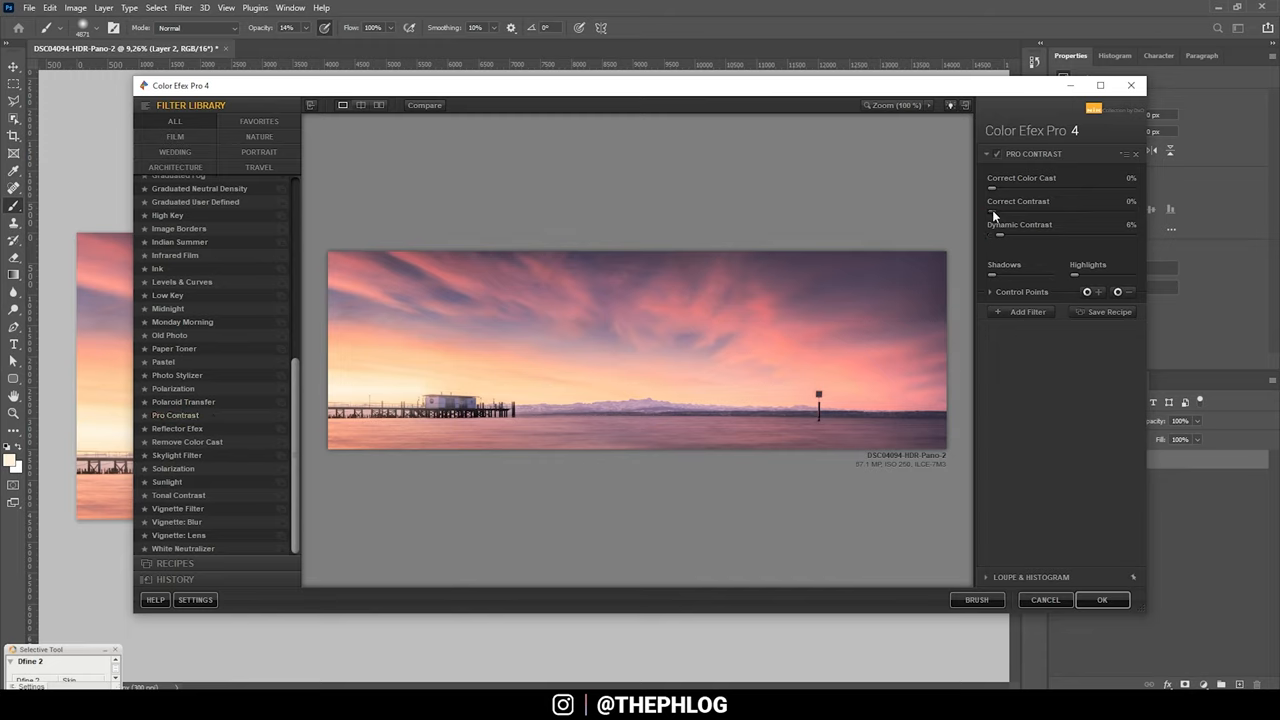
{"action": "left_click_drag", "start_coordinate": [990, 212], "coordinate": [1000, 212]}
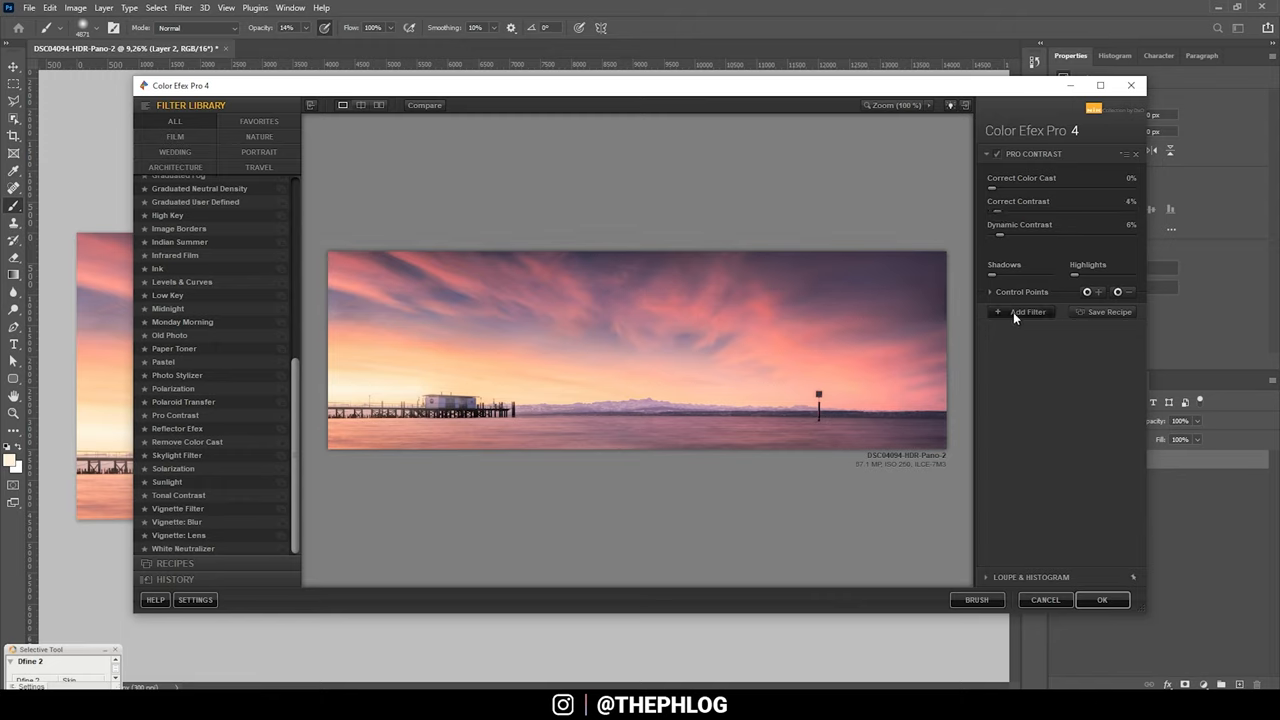
Add a Tonal Contrast filter with midtones at about 8%
{"action": "left_click", "coordinate": [1024, 311]}
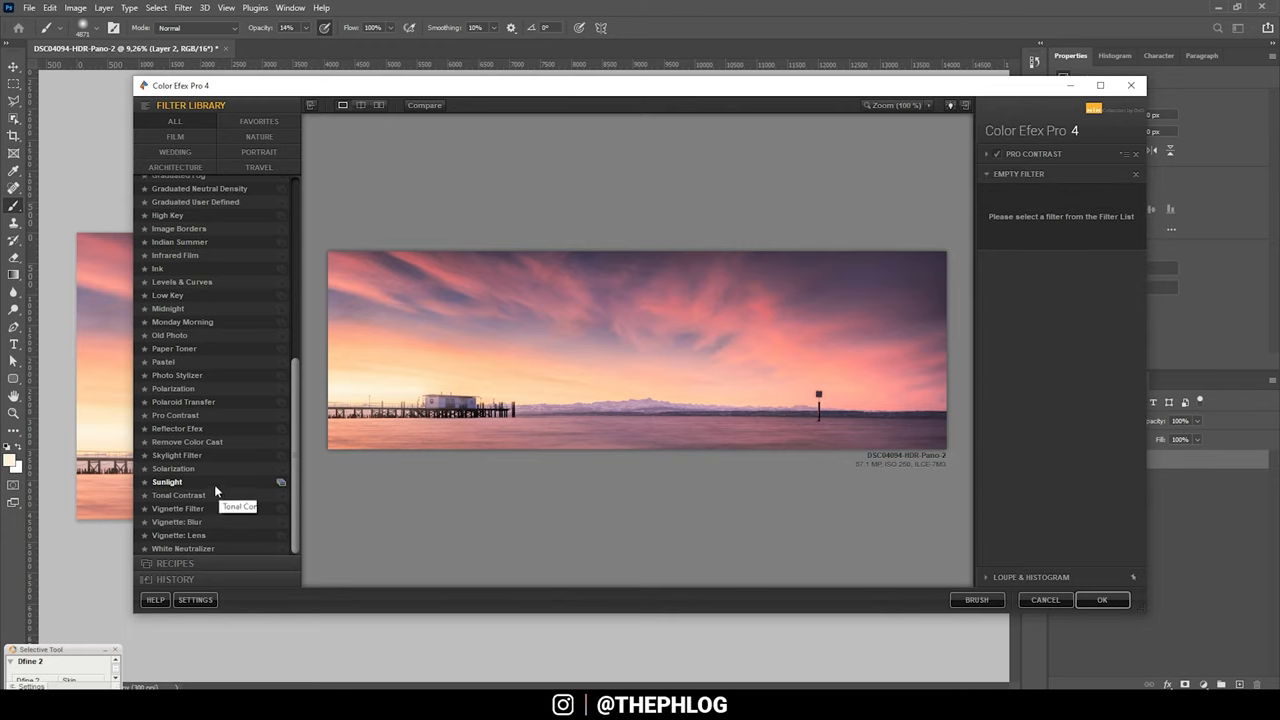
{"action": "left_click", "coordinate": [178, 494]}
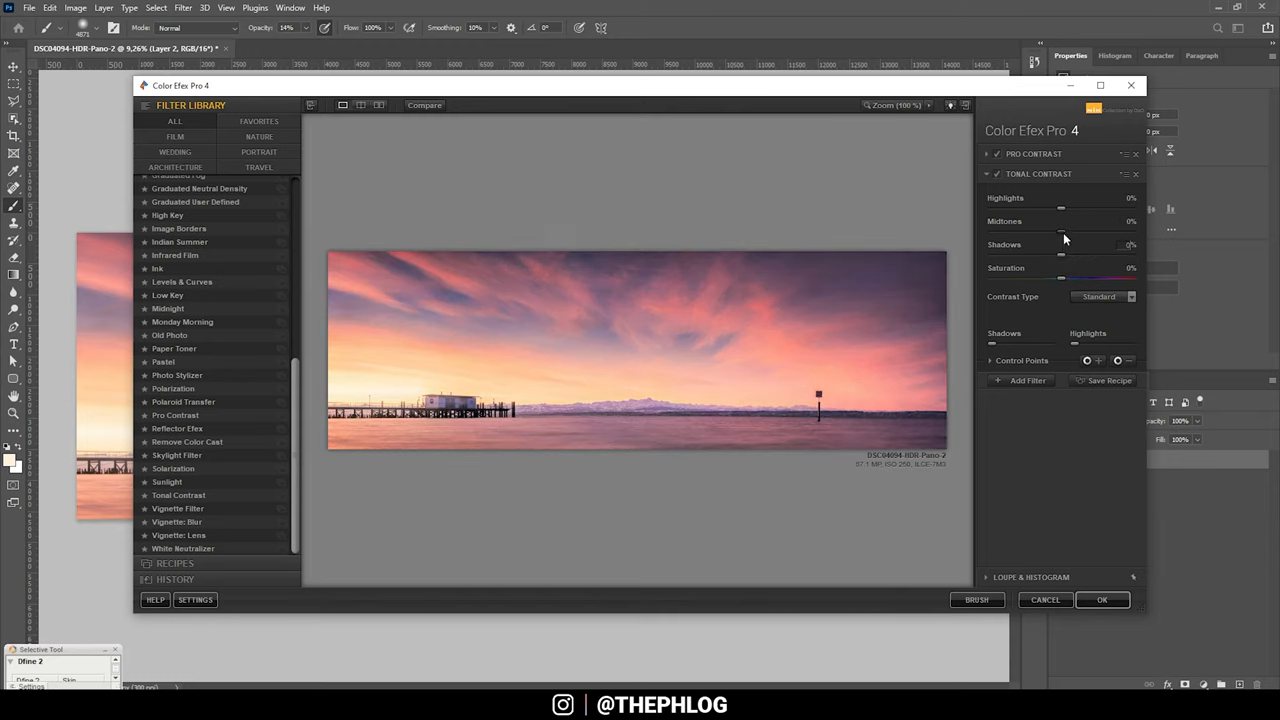
{"action": "left_click_drag", "start_coordinate": [1060, 232], "coordinate": [1080, 232]}
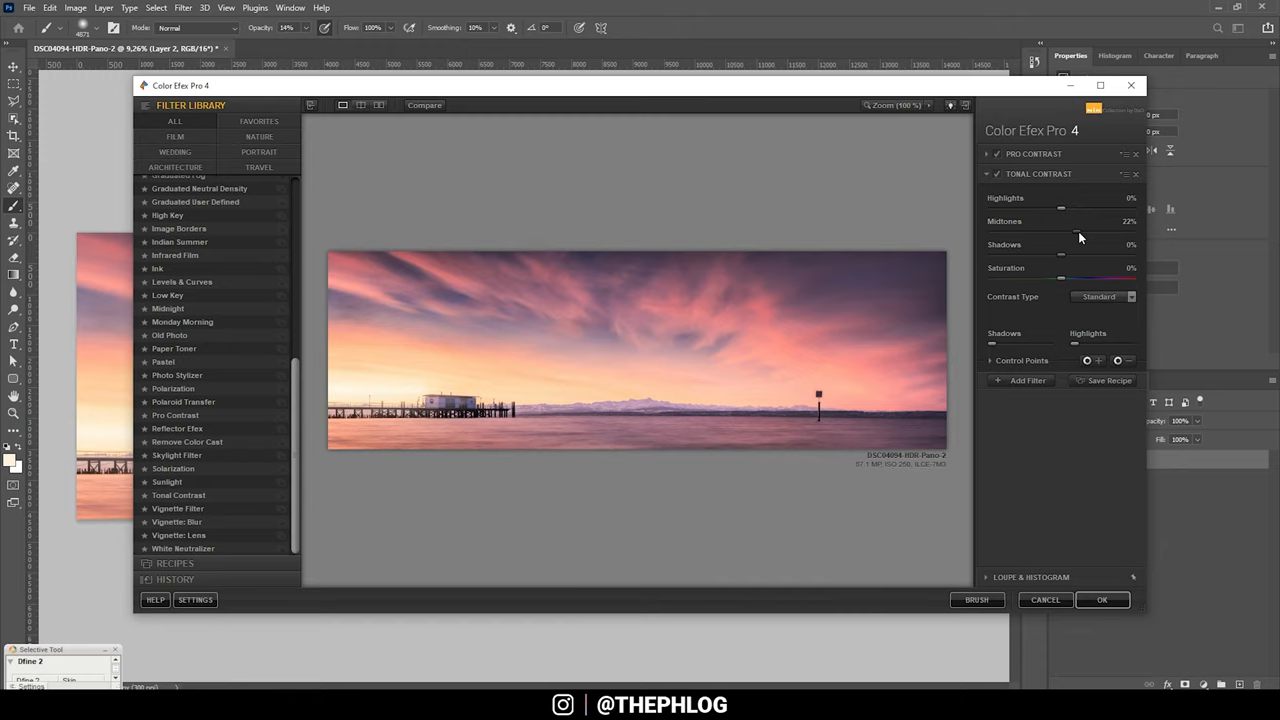
{"action": "left_click_drag", "start_coordinate": [1085, 232], "coordinate": [1061, 232]}
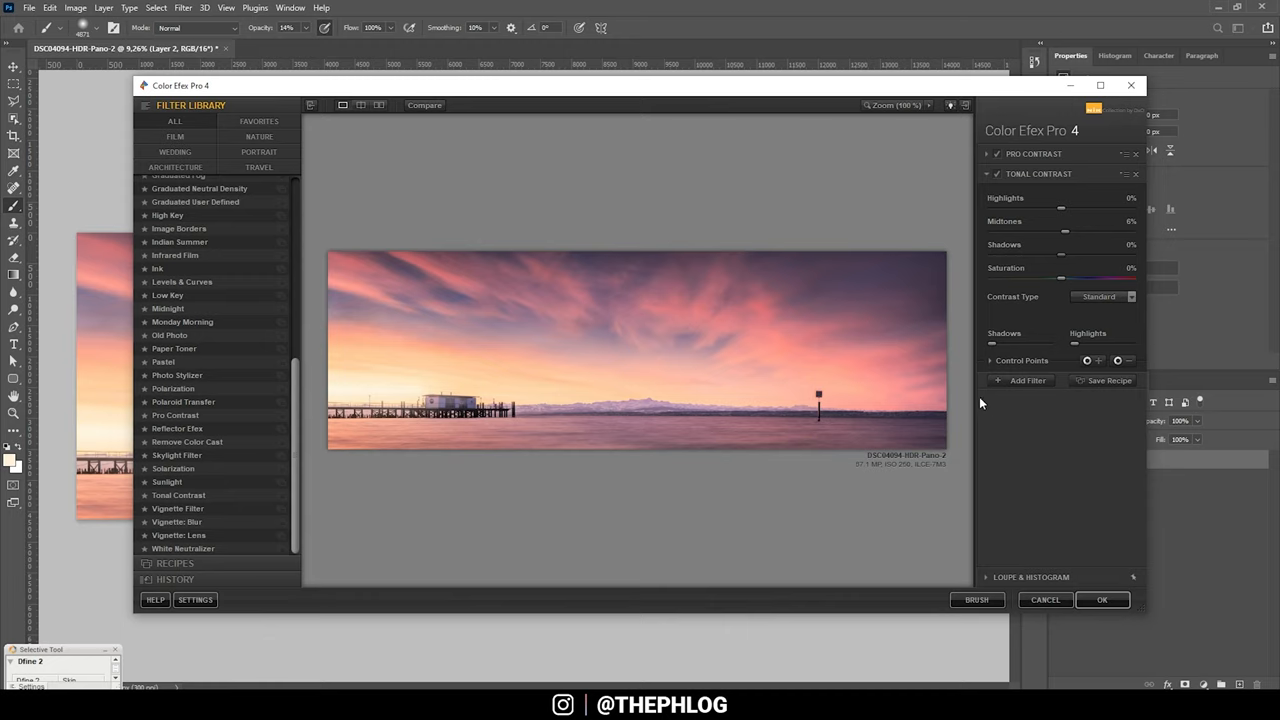
{"action": "mouse_move", "coordinate": [1020, 438]}
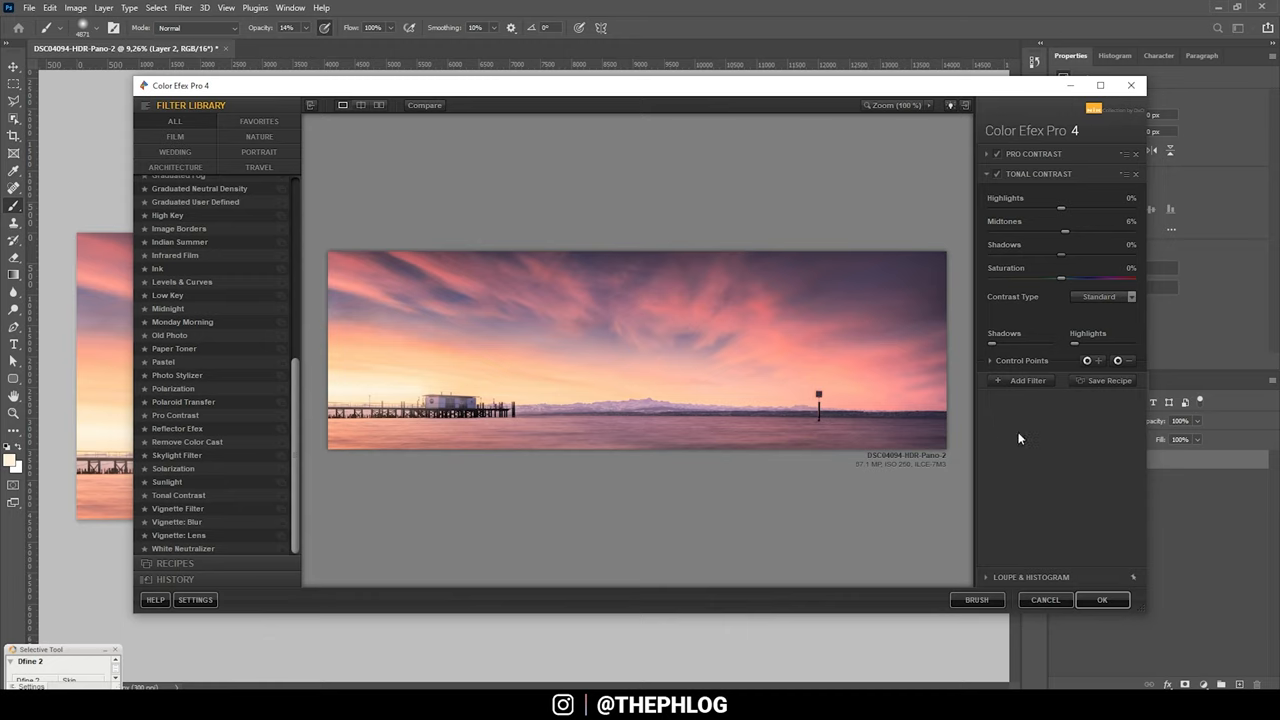
Add Brilliance/Warmth at 13% warmth and apply the filter stack
{"action": "left_click", "coordinate": [1022, 380]}
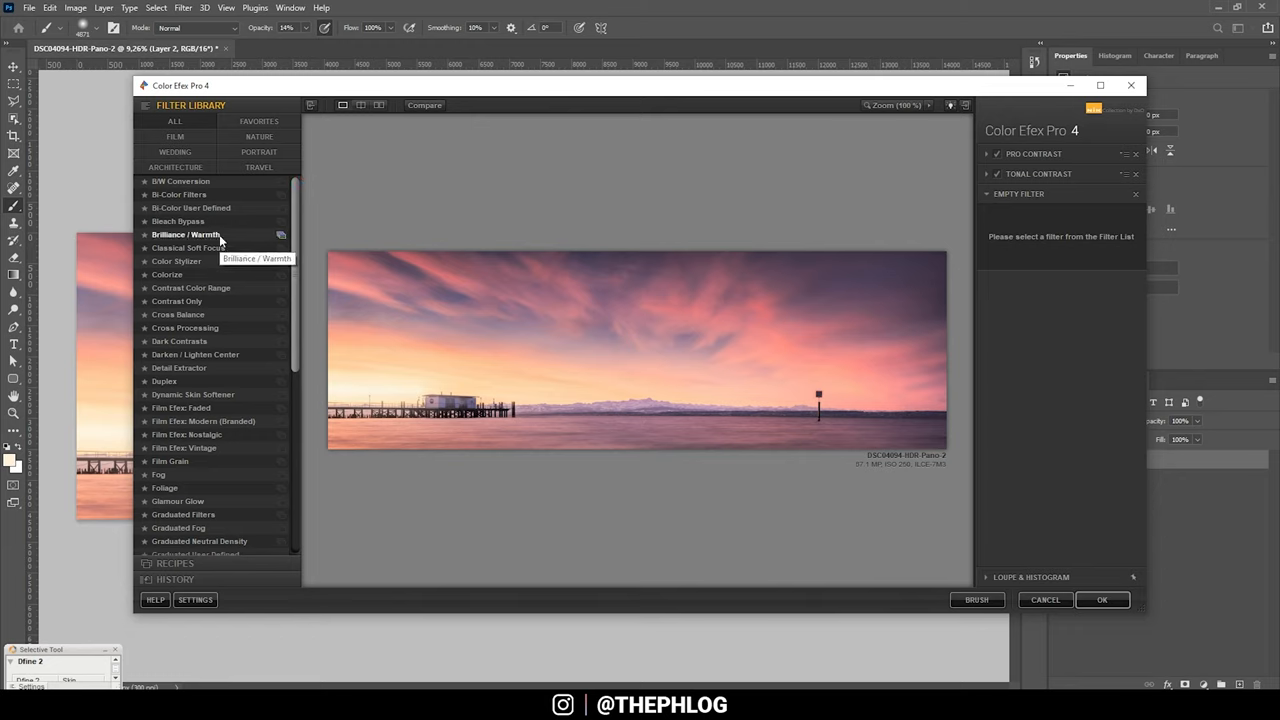
{"action": "left_click", "coordinate": [185, 234]}
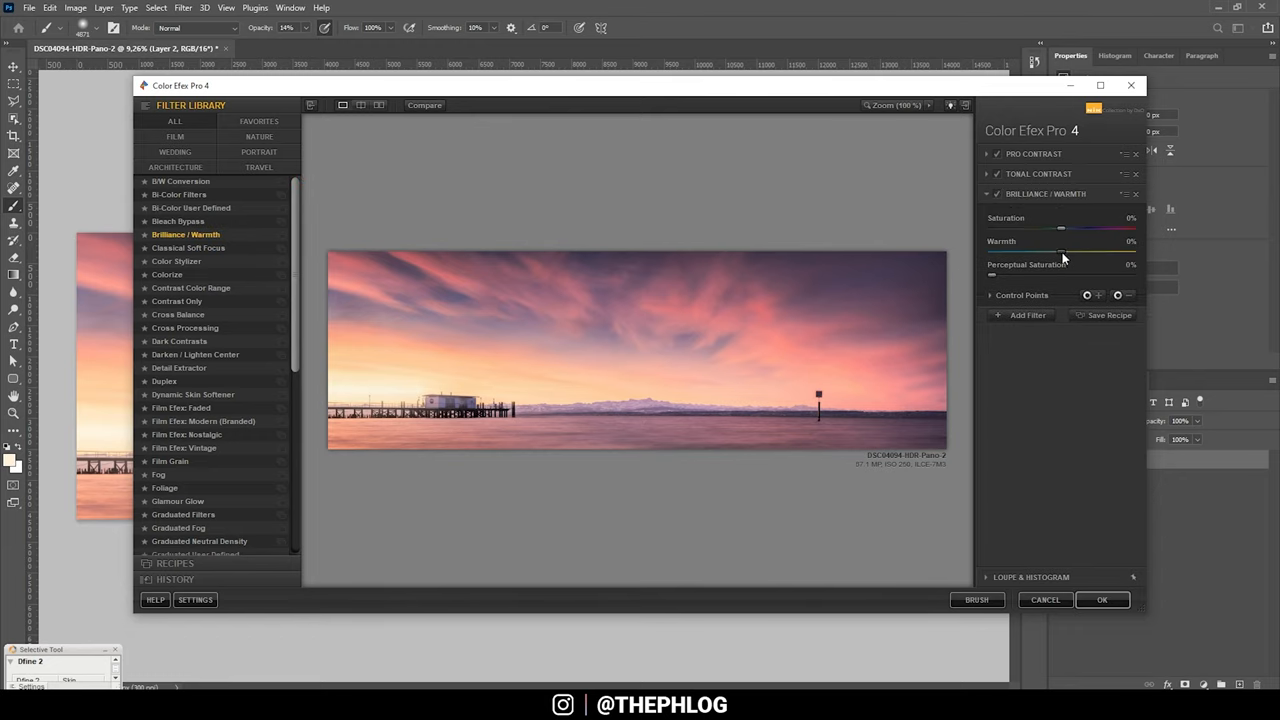
{"action": "left_click_drag", "start_coordinate": [1060, 241], "coordinate": [1085, 241]}
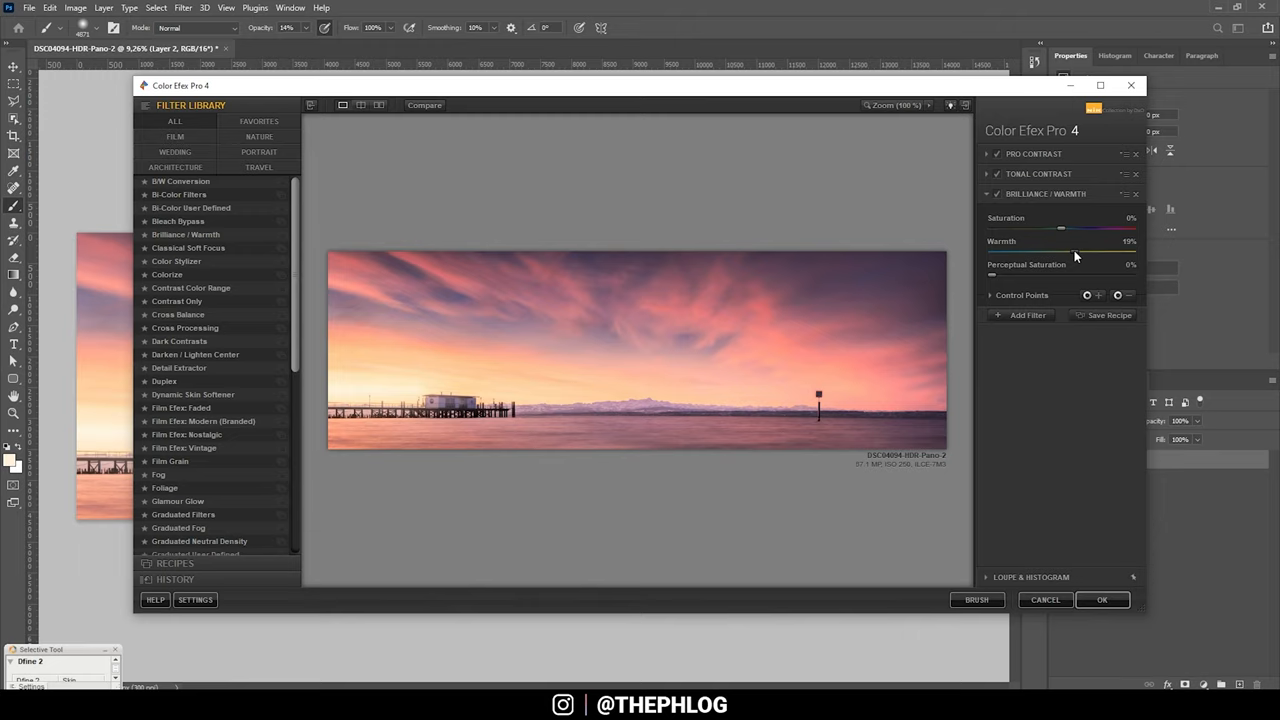
{"action": "left_click_drag", "start_coordinate": [1078, 241], "coordinate": [1067, 241]}
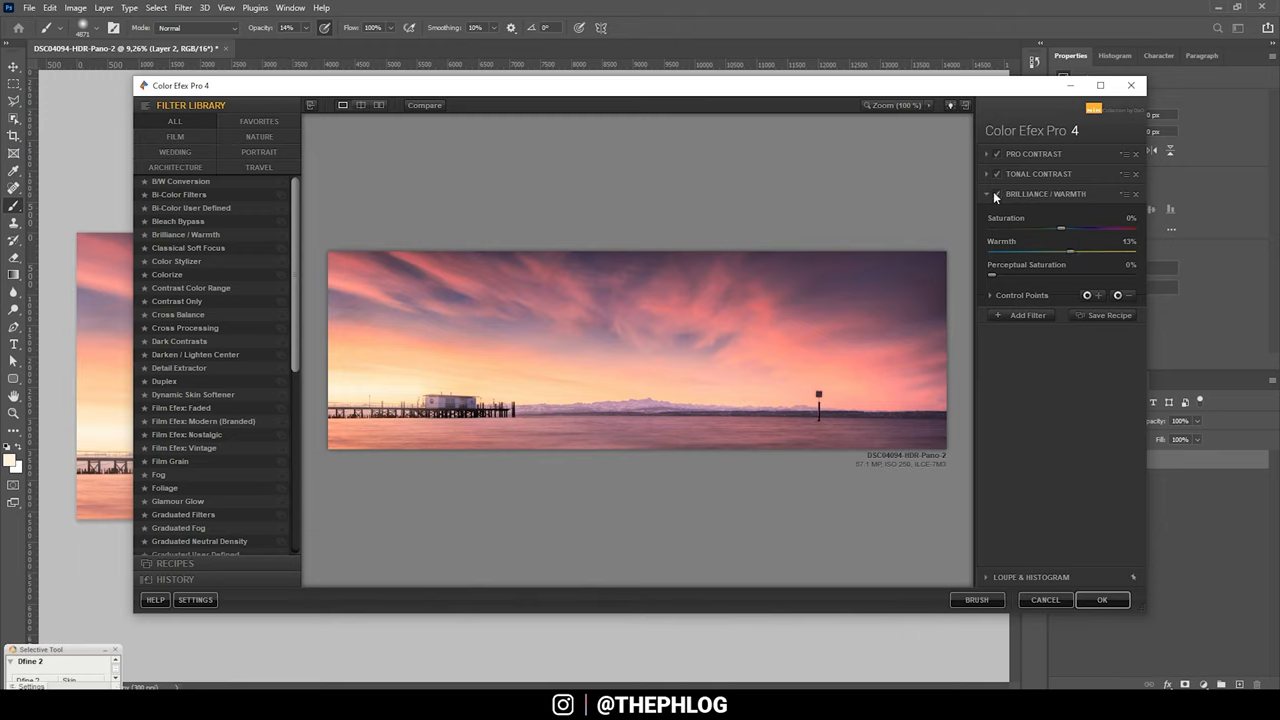
{"action": "mouse_move", "coordinate": [219, 288]}
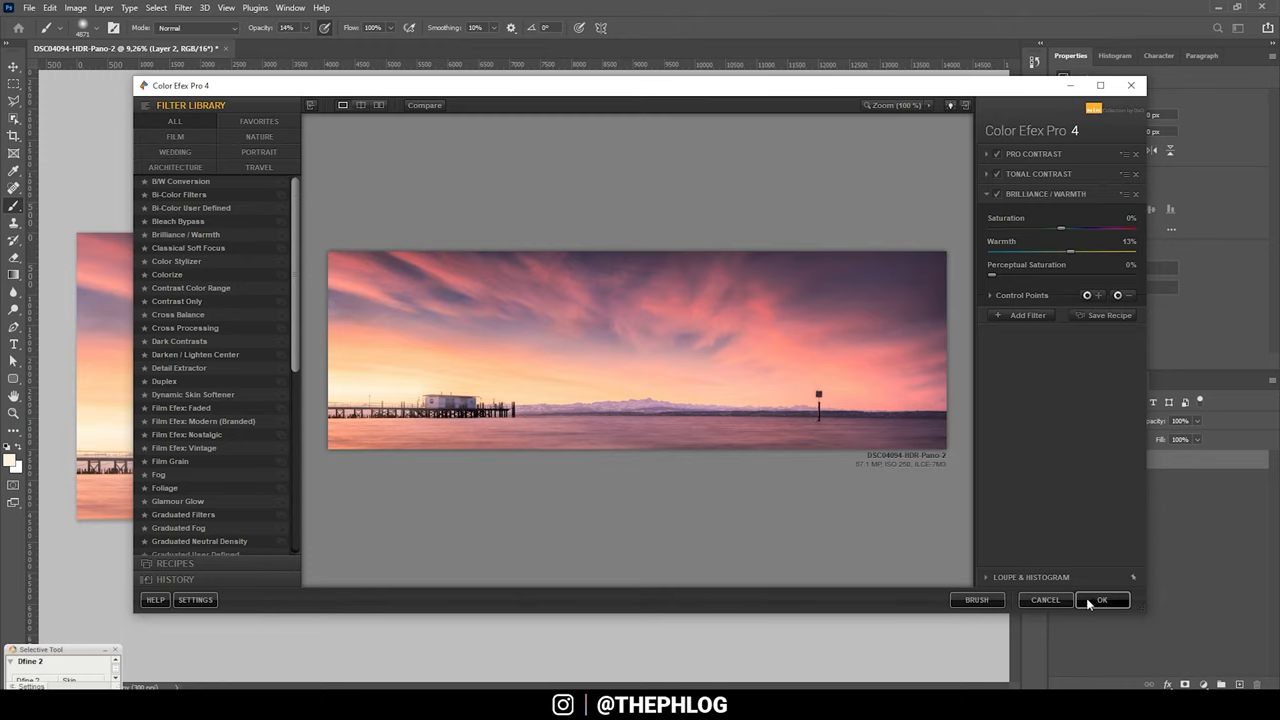
{"action": "left_click", "coordinate": [1101, 600]}
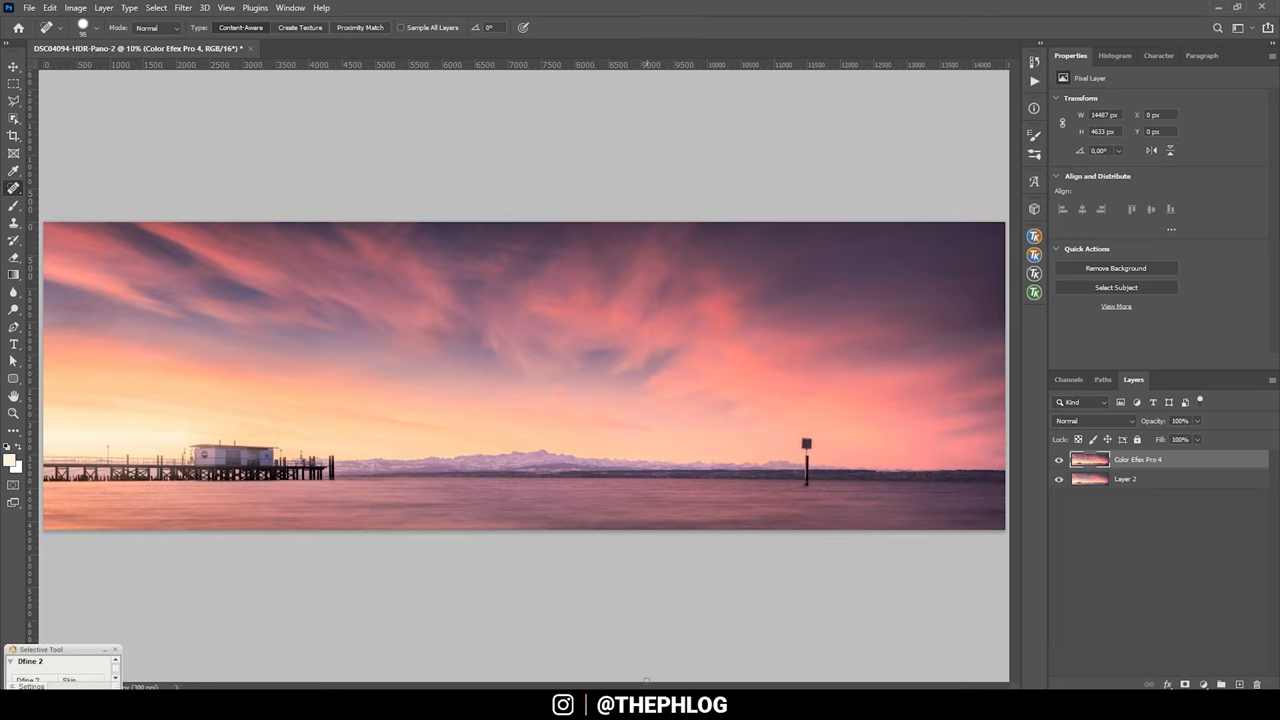